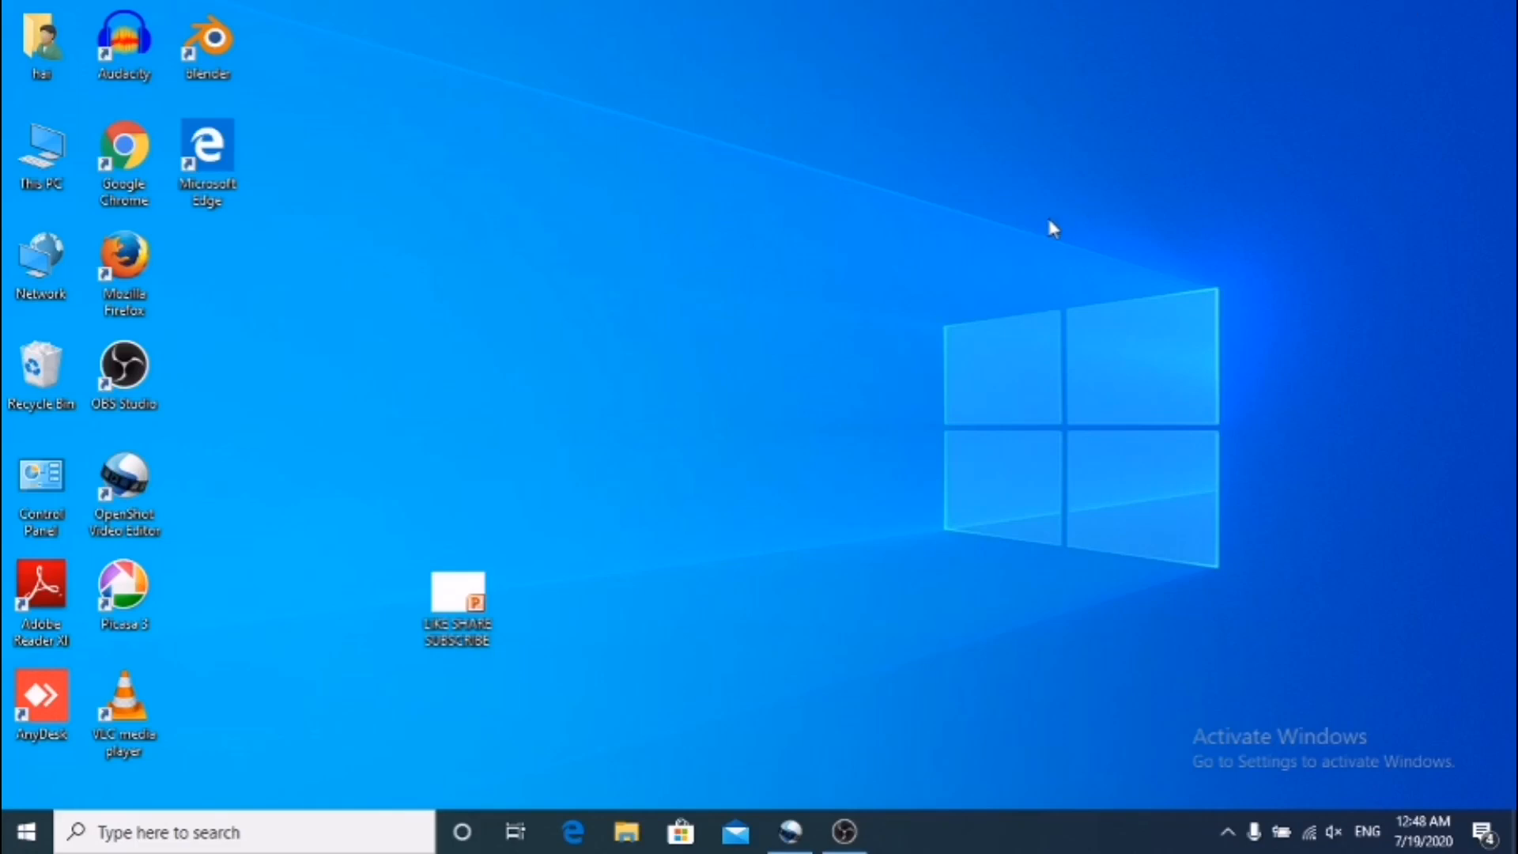
mouse_move(864, 107)
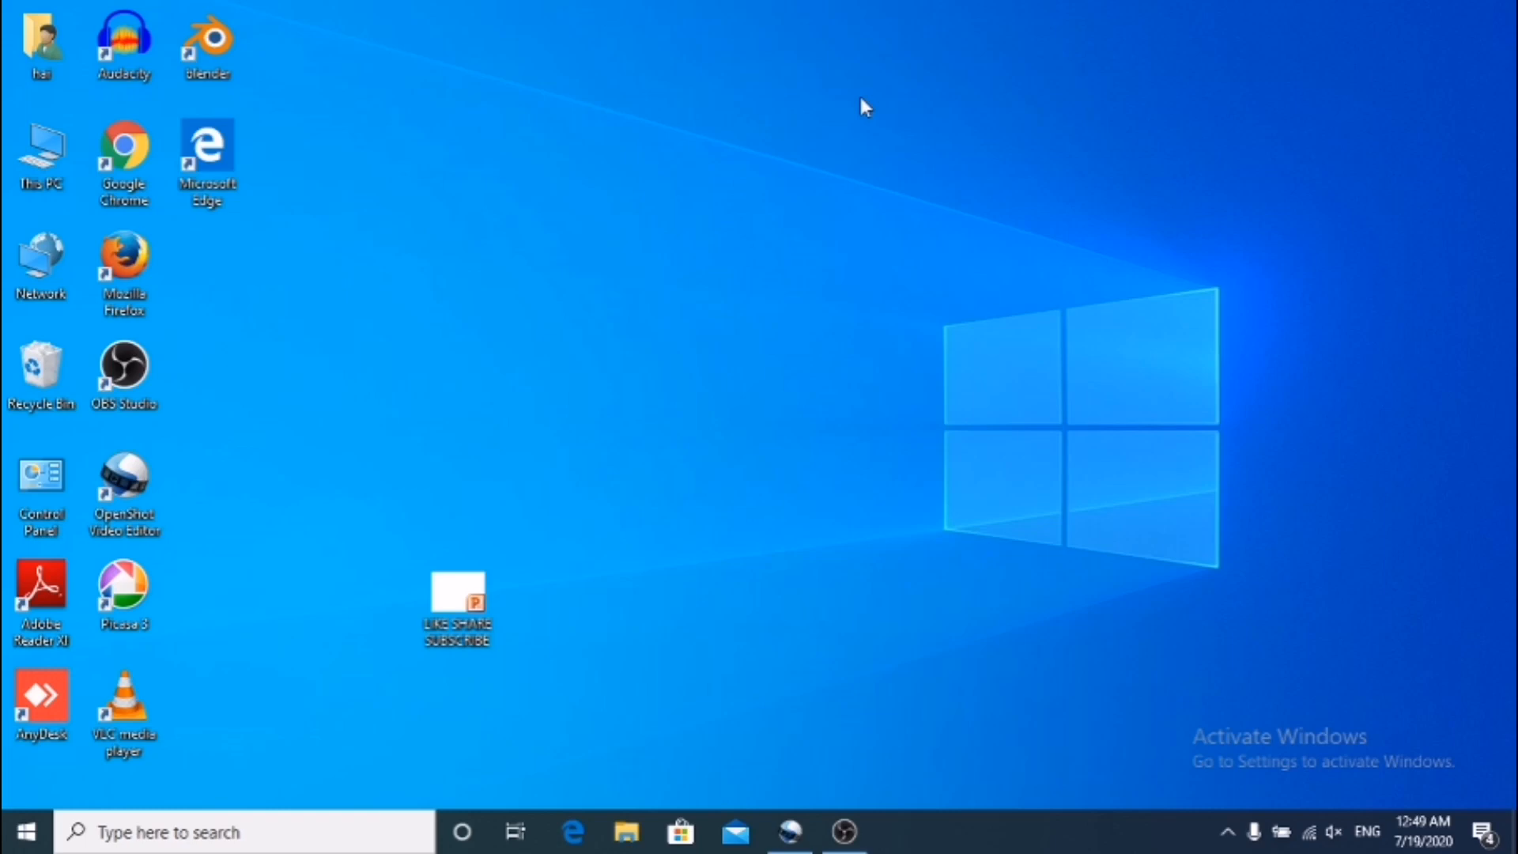
mouse_move(705, 498)
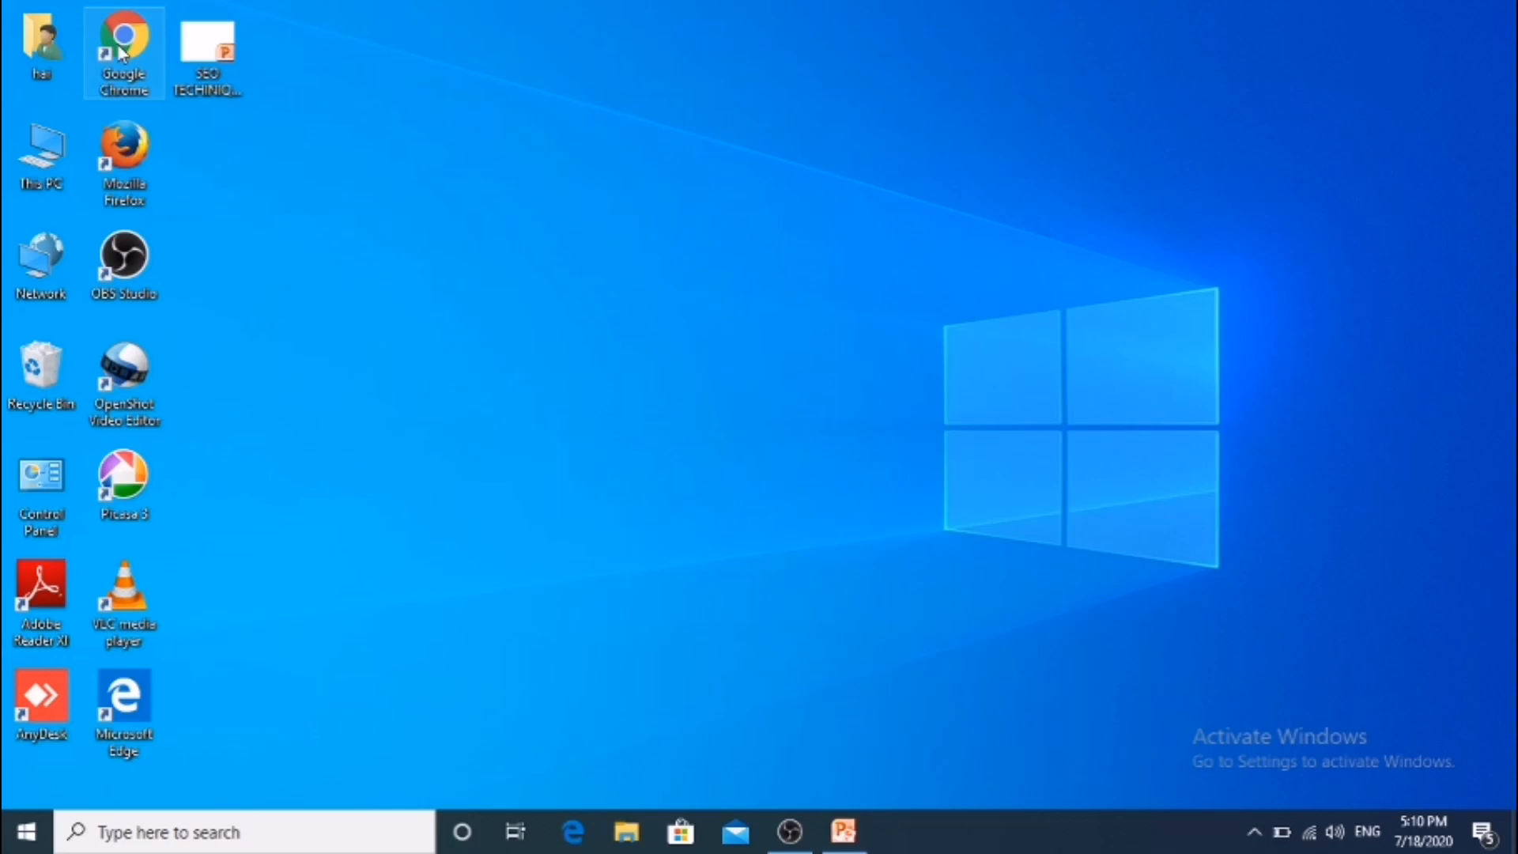
- Launch Chrome, open the Web Store from Apps and search for 'vidiq'
double_click(123, 41)
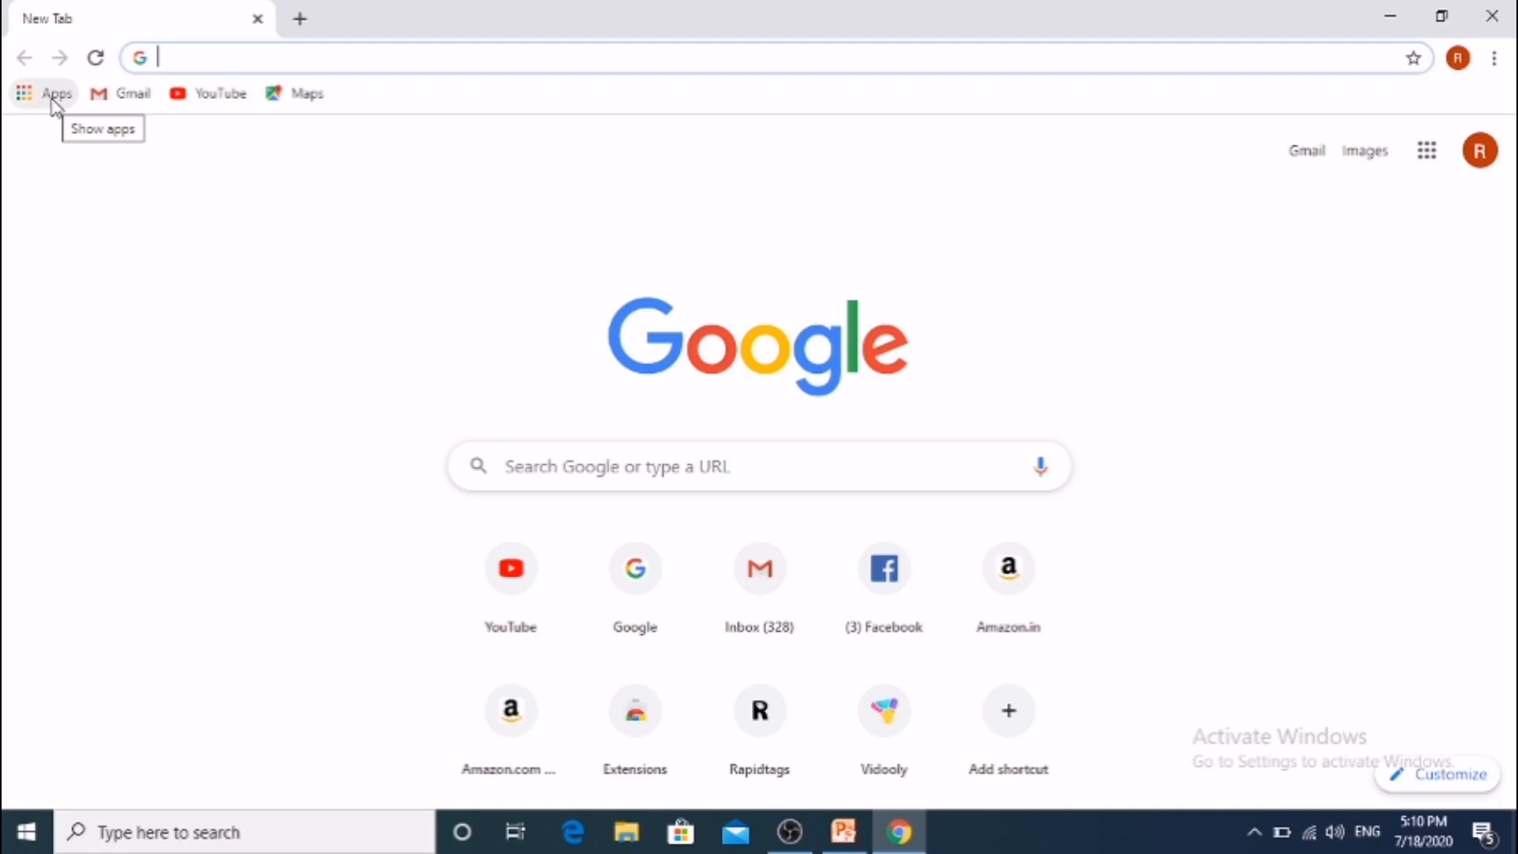
left_click(43, 94)
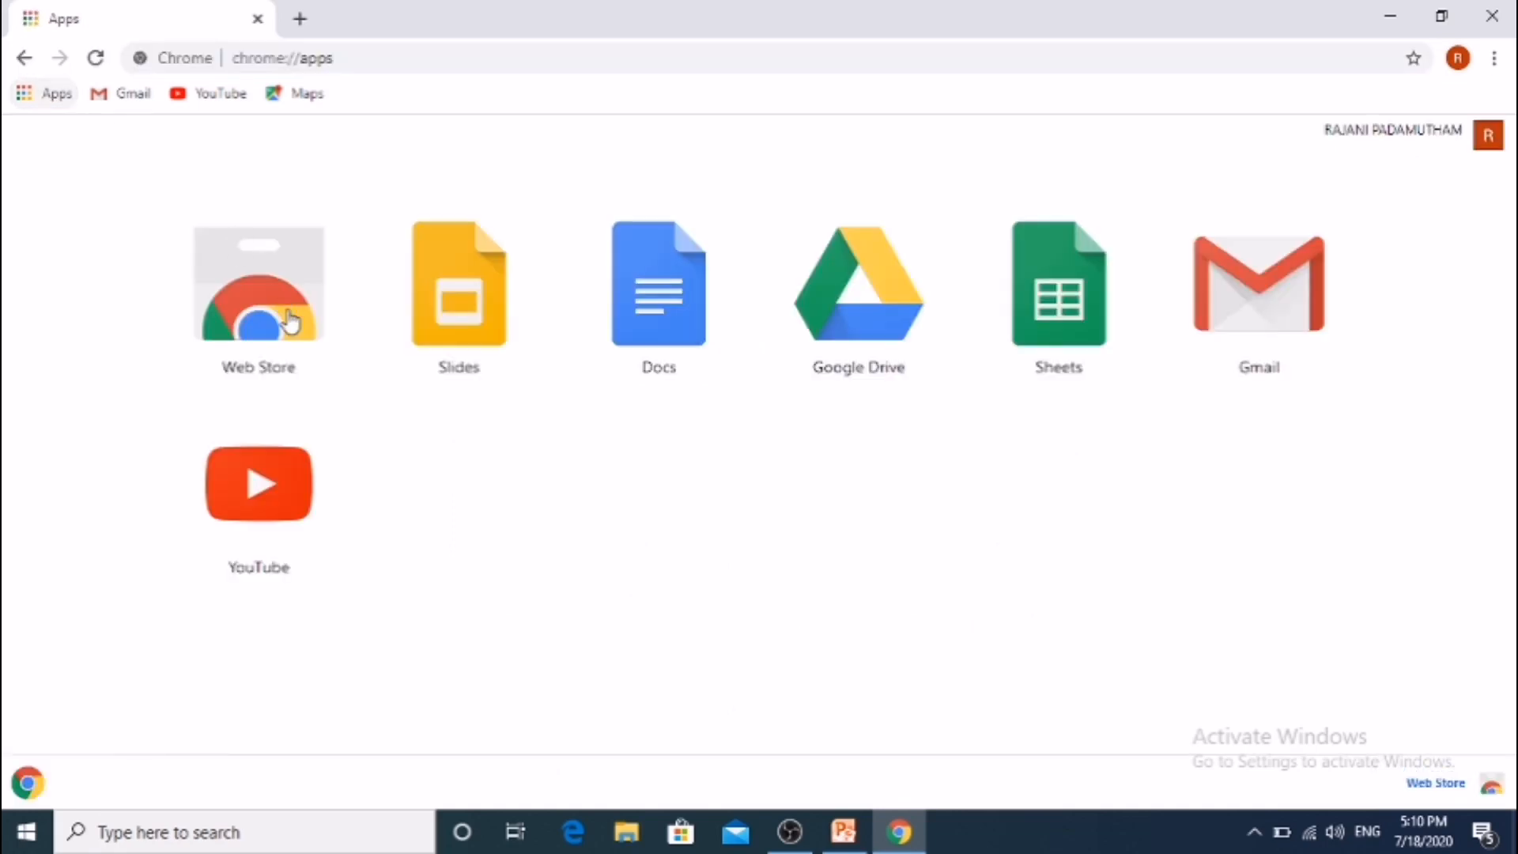
mouse_move(285, 319)
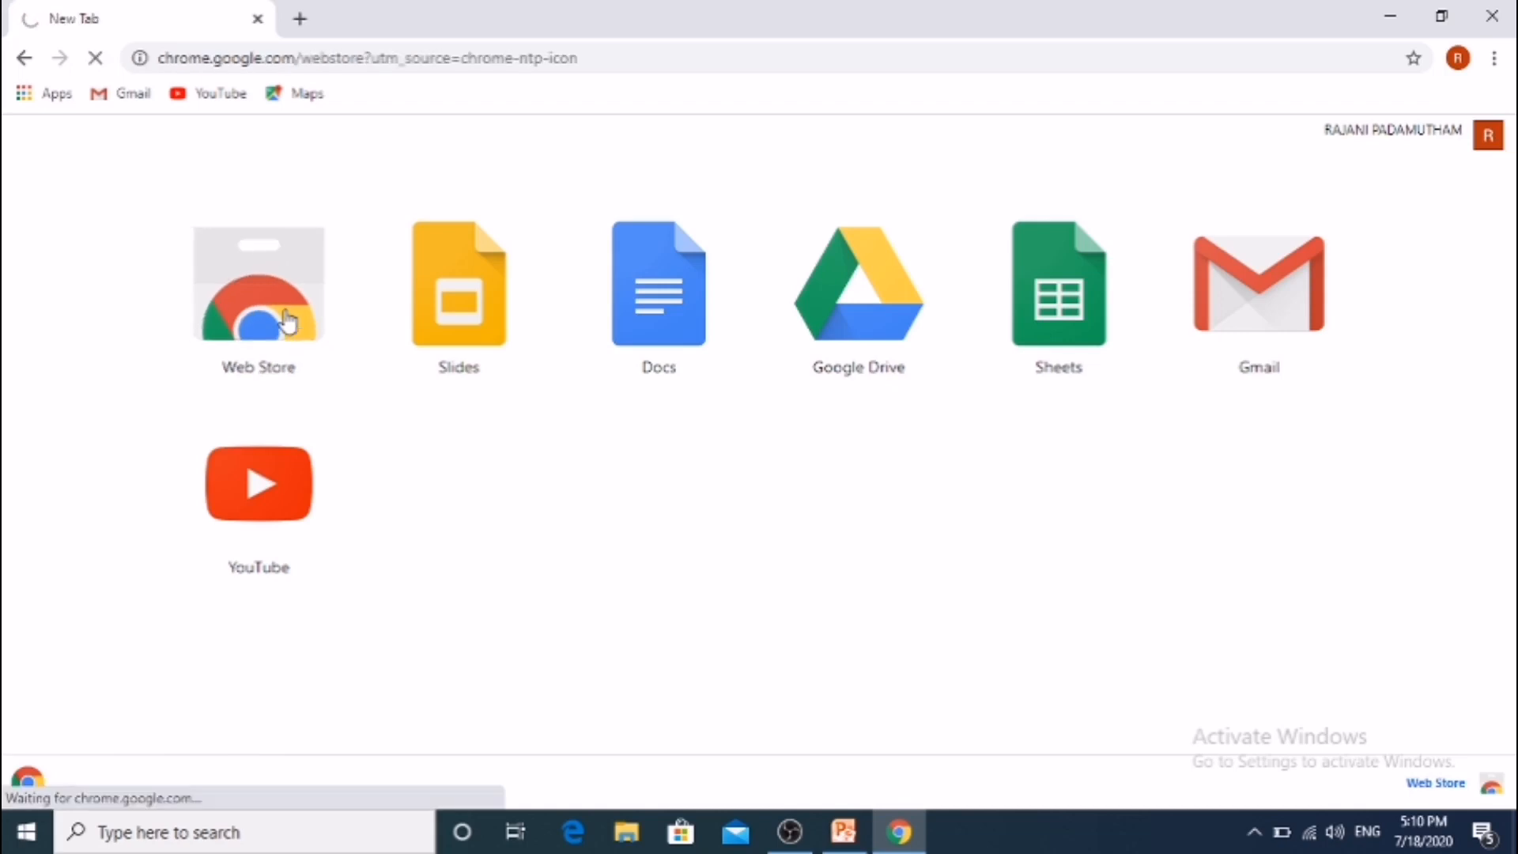
left_click(259, 284)
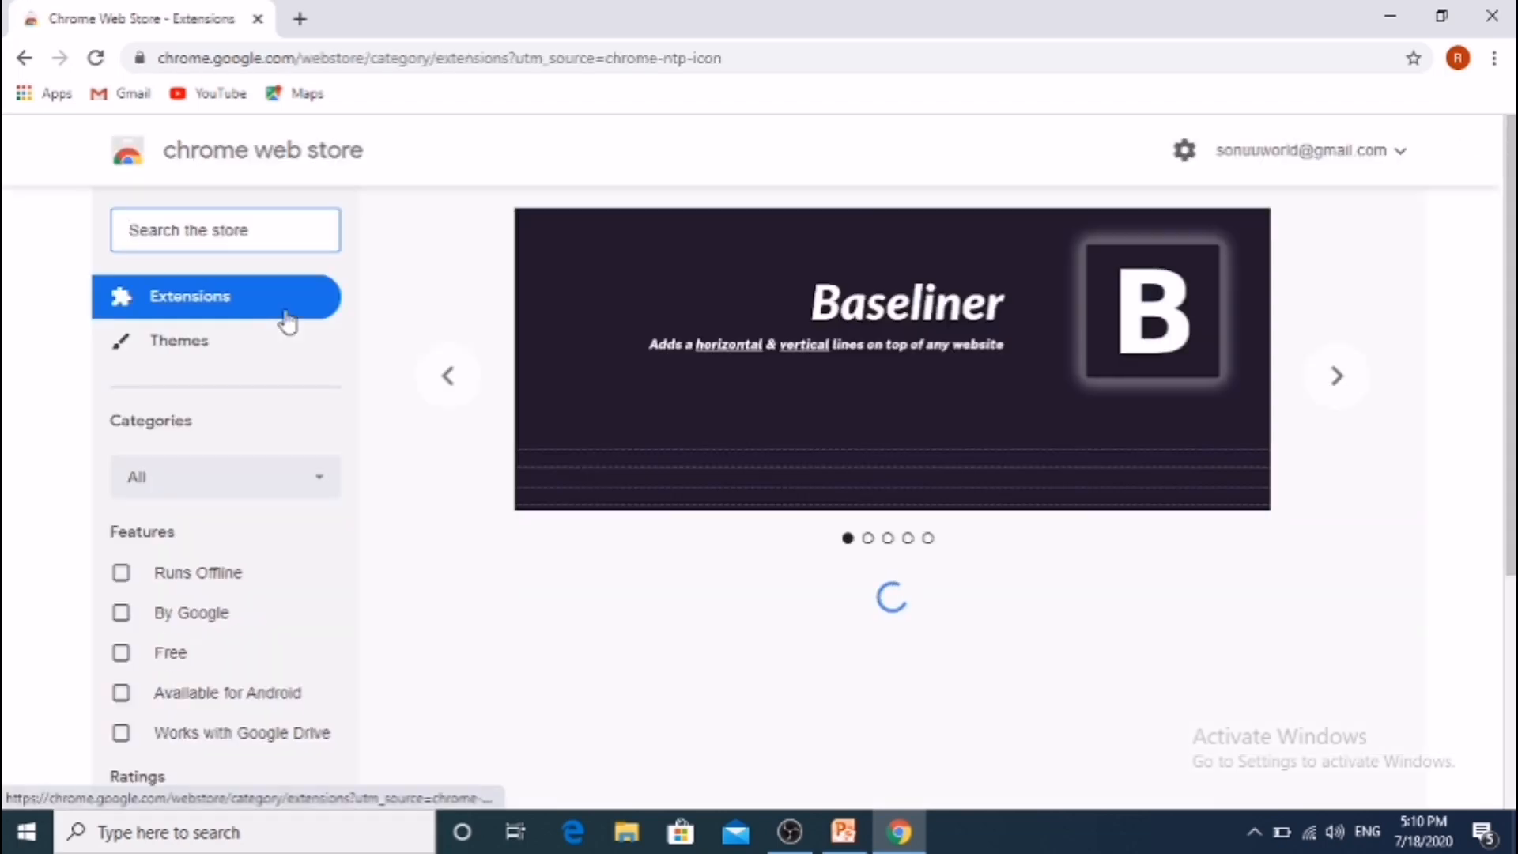
left_click(224, 230)
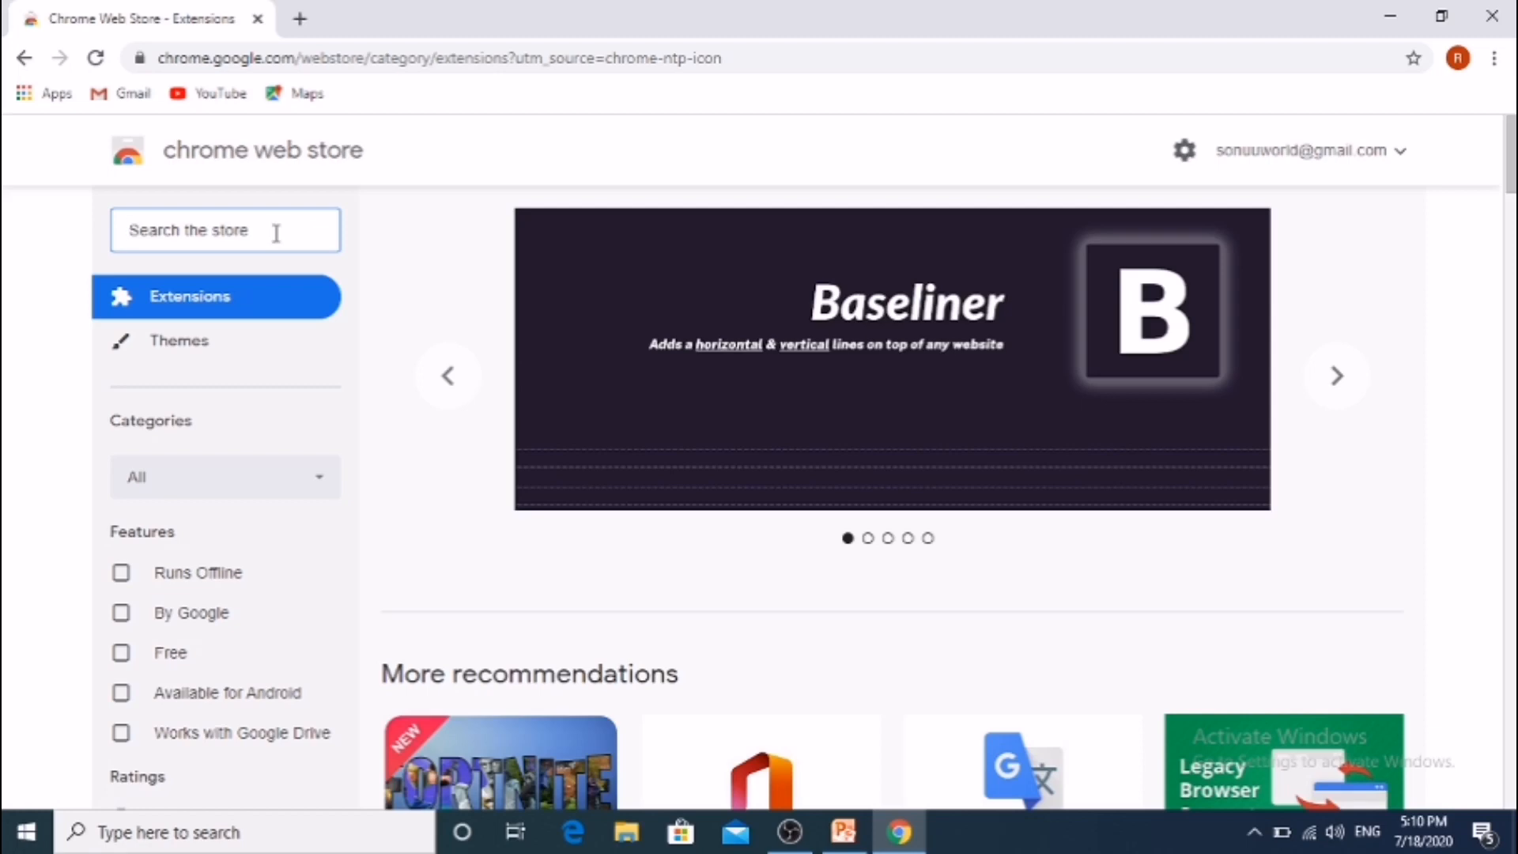
type("vidiq")
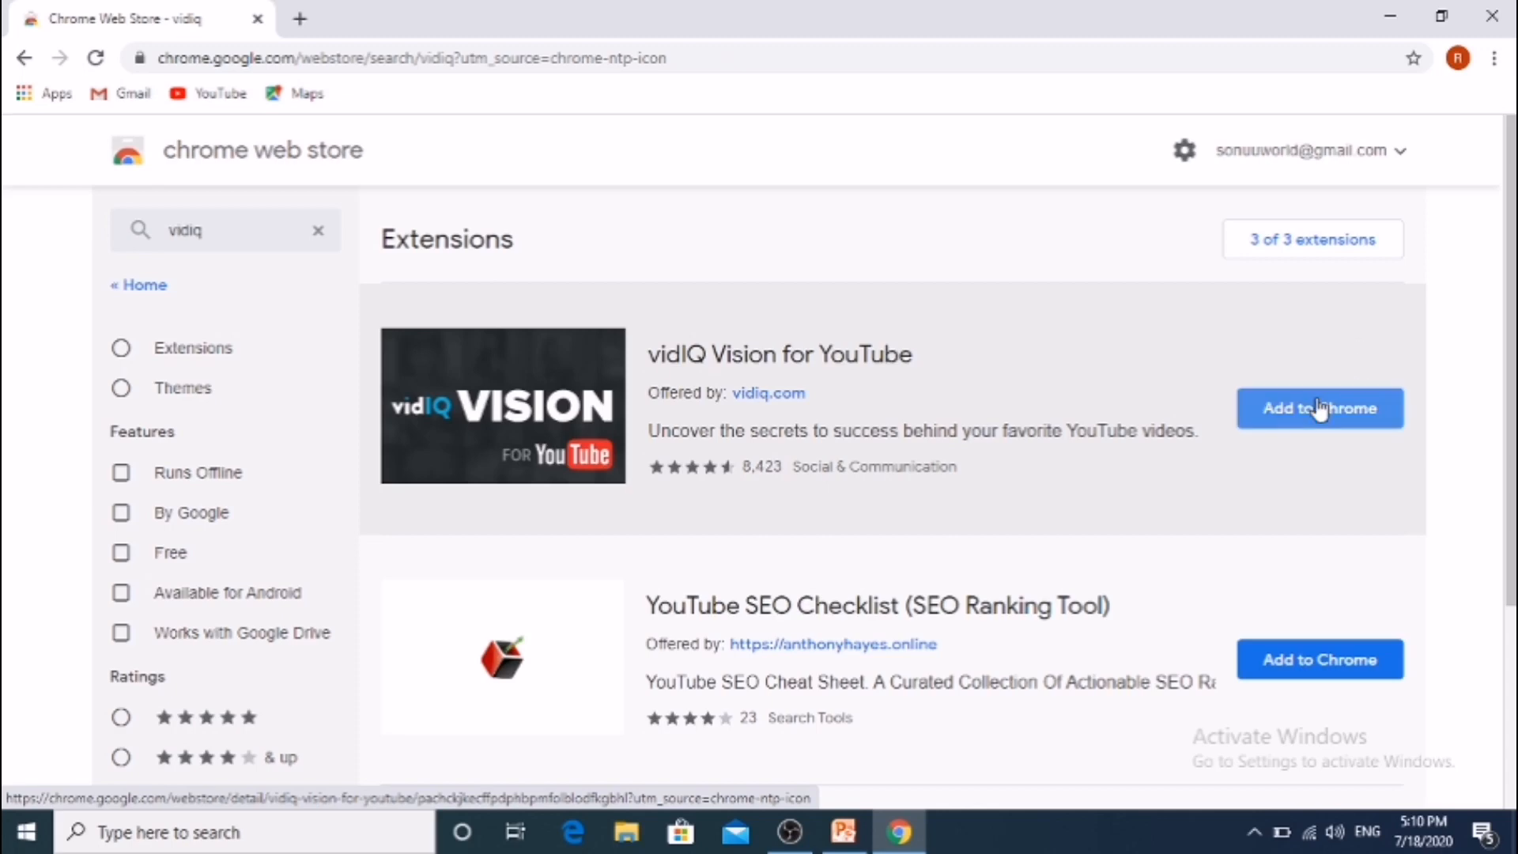
- Add the vidIQ Vision for YouTube extension to Chrome
left_click(1319, 408)
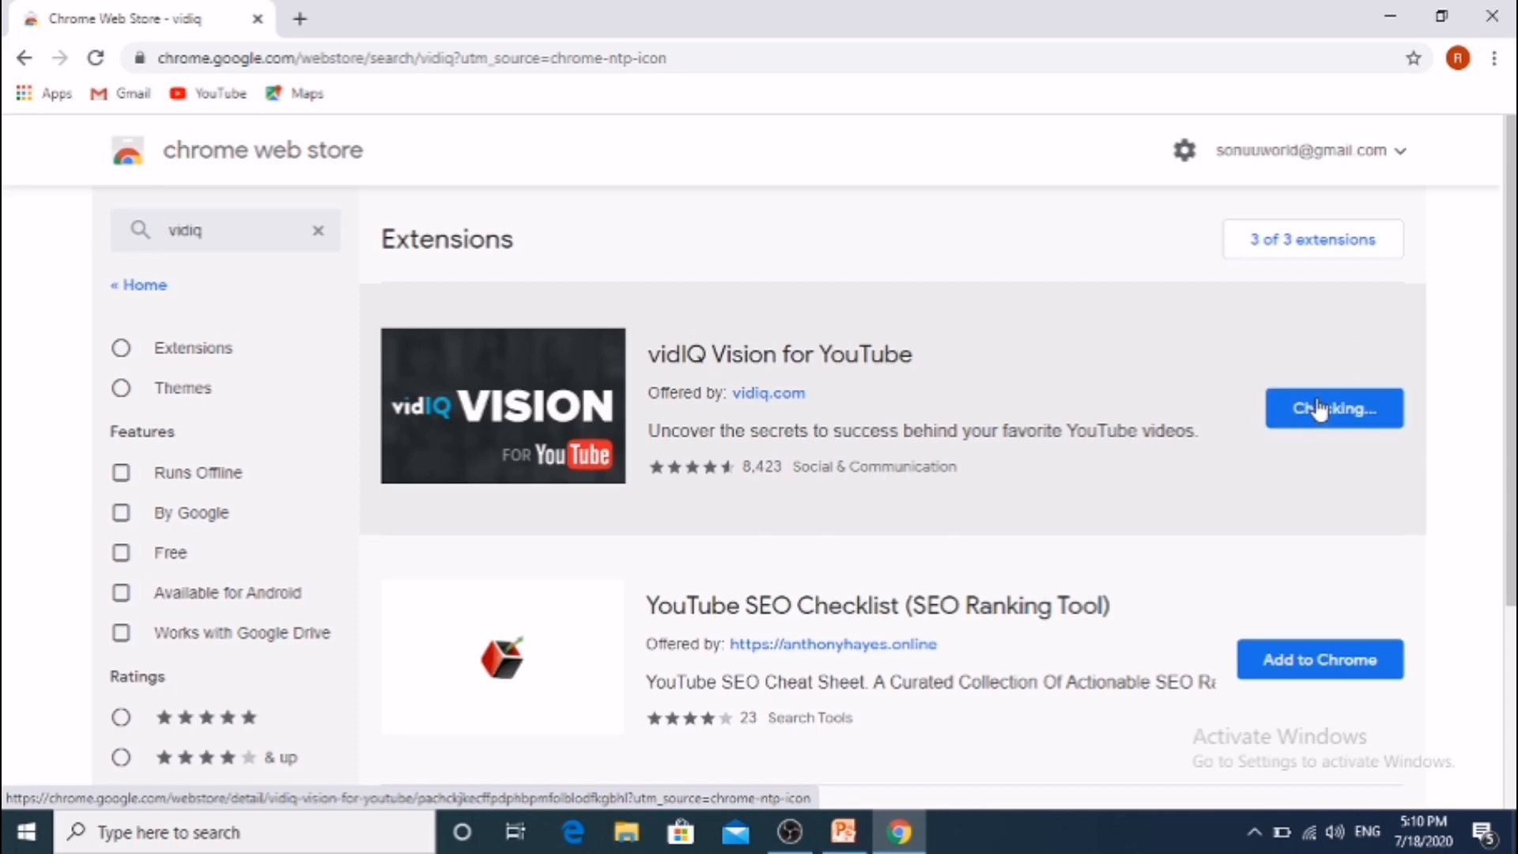
left_click(1332, 408)
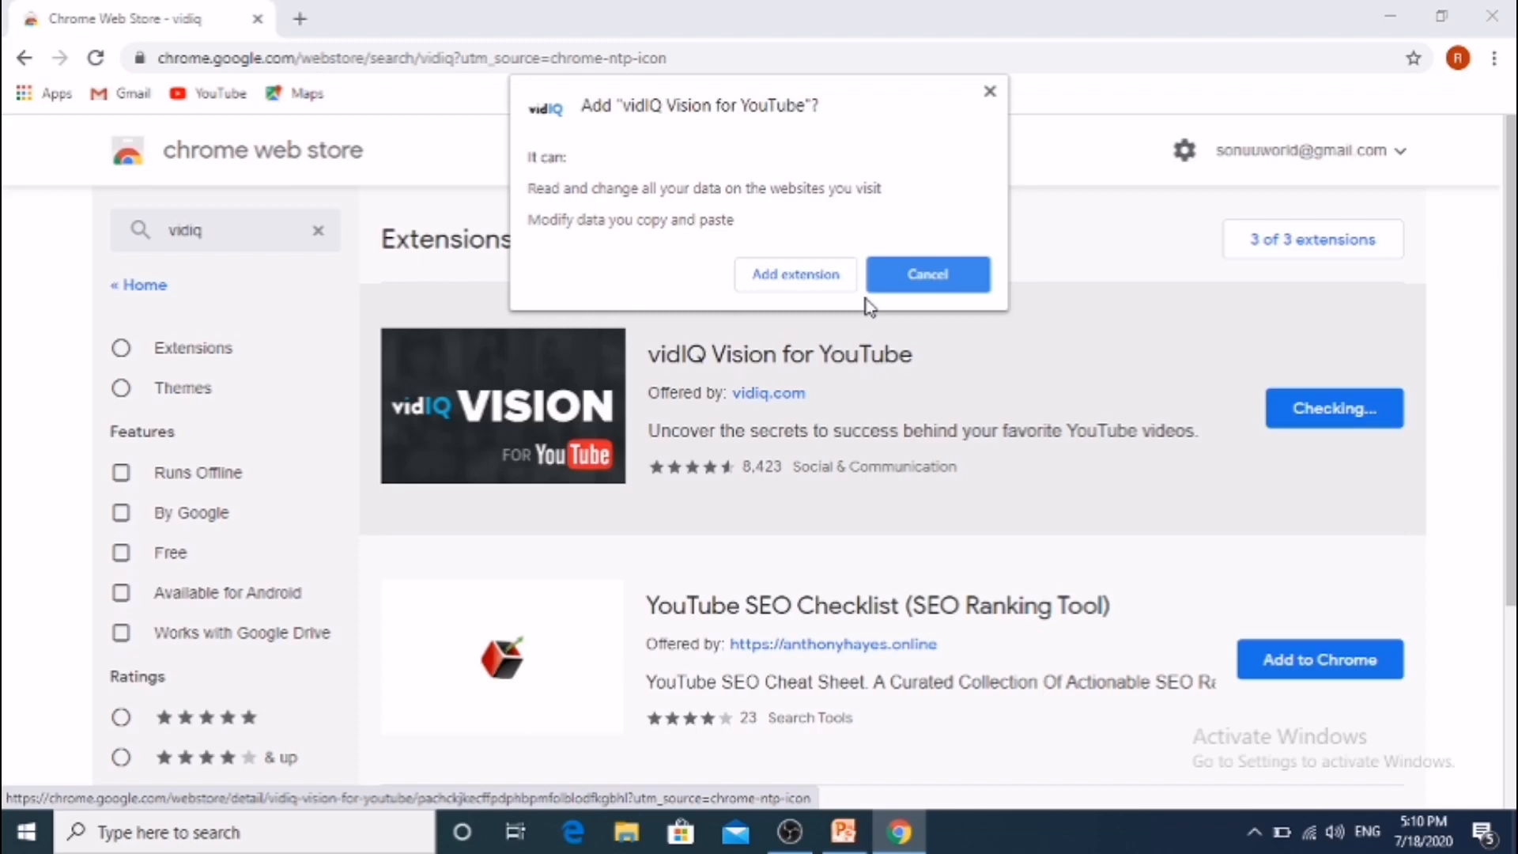
left_click(794, 274)
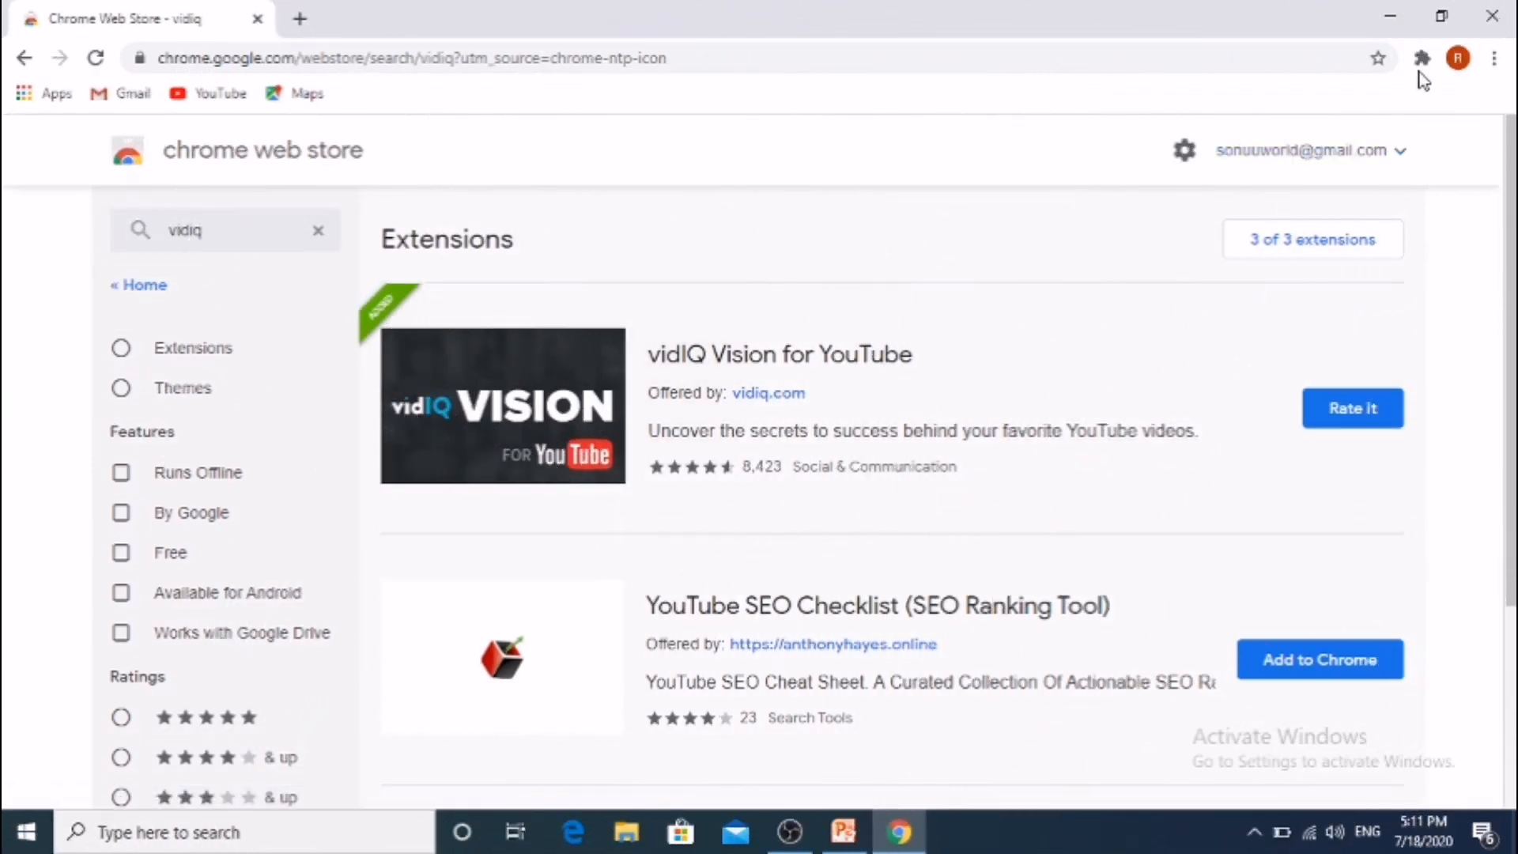
mouse_move(1424, 57)
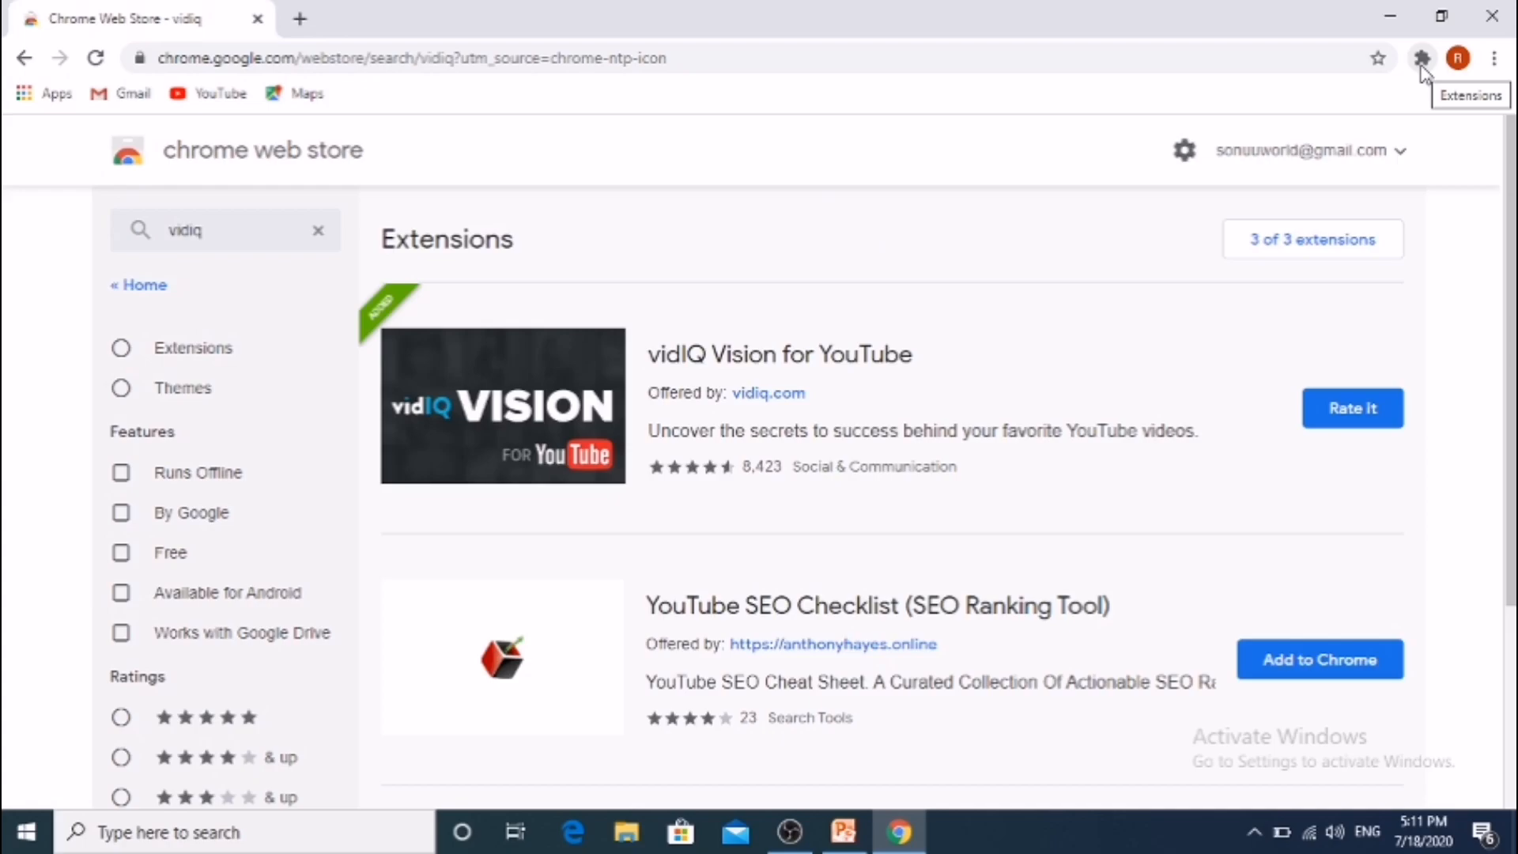
- Open vidIQ's website dashboard from the extensions menu
left_click(1423, 58)
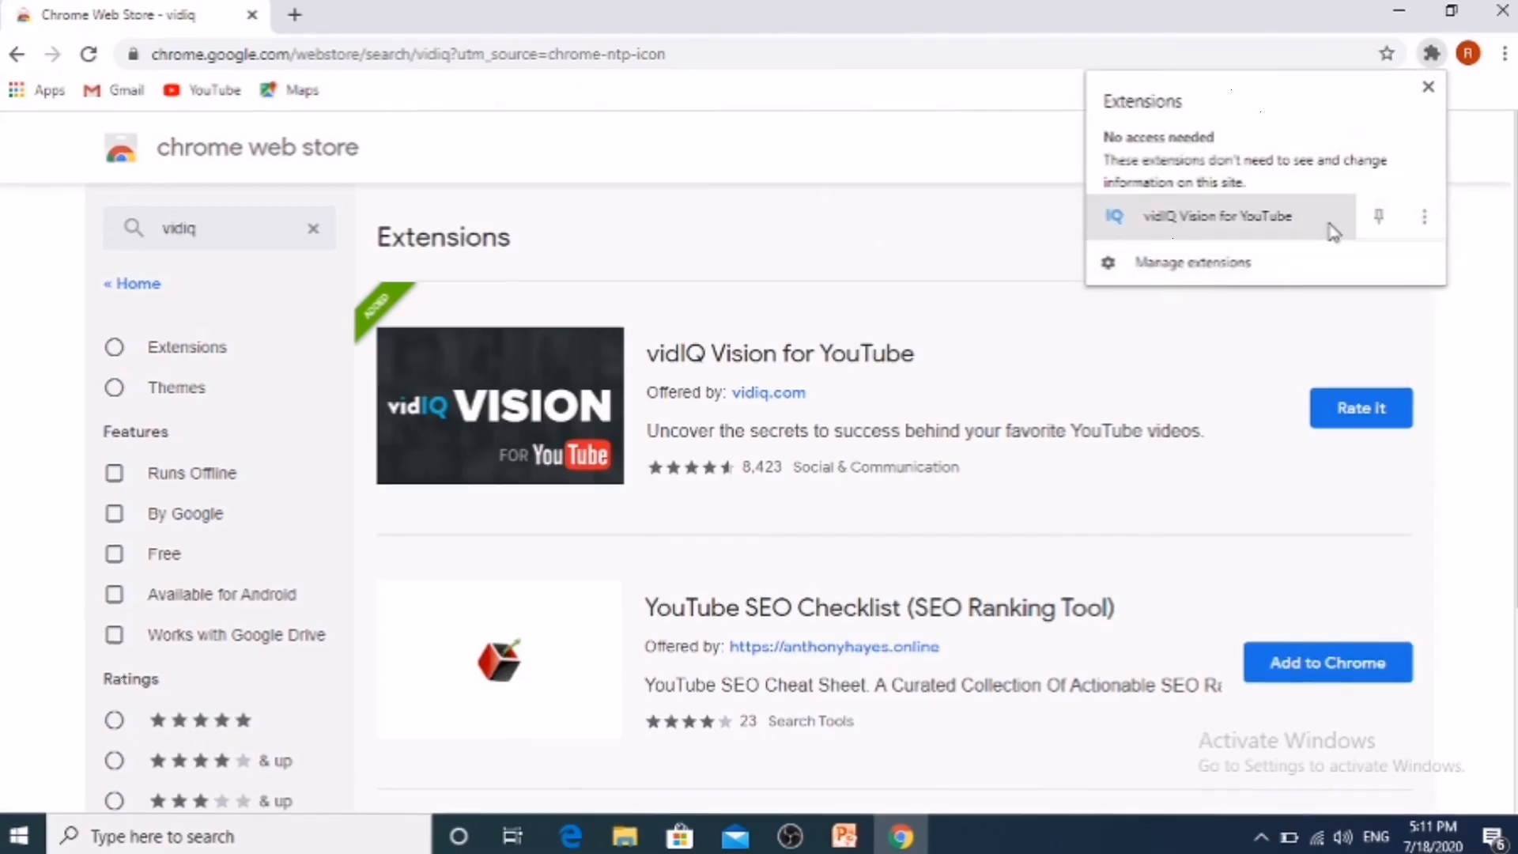
left_click(1427, 86)
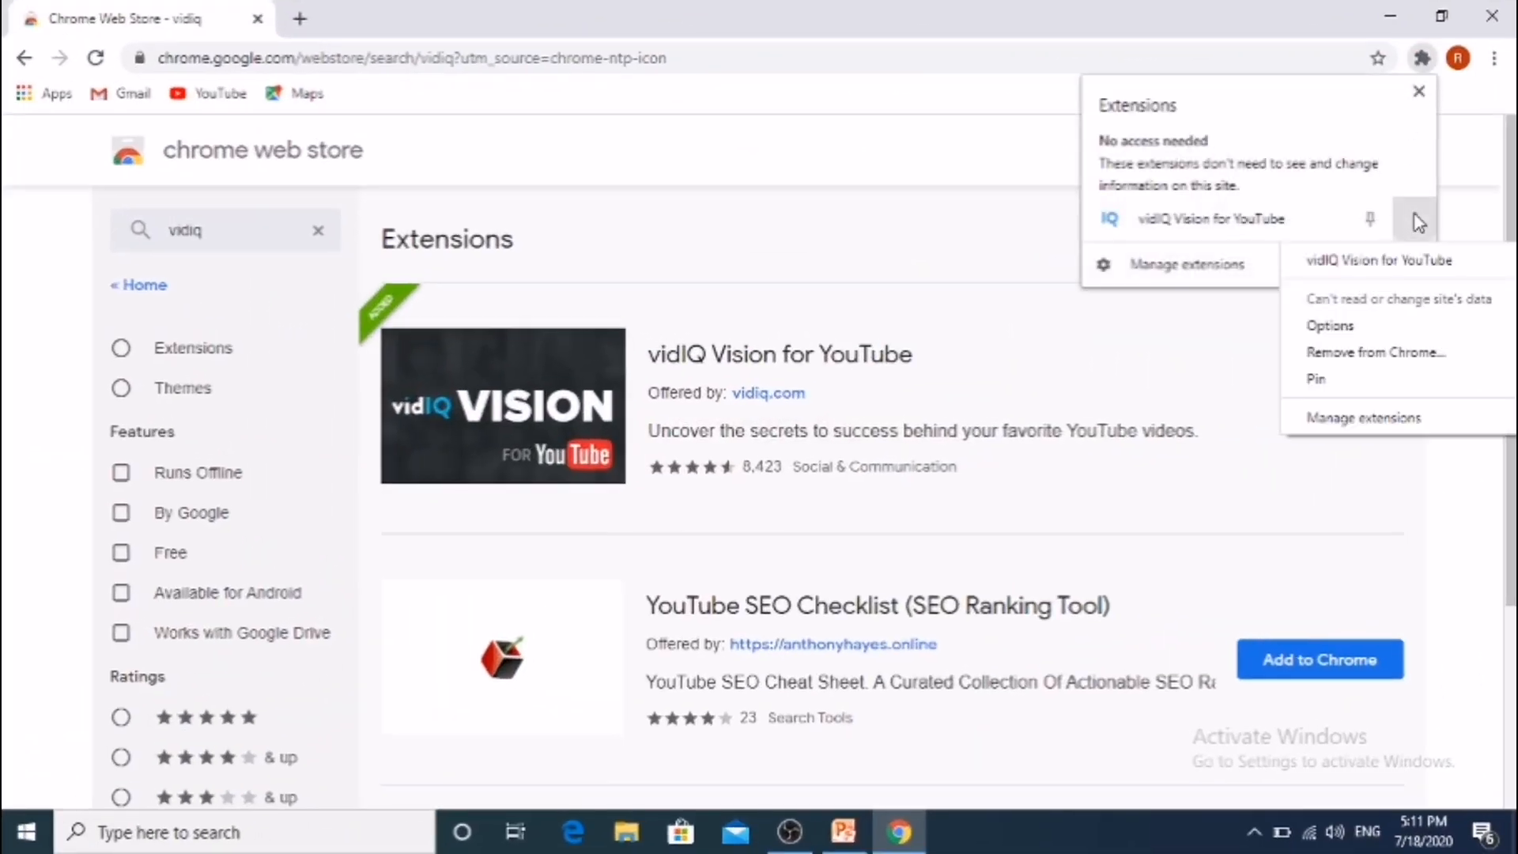
mouse_move(1400, 266)
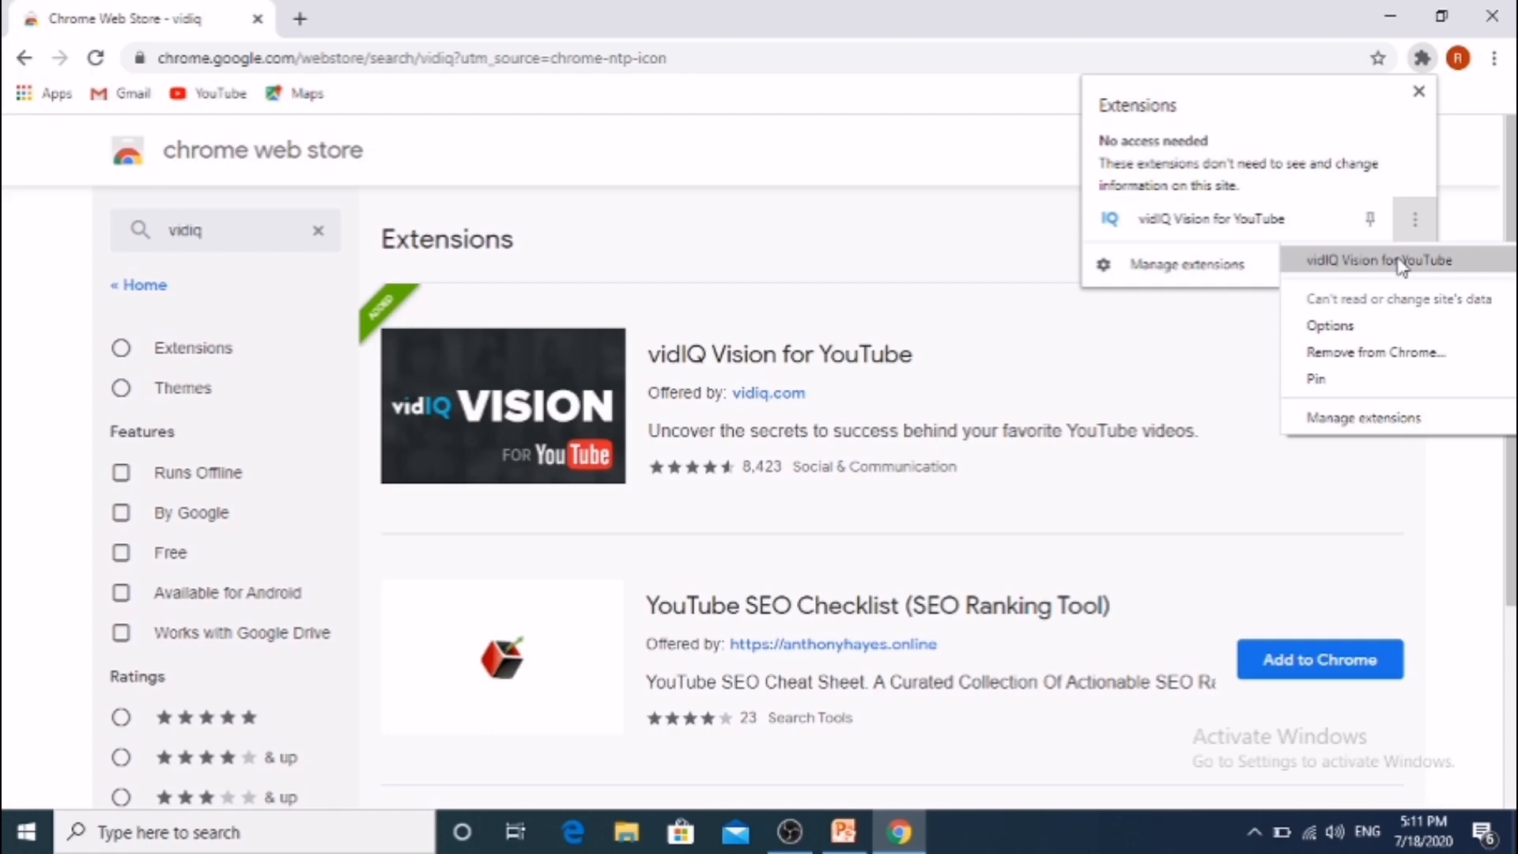
left_click(1379, 260)
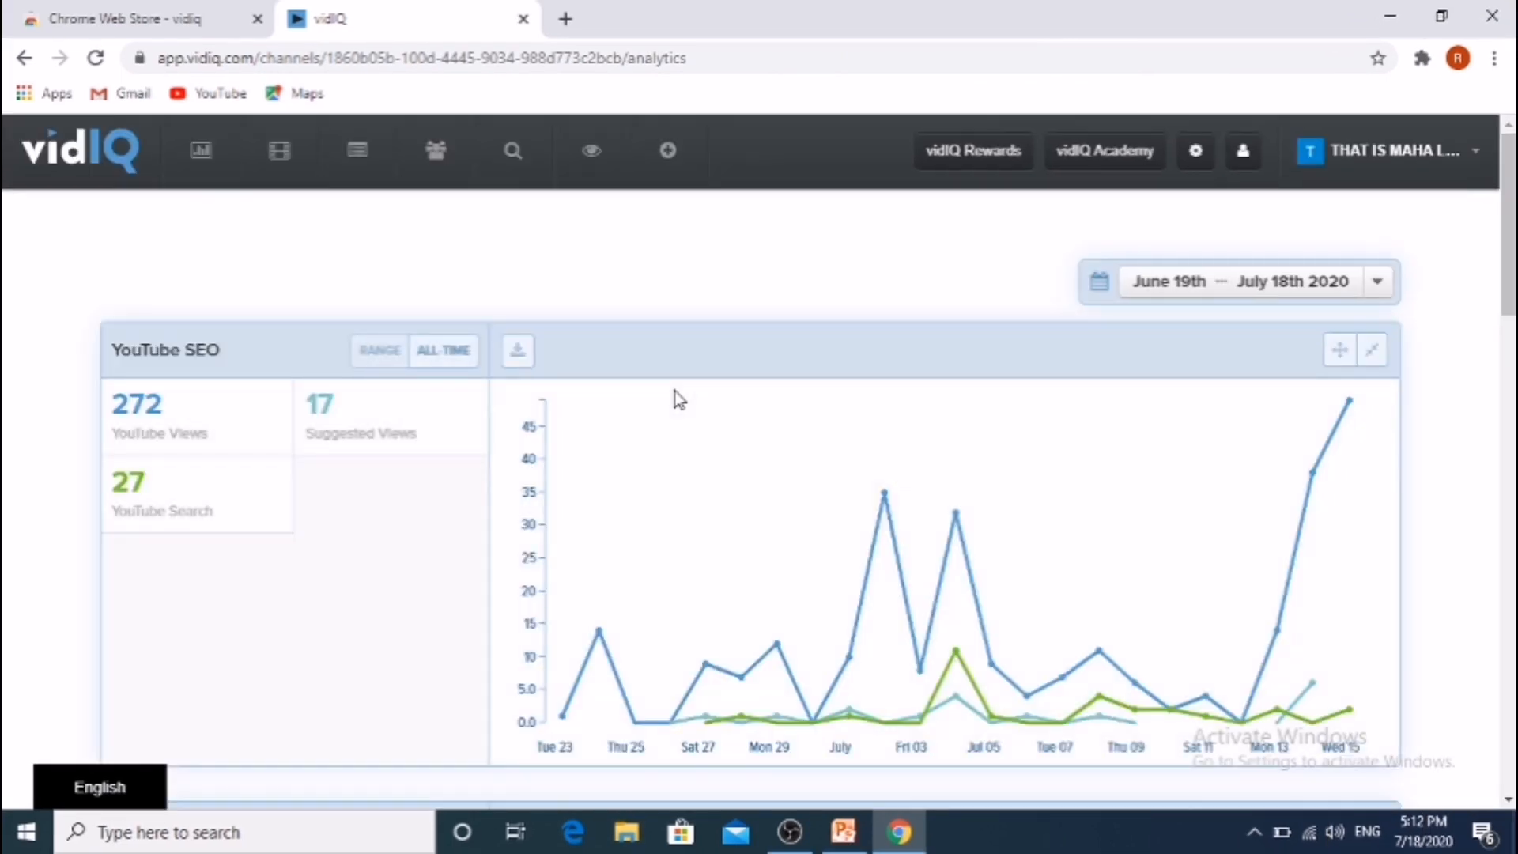
mouse_move(280, 150)
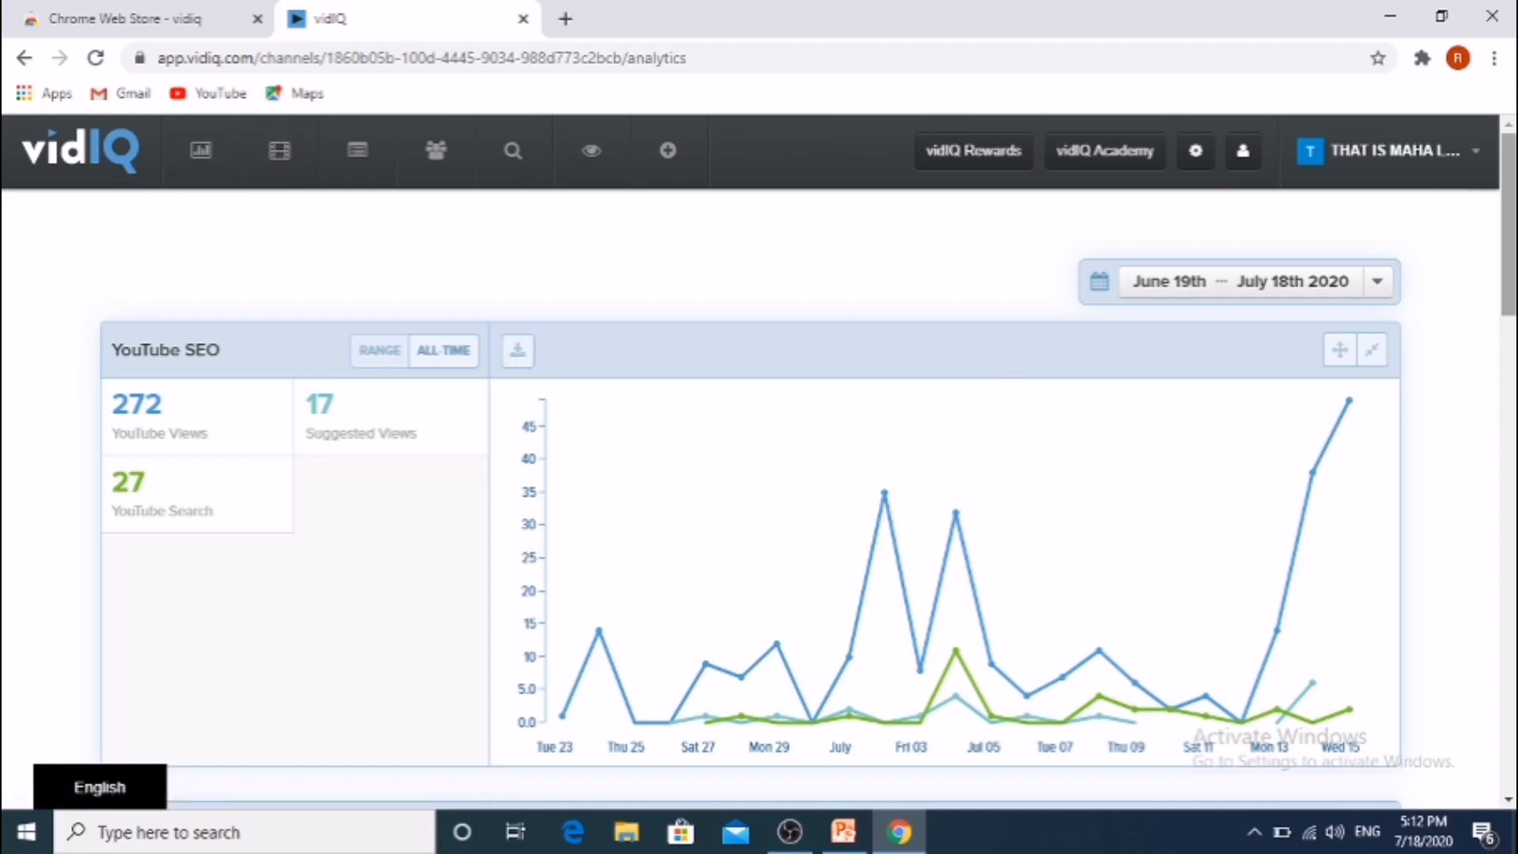
scroll("down", 3)
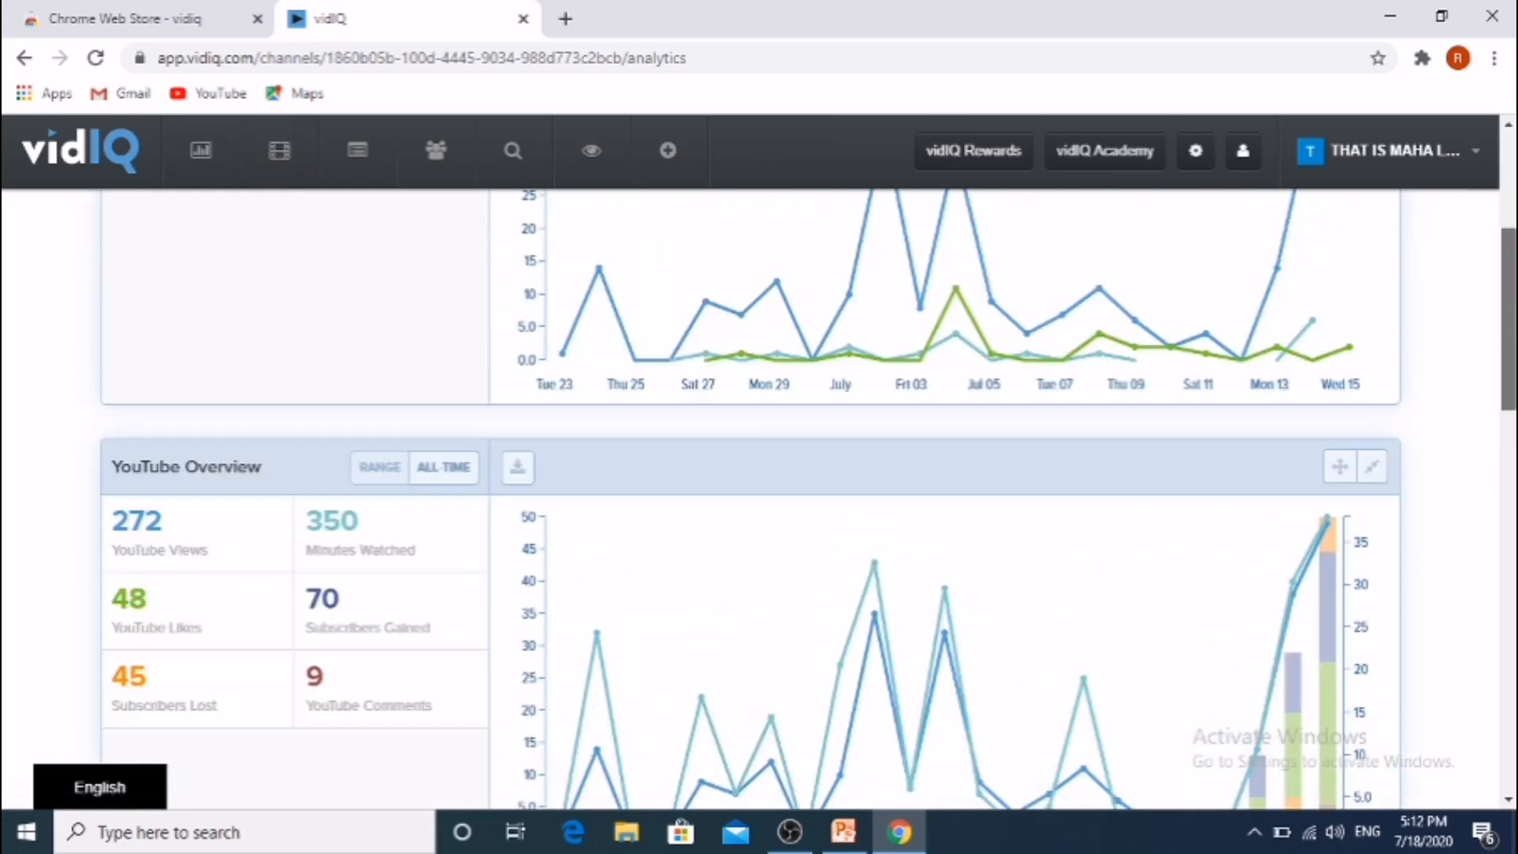
scroll("up", 3)
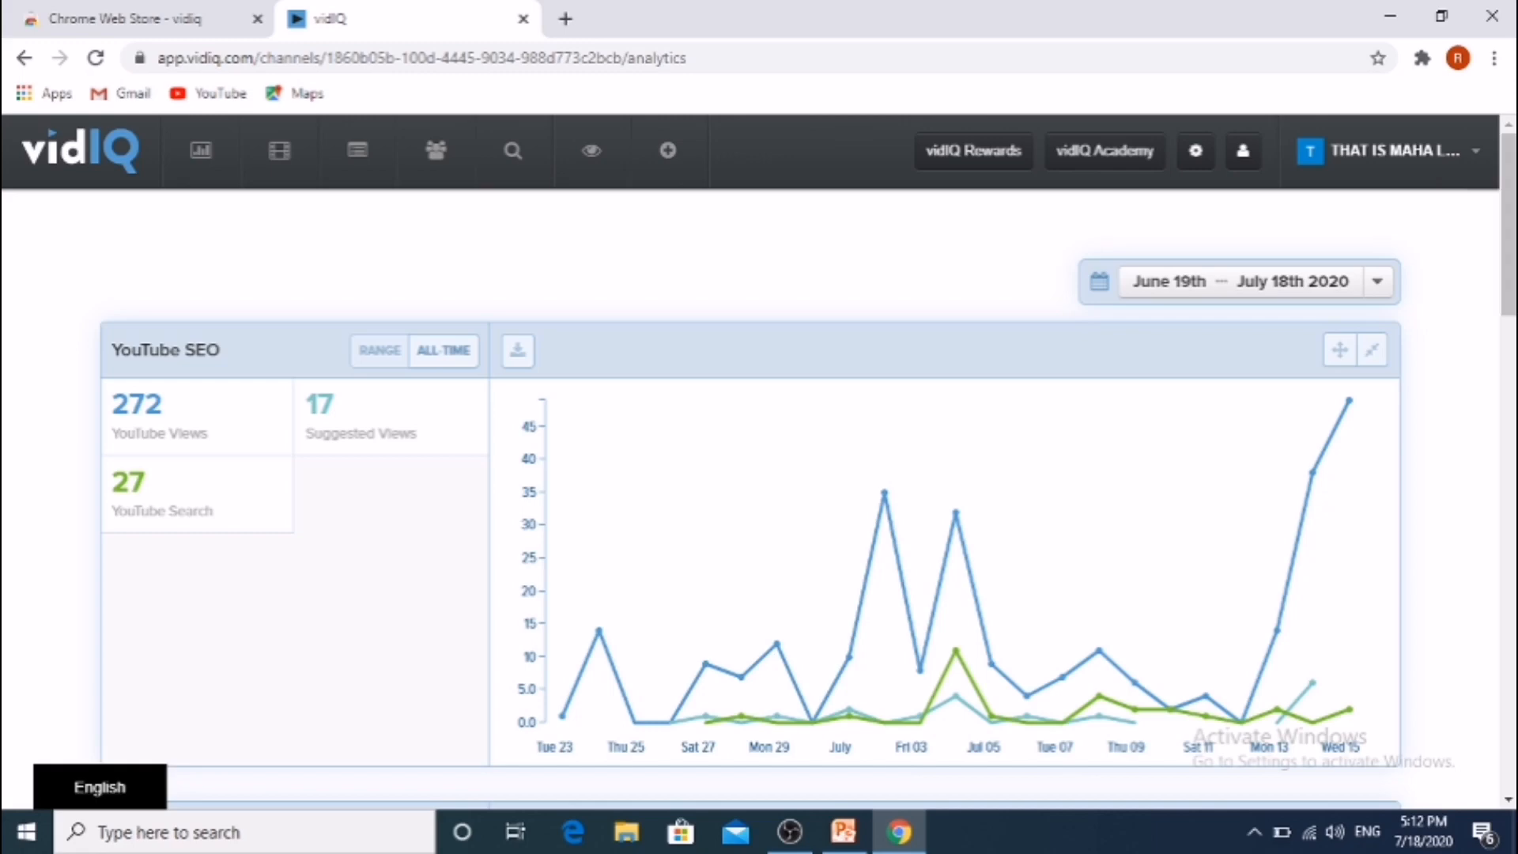
mouse_move(1276, 298)
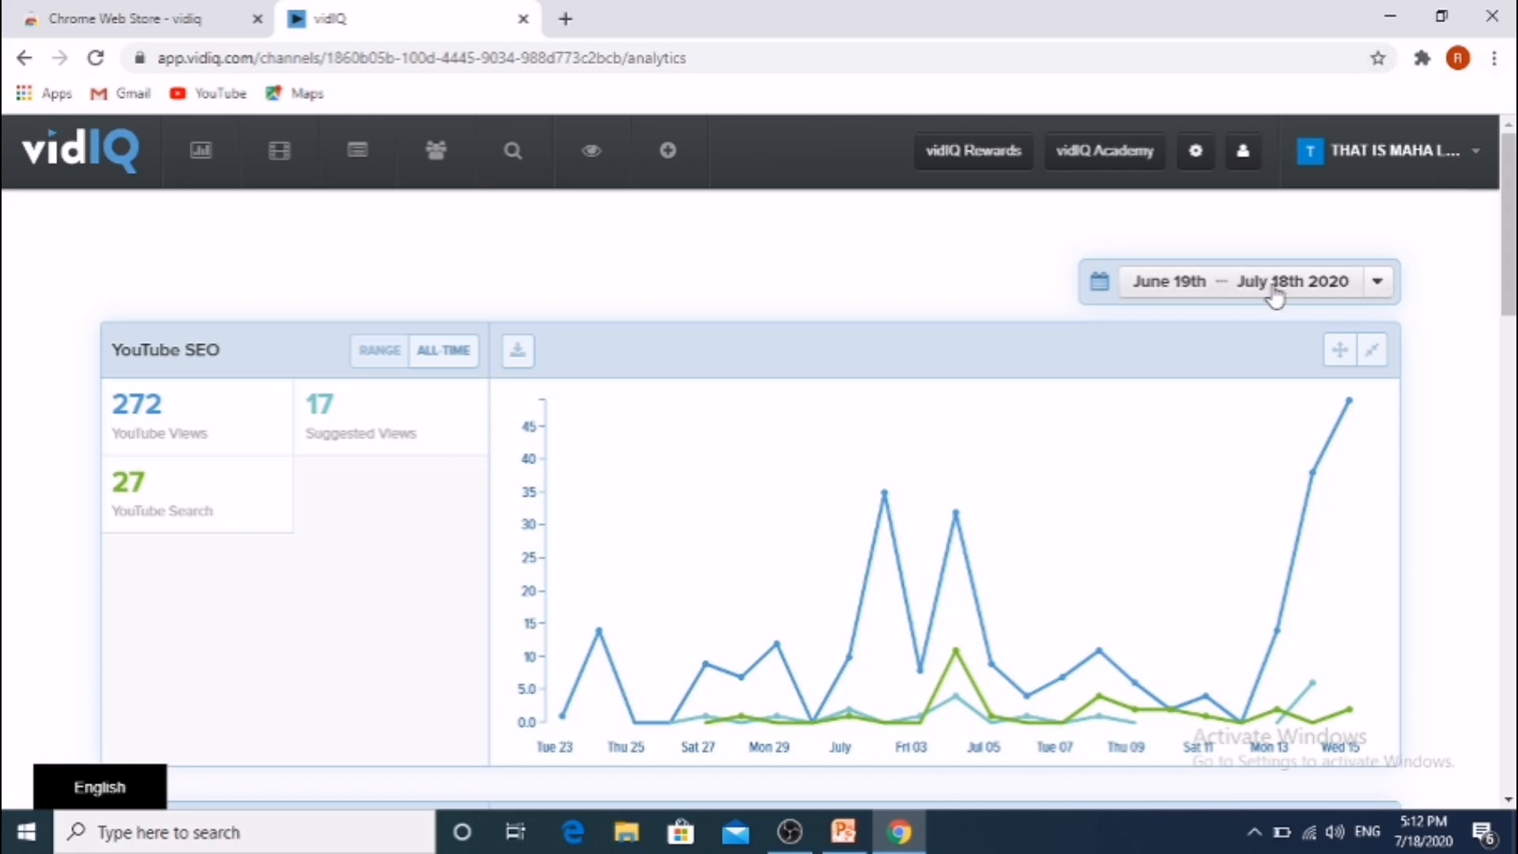
mouse_move(152, 163)
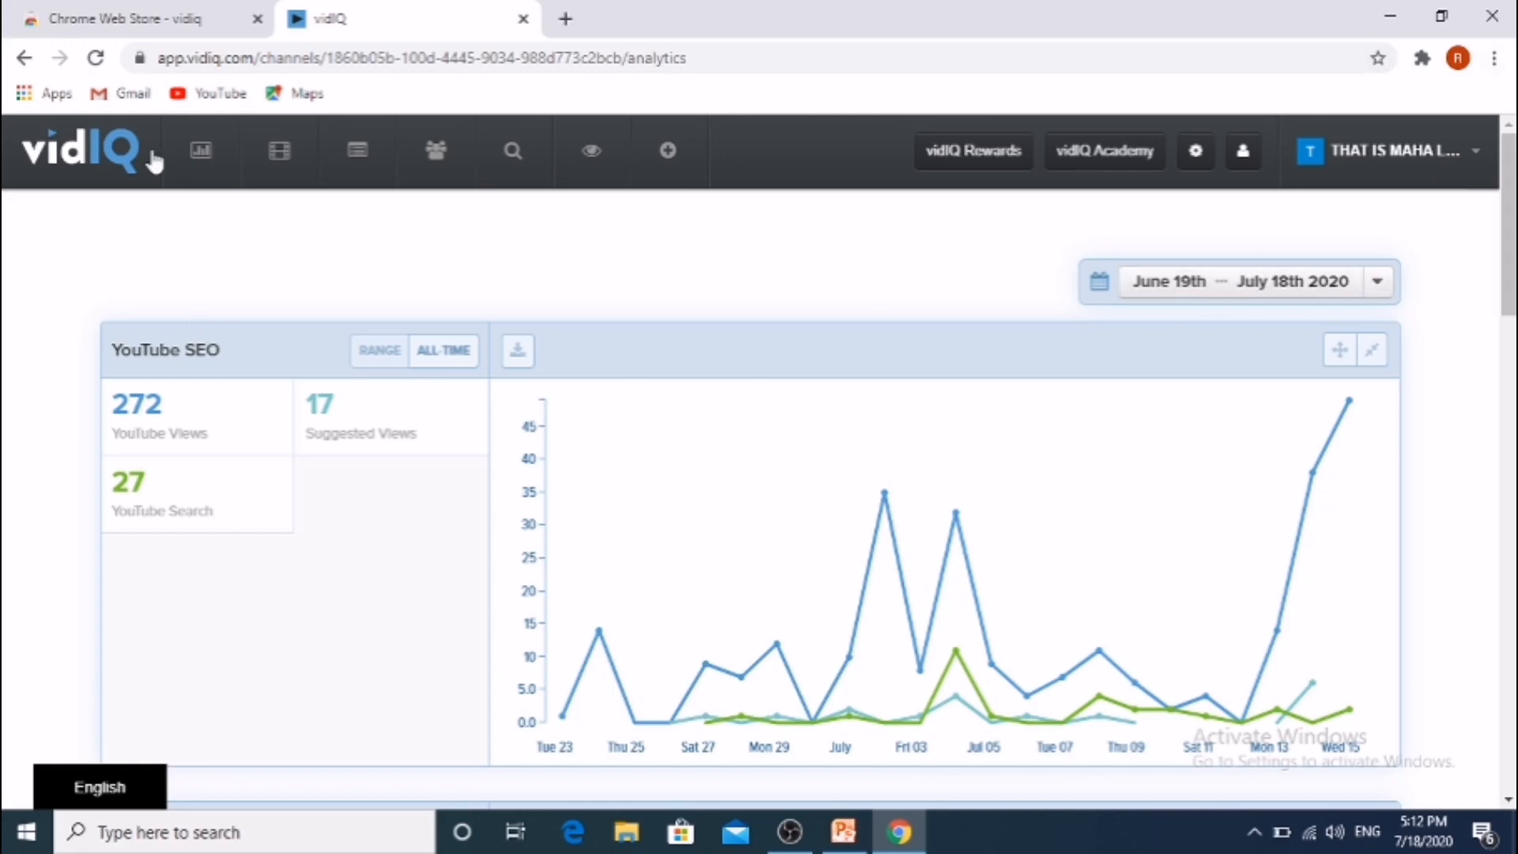
mouse_move(200, 151)
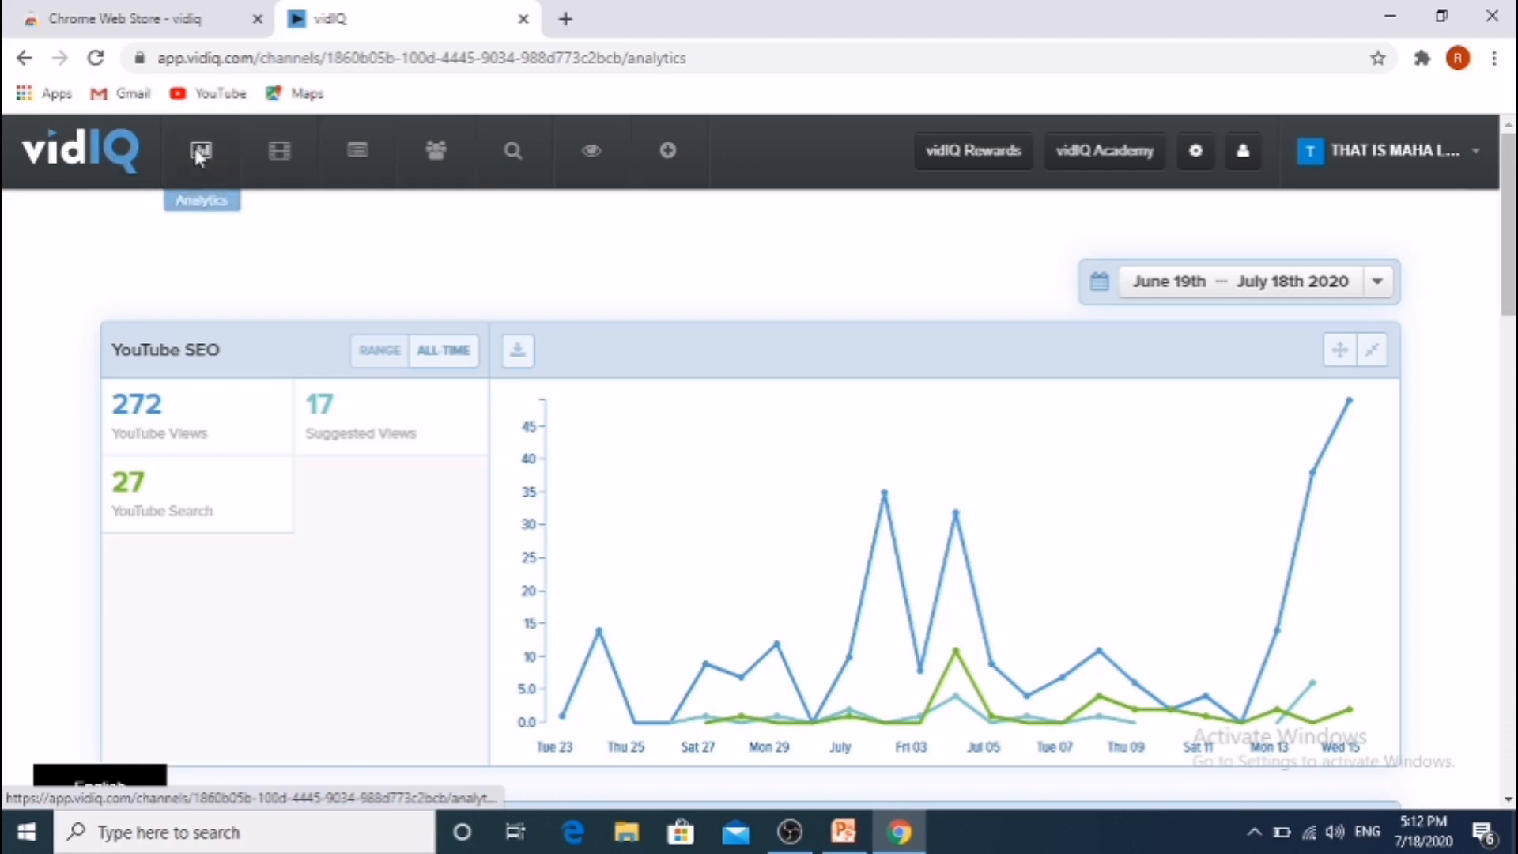
mouse_move(279, 150)
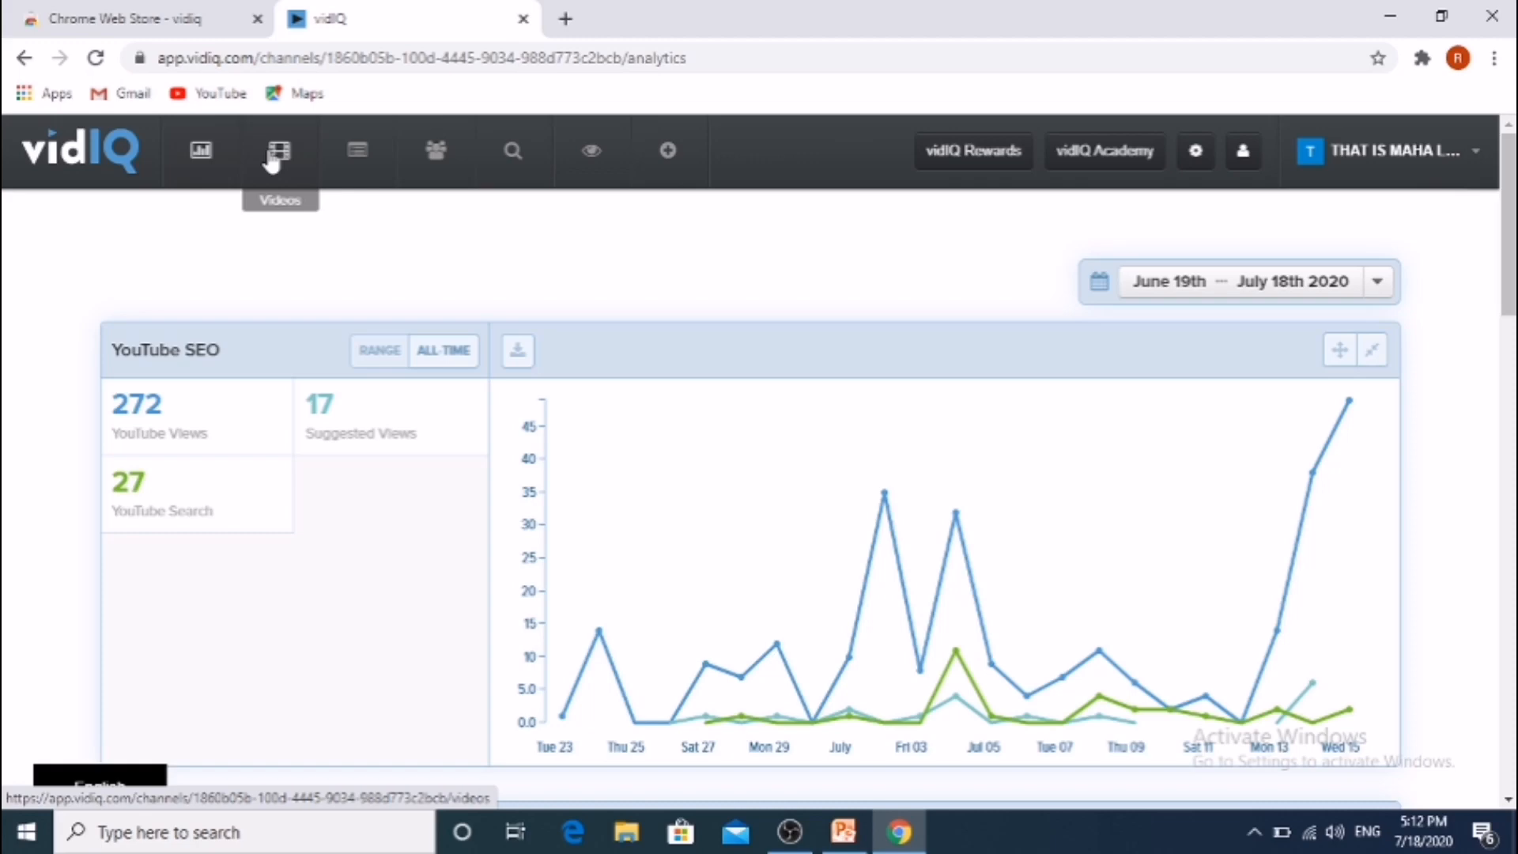
- Open vidIQ's Videos list showing the newest video's 11 views, 4 likes, 2 comments
left_click(280, 151)
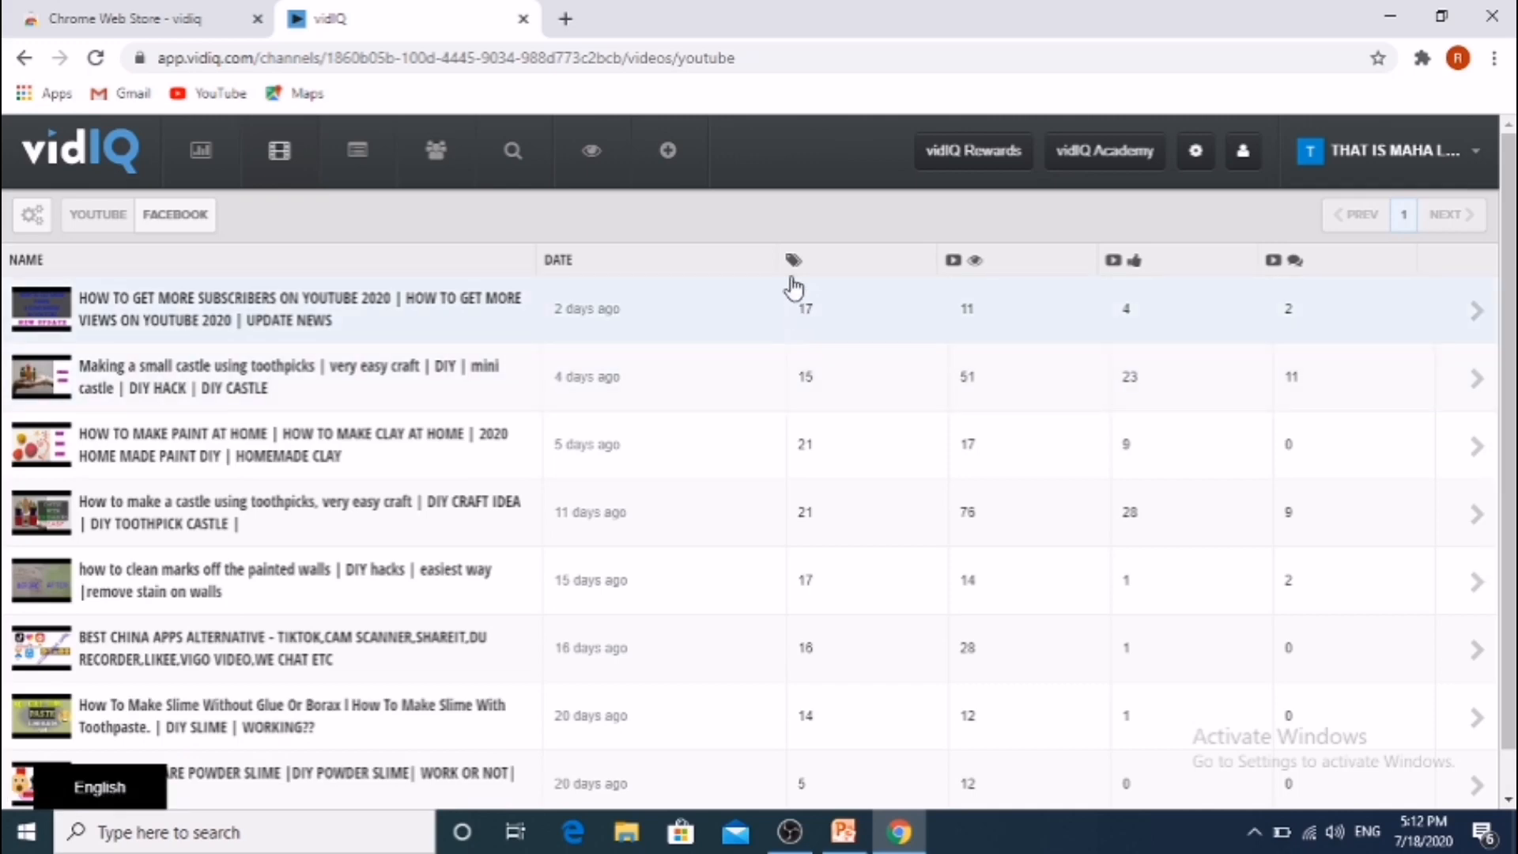
mouse_move(794, 261)
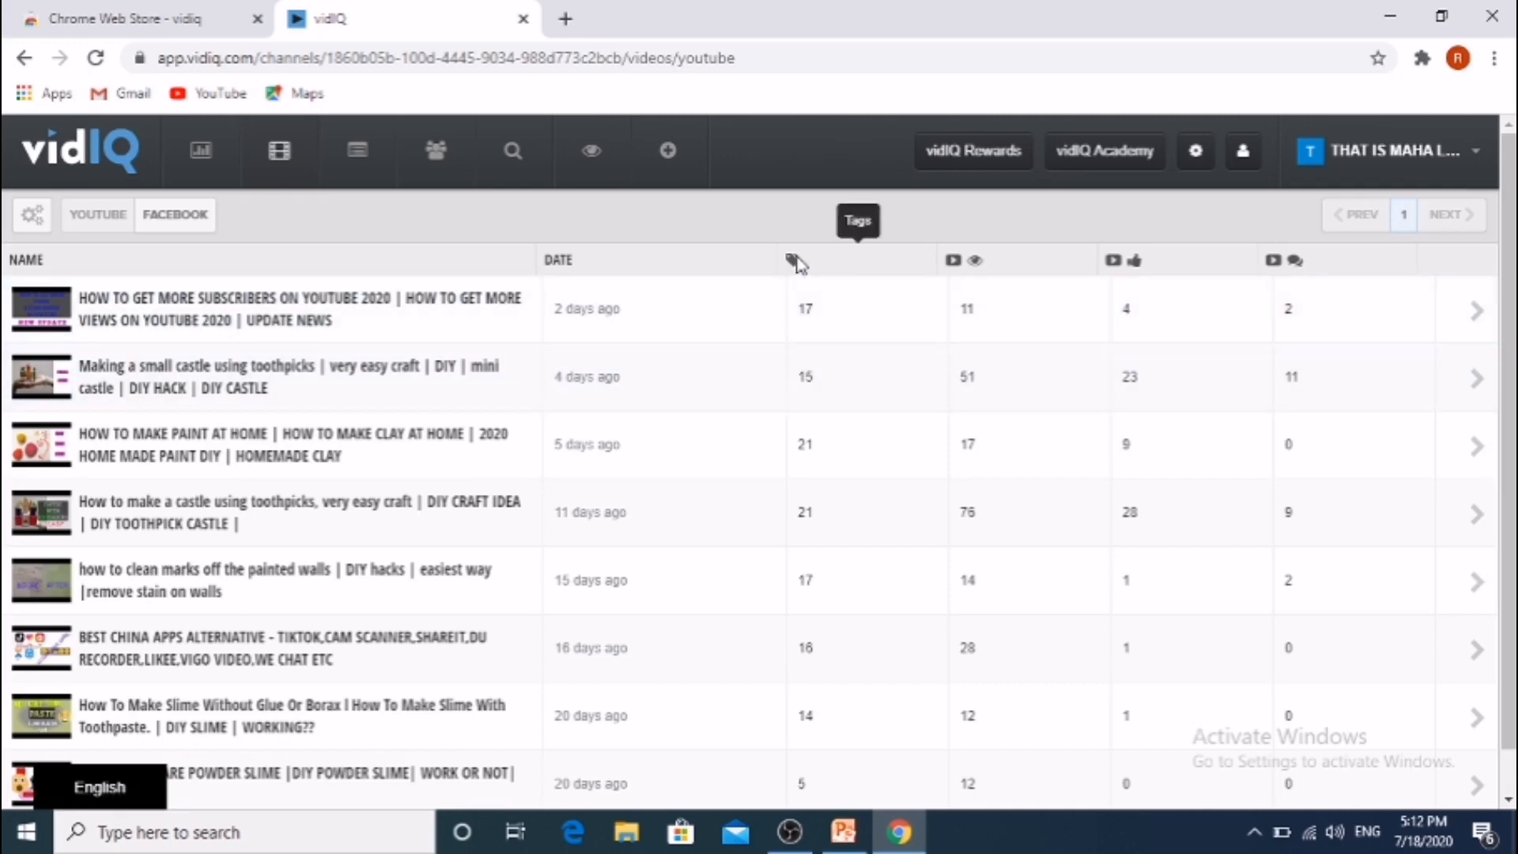
mouse_move(966, 283)
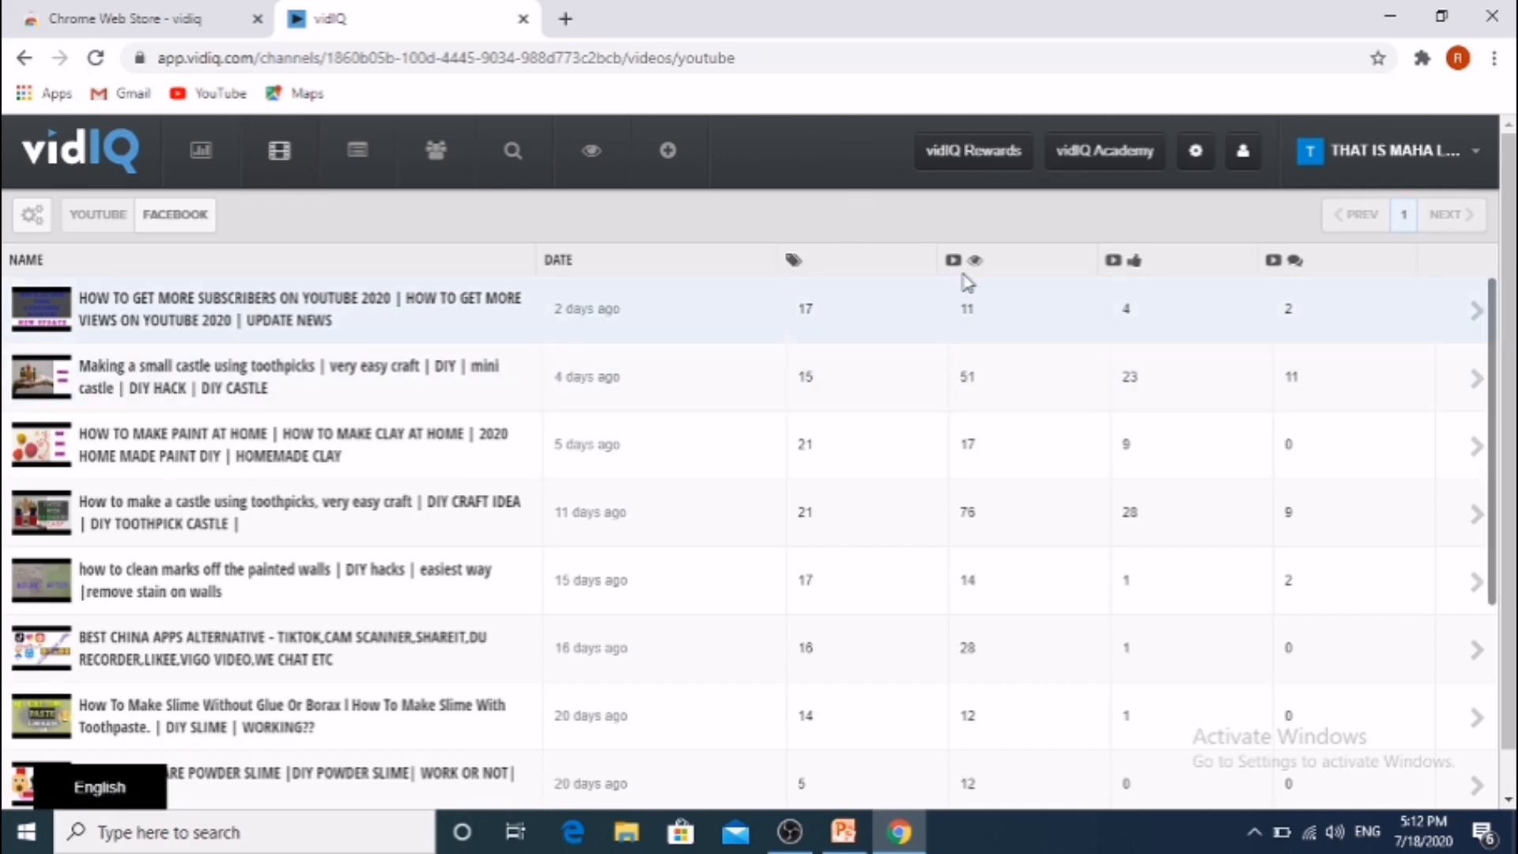
mouse_move(976, 262)
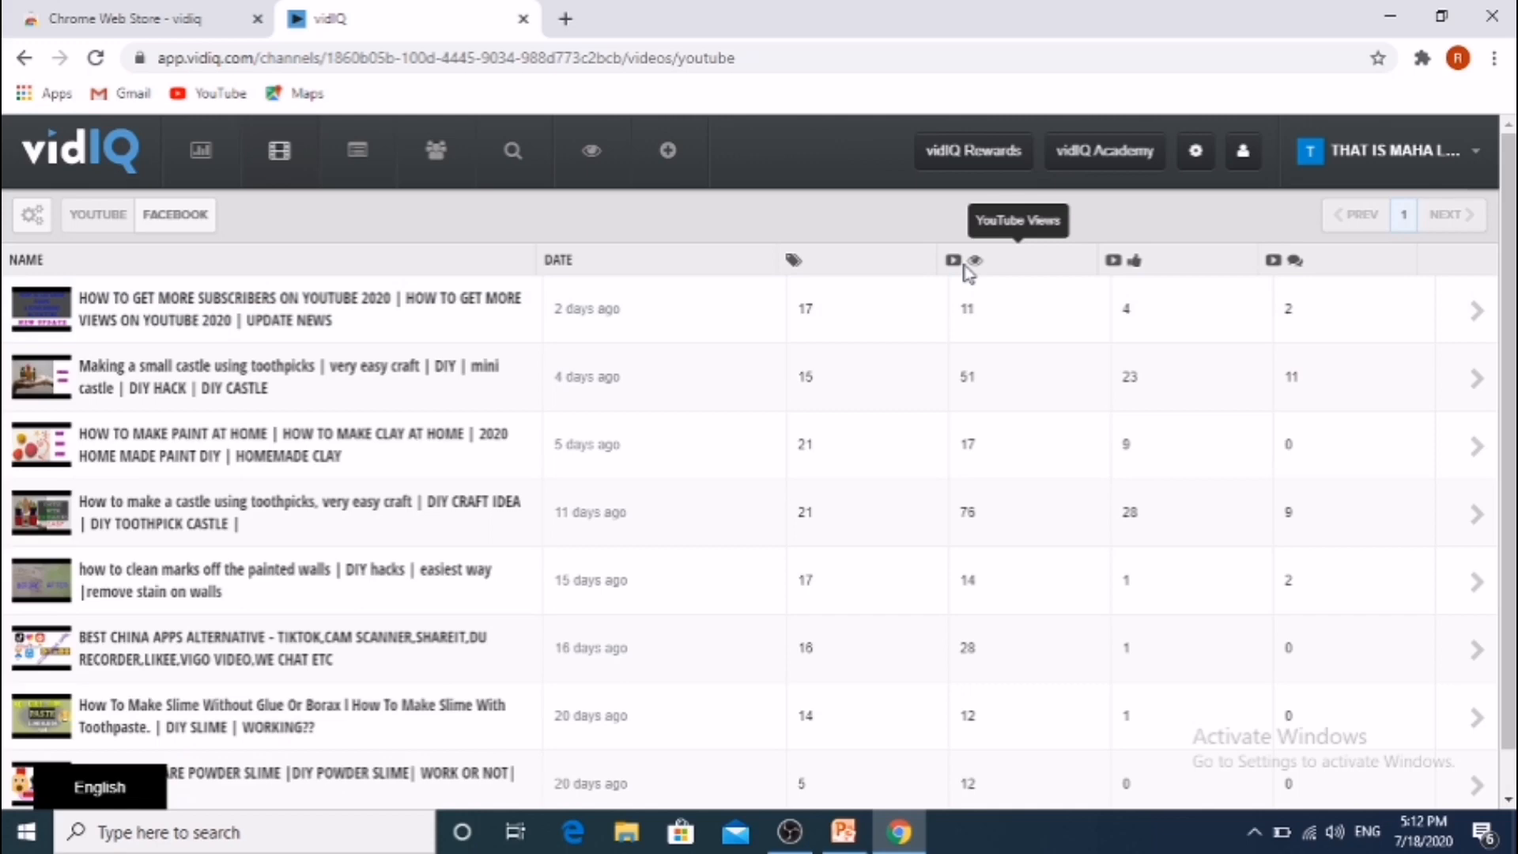
mouse_move(1010, 274)
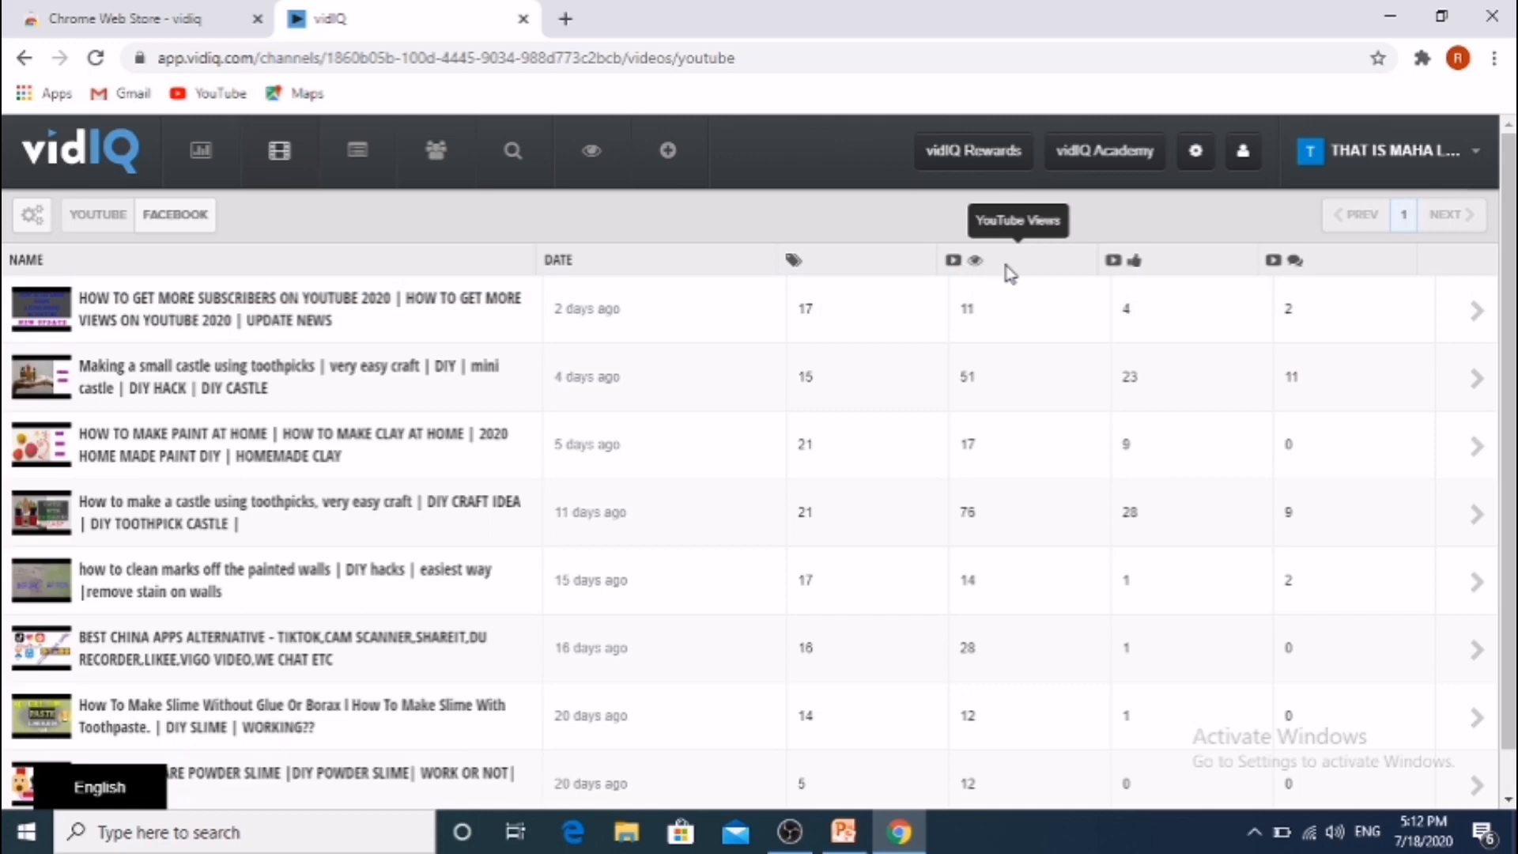
mouse_move(1114, 264)
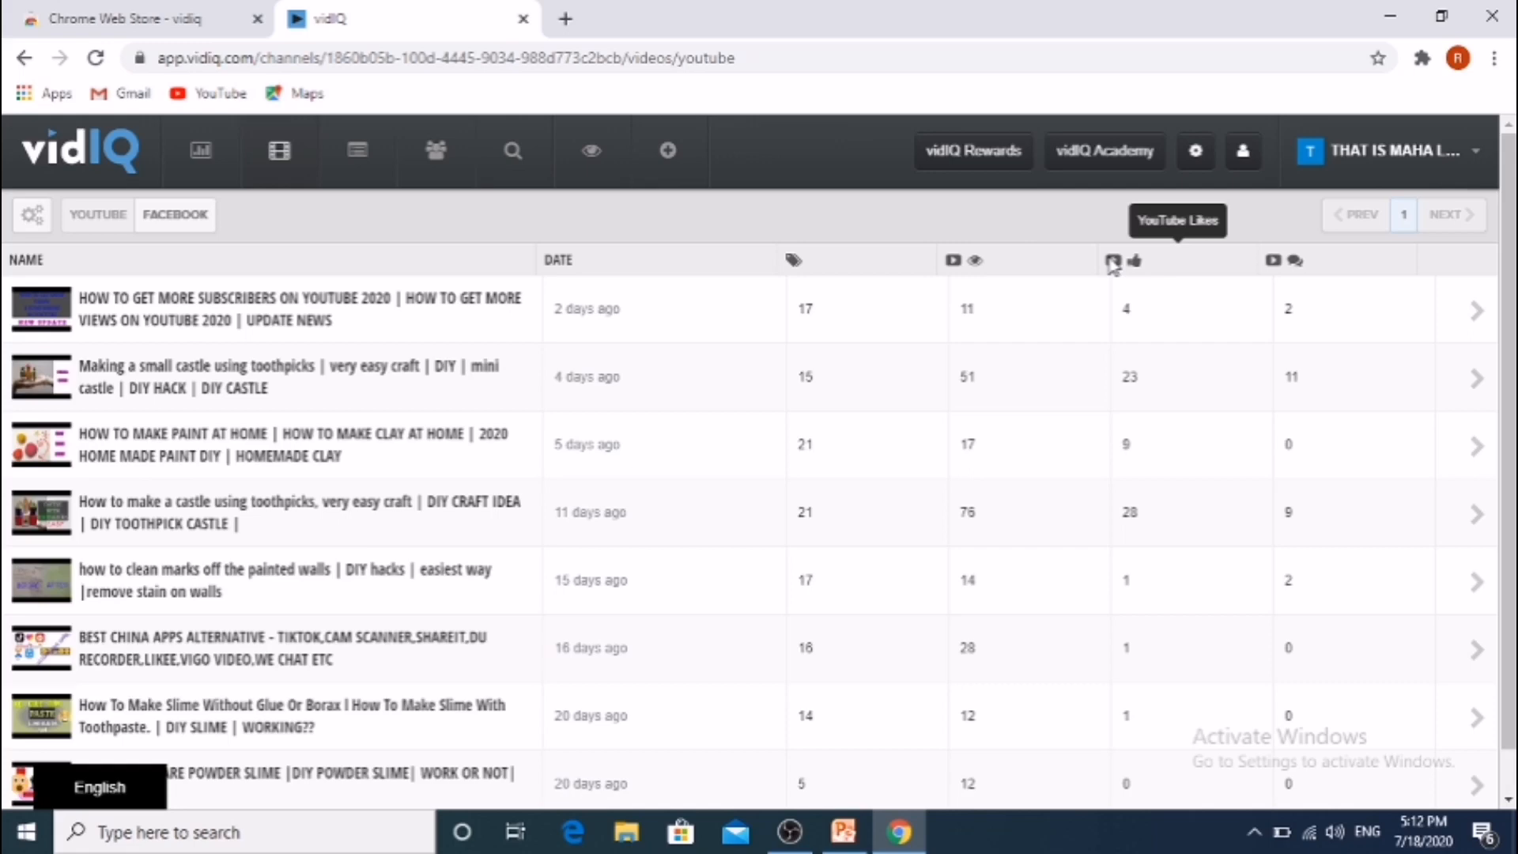
mouse_move(1289, 249)
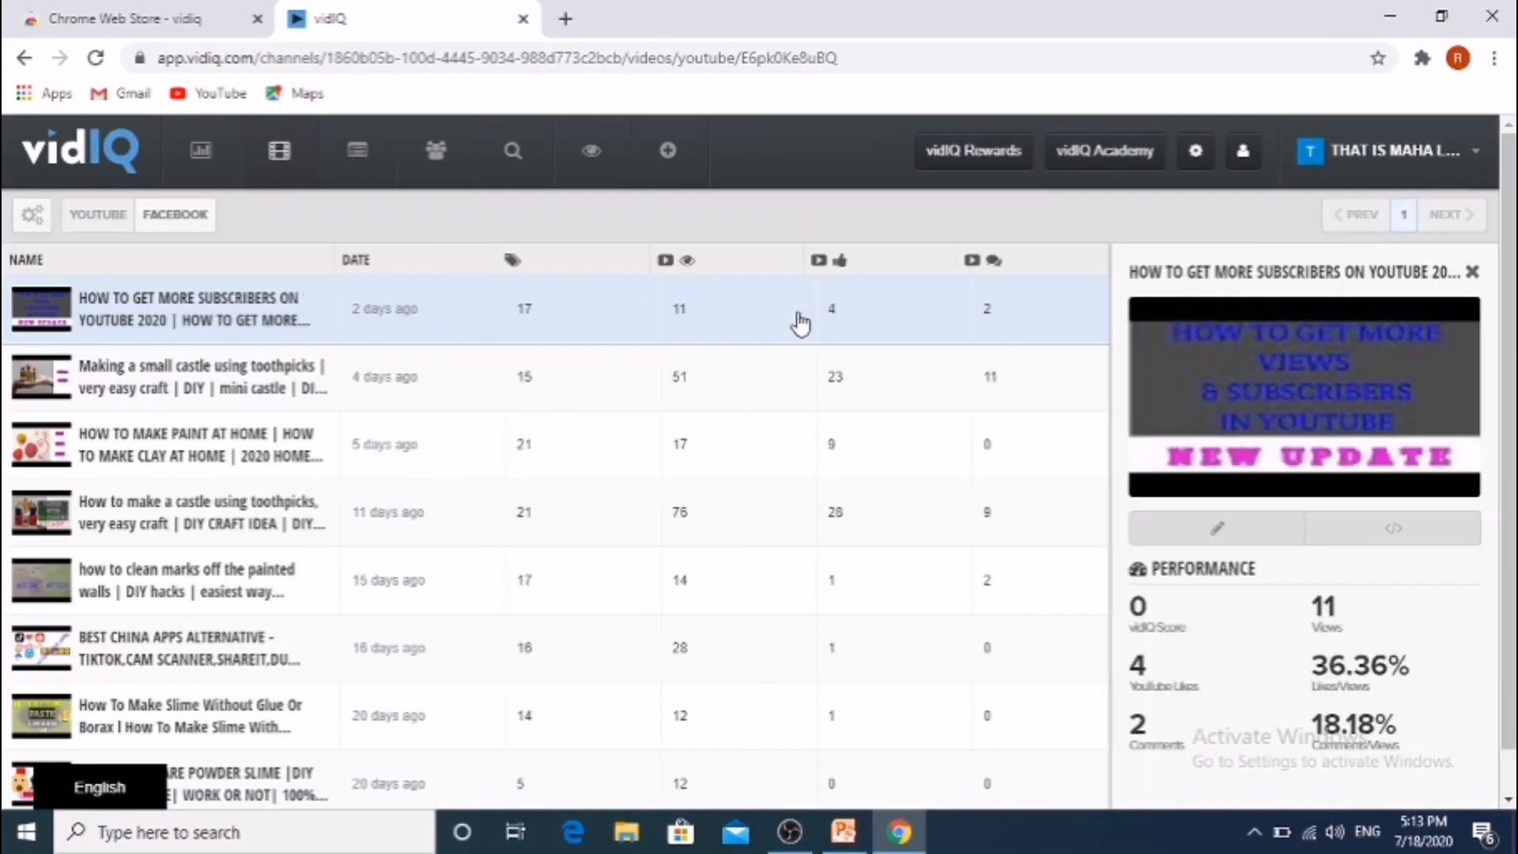
mouse_move(1499, 298)
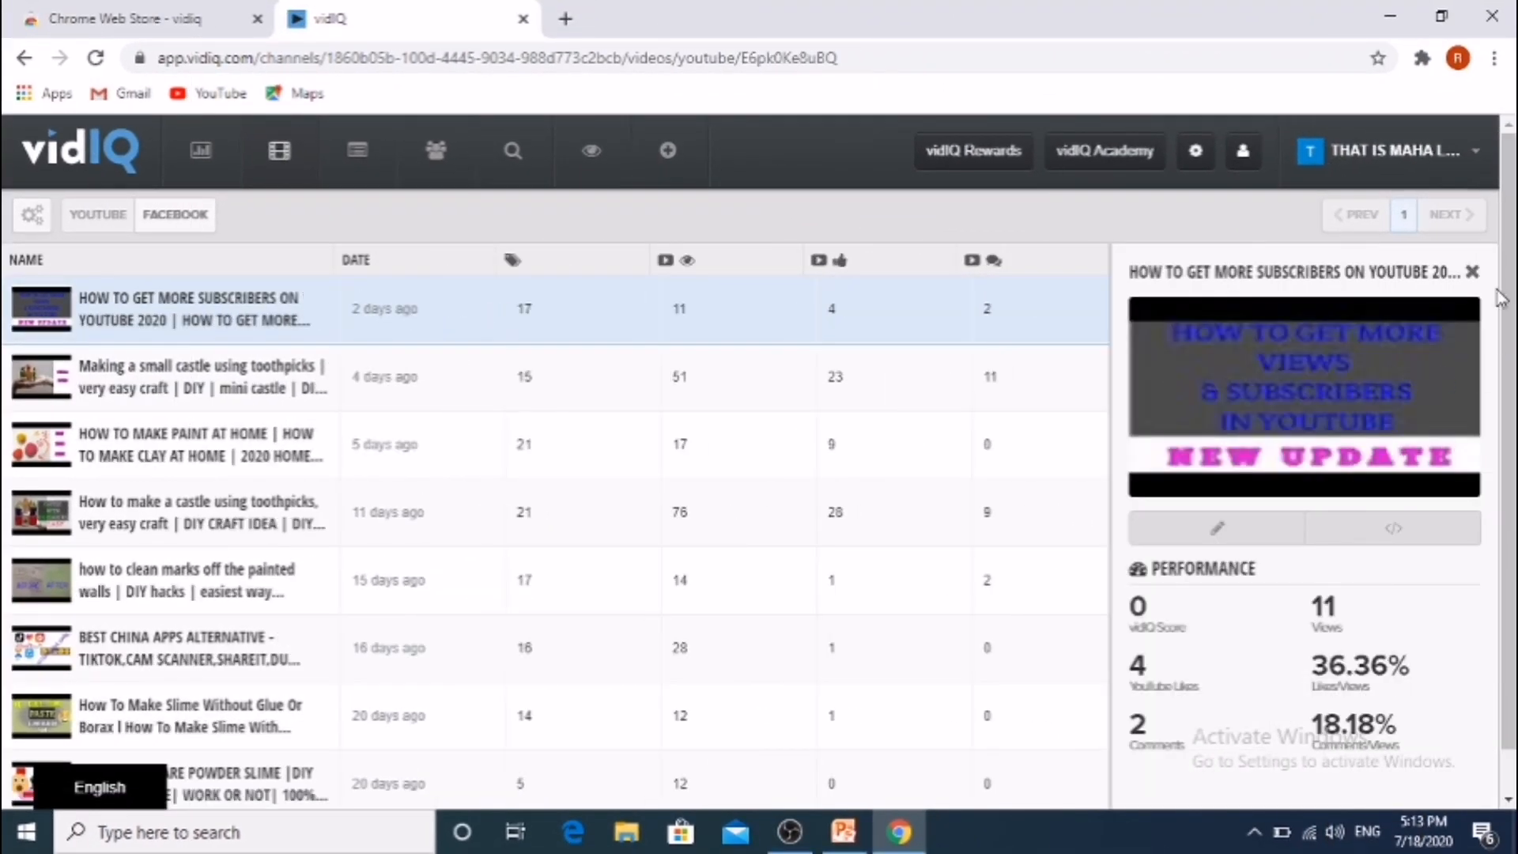
scroll("down", 3)
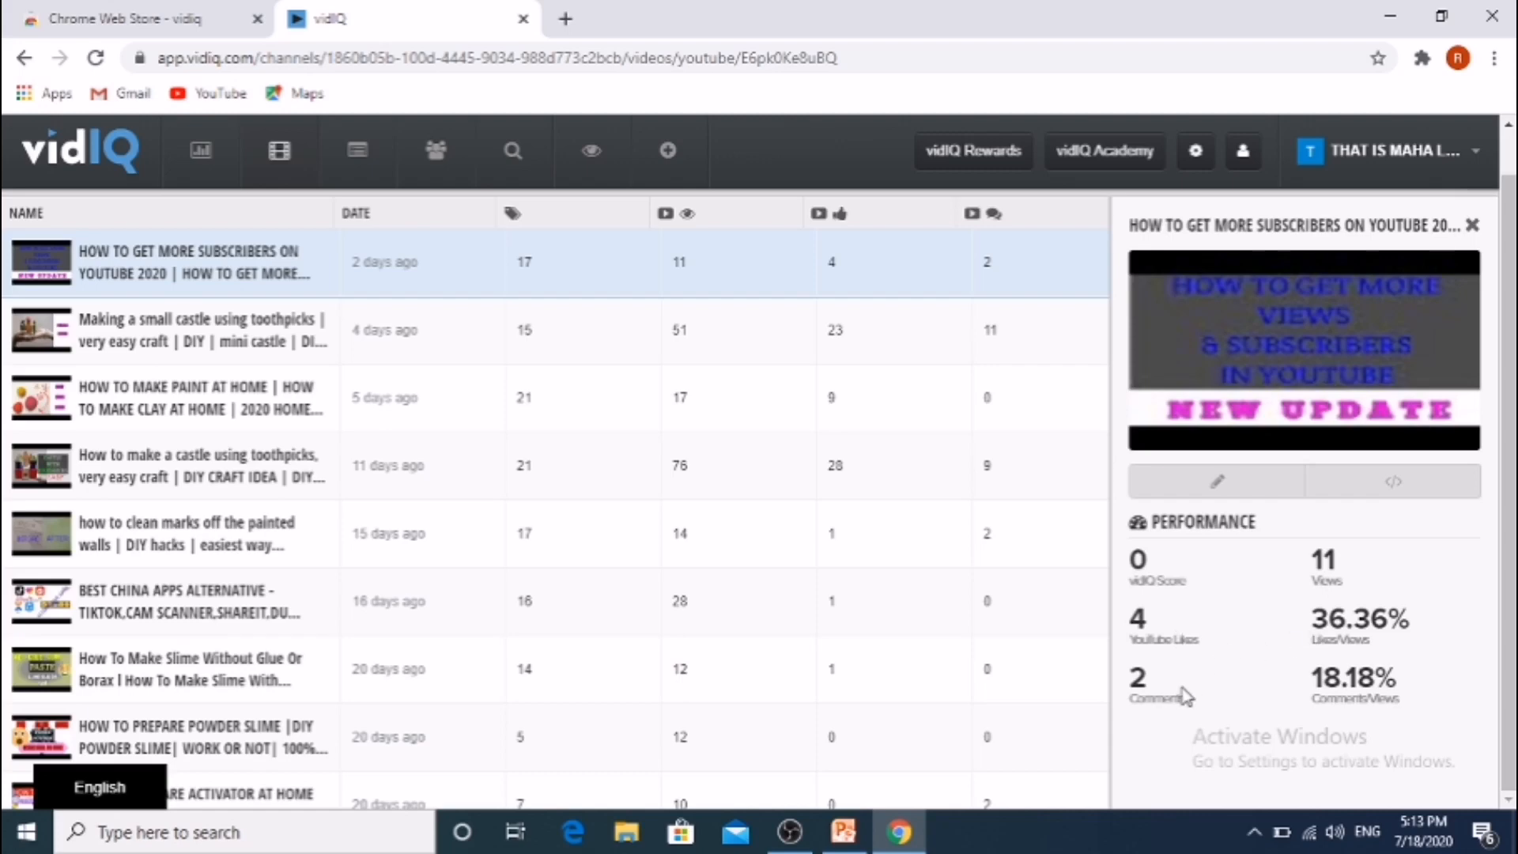
- Visit vidIQ's Descriptions, Subscribers, SEO and Competitors pages, ending on channel comparison
left_click(357, 150)
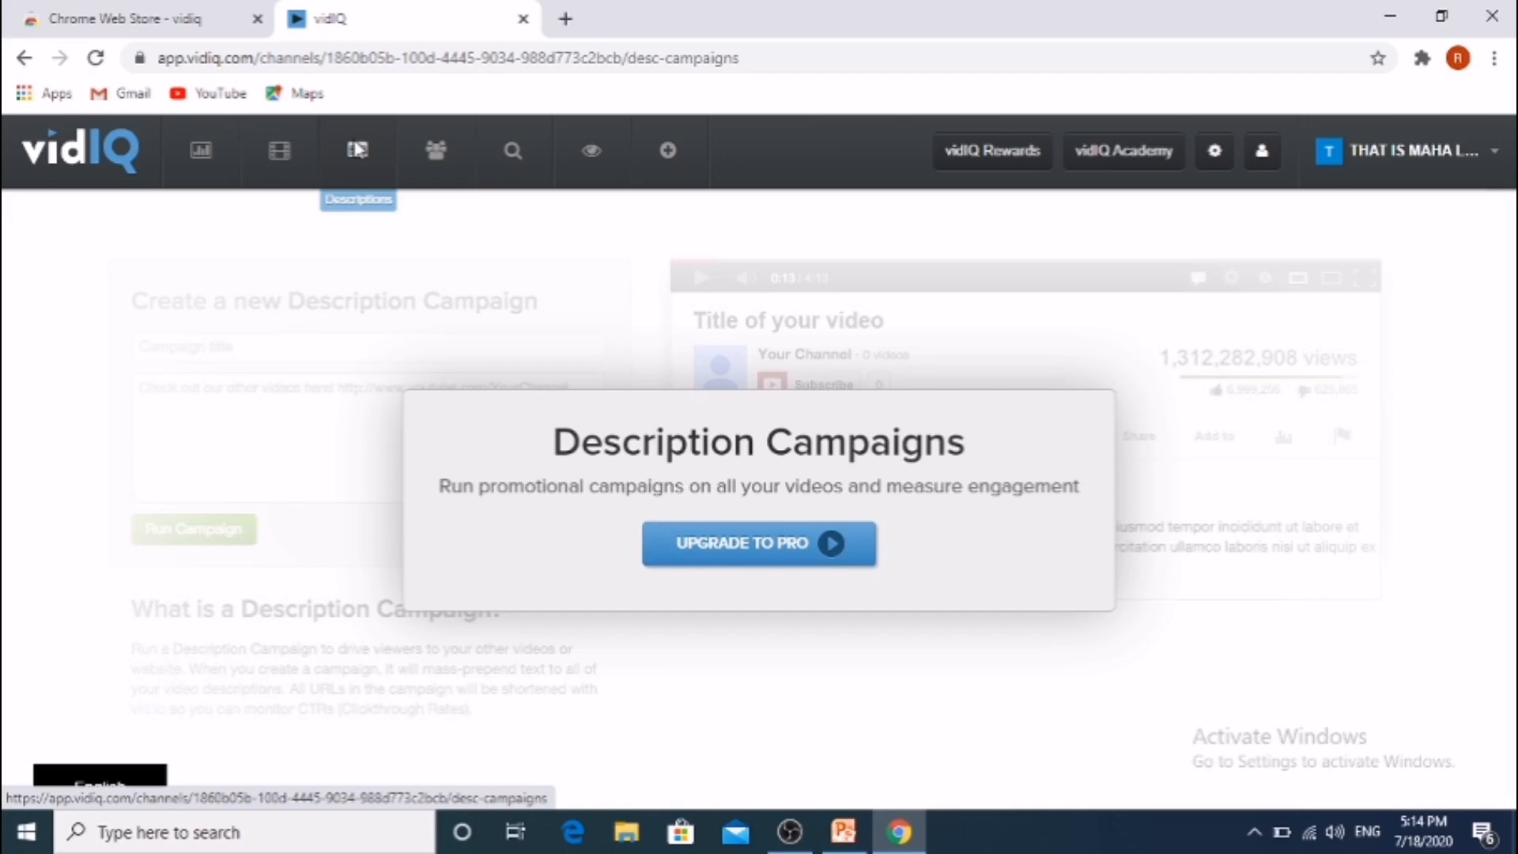
mouse_move(436, 150)
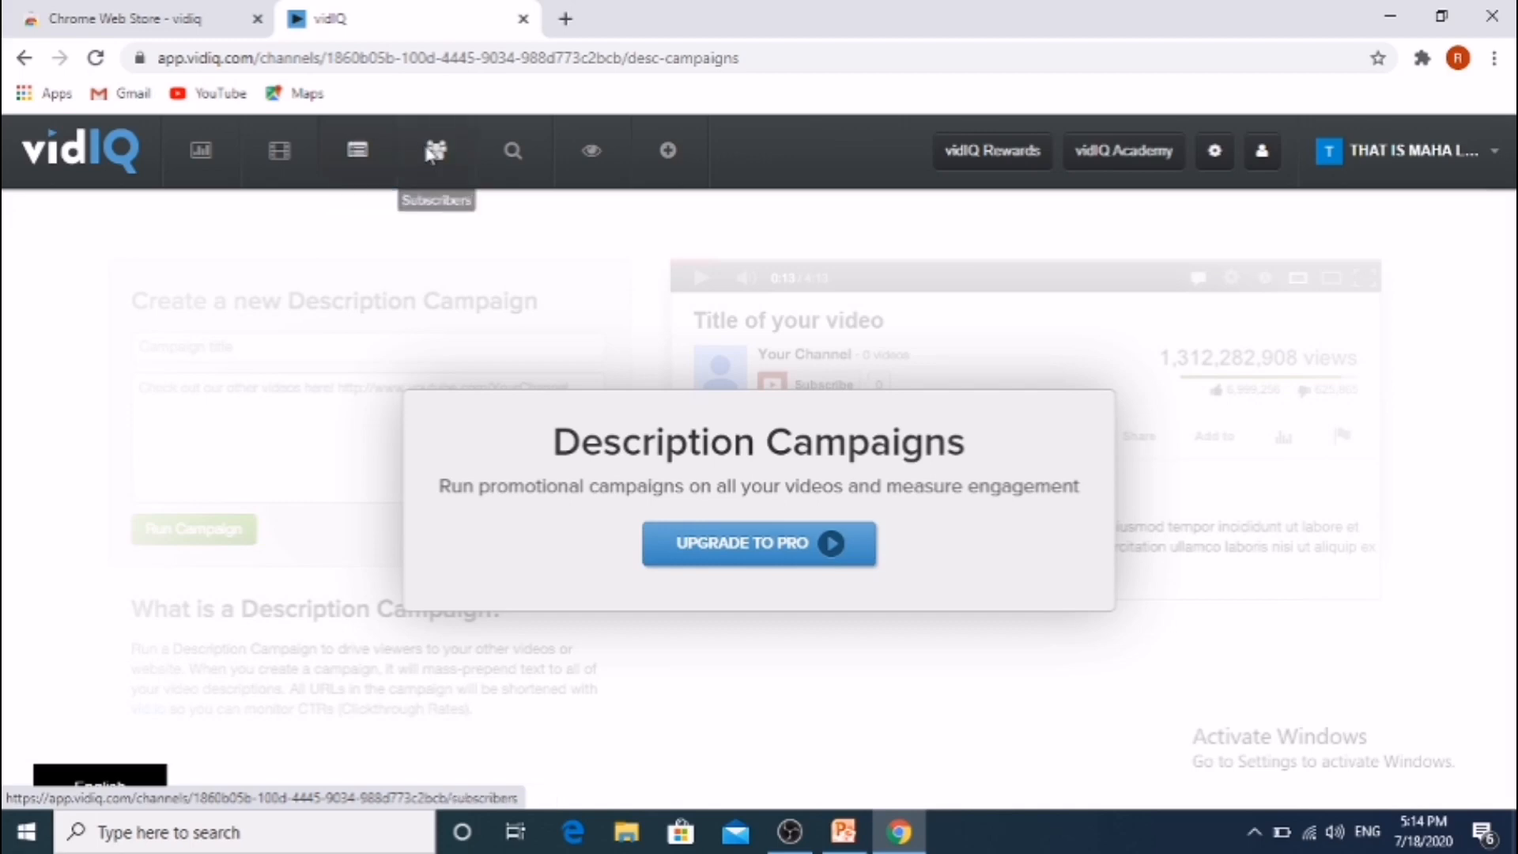
left_click(436, 151)
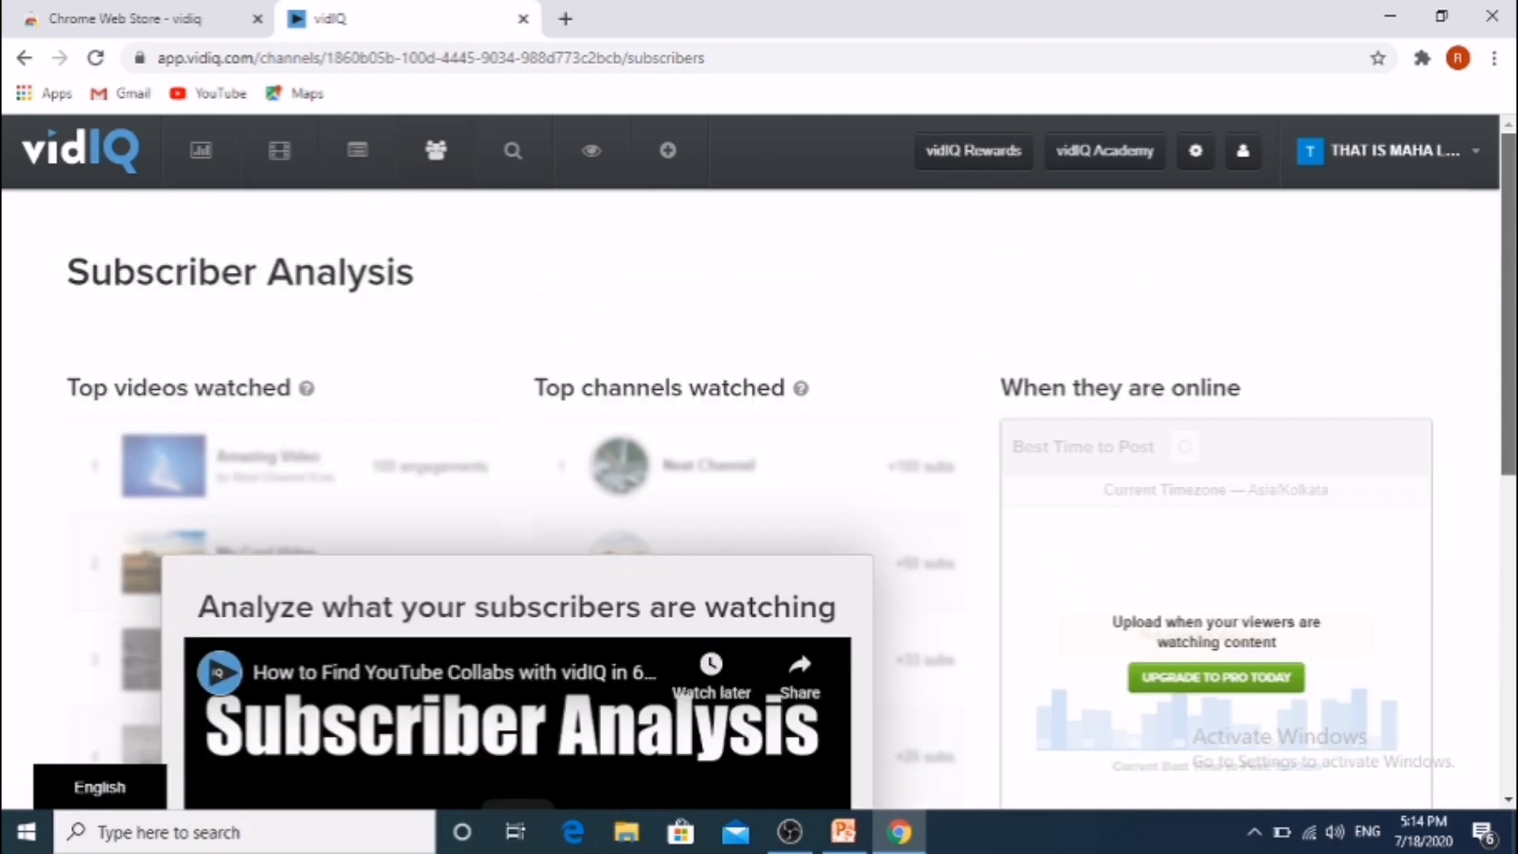
mouse_move(513, 150)
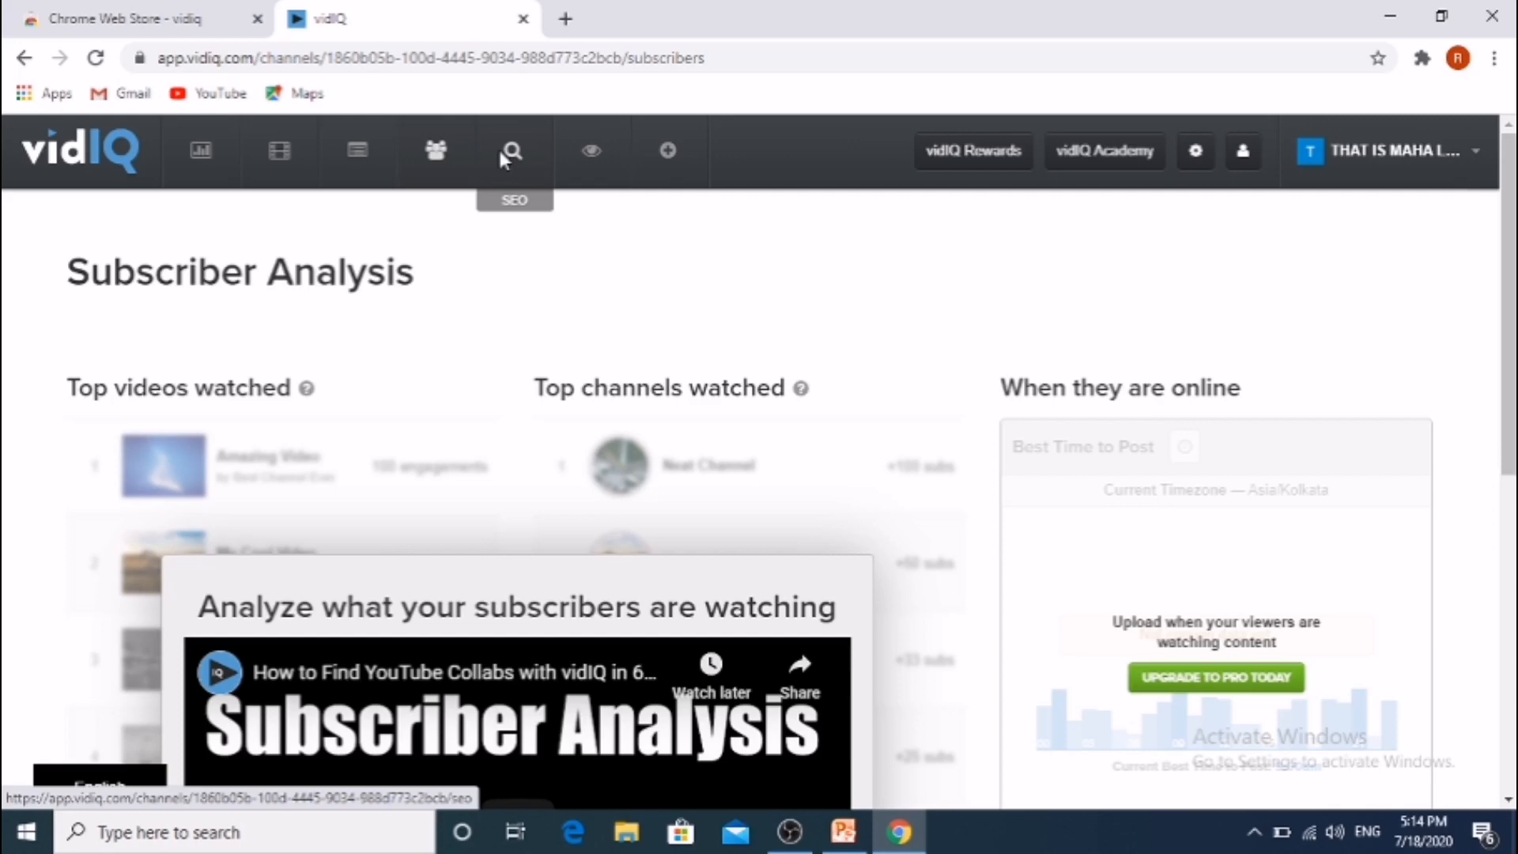
left_click(513, 150)
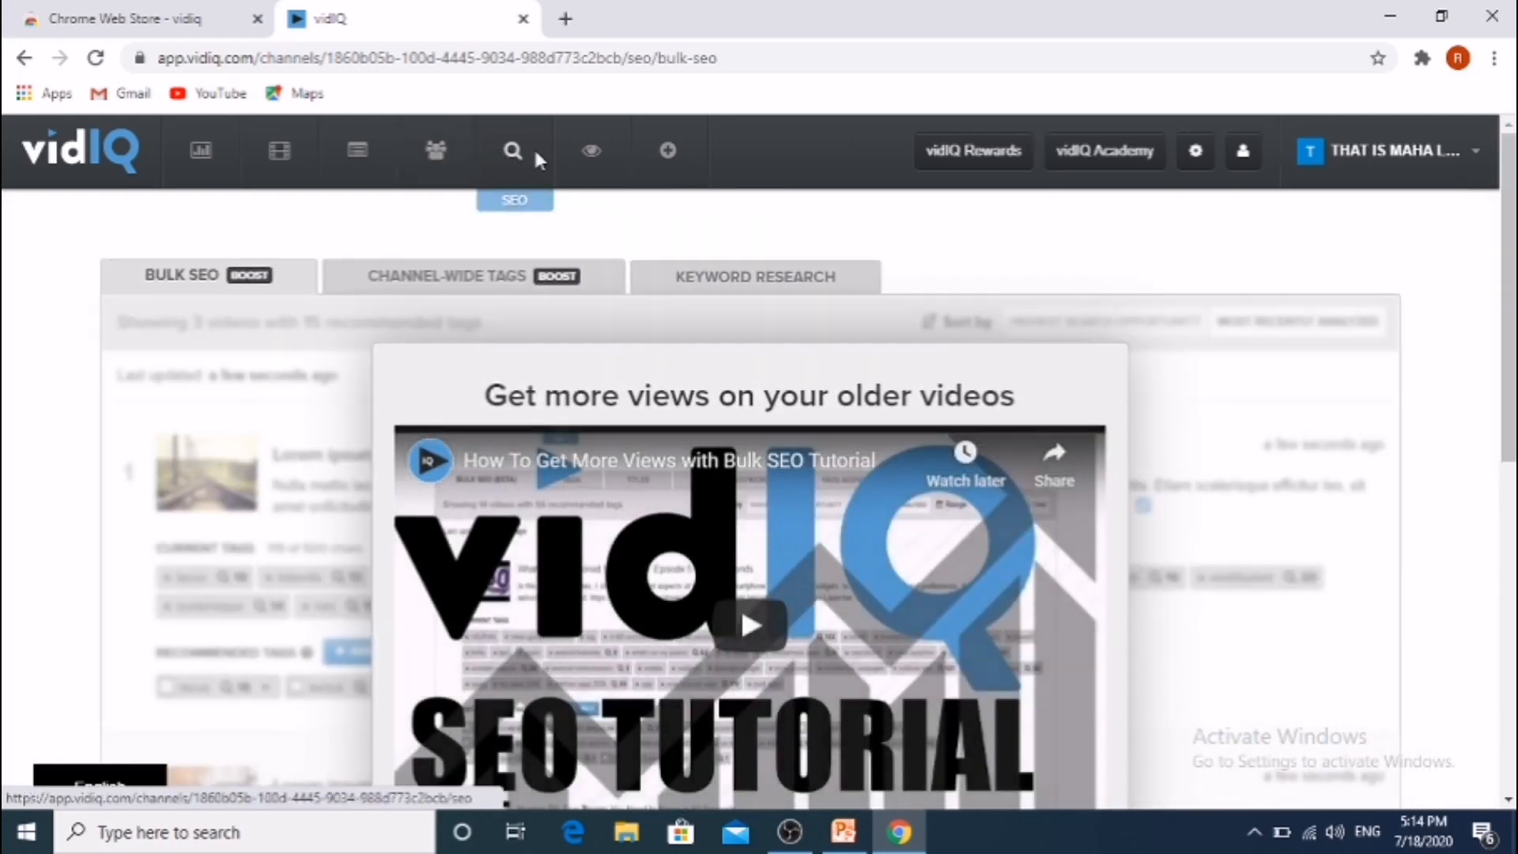
left_click(591, 151)
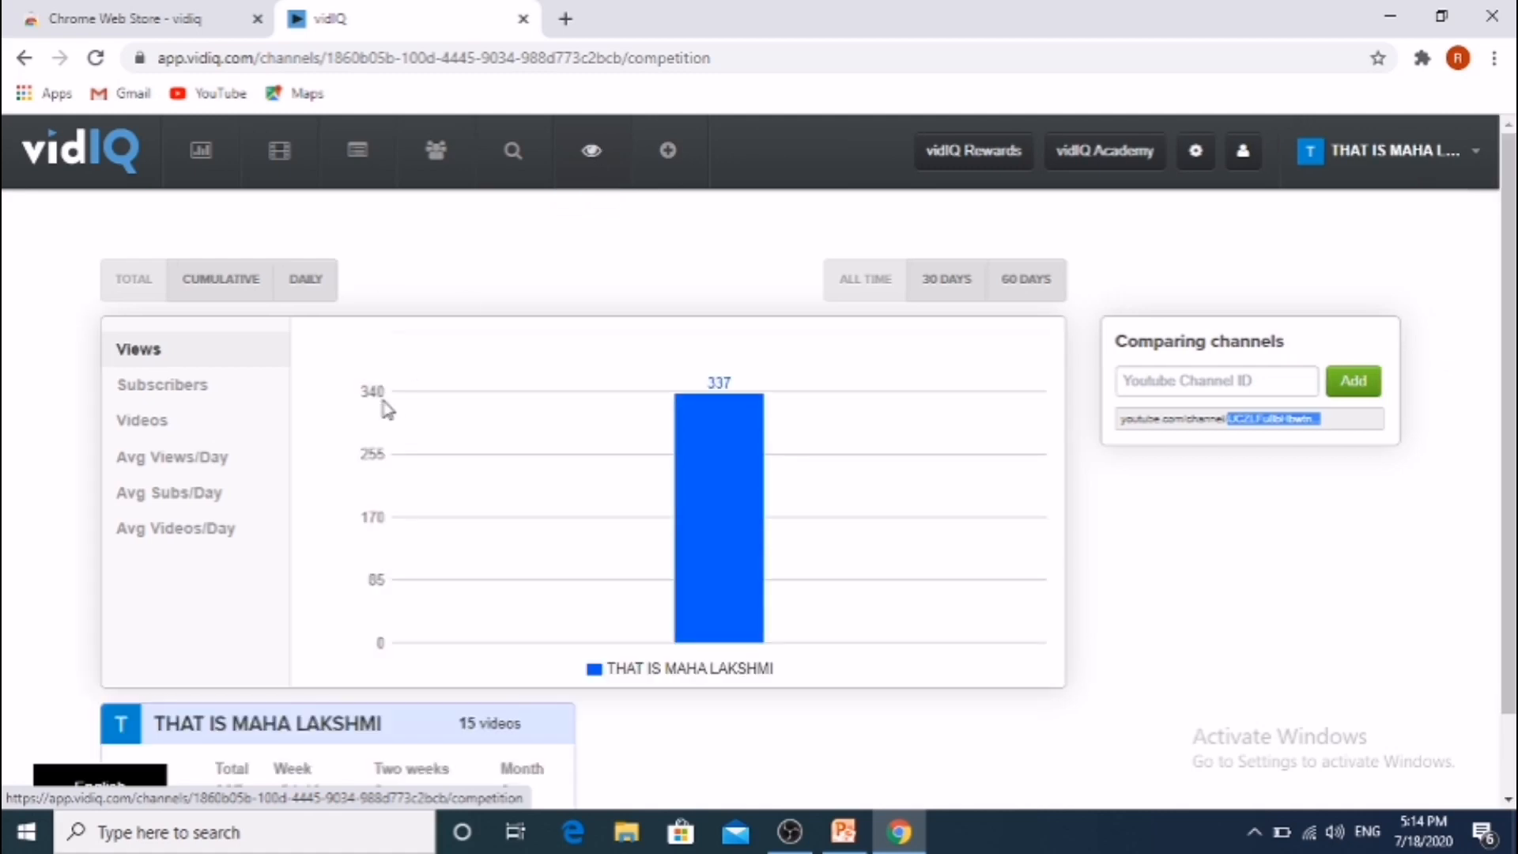
mouse_move(293, 452)
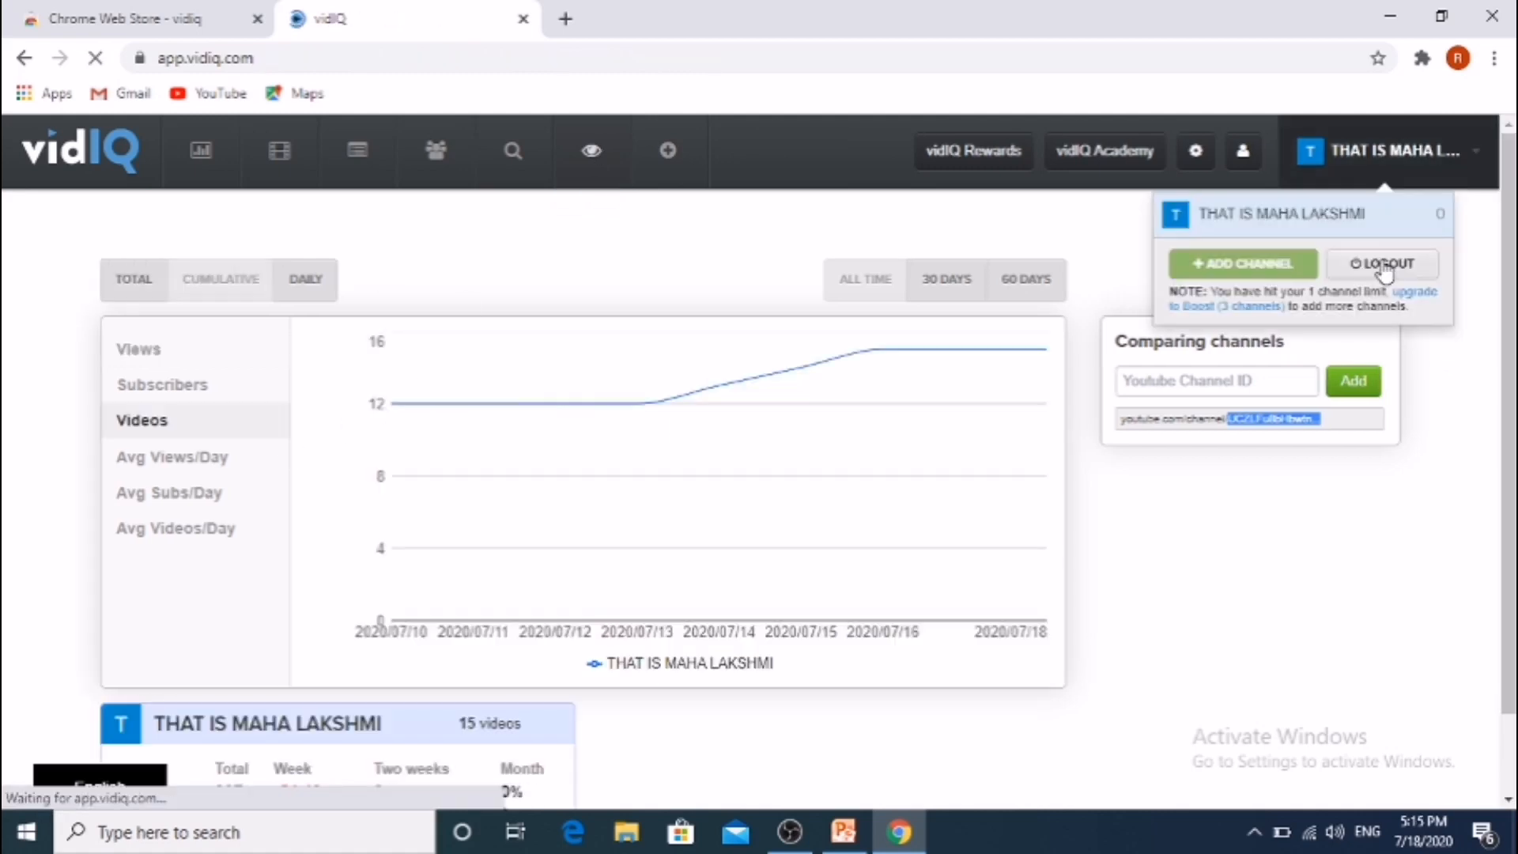
- Type 'how to activate windows 10' into the YouTube search box
left_click(1384, 264)
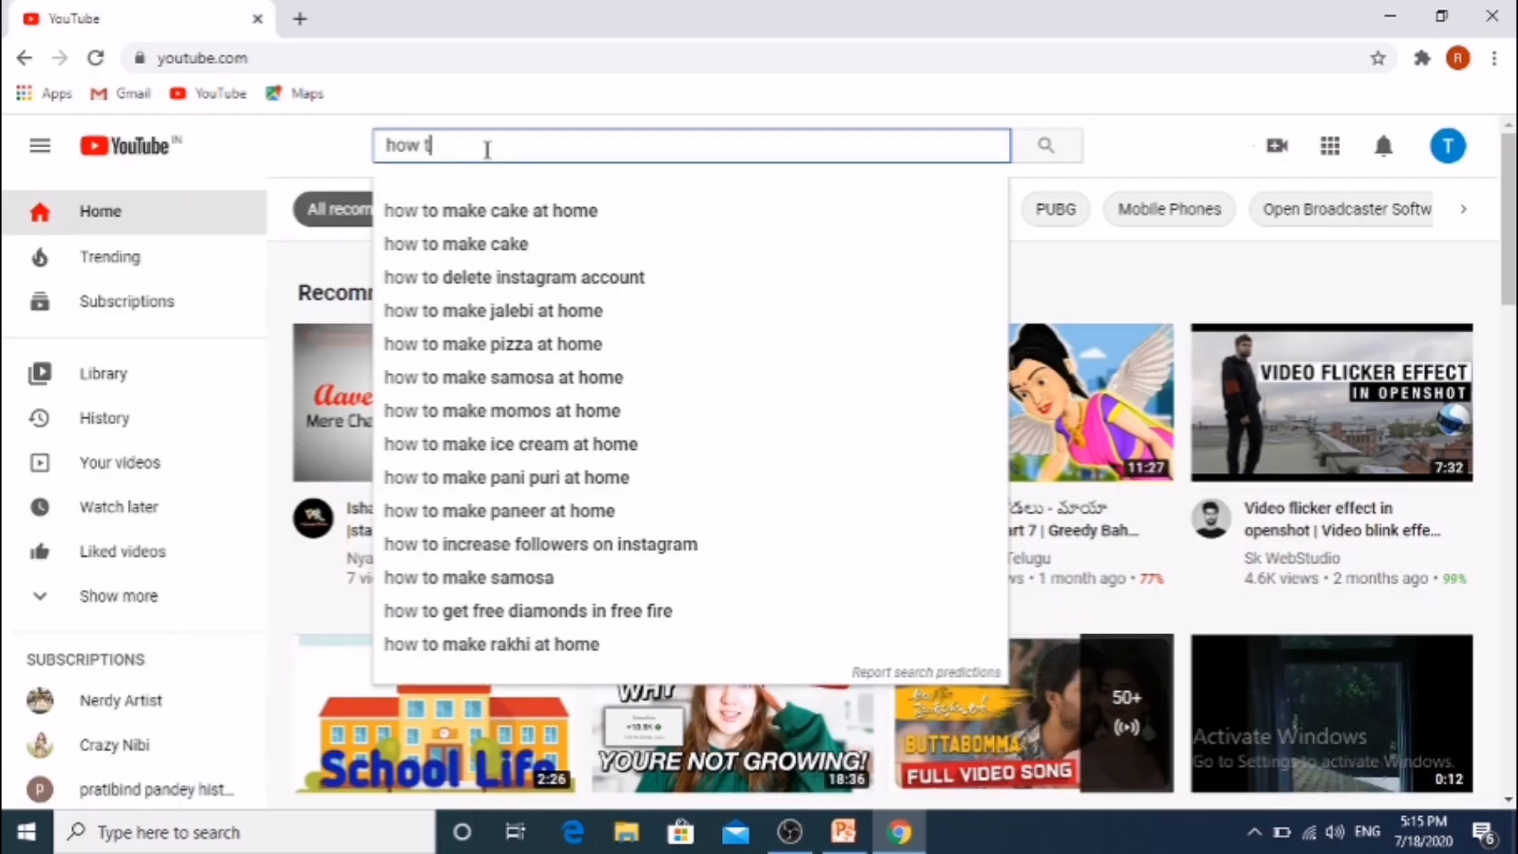
type("o")
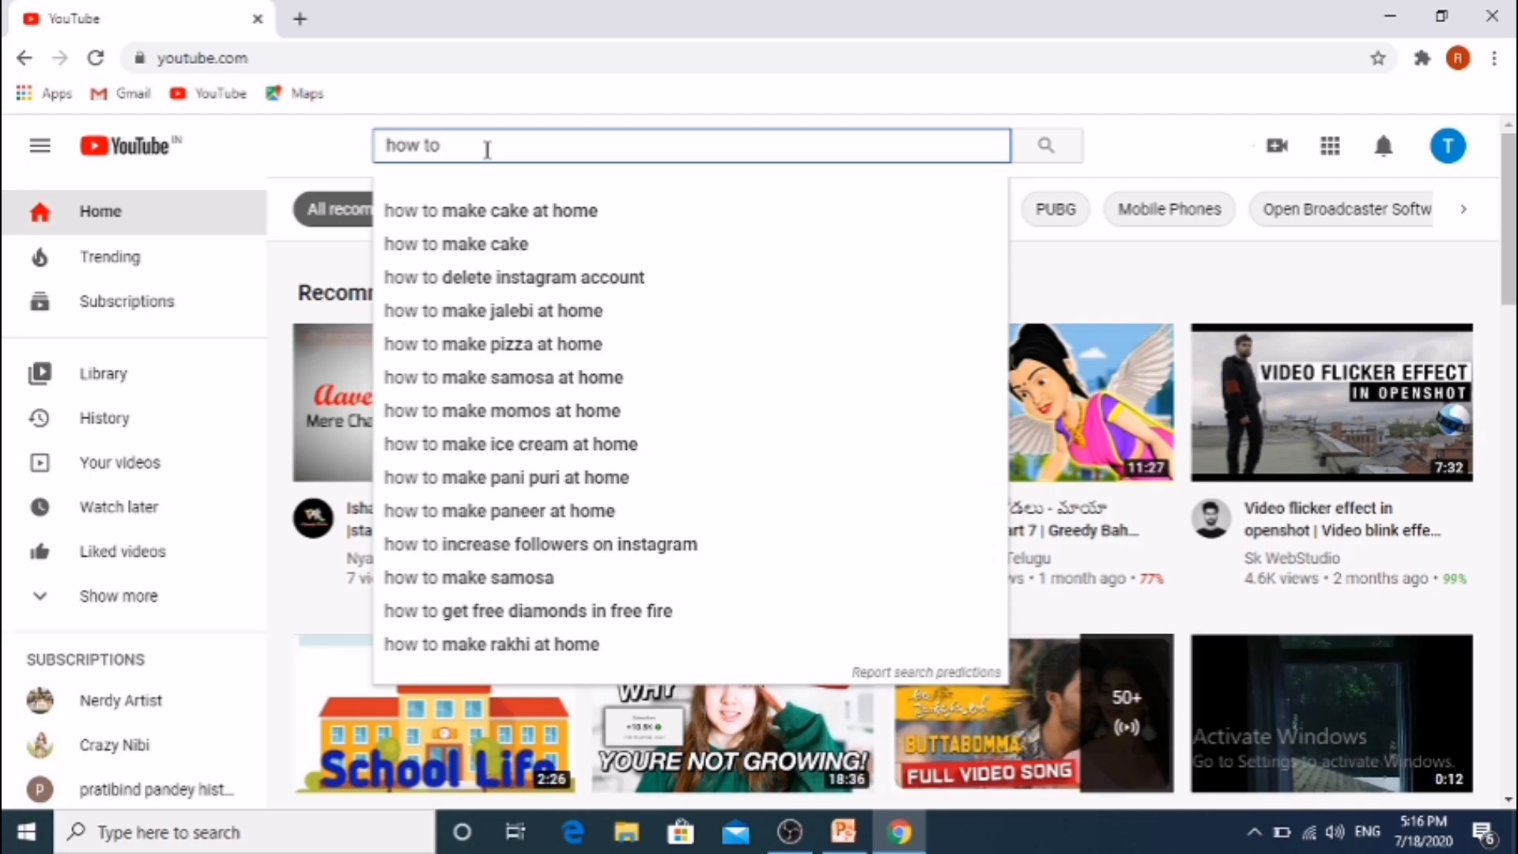
type("activate")
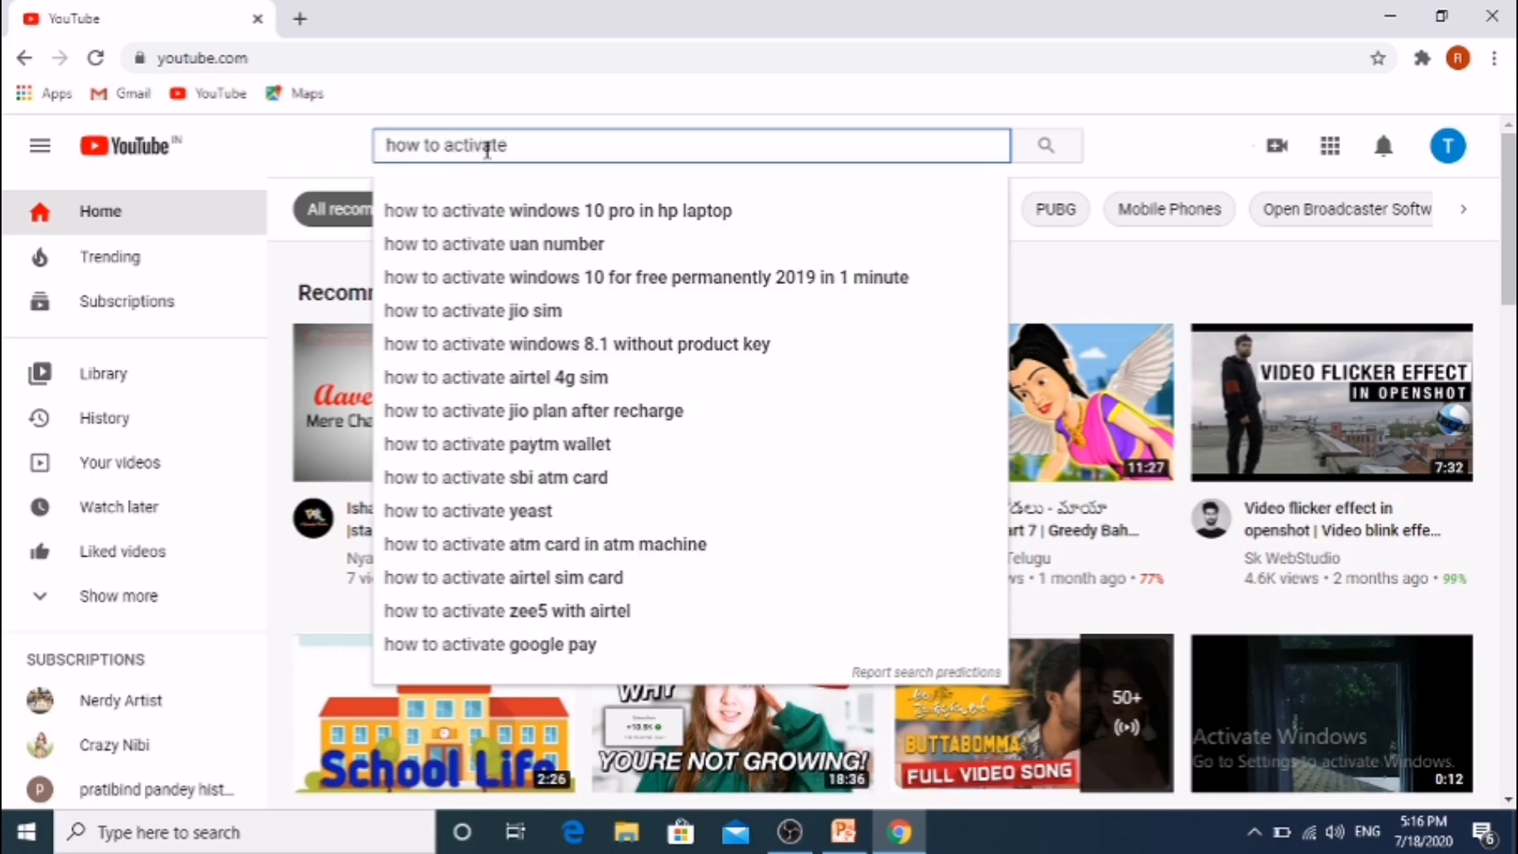
type("wind")
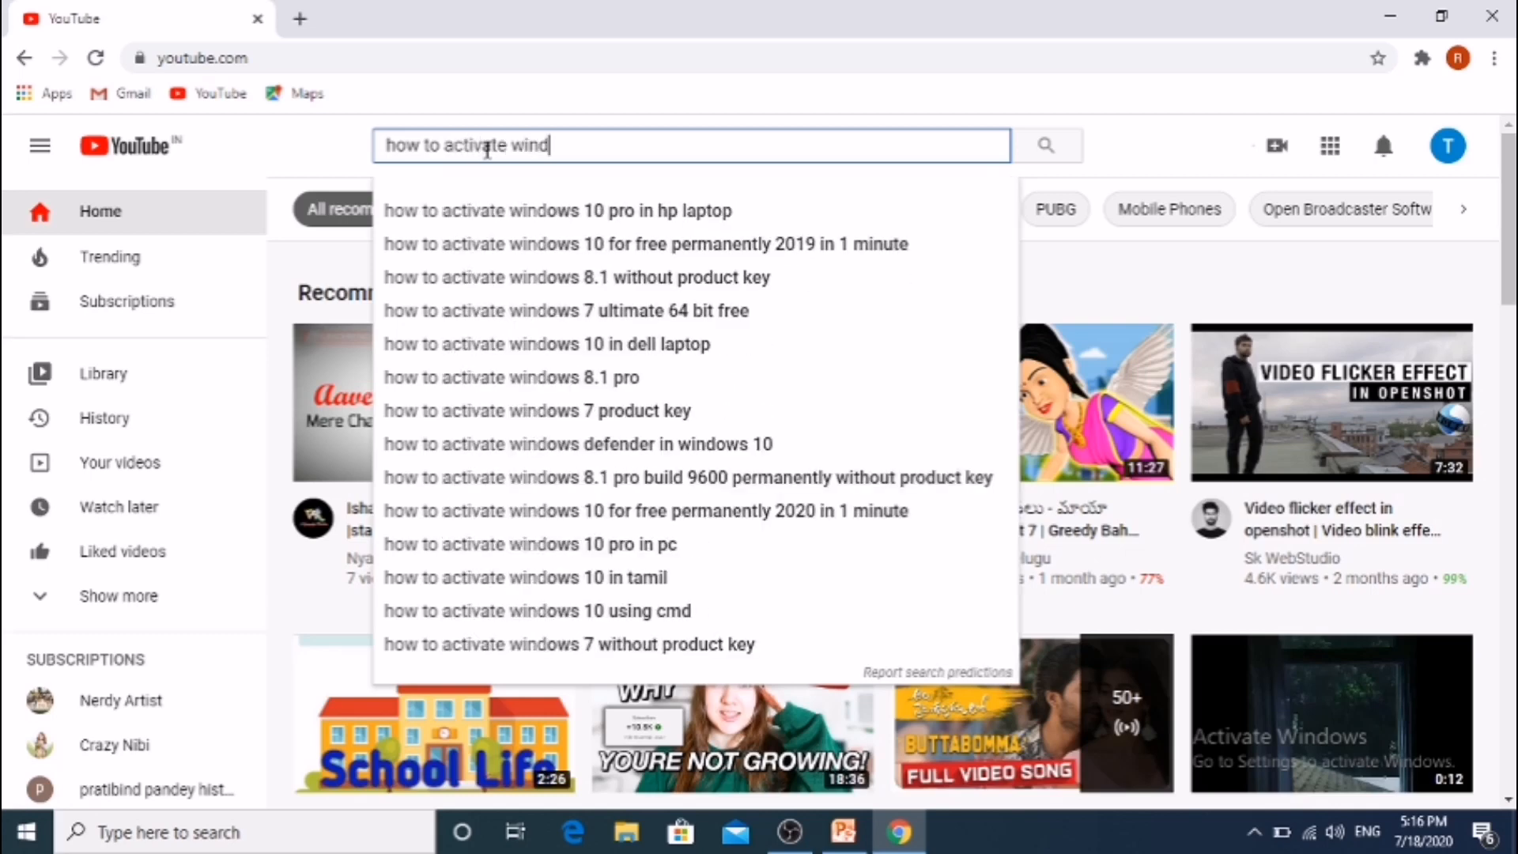
type("ows 10")
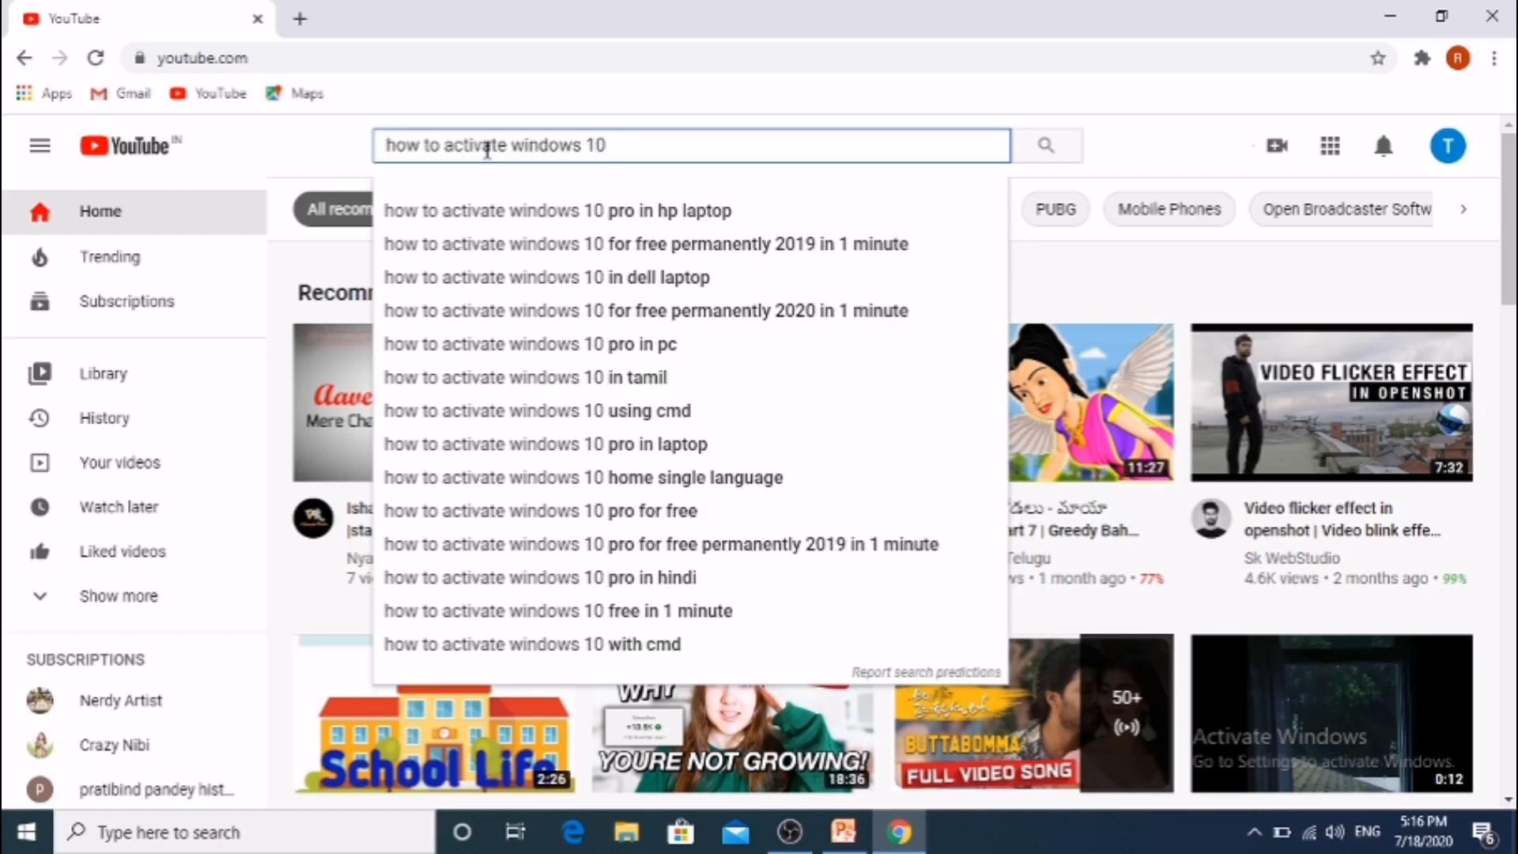
- Search 'how to activate windows 10 pro in hp laptop' and browse vidIQ ratio badges
left_click(544, 210)
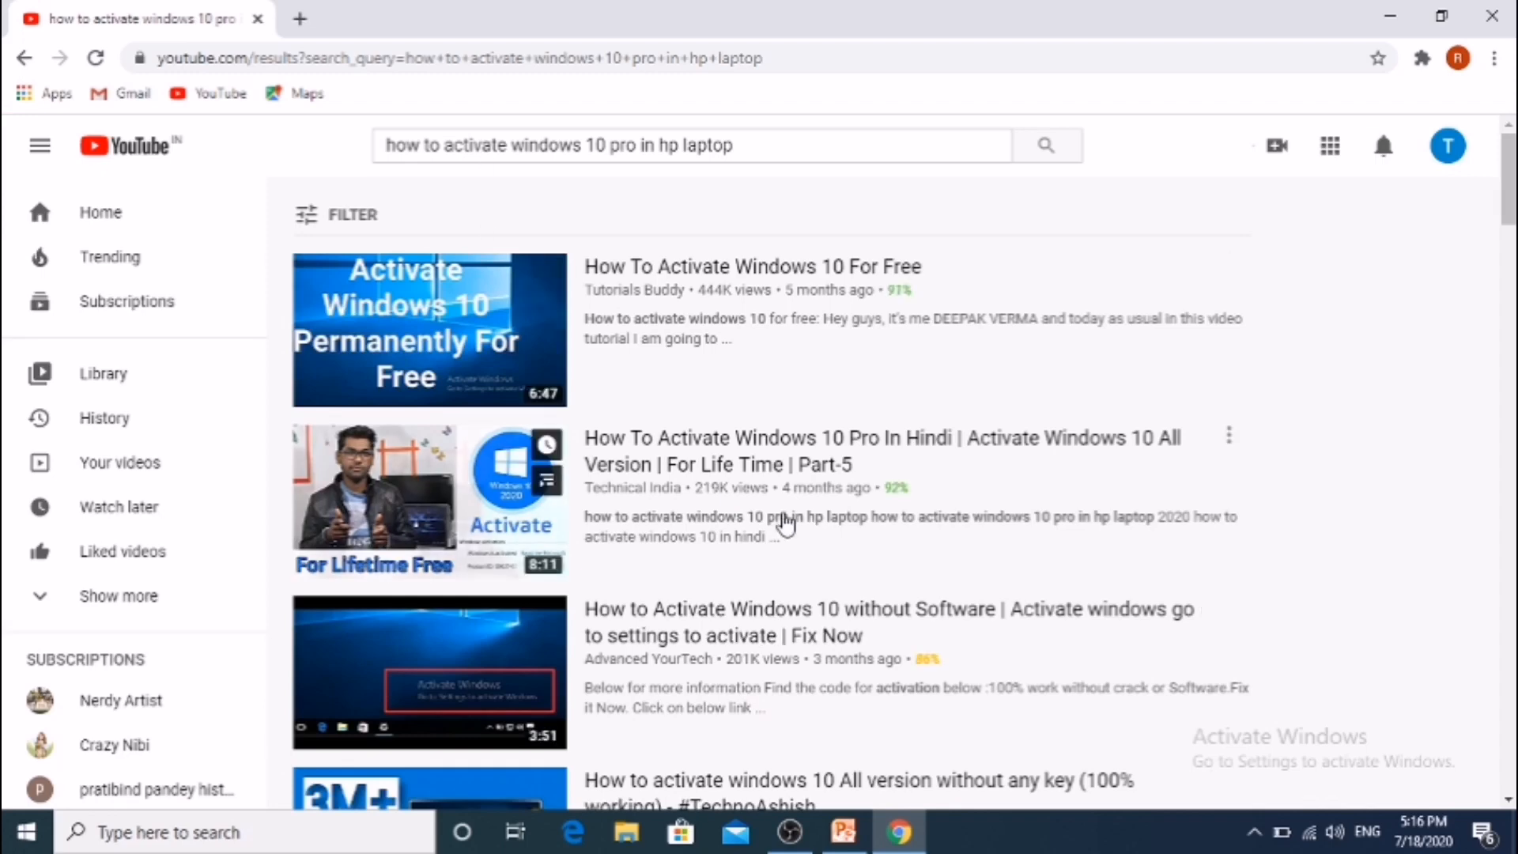
mouse_move(901, 290)
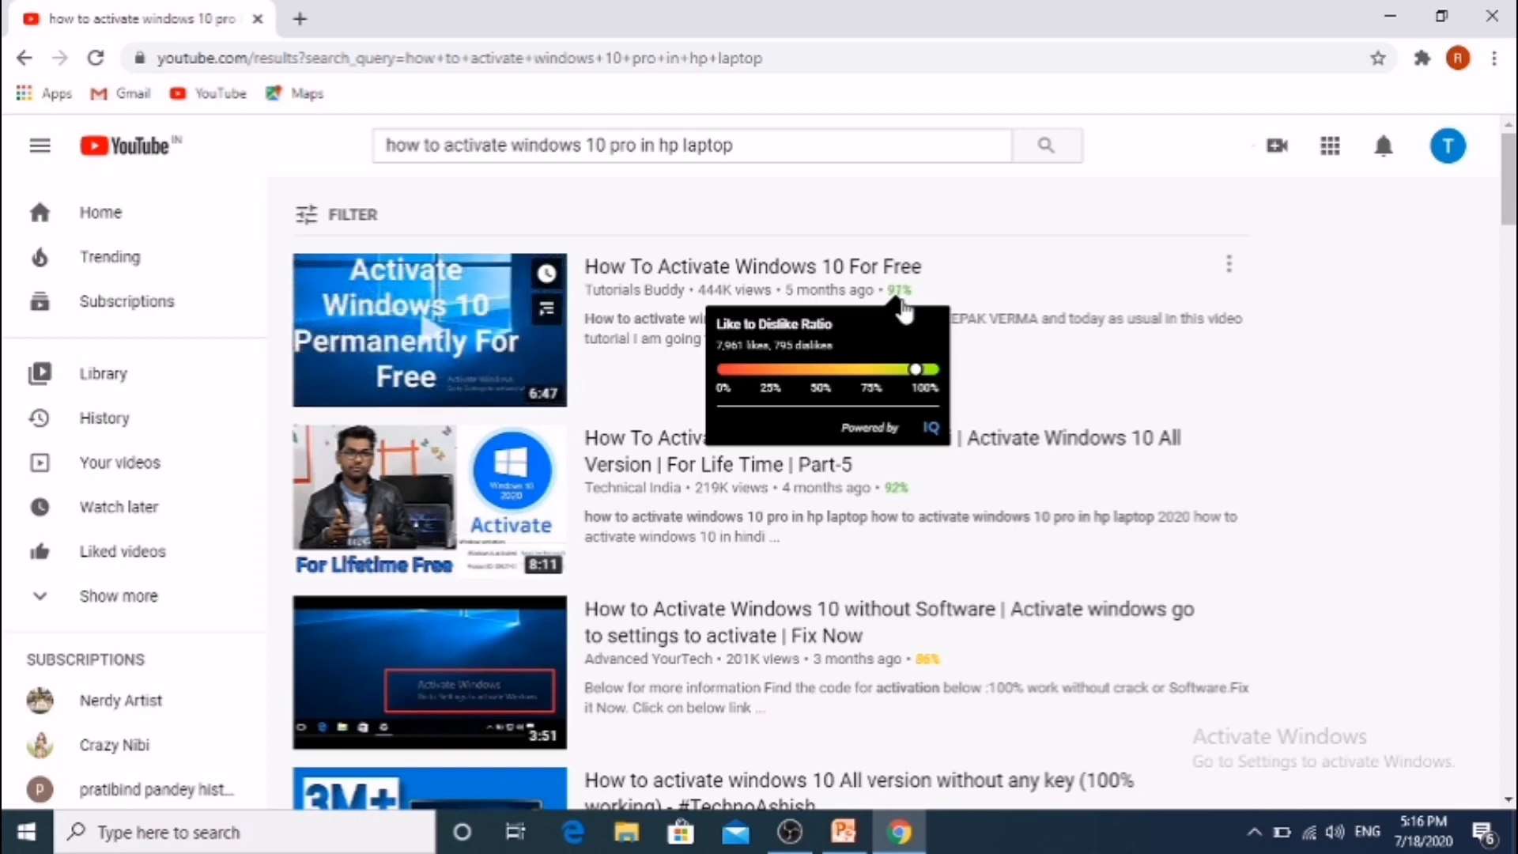
mouse_move(871, 474)
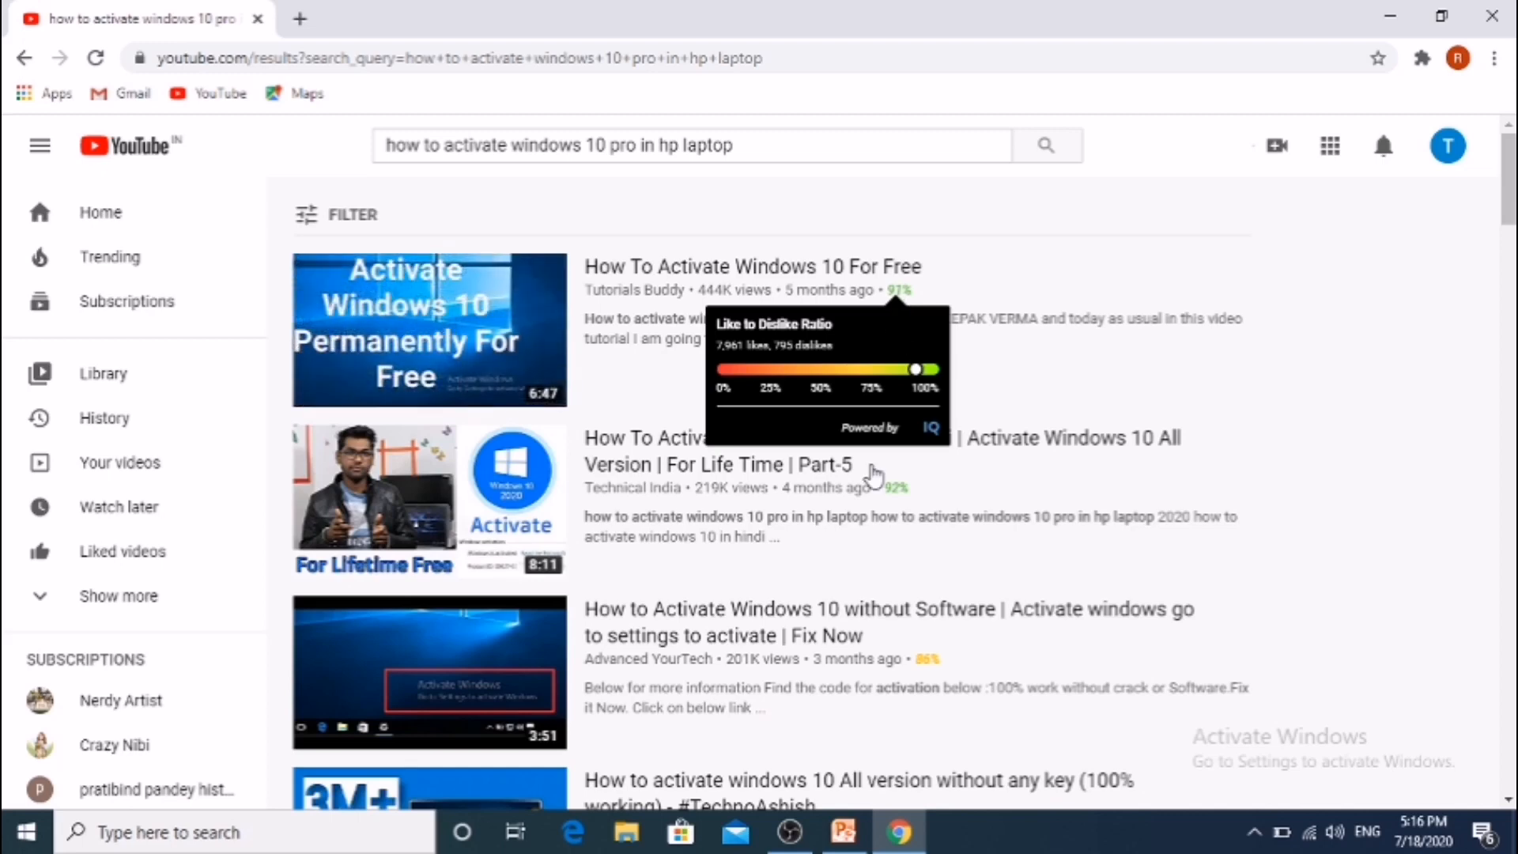
mouse_move(896, 499)
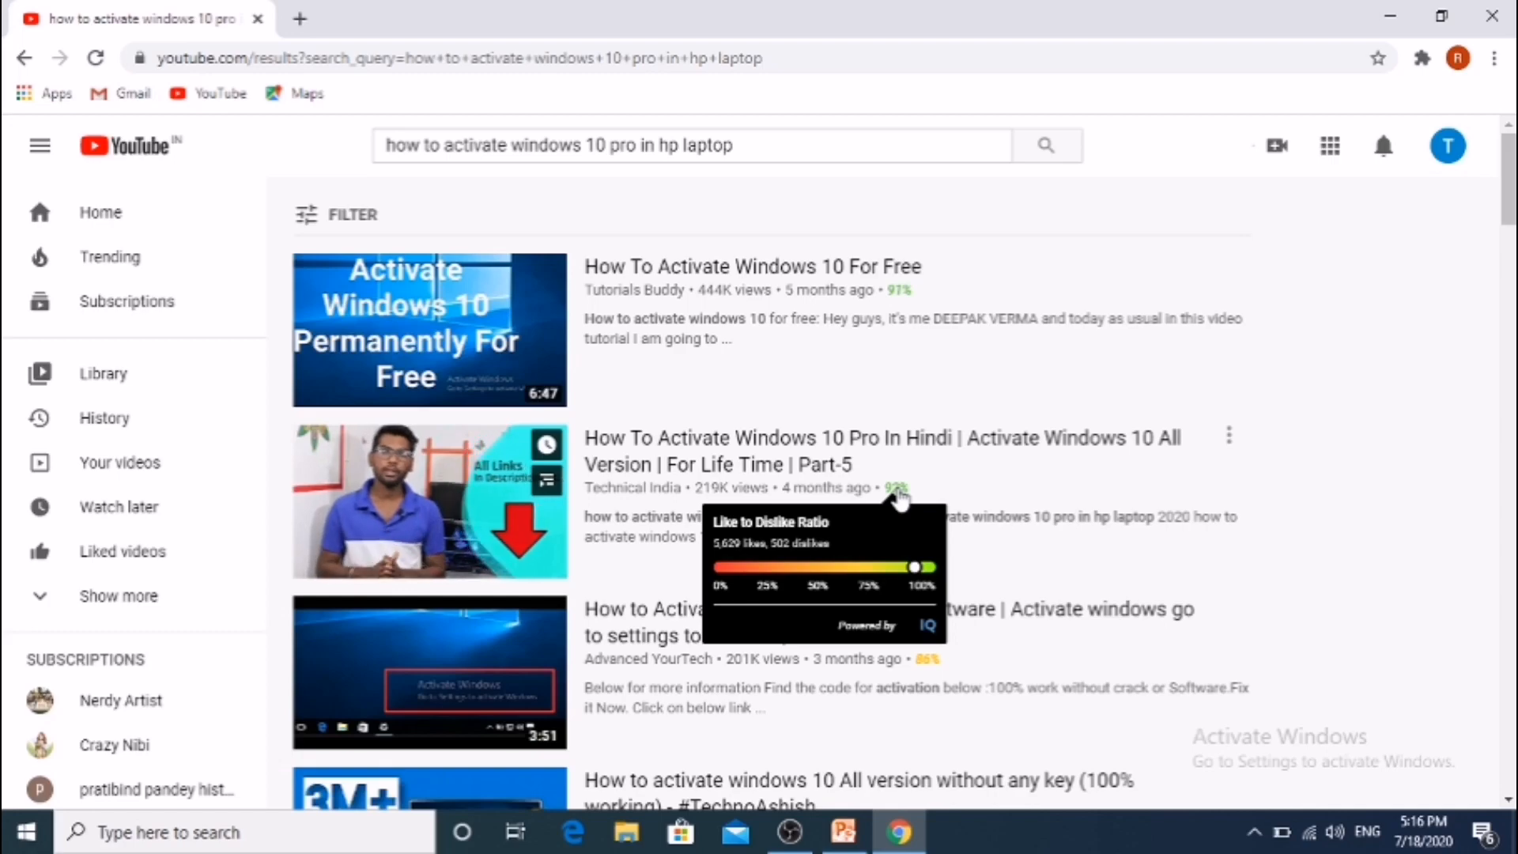
scroll("down", 3)
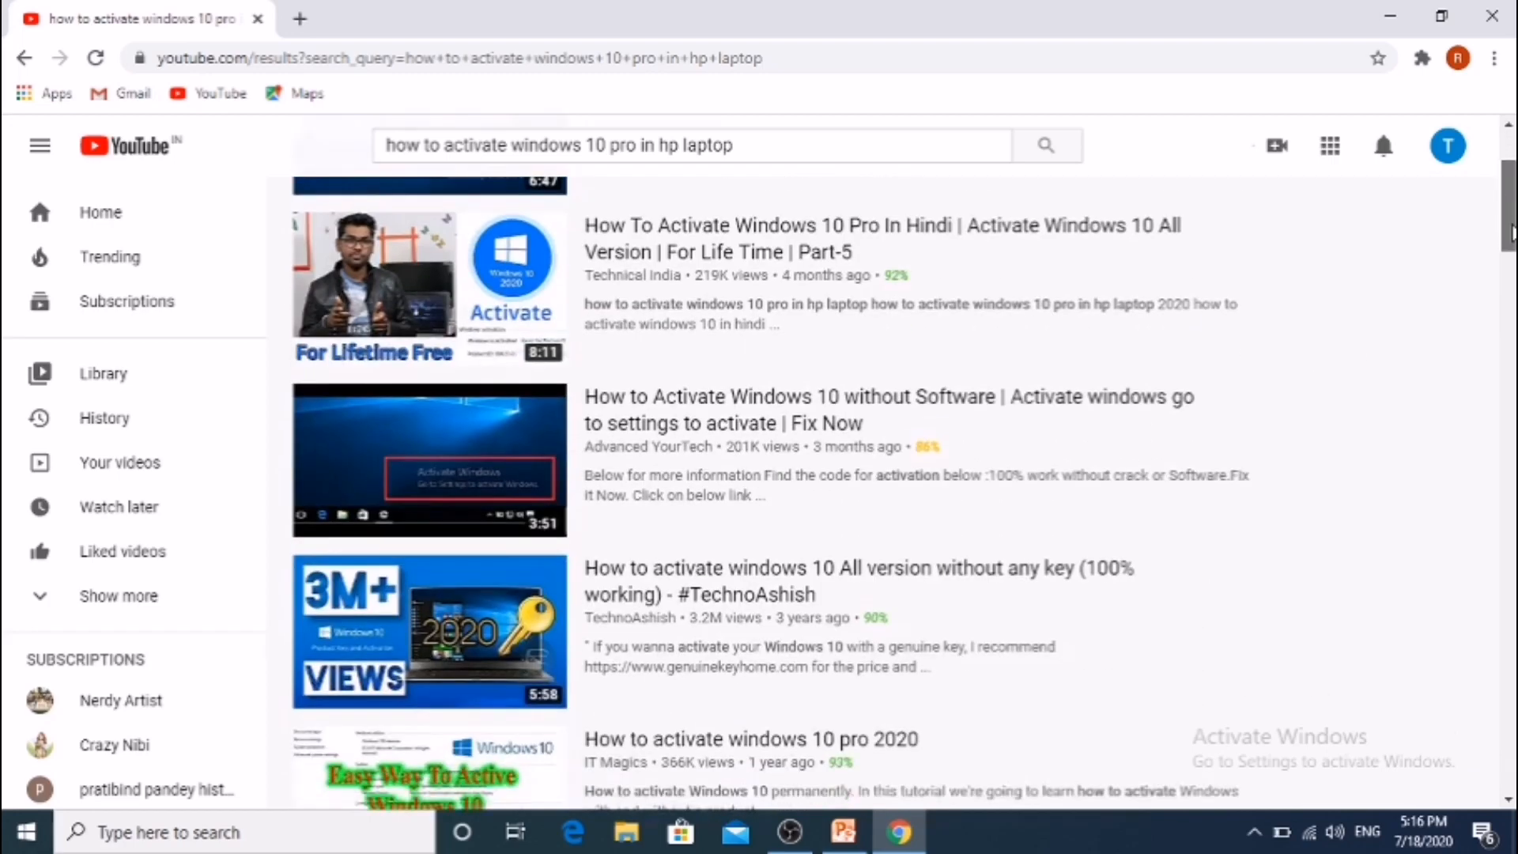
scroll("down", 3)
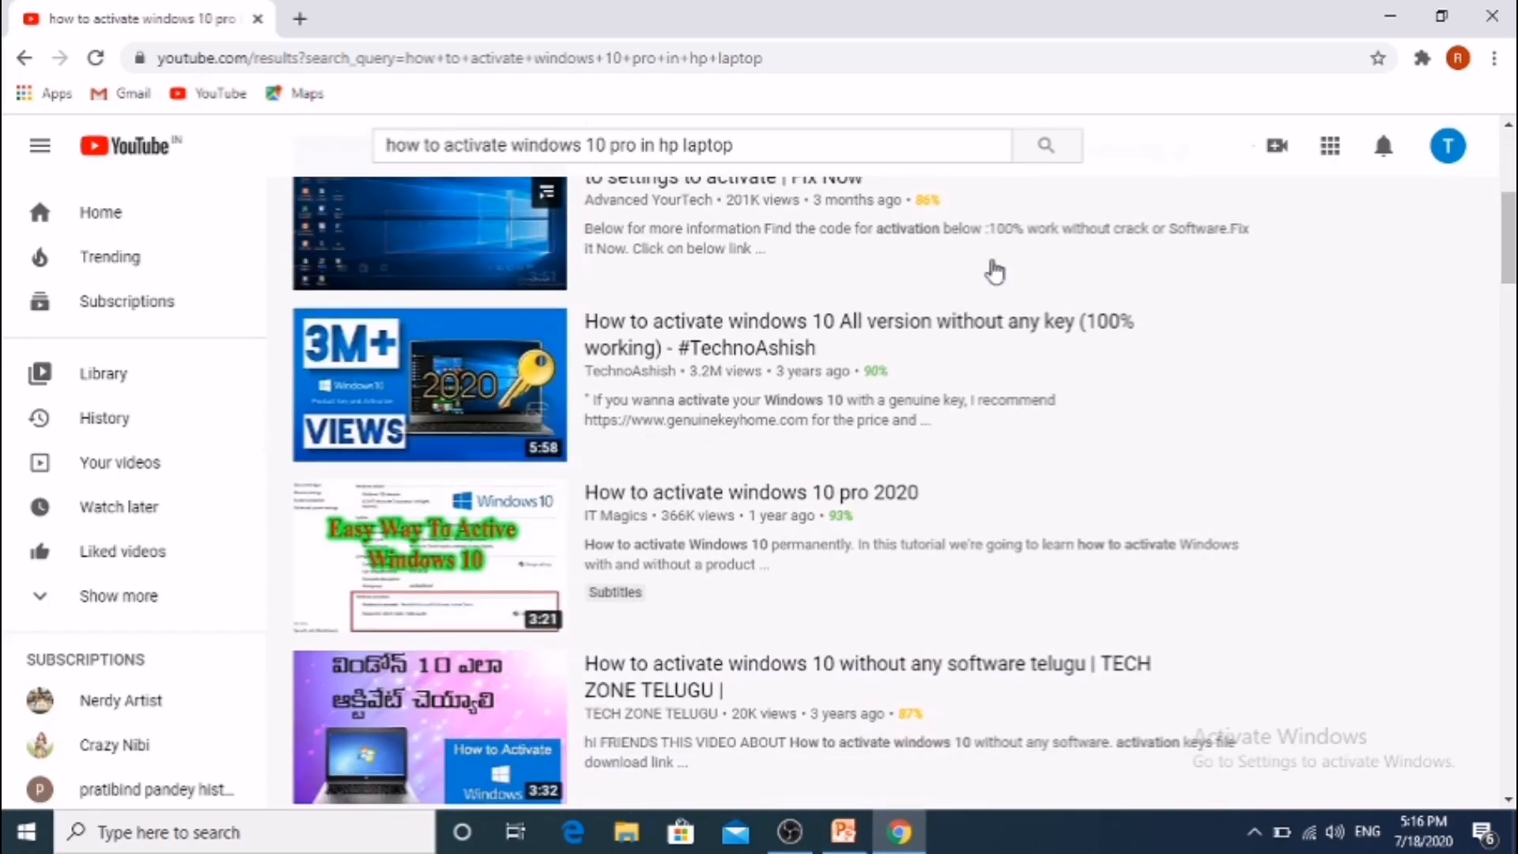
mouse_move(926, 200)
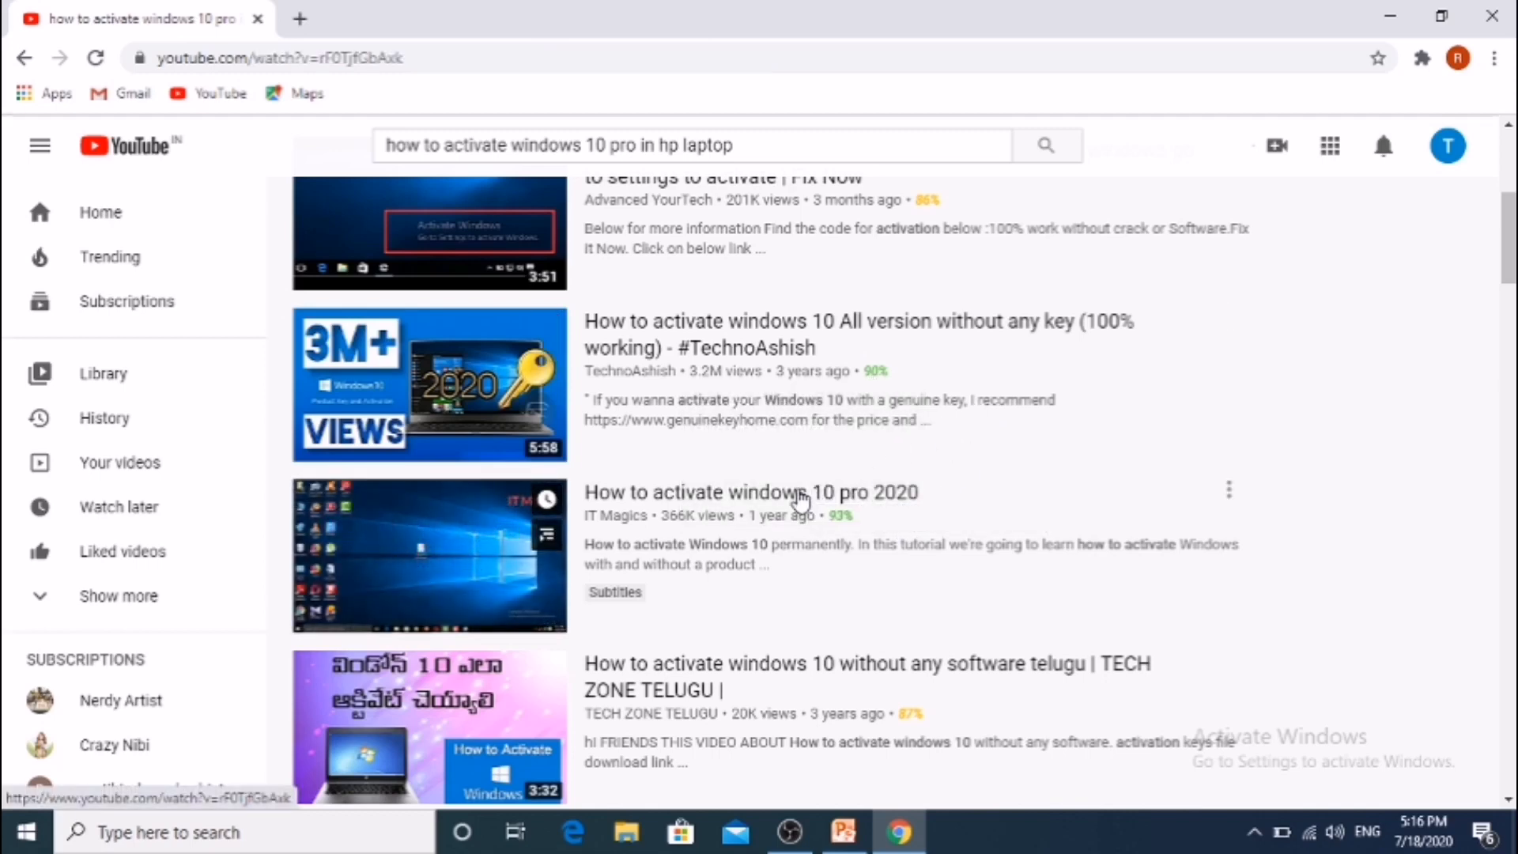
- Open and pause the 'How to activate windows 10 pro 2020' video, scrolling its vidIQ panel
left_click(427, 555)
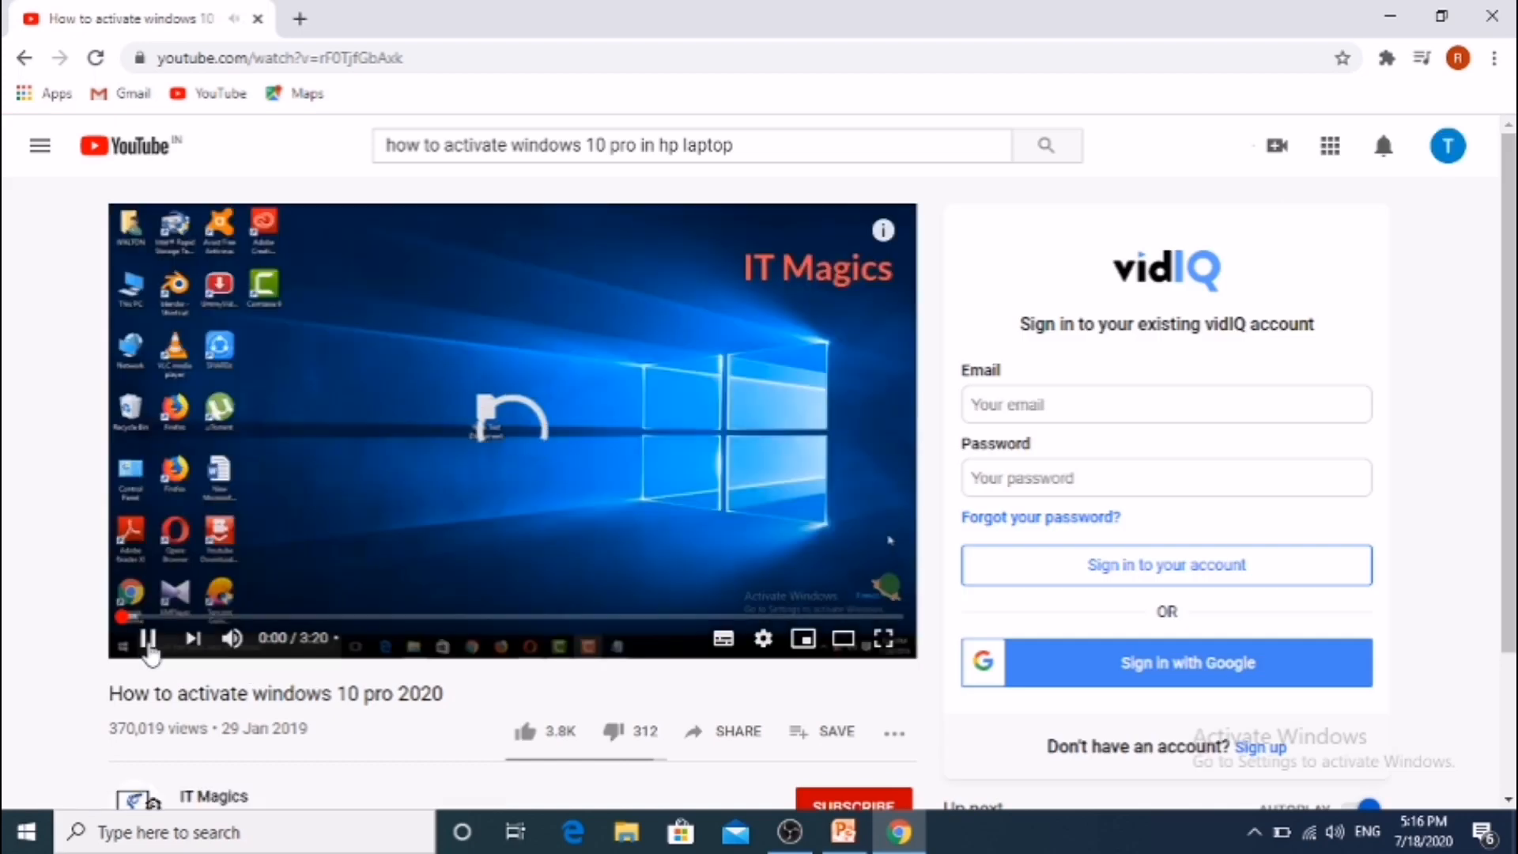
left_click(148, 638)
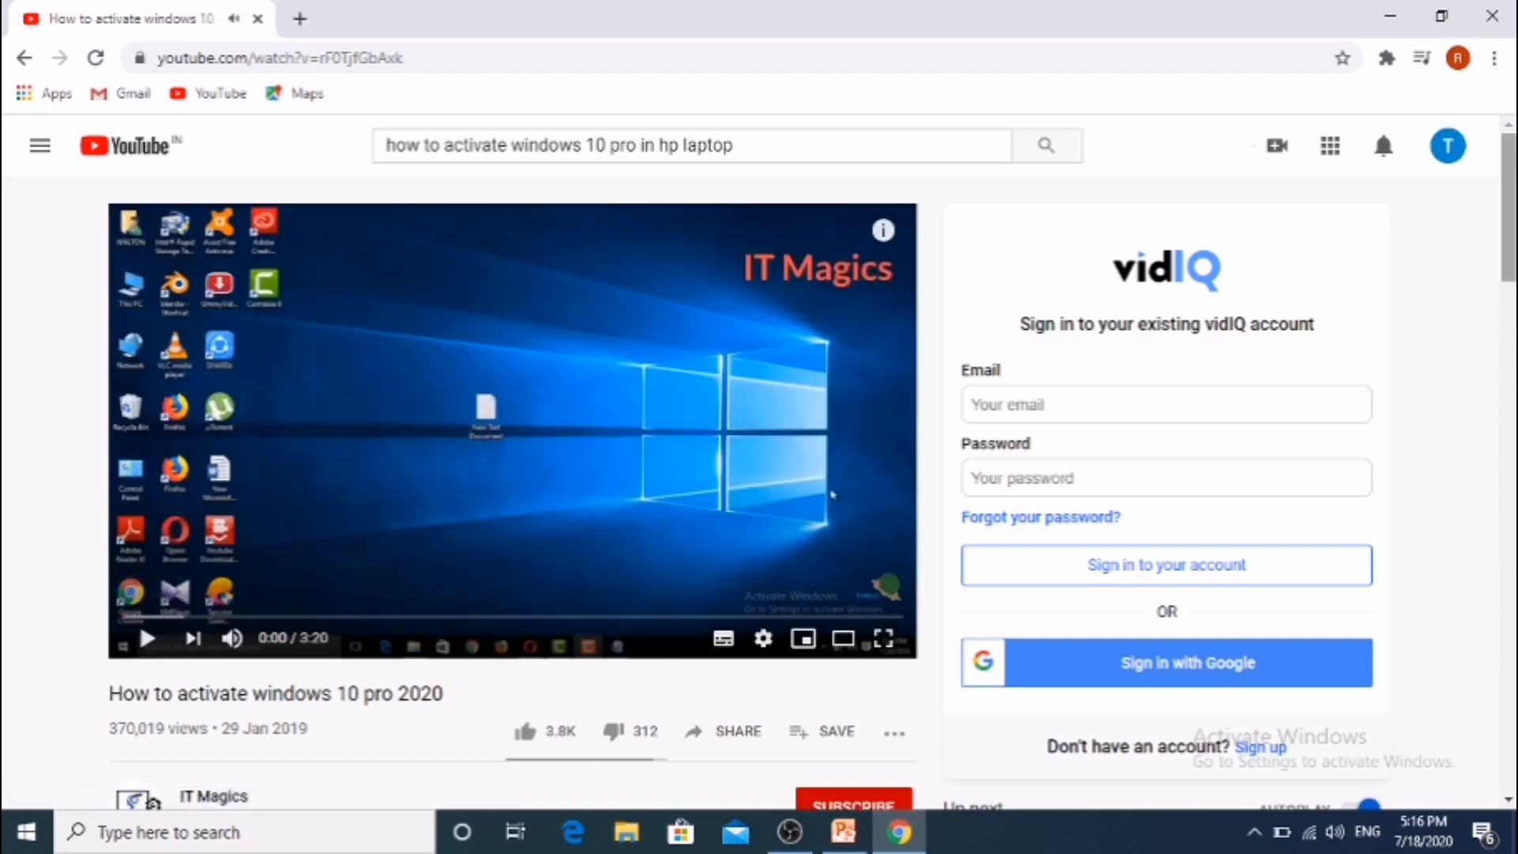
scroll("down", 3)
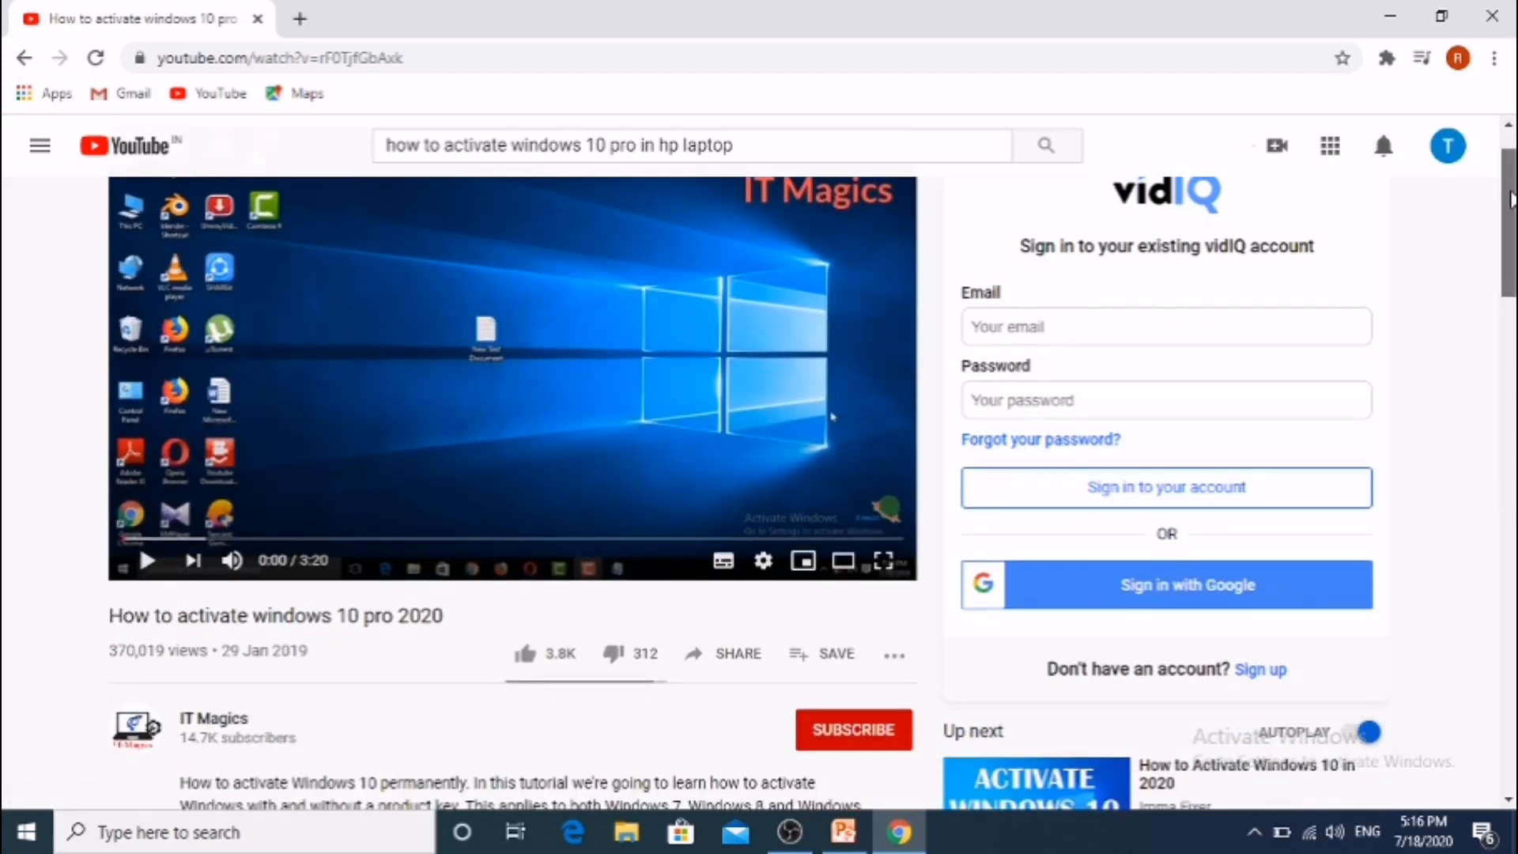
scroll("down", 3)
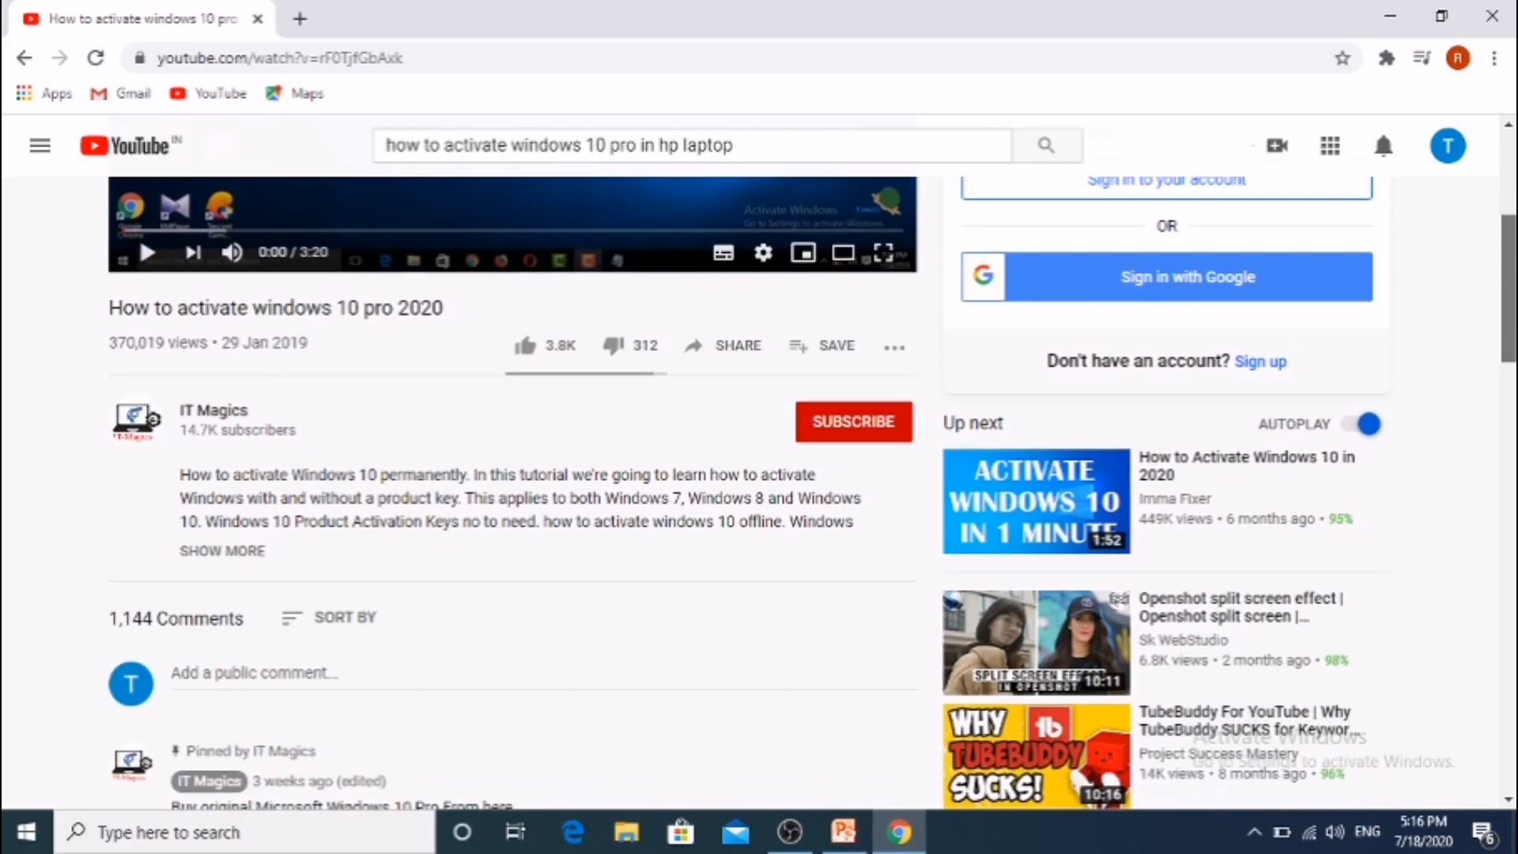
scroll("down", 3)
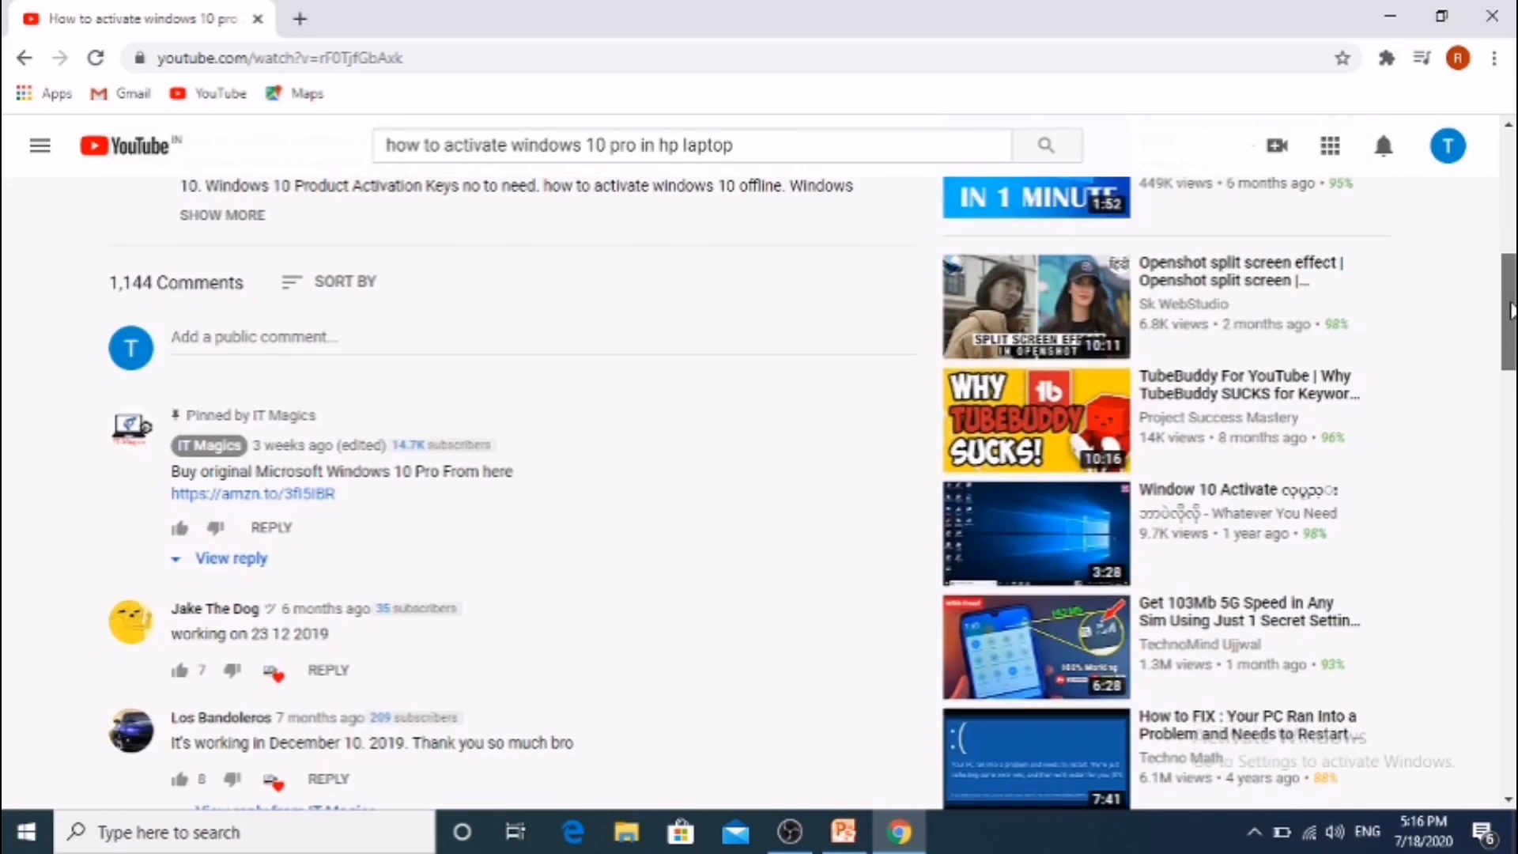
scroll("down", 3)
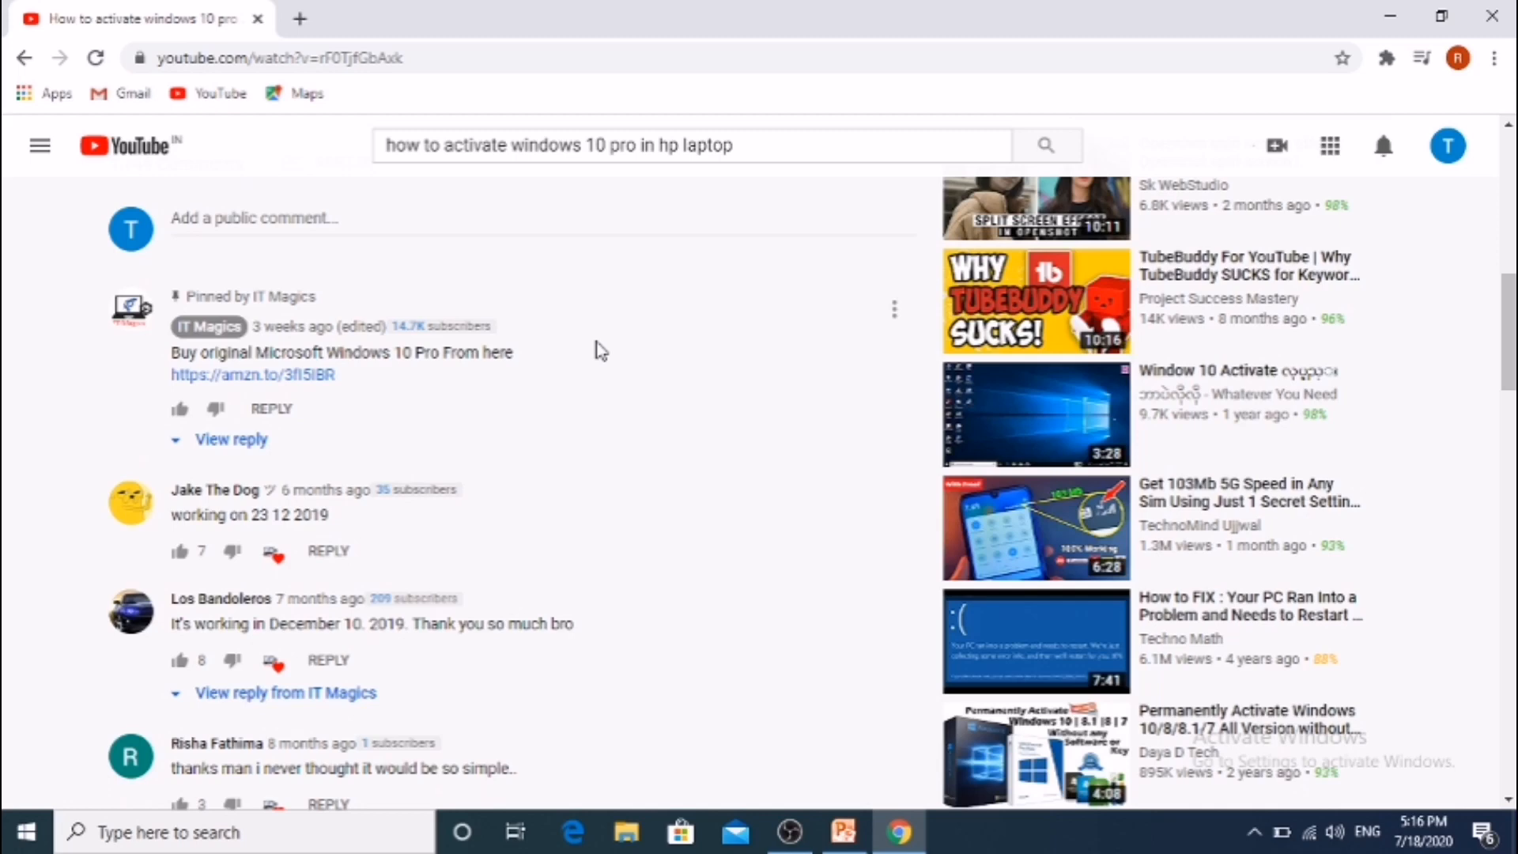
mouse_move(469, 329)
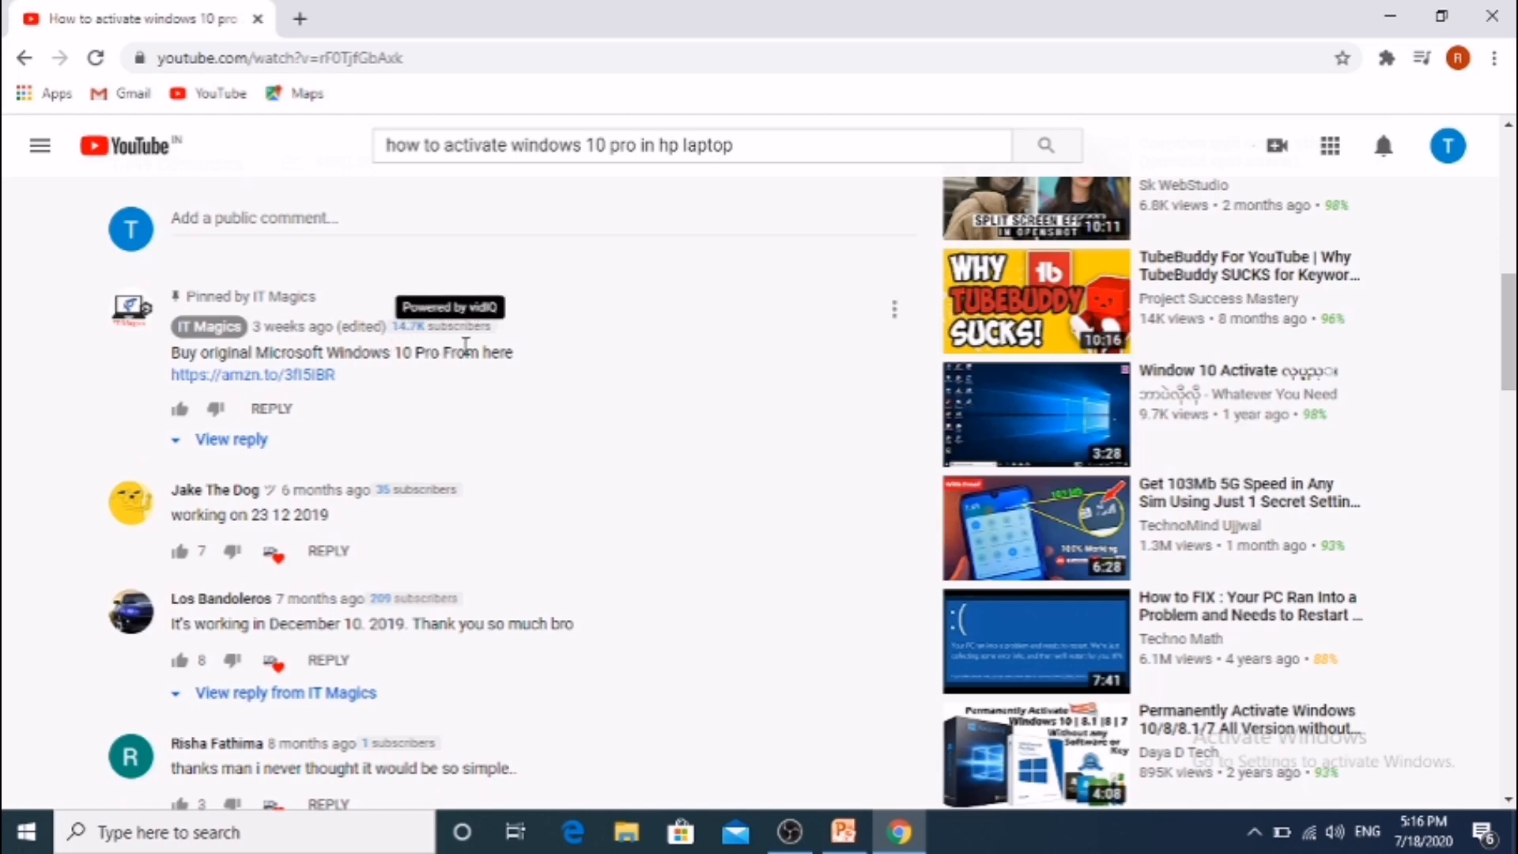
mouse_move(499, 616)
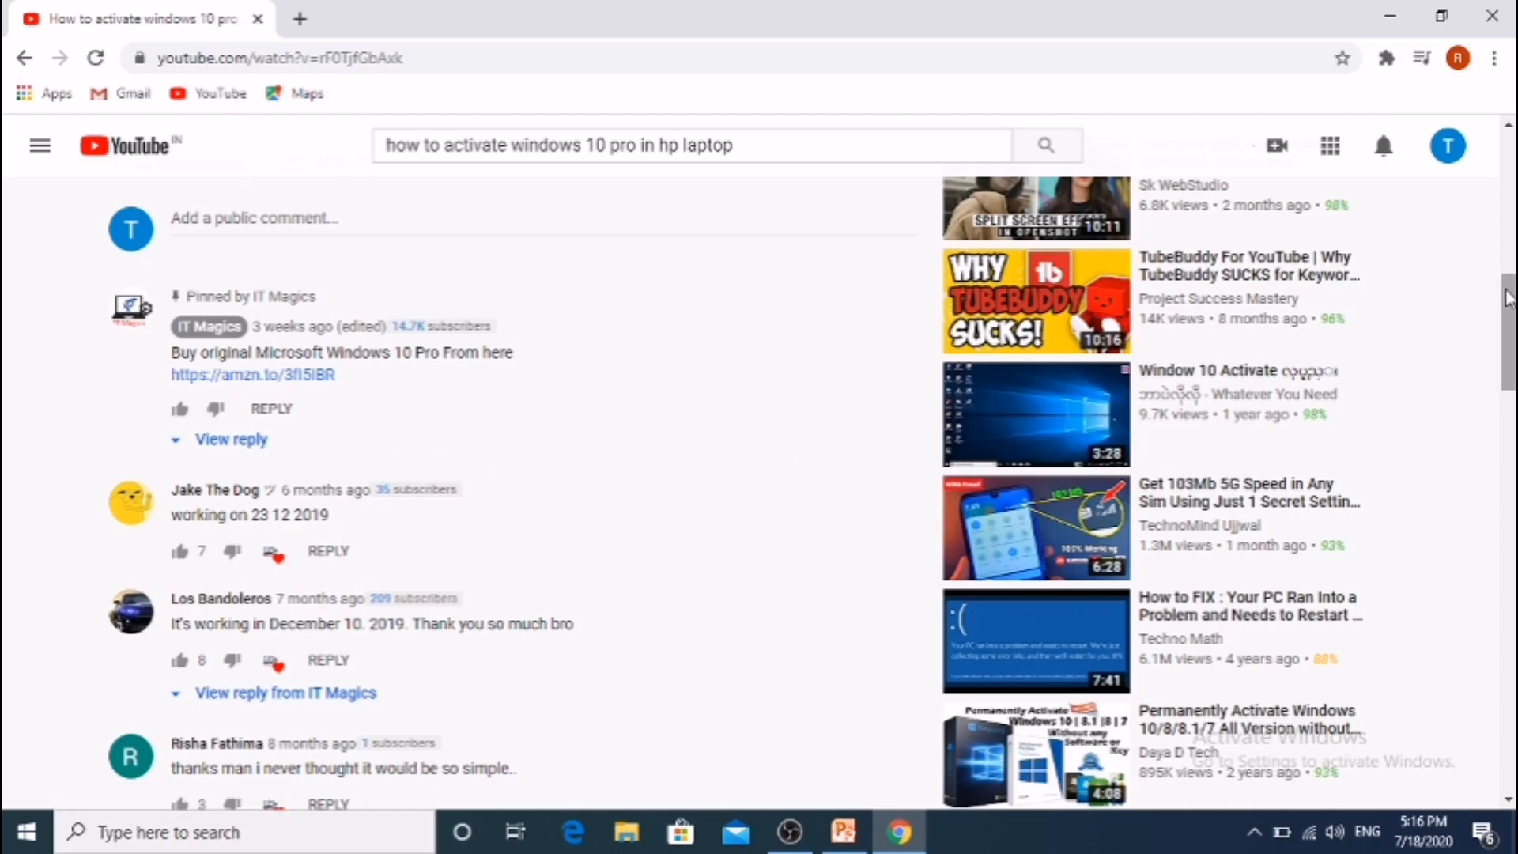
scroll("up", 3)
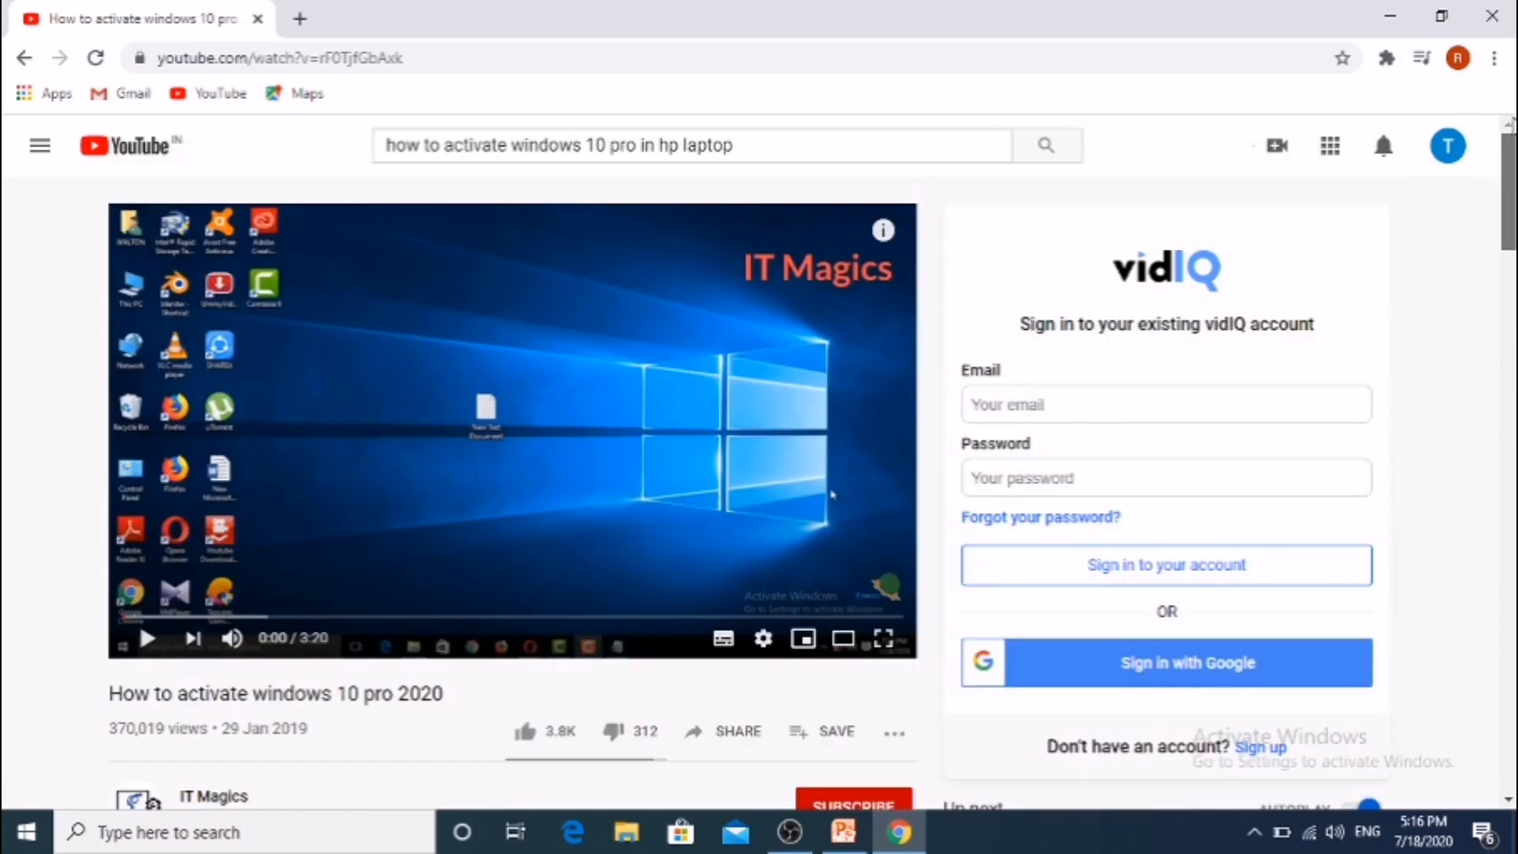
scroll("down", 3)
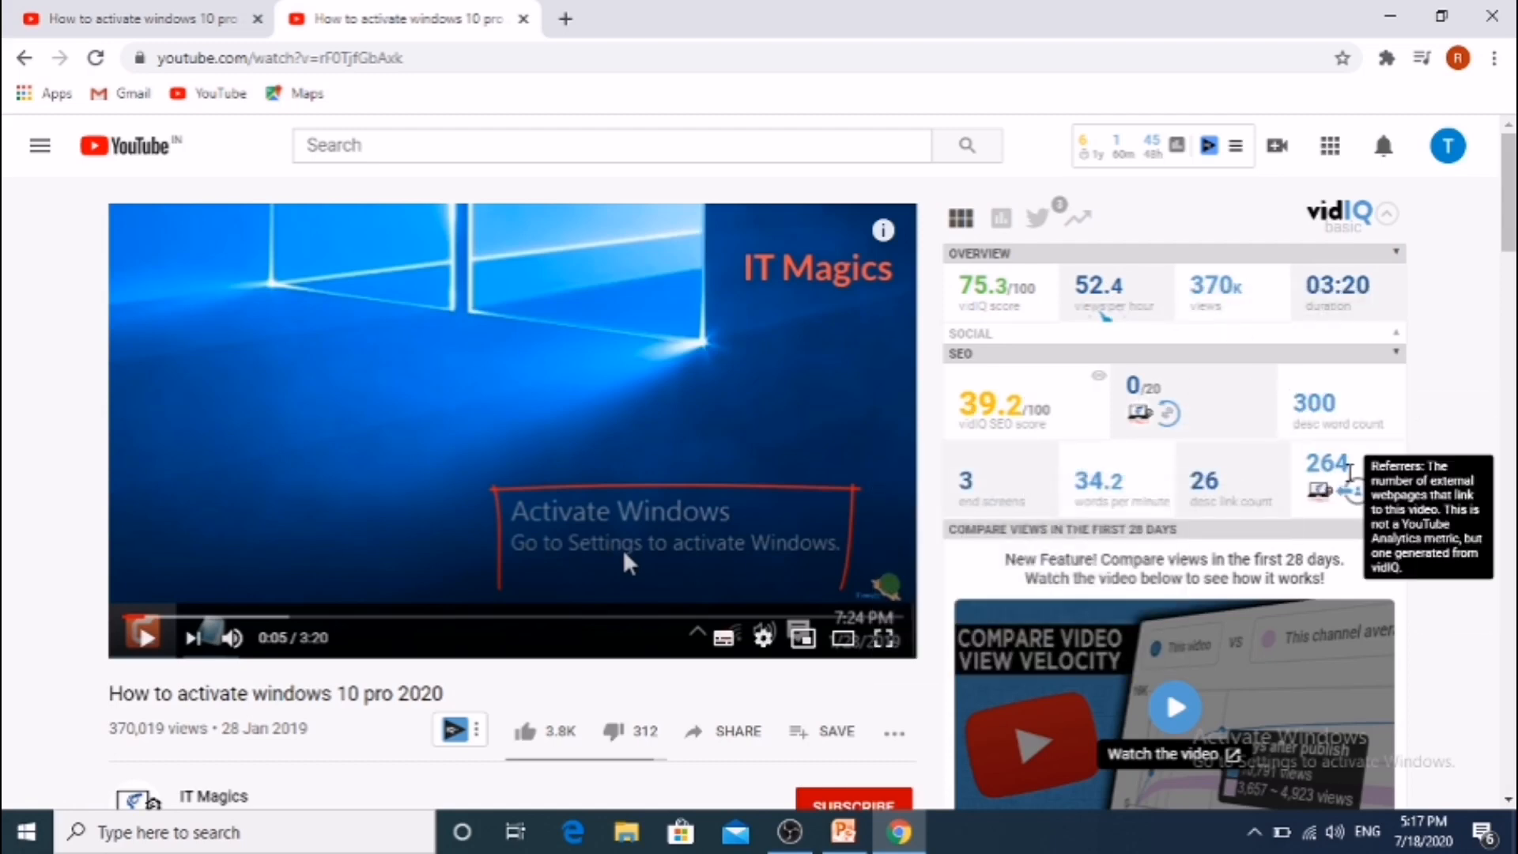
left_click(1394, 253)
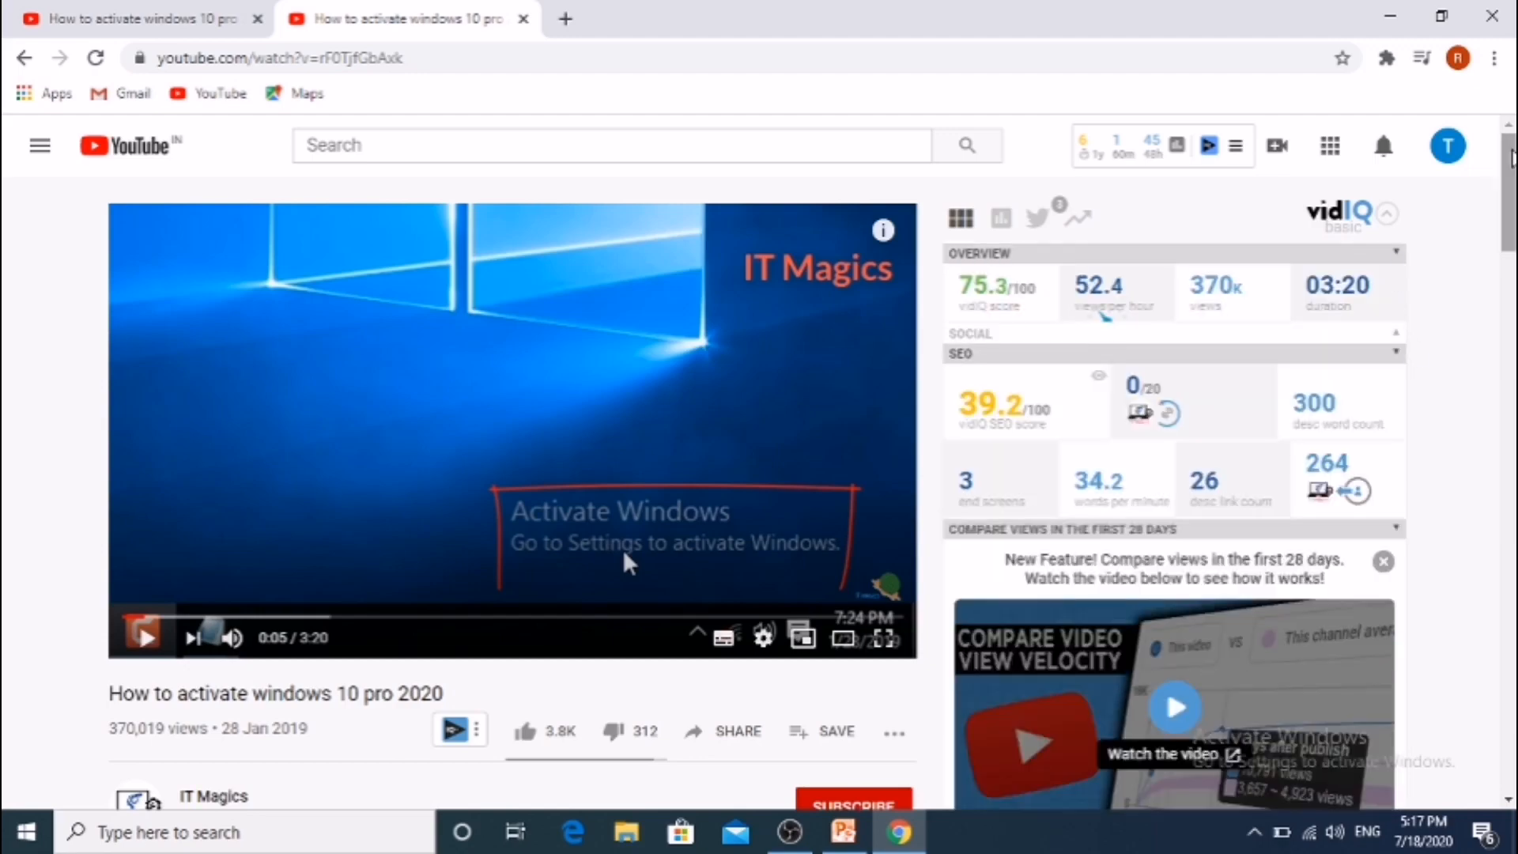
scroll("down", 3)
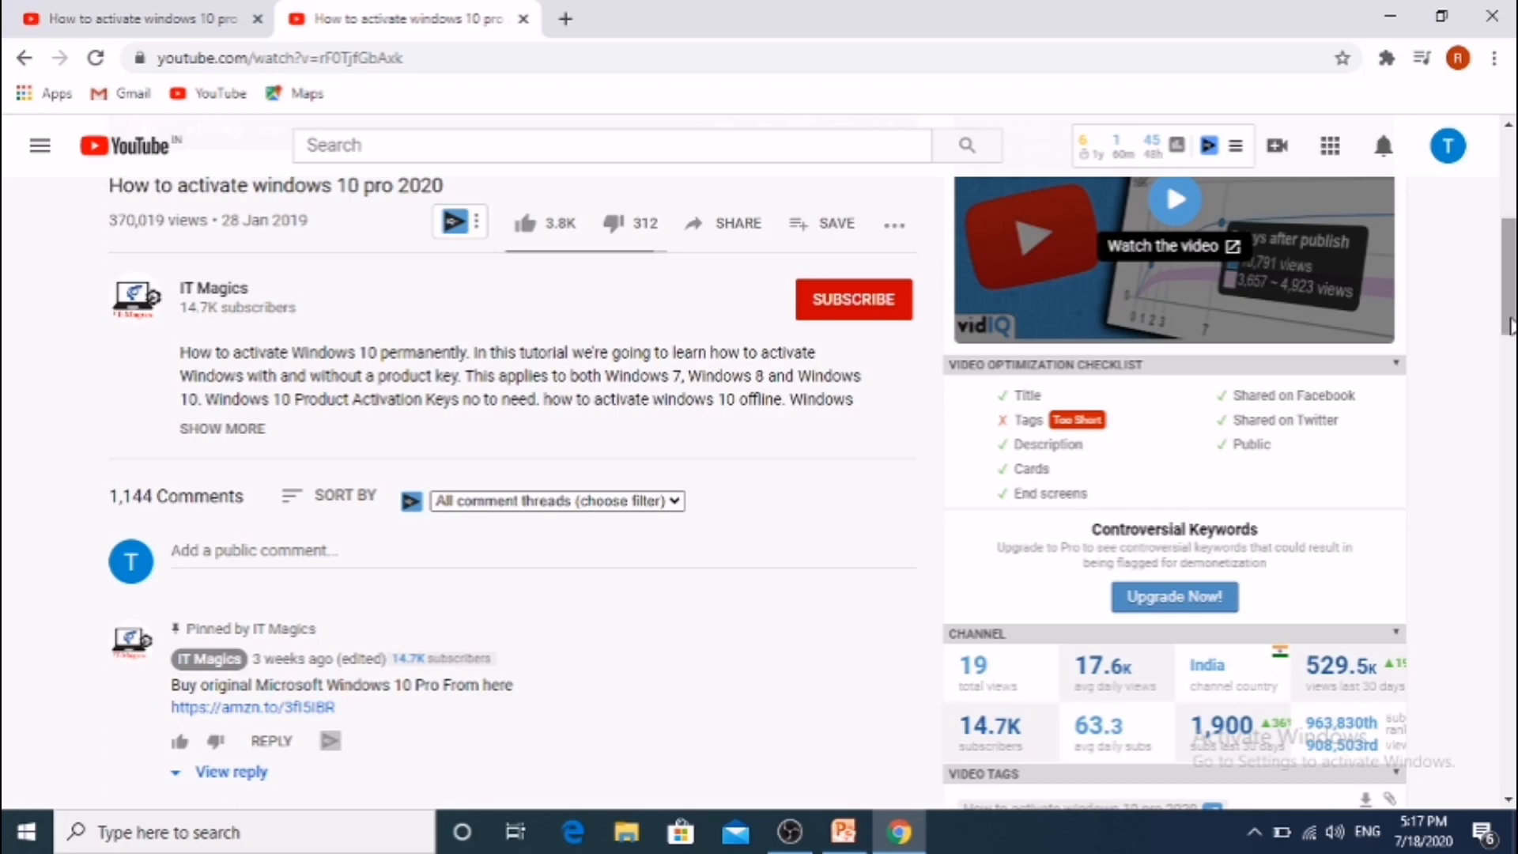
scroll("down", 3)
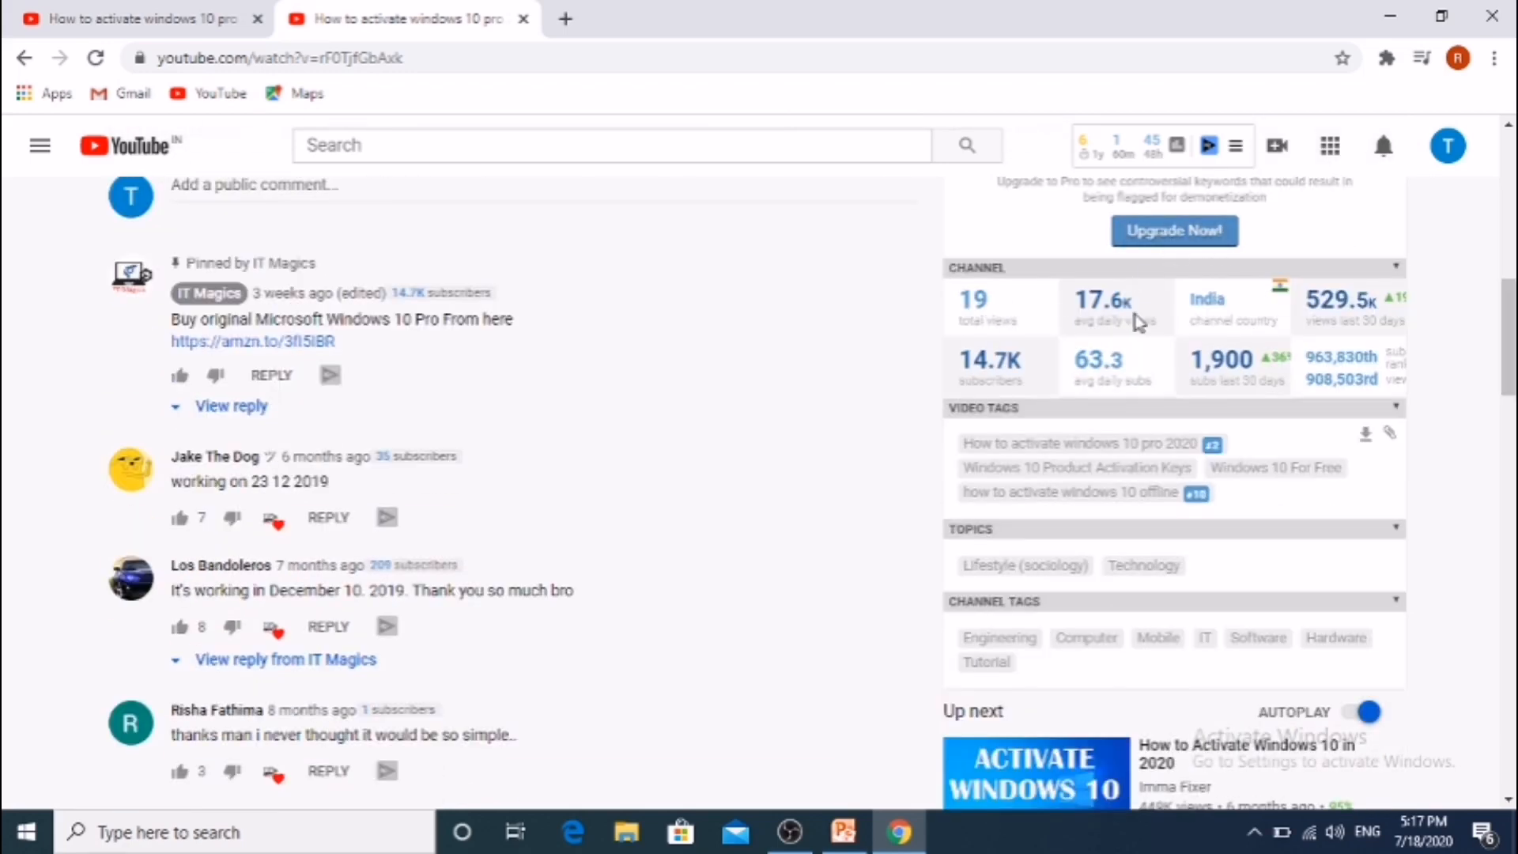
mouse_move(1016, 434)
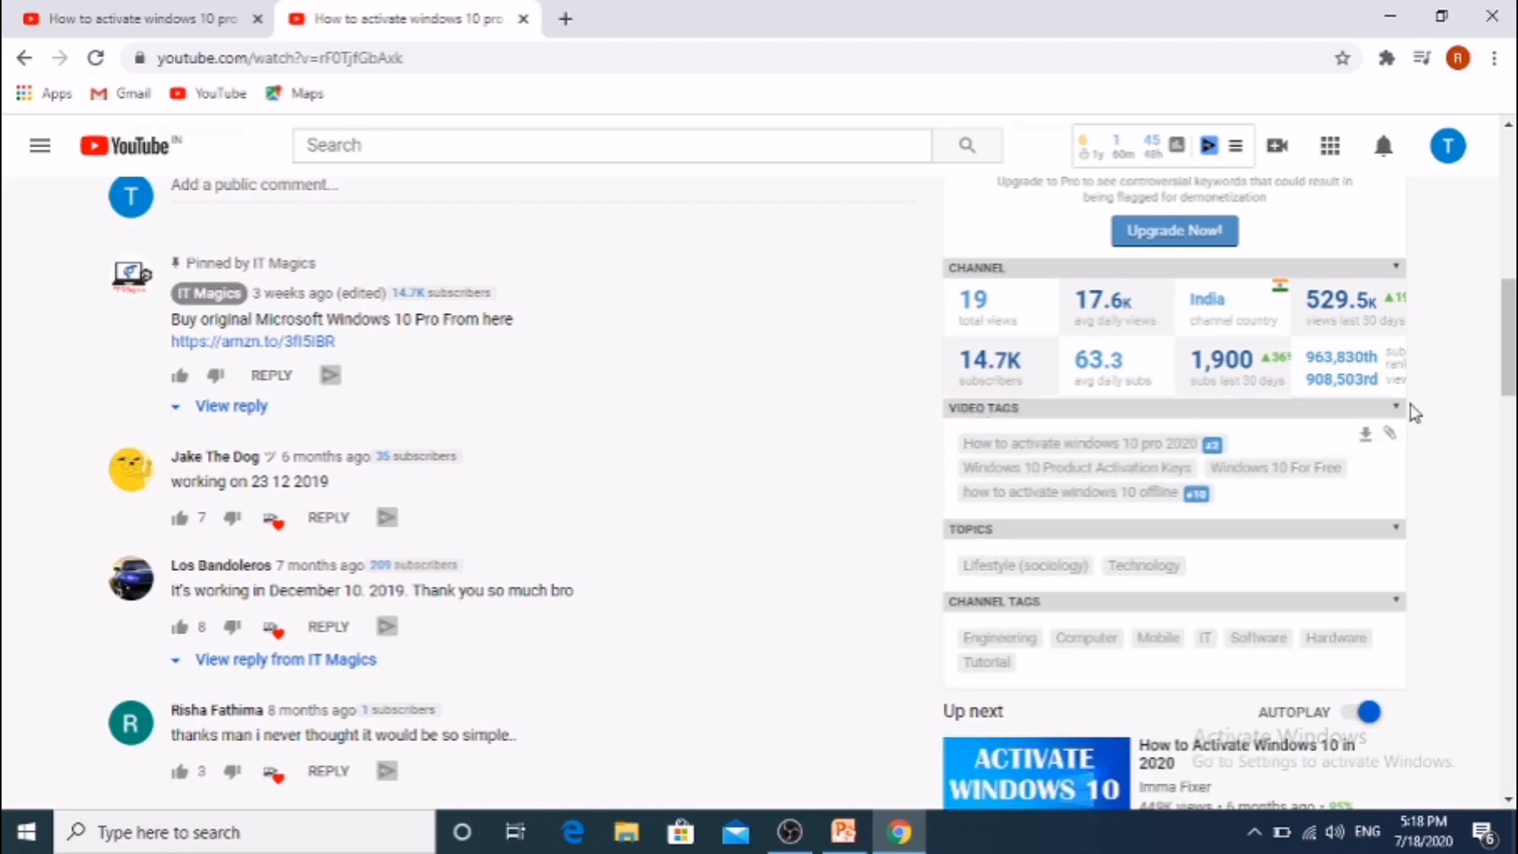
scroll("down", 3)
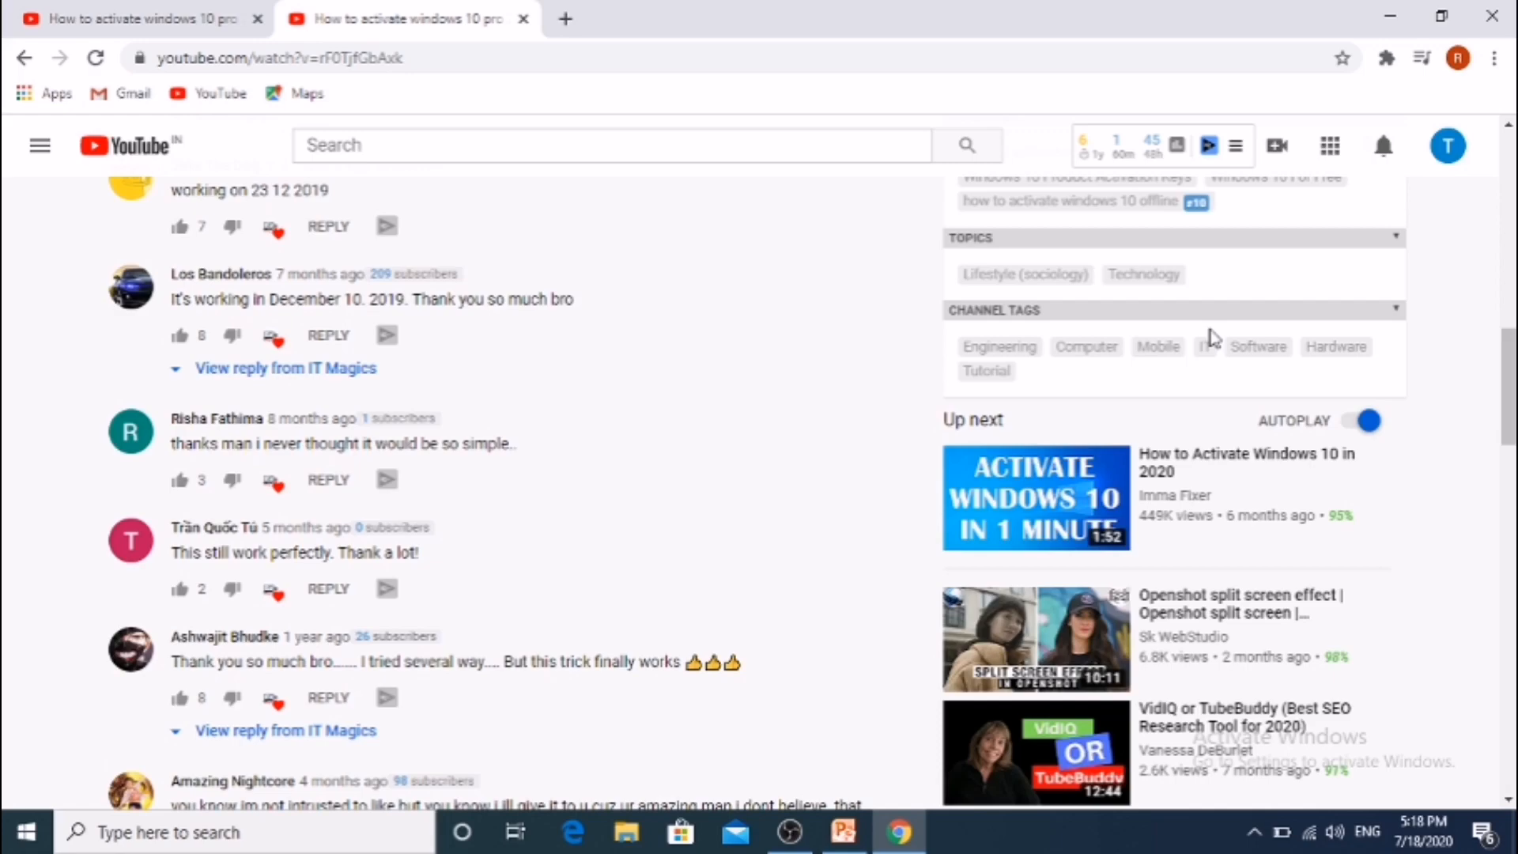
scroll("up", 3)
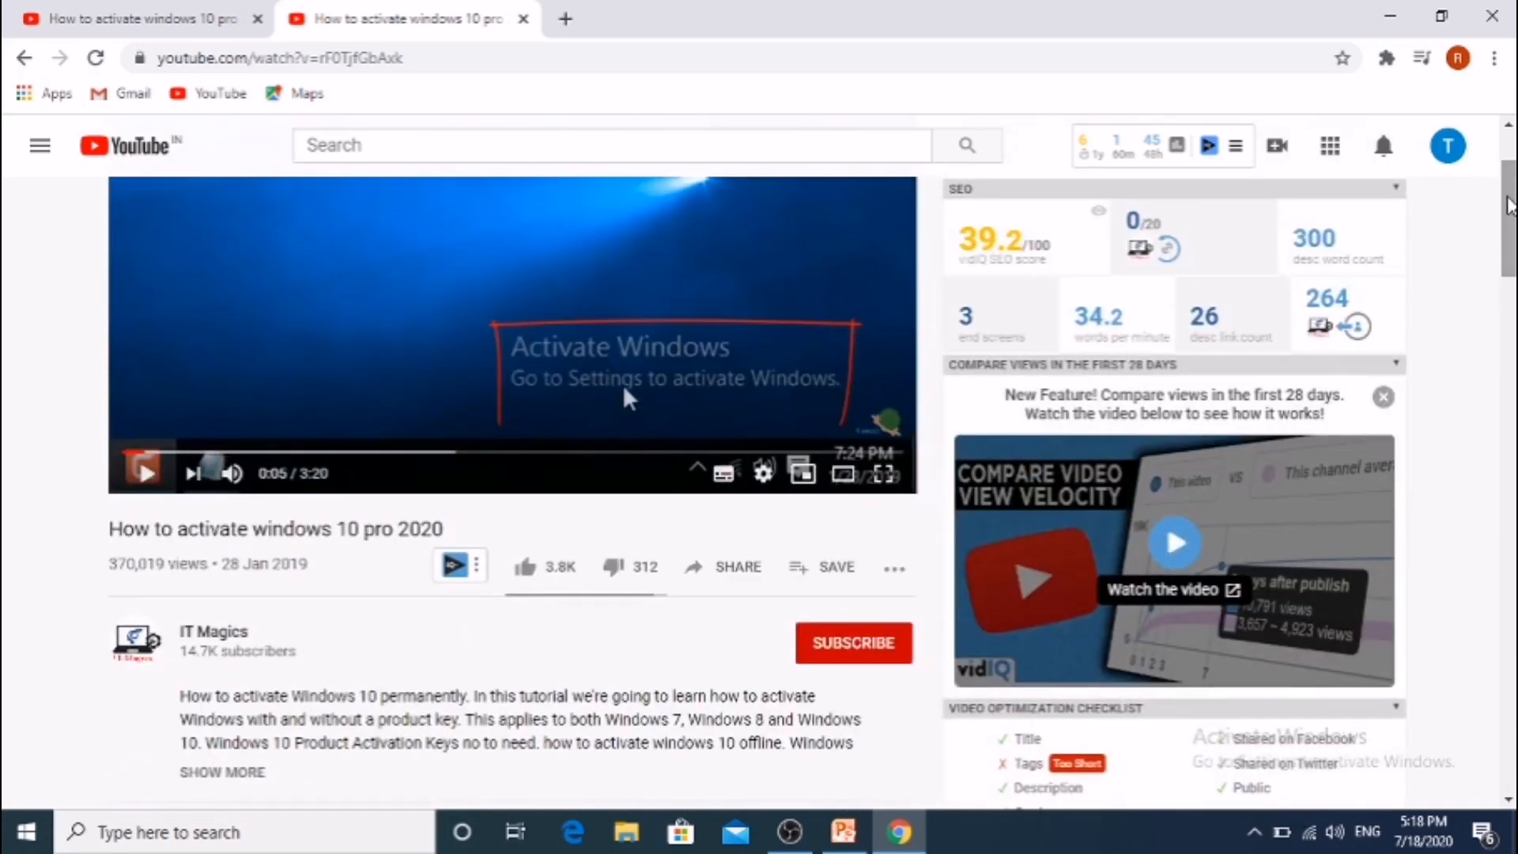
- Search YouTube for 'how to make a small castle with toothpicks' and view its score
type("how to")
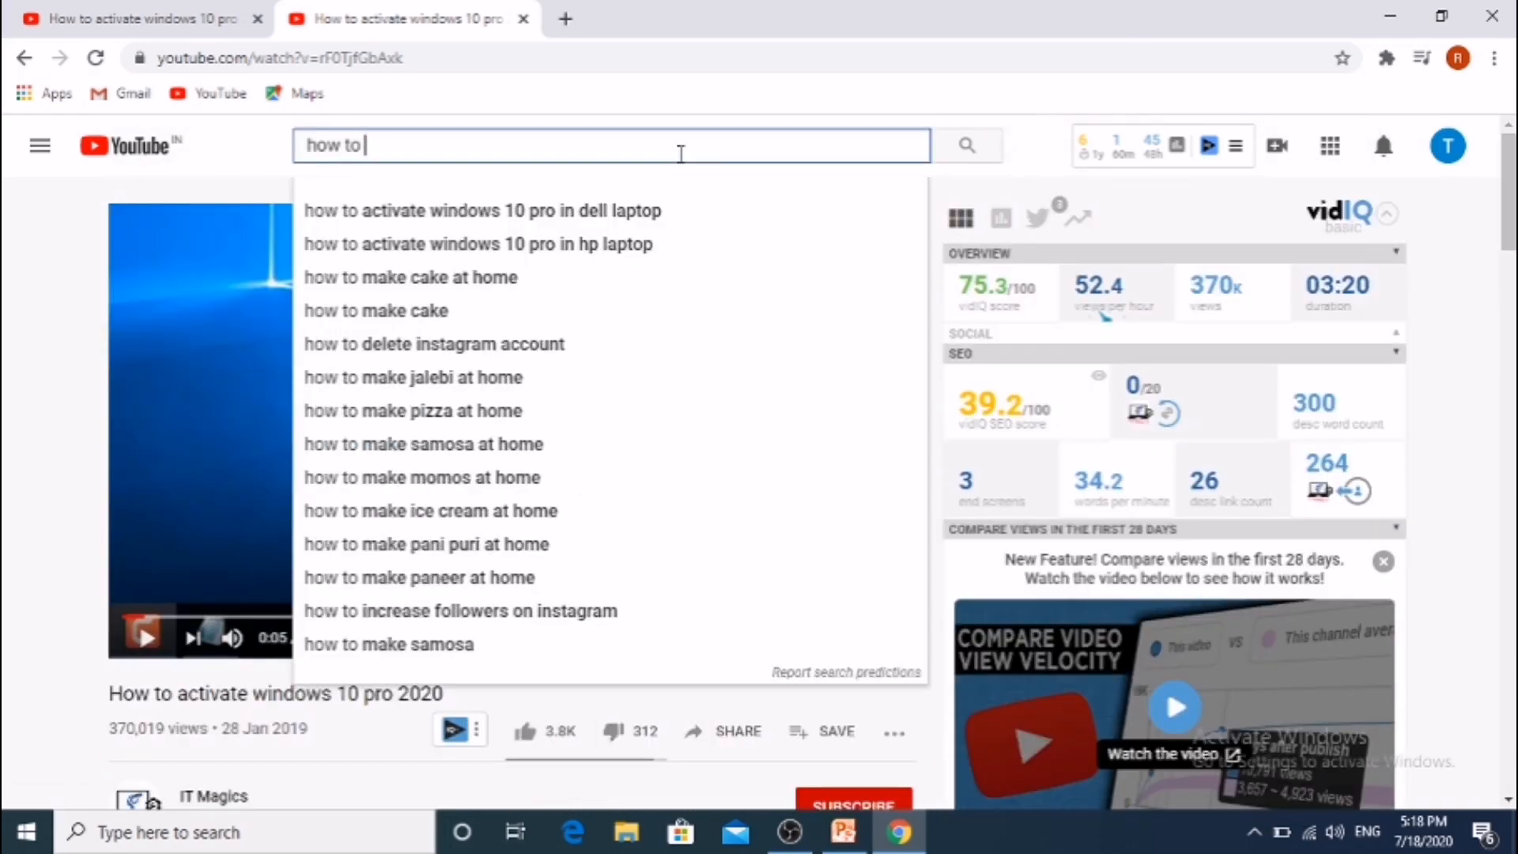
type("make a s")
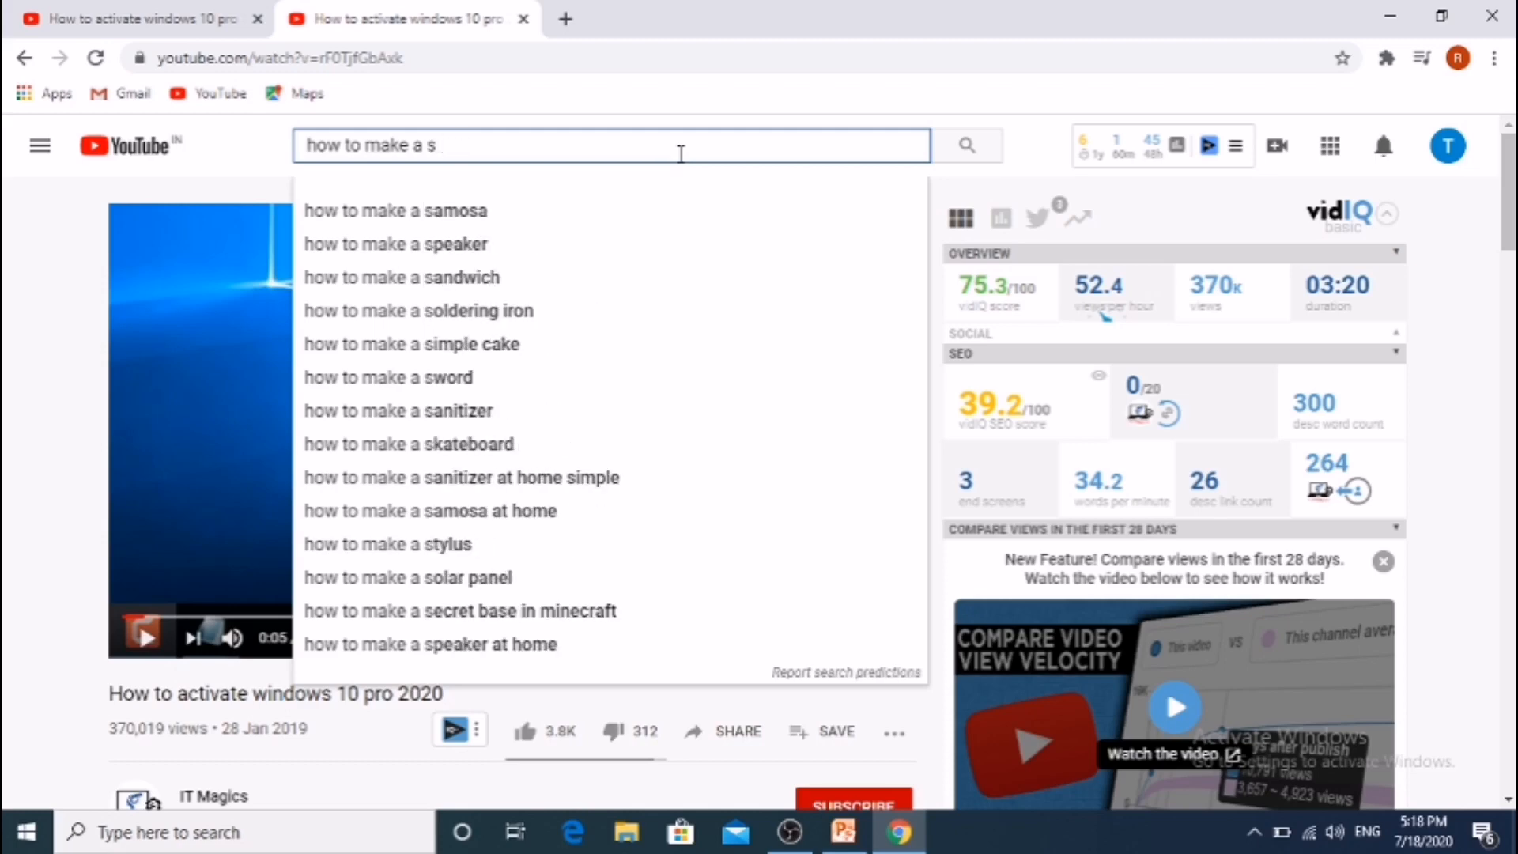
type("mall castle")
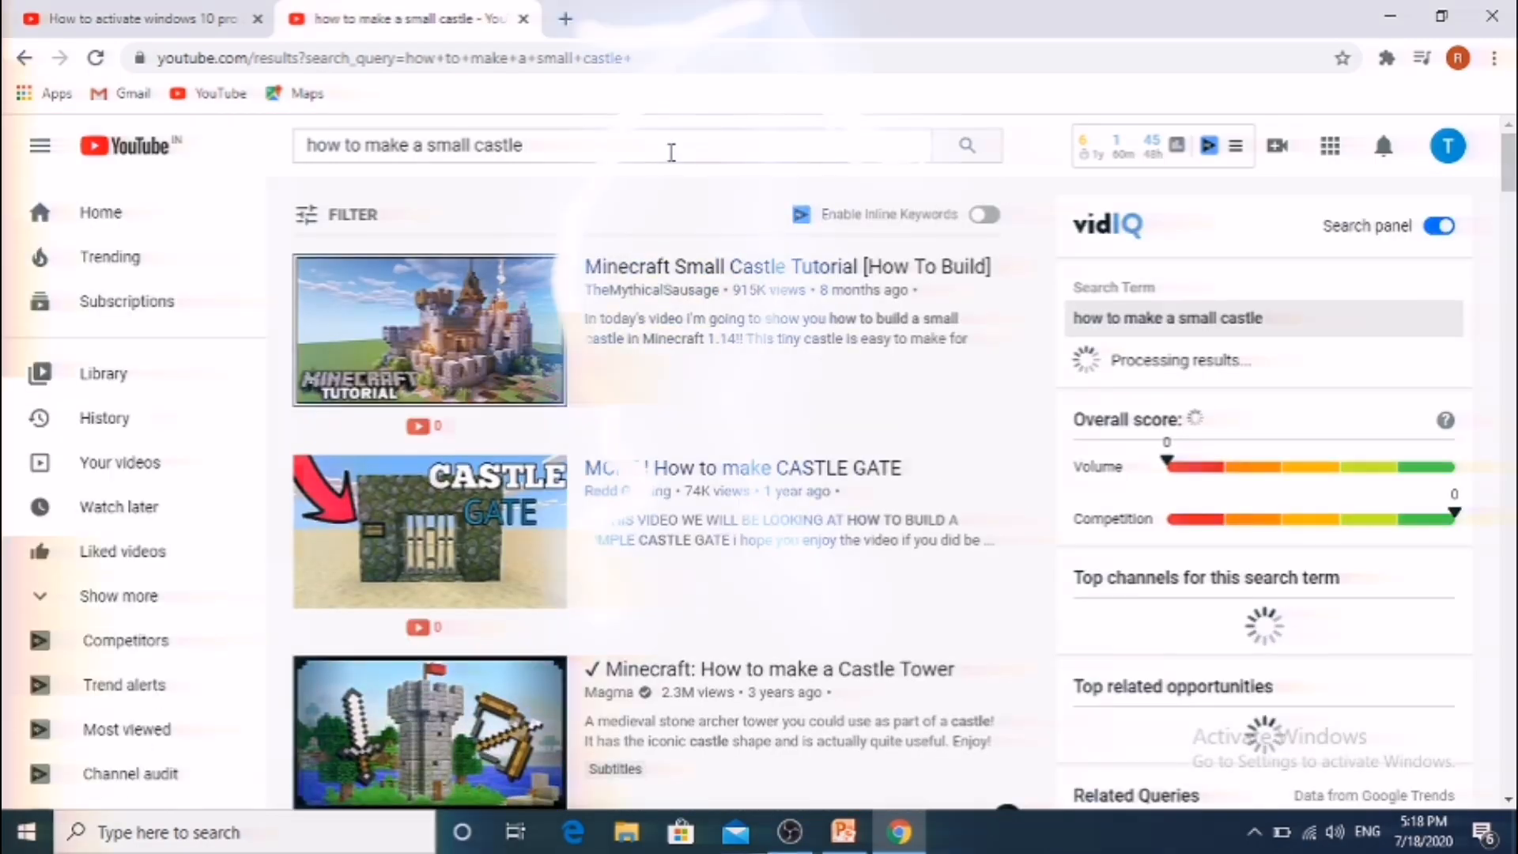
type("with toothpicks")
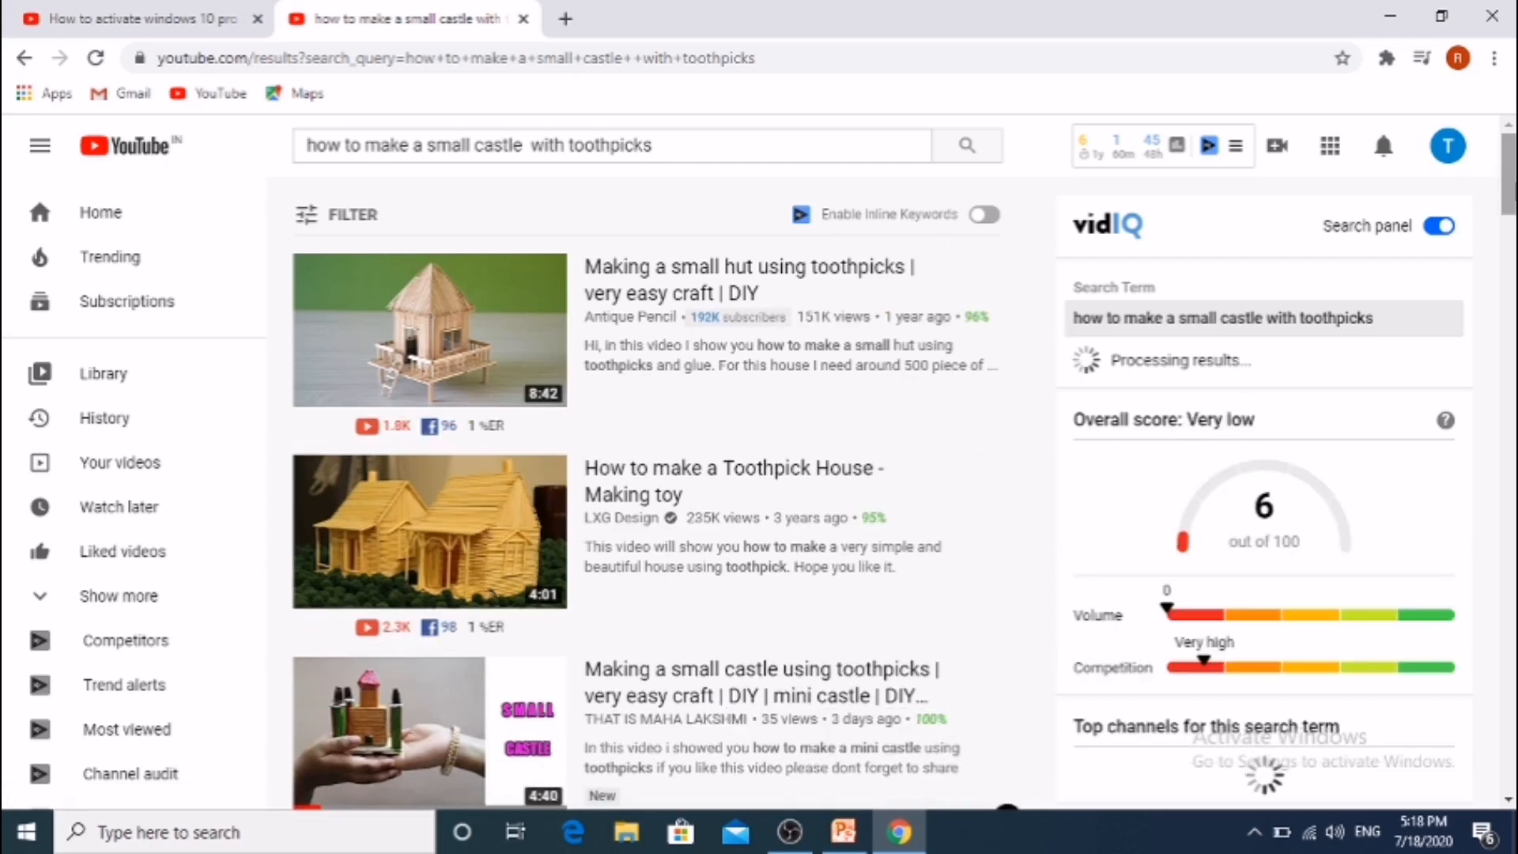
scroll("down", 3)
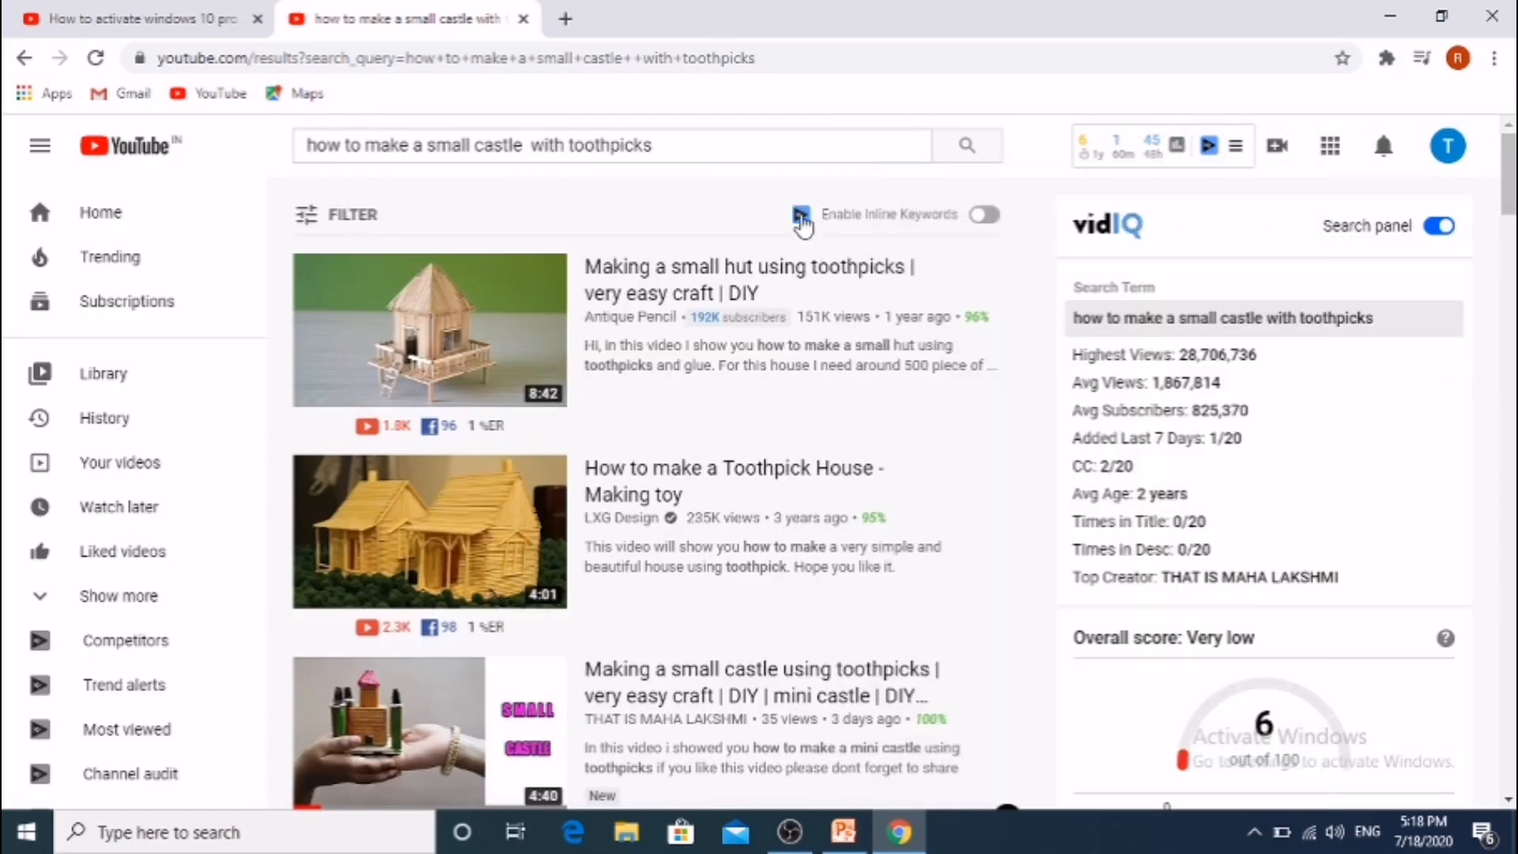
mouse_move(1025, 224)
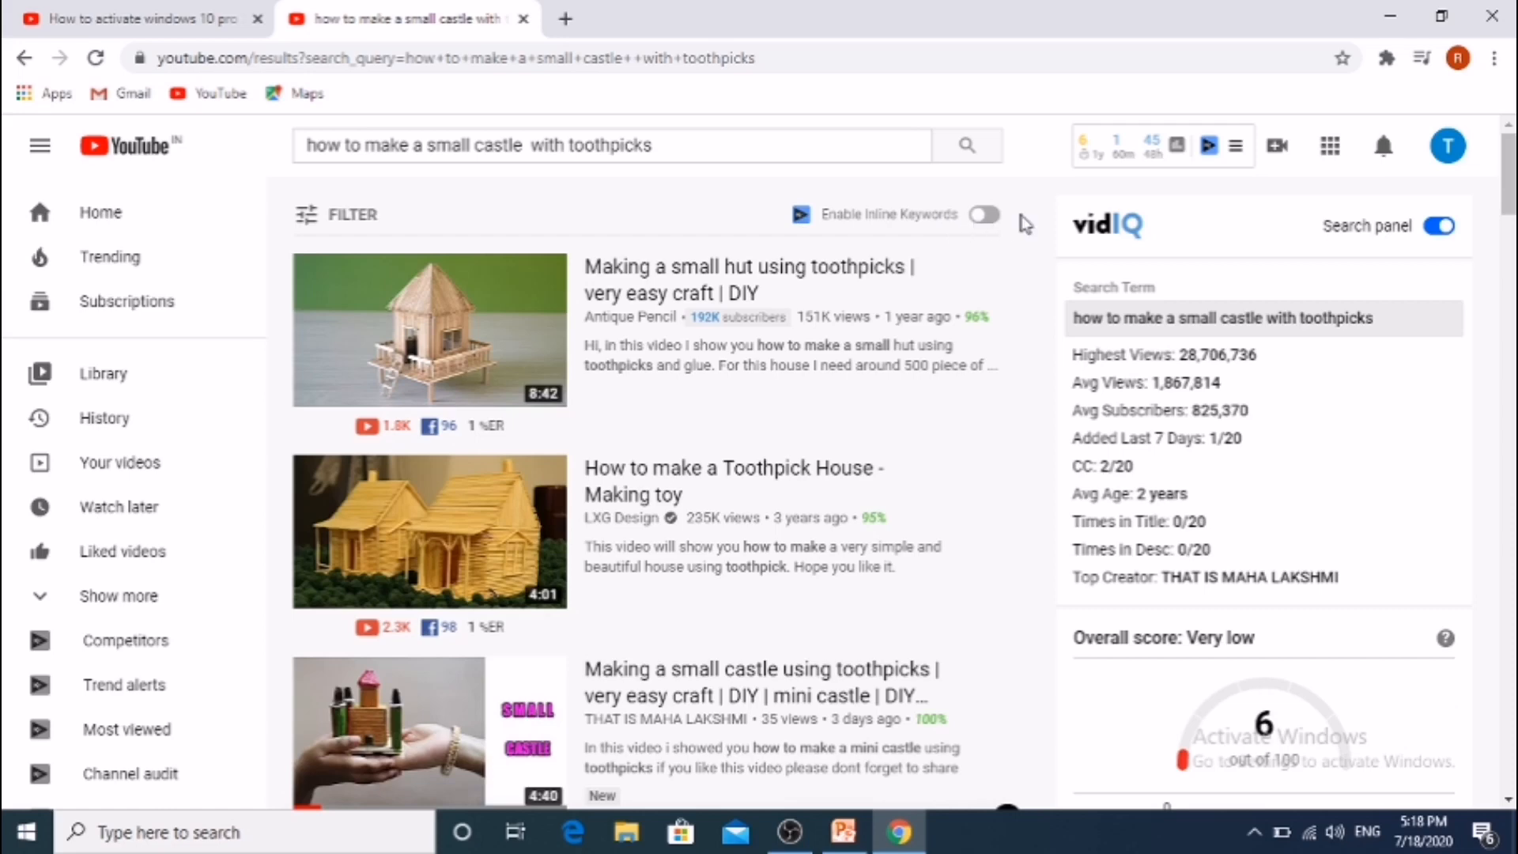
- Enable Inline Keywords for the castle results, then return to the Windows video tab
left_click(984, 214)
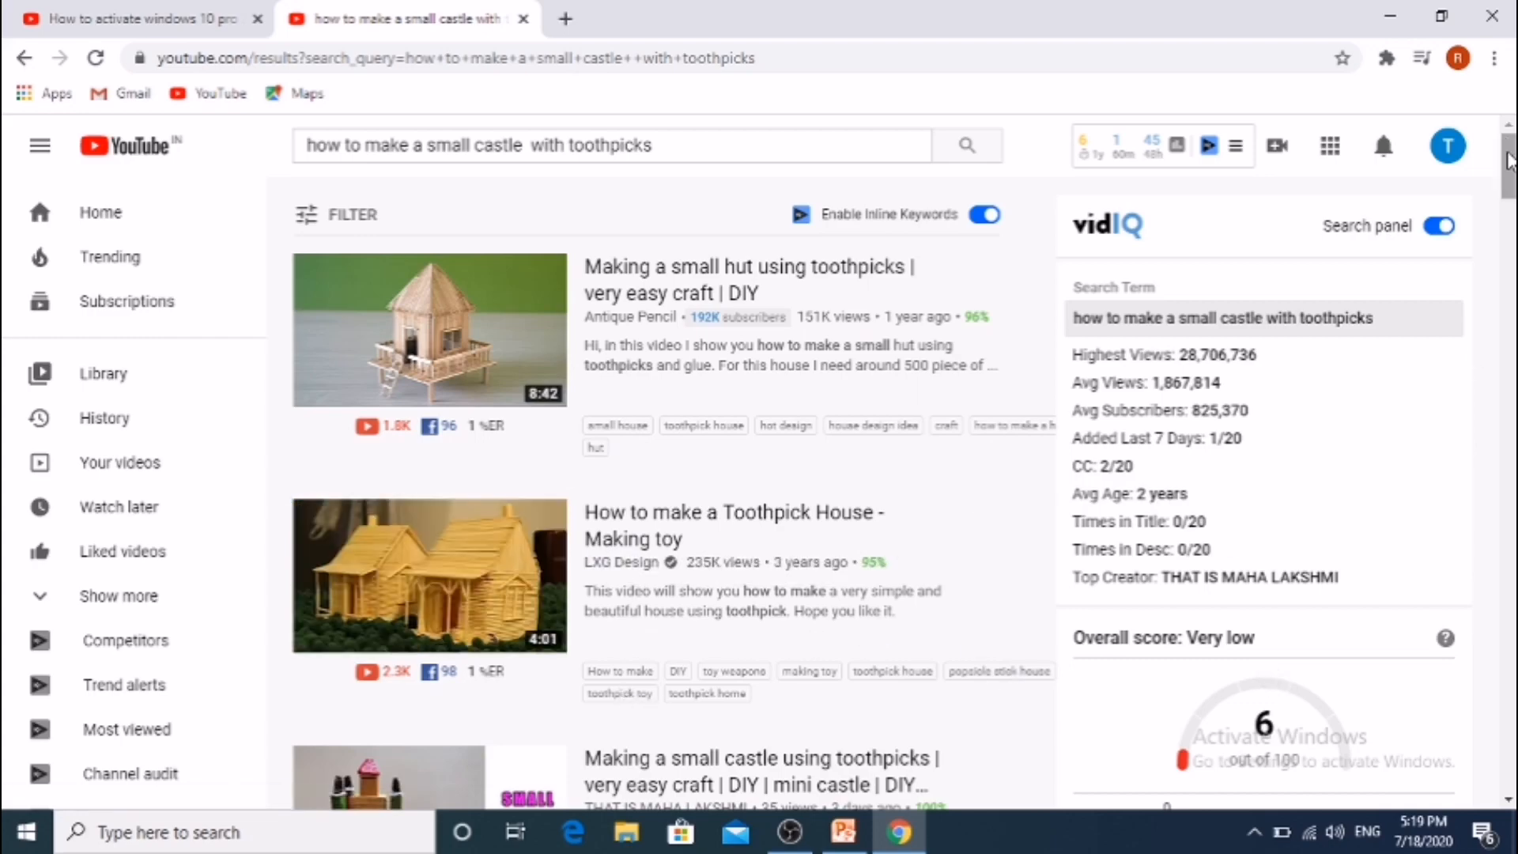
scroll("down", 3)
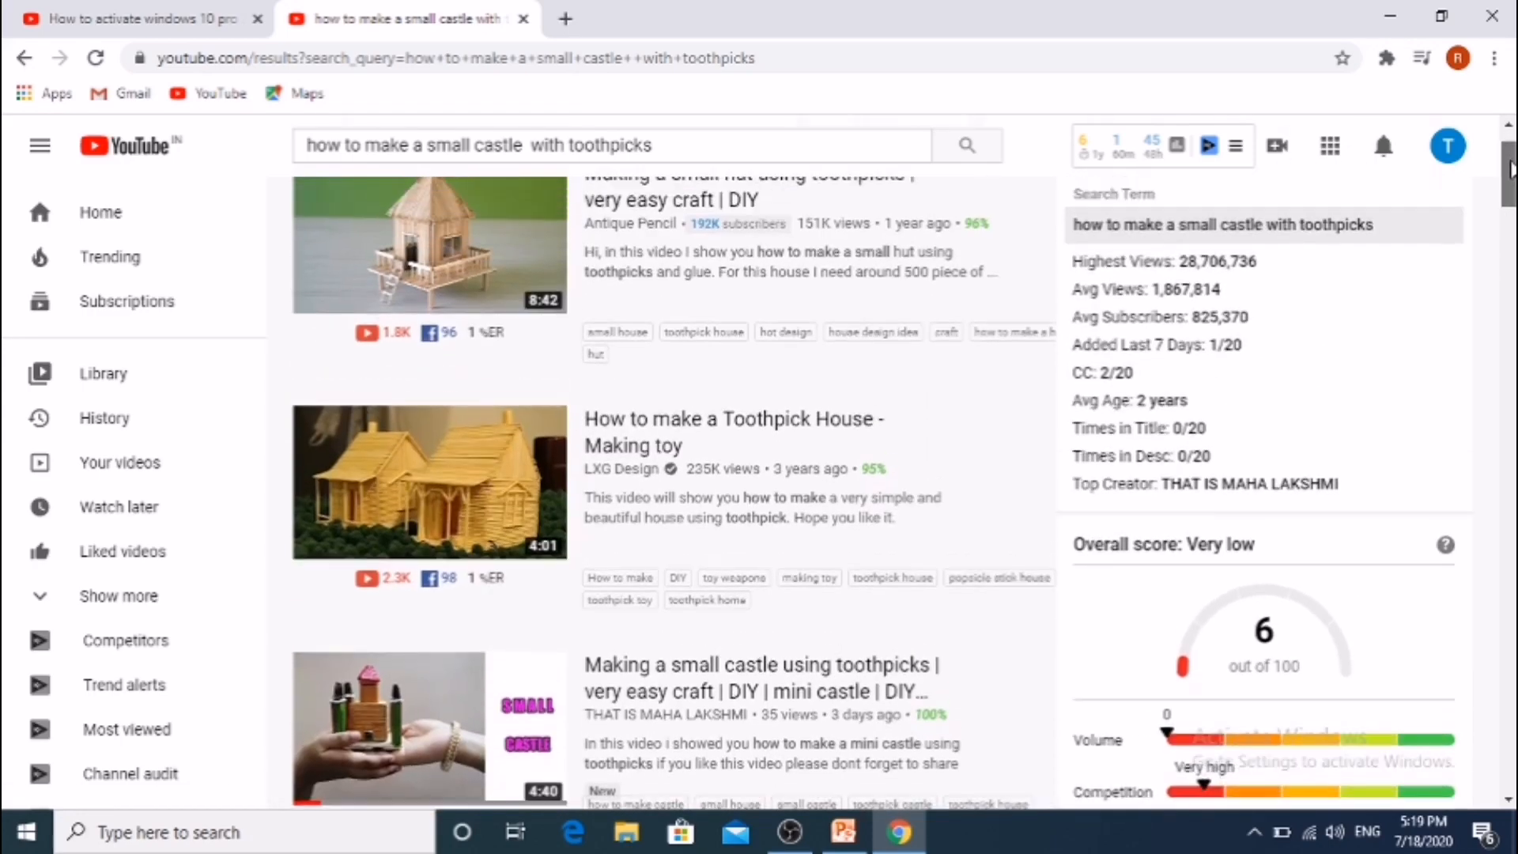
scroll("up", 3)
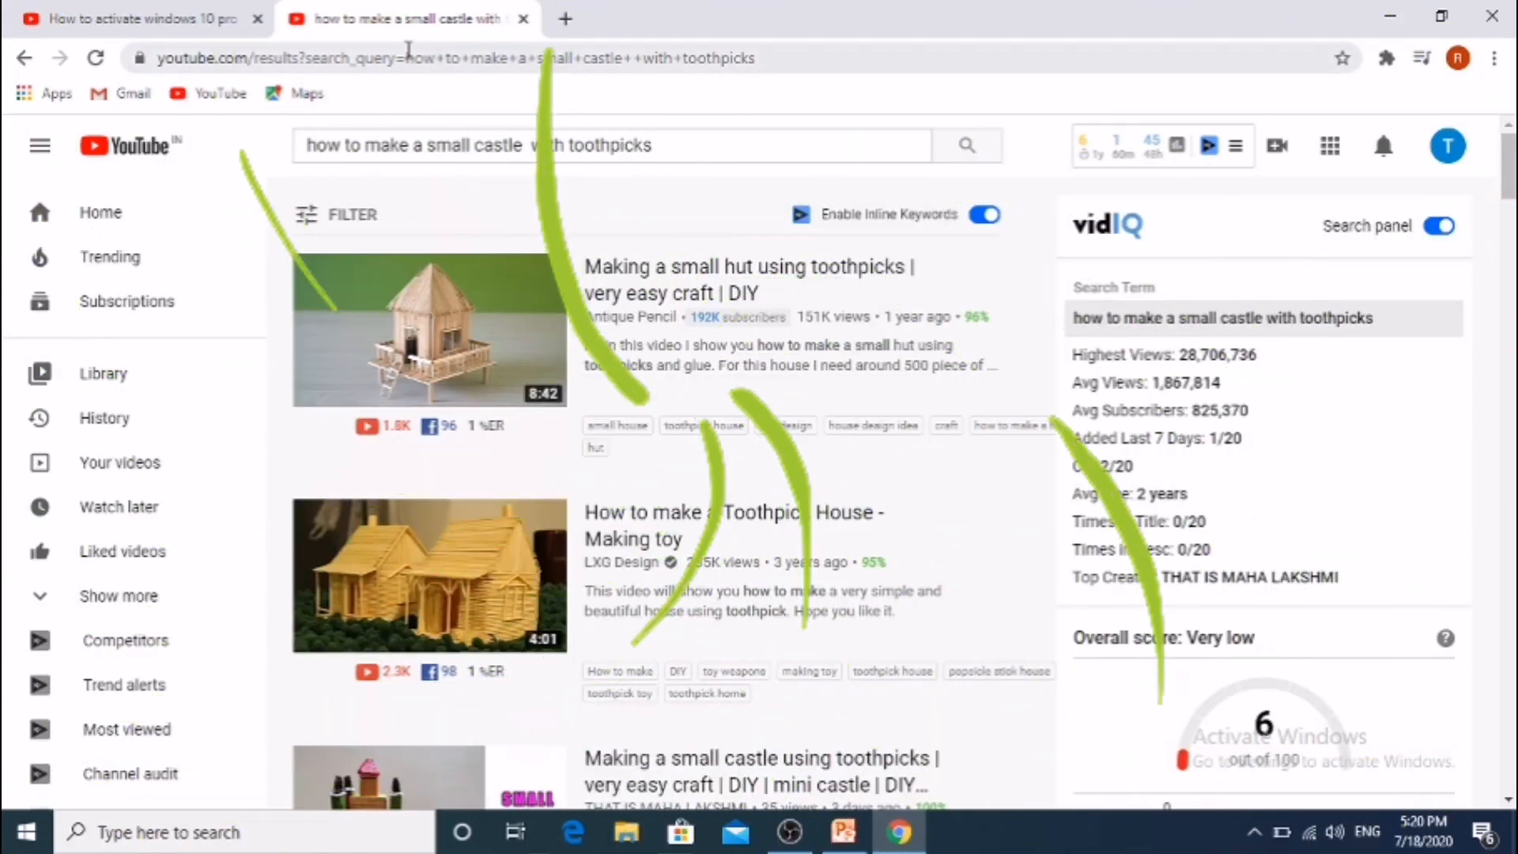
left_click(135, 18)
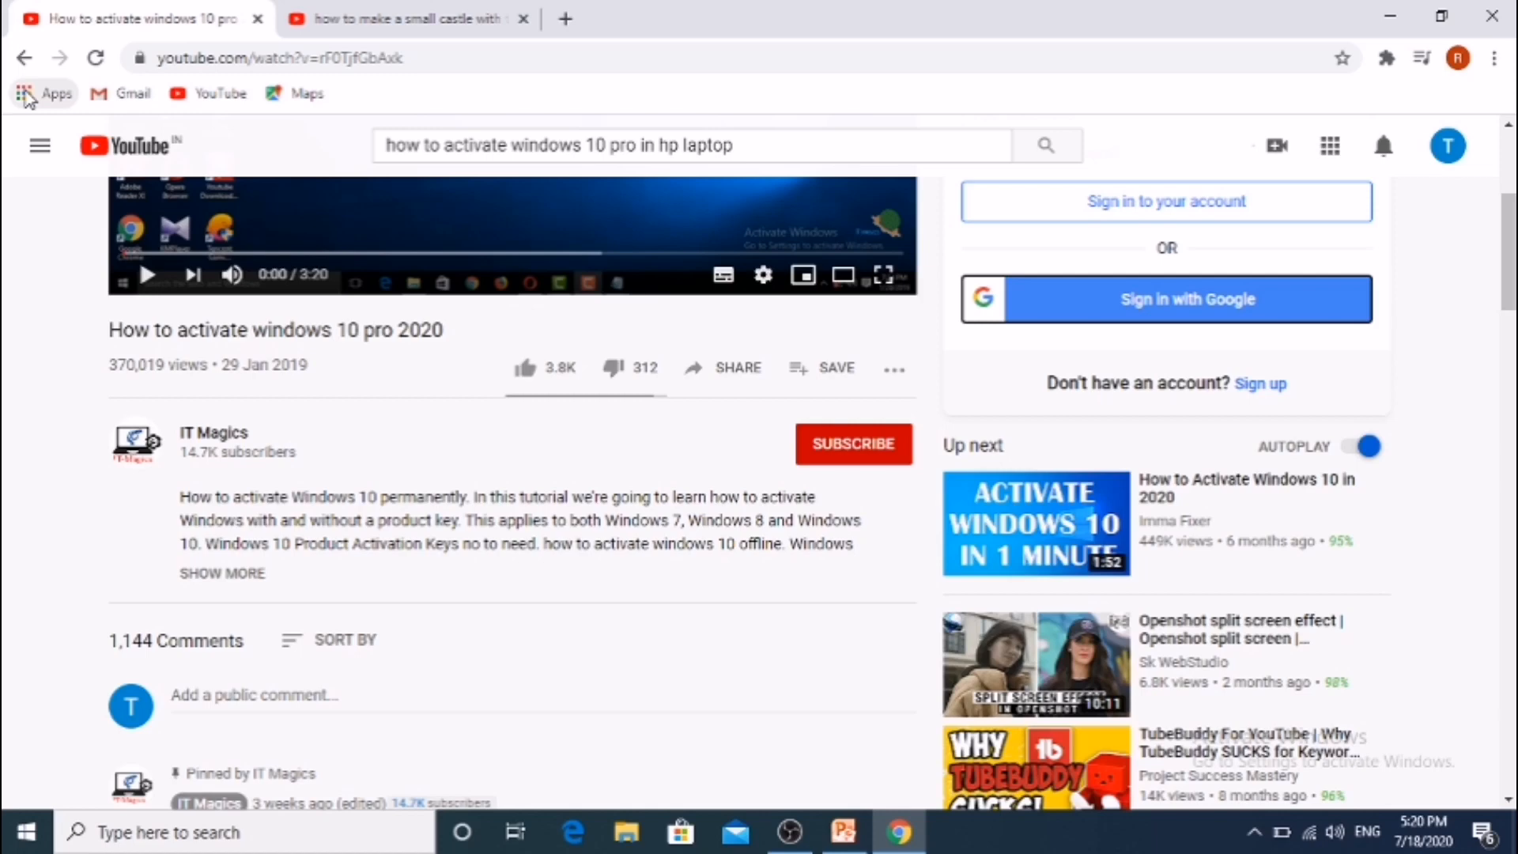
- Open the Chrome Web Store from the Apps bookmark to find TubeBuddy
left_click(45, 93)
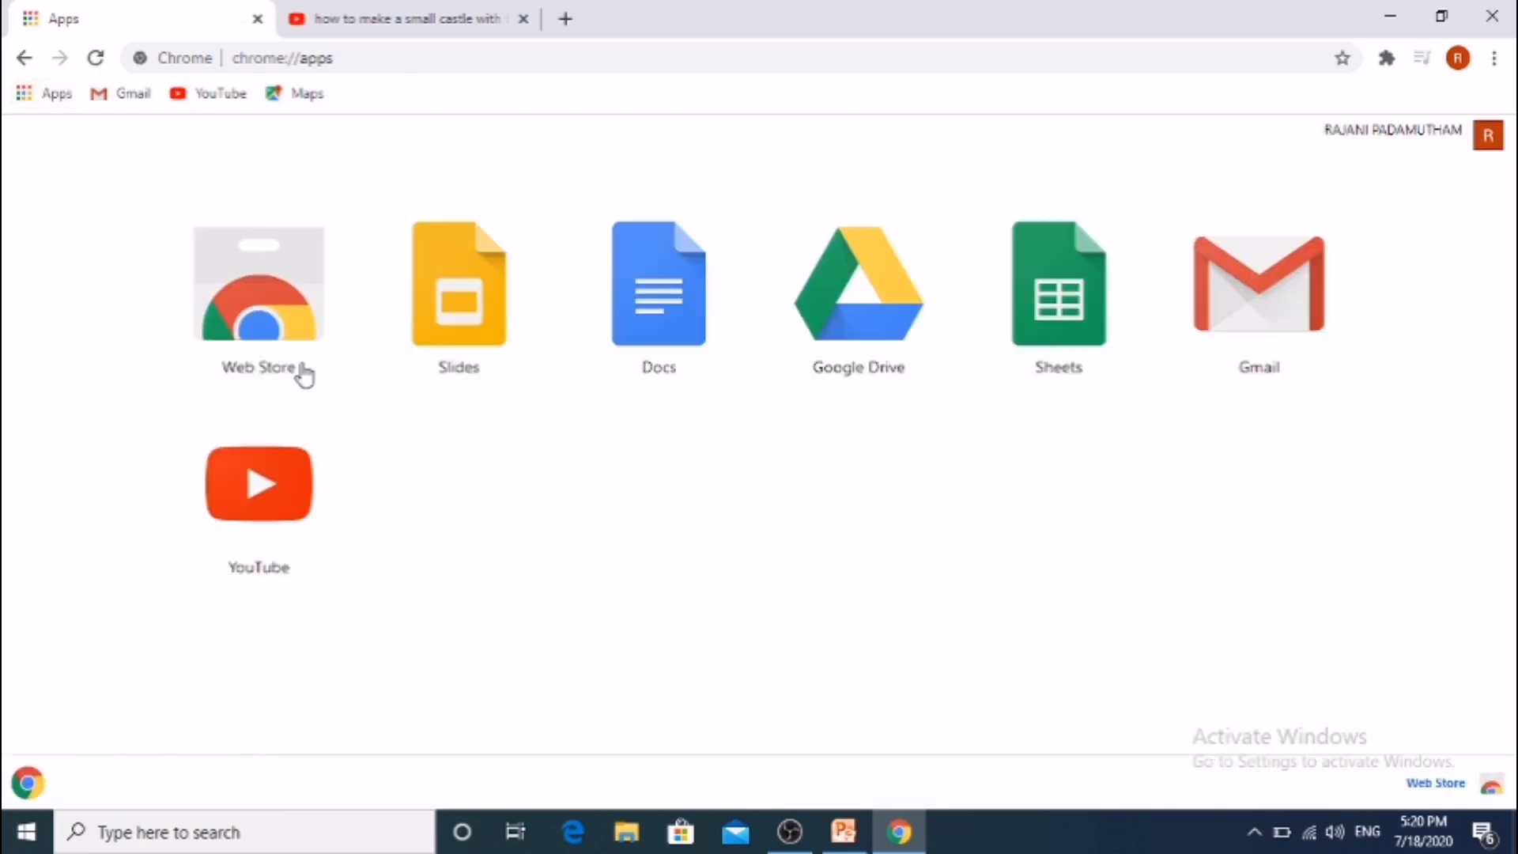
left_click(258, 283)
type("tube buddy")
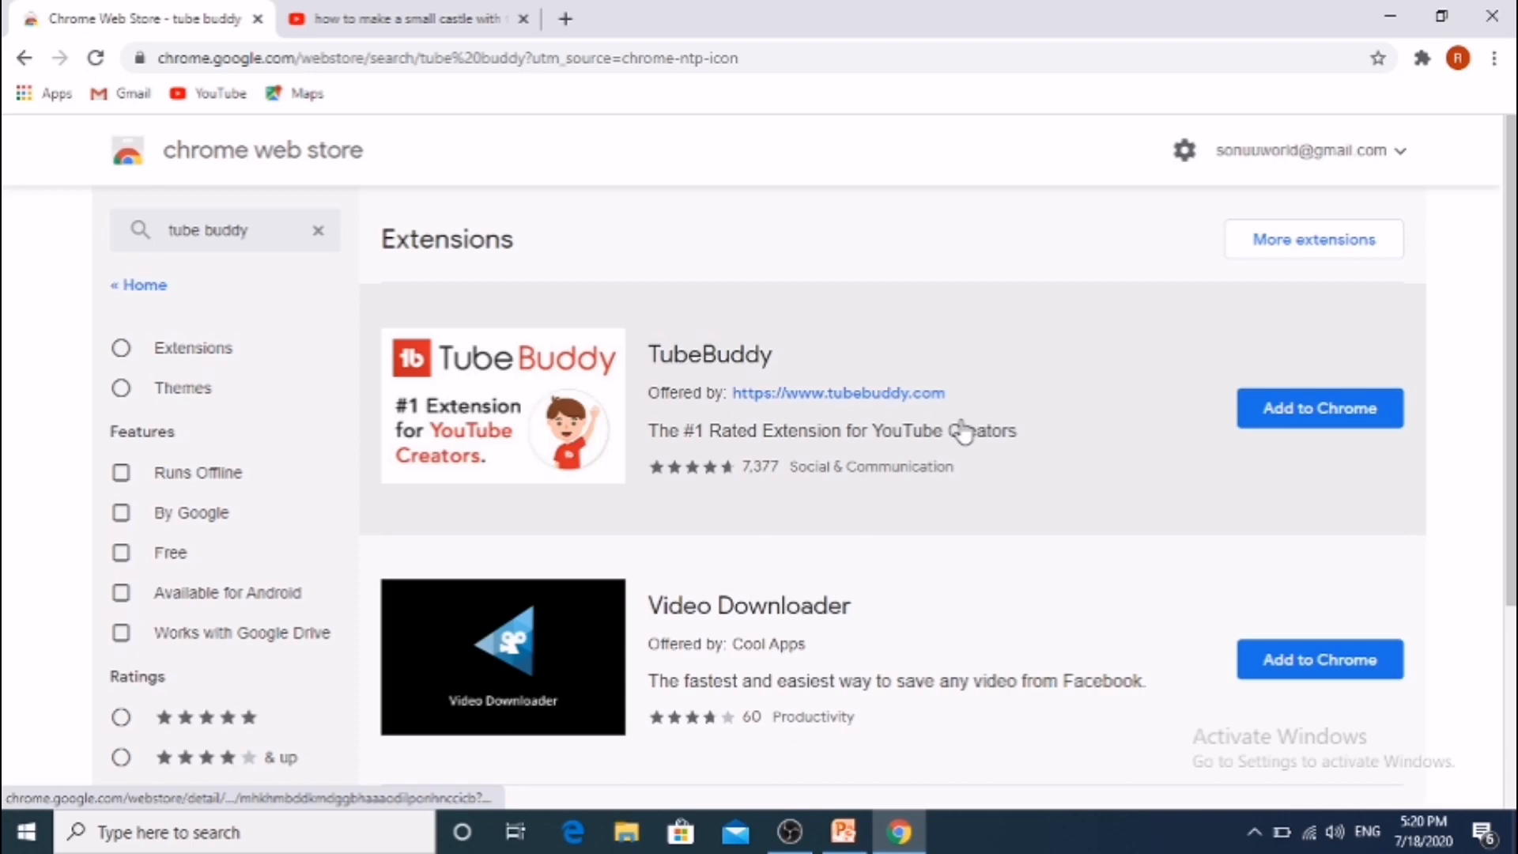
mouse_move(1249, 421)
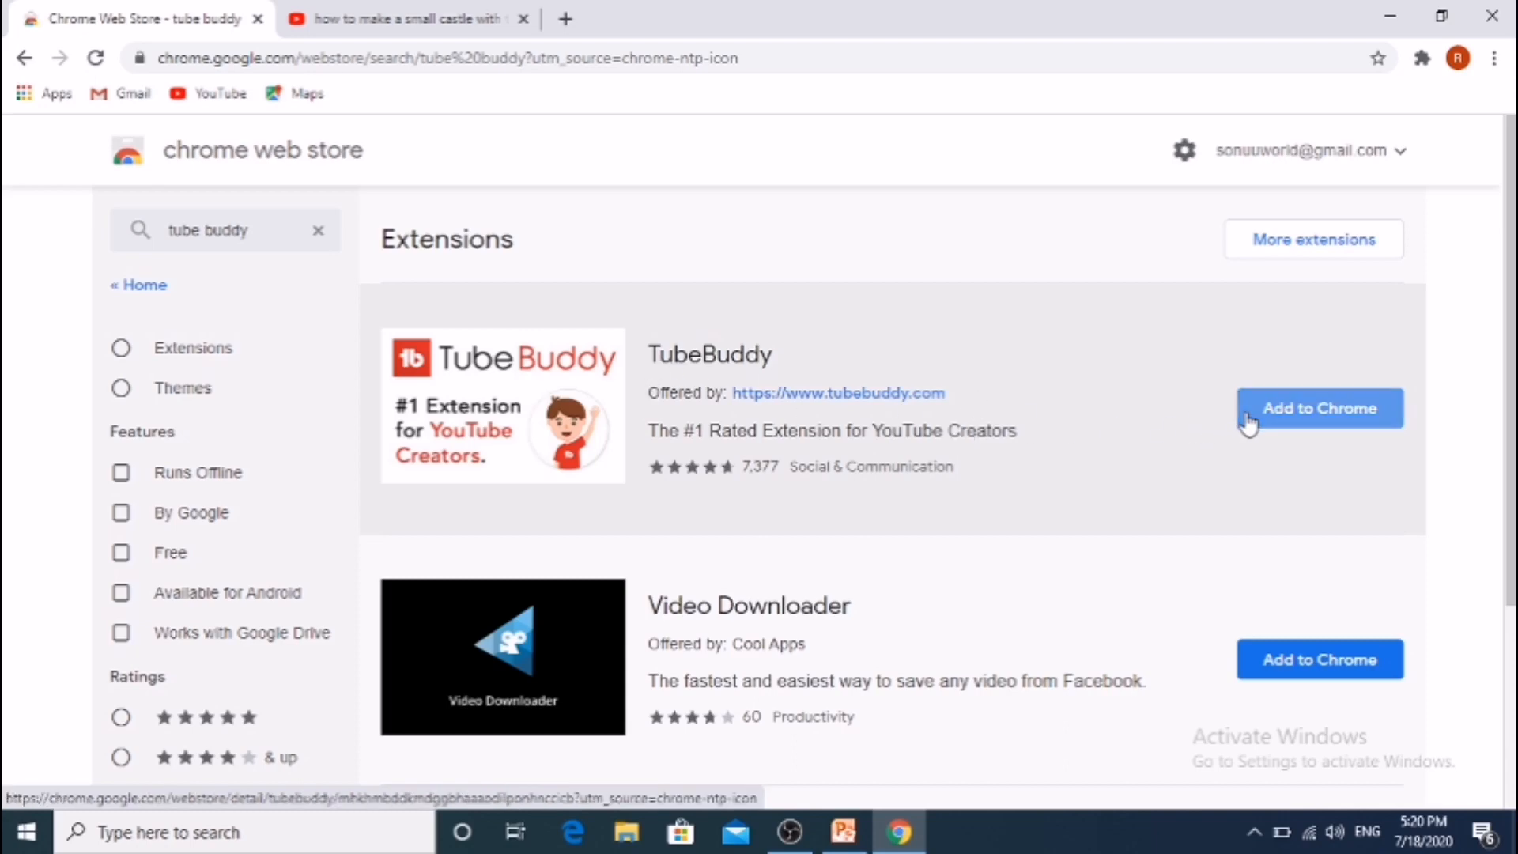
- Add the TubeBuddy extension to Chrome and return to the toothpick castle results tab
left_click(1316, 408)
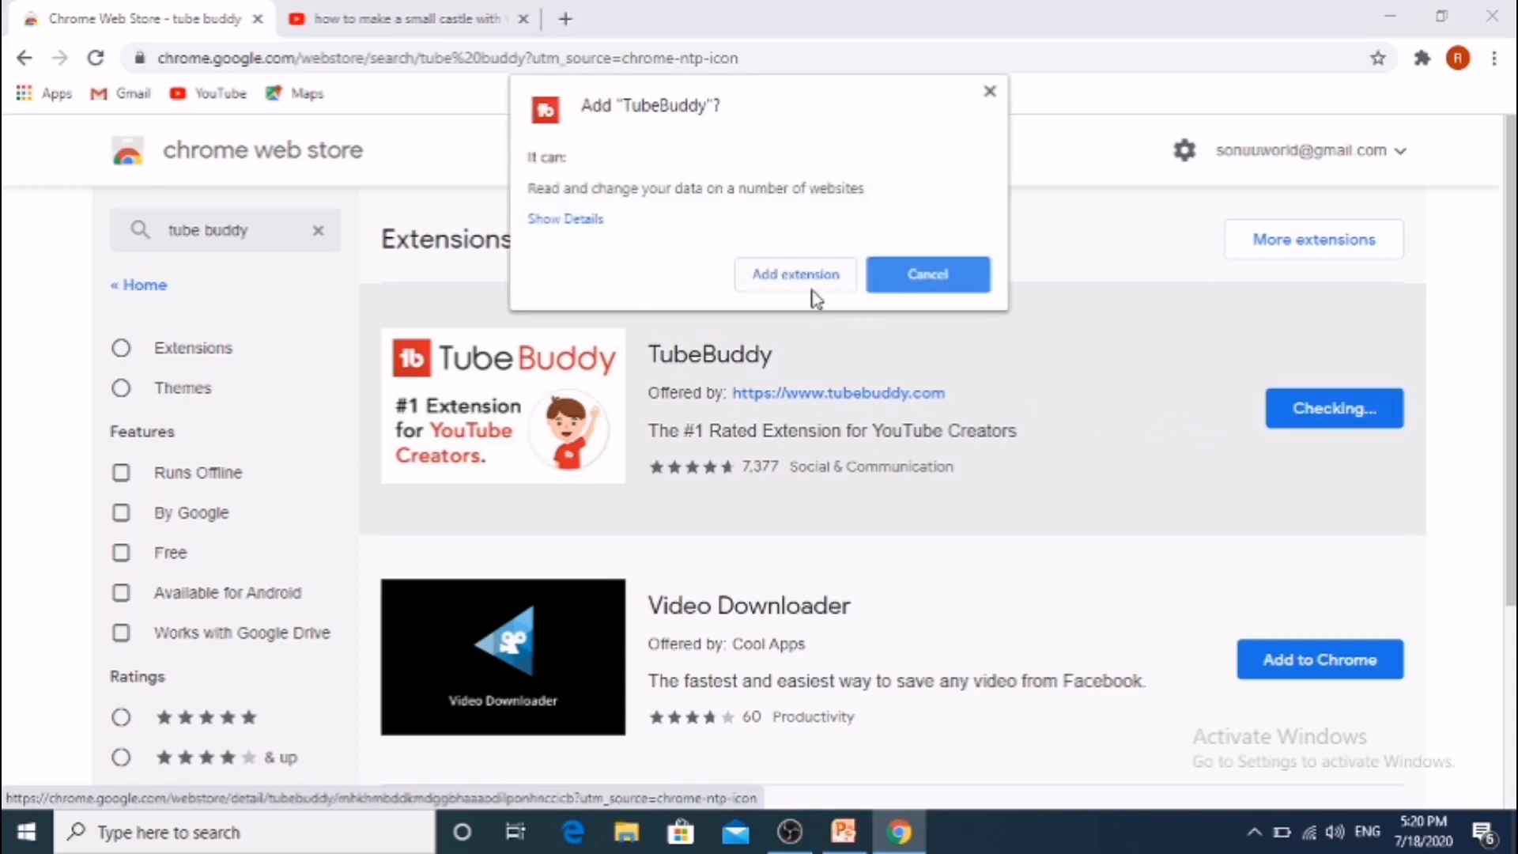
left_click(926, 274)
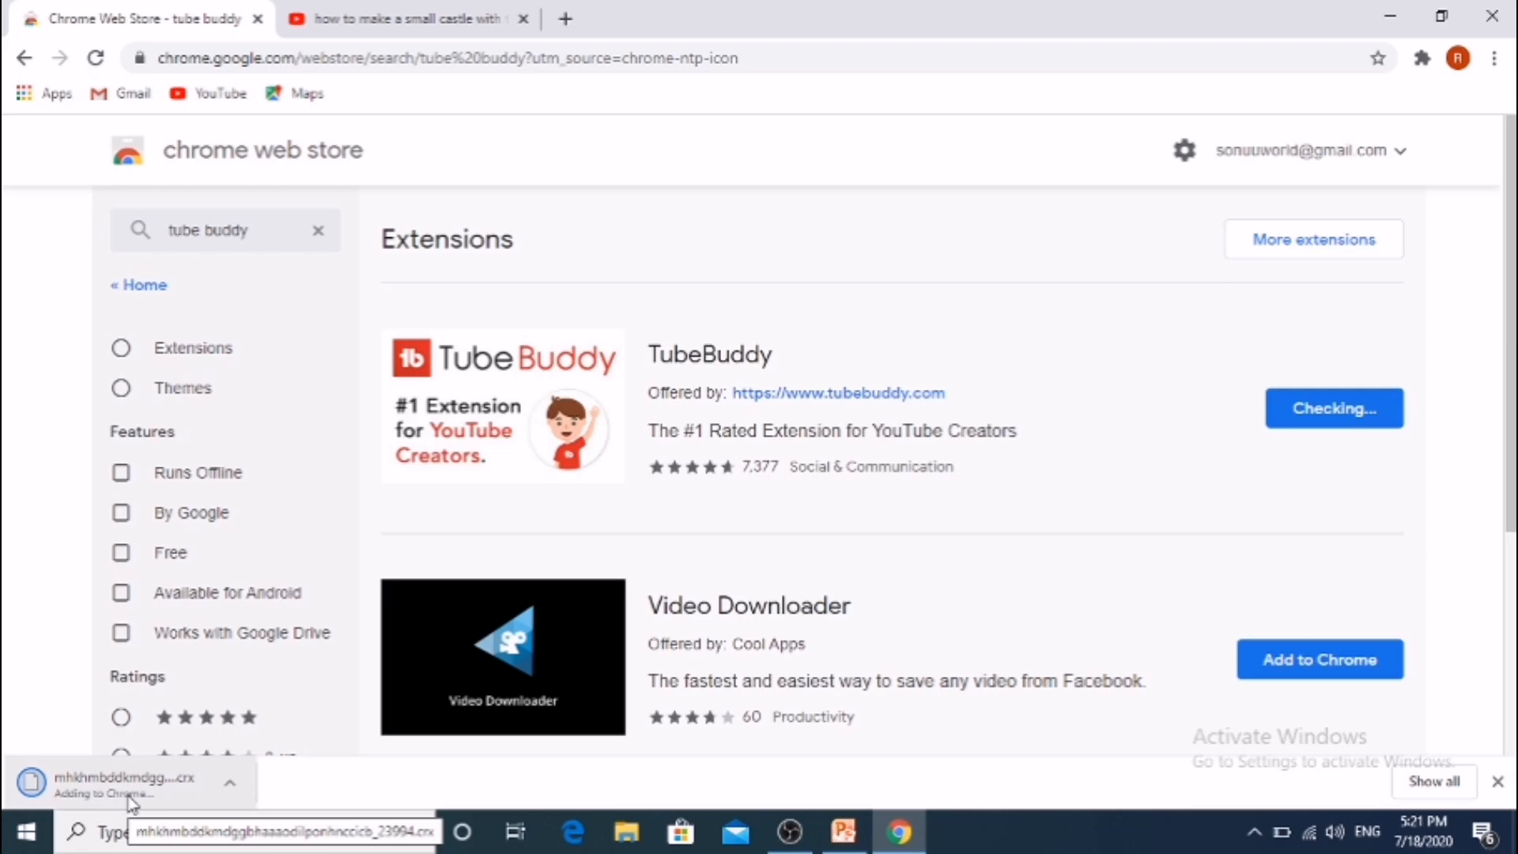
left_click(1422, 57)
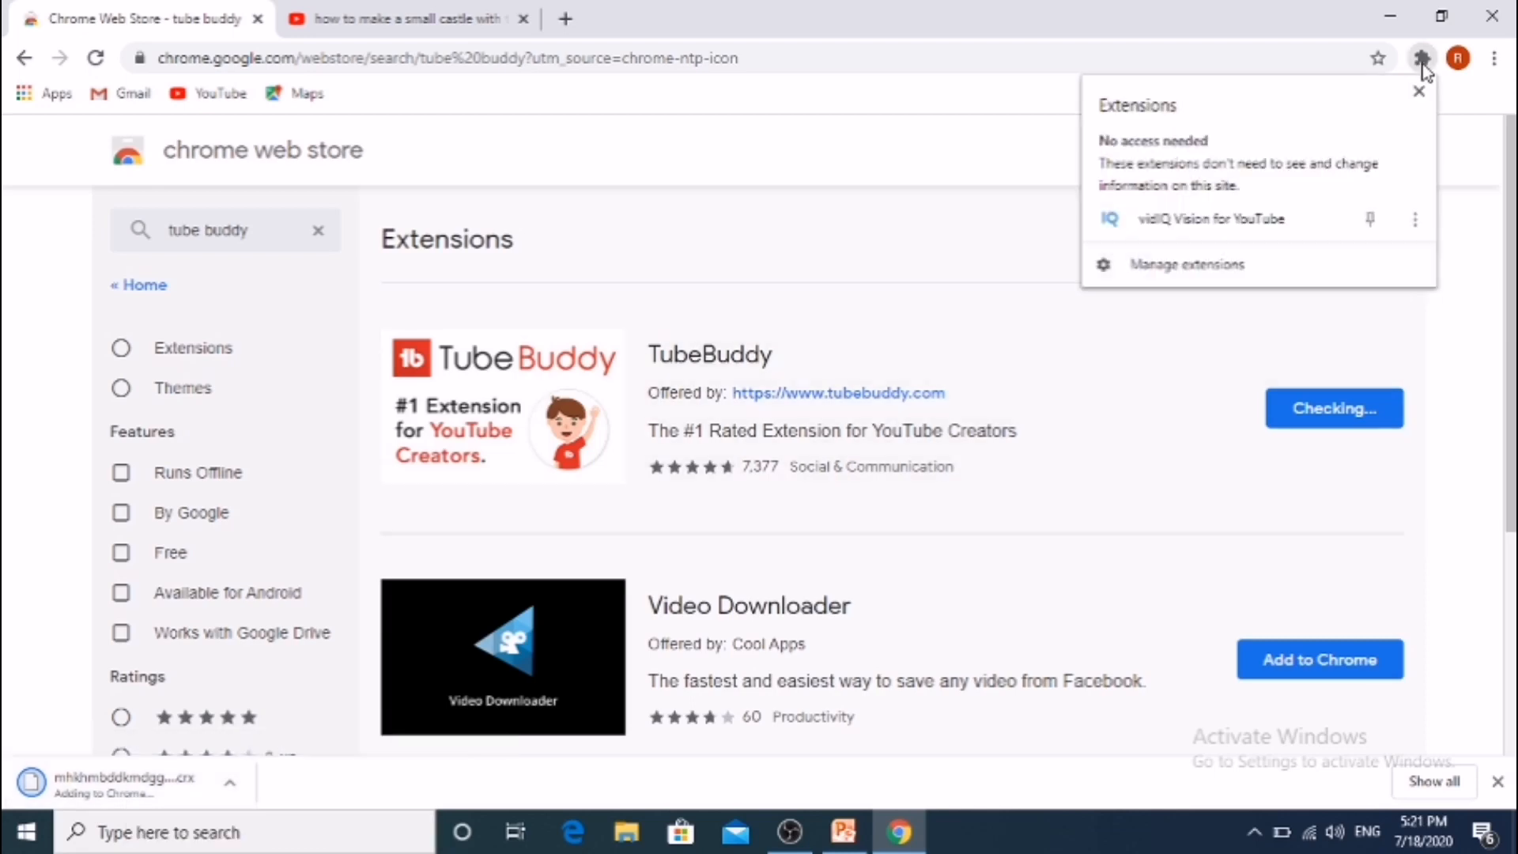
left_click(1422, 58)
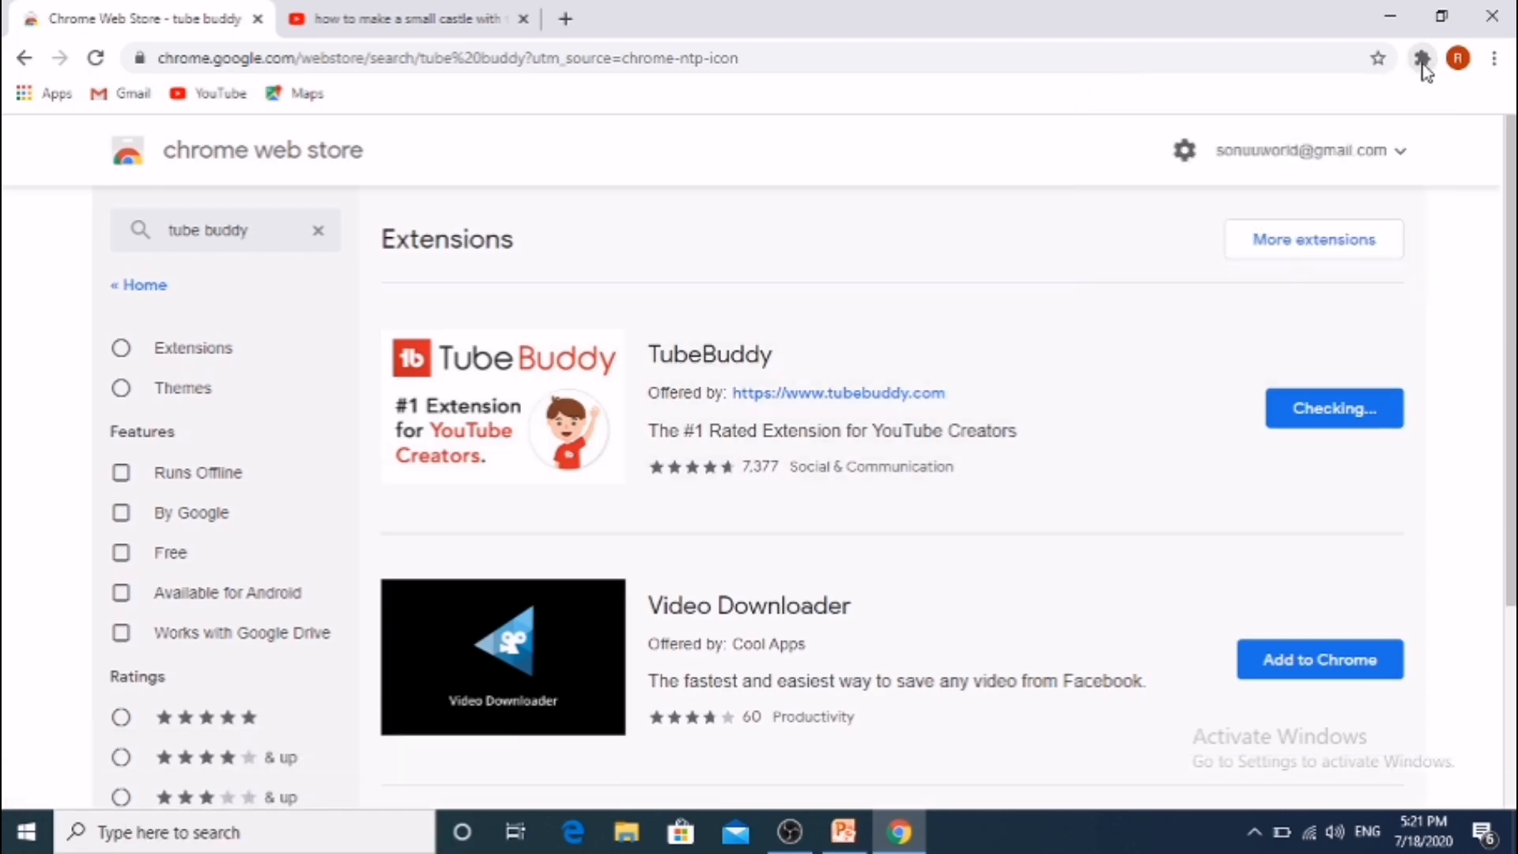
left_click(402, 18)
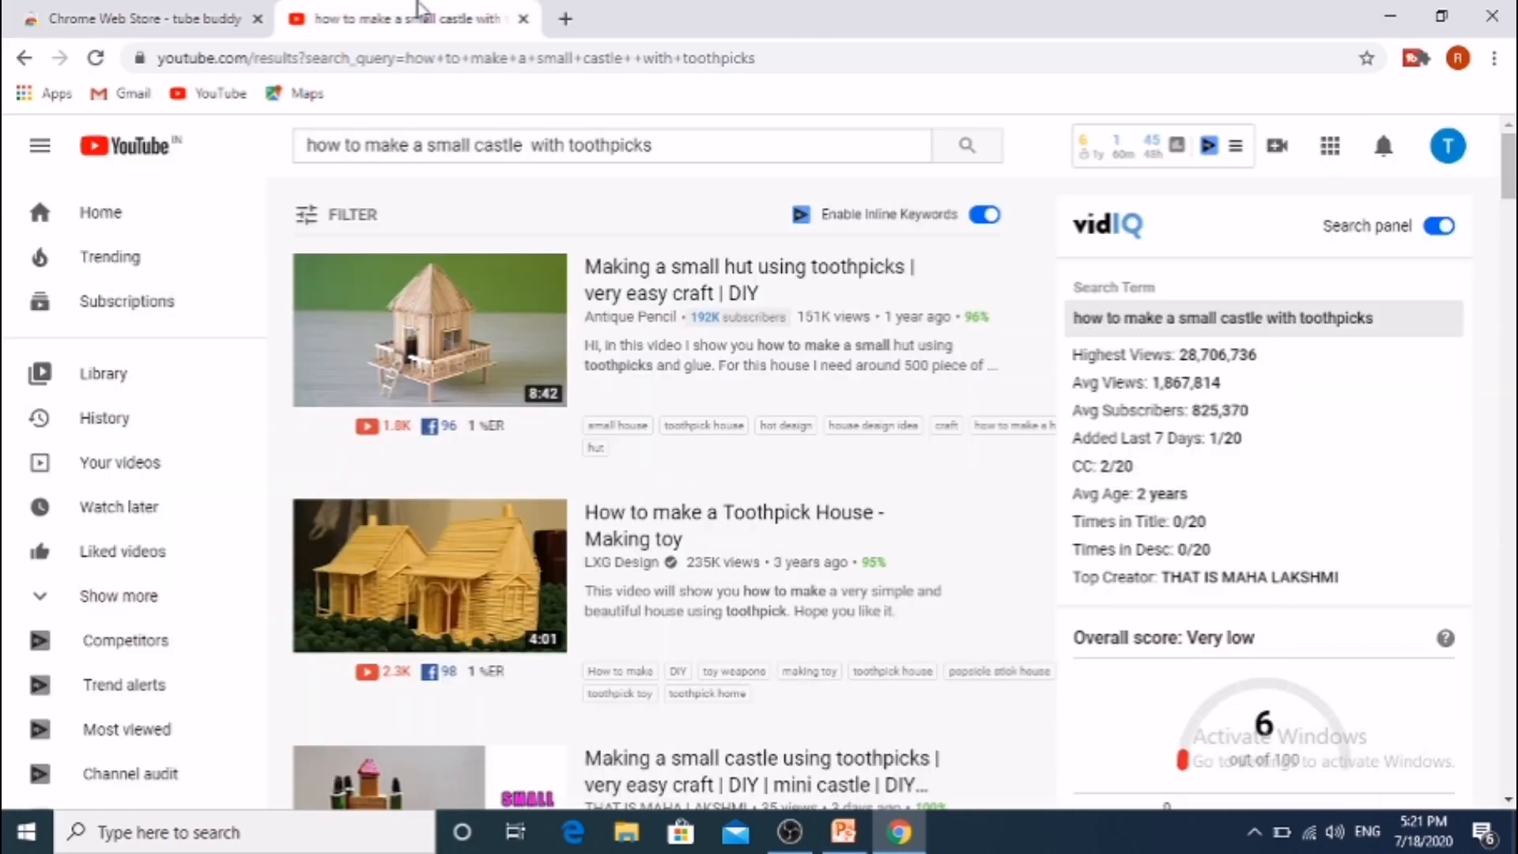
- Reload the YouTube results and open the TubeBuddy Sign-in Required page
left_click(1387, 58)
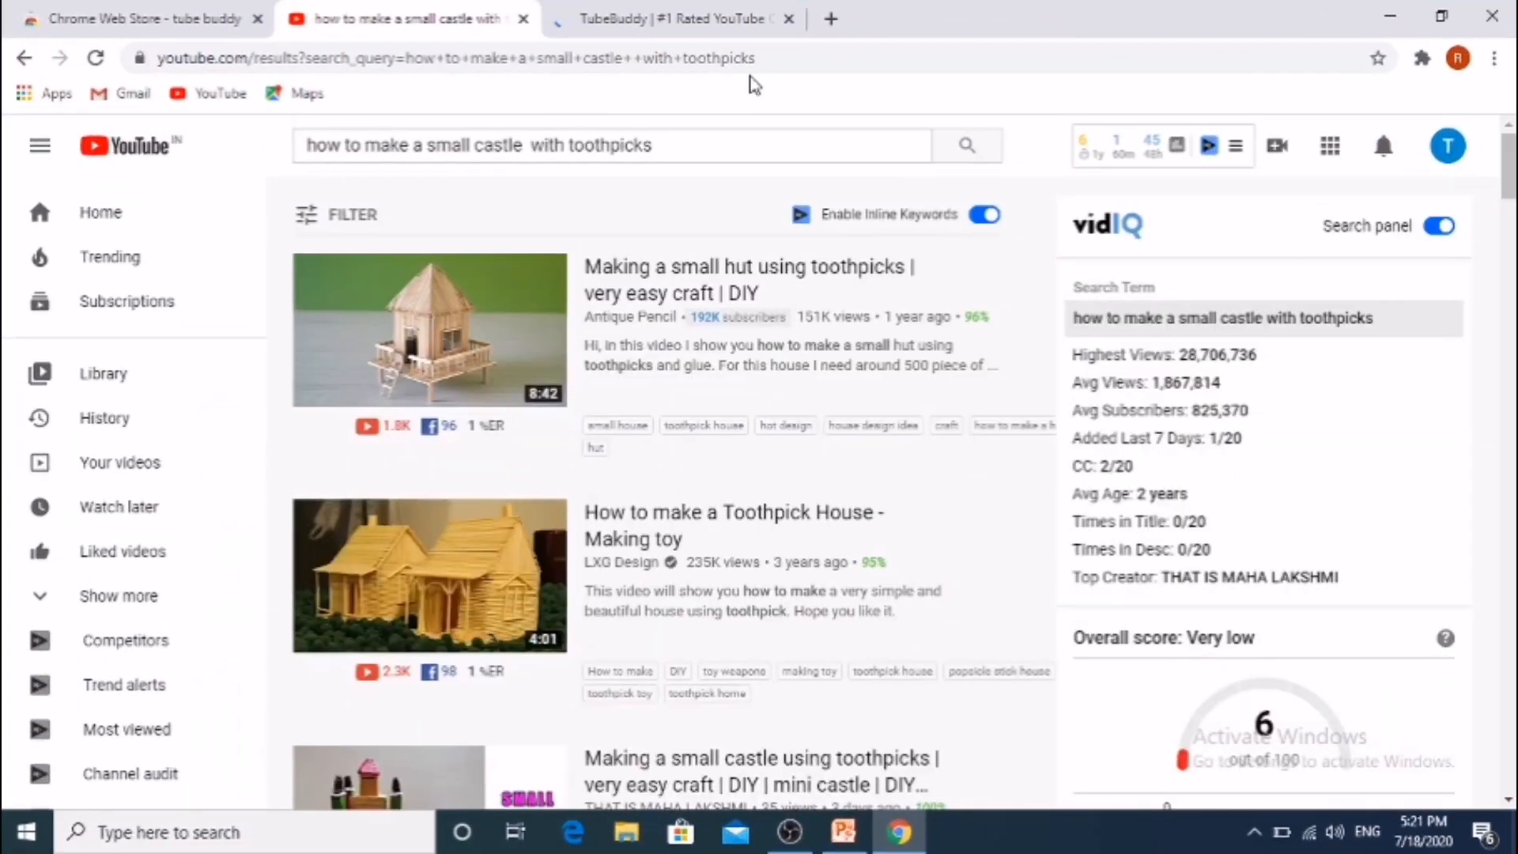
left_click(95, 57)
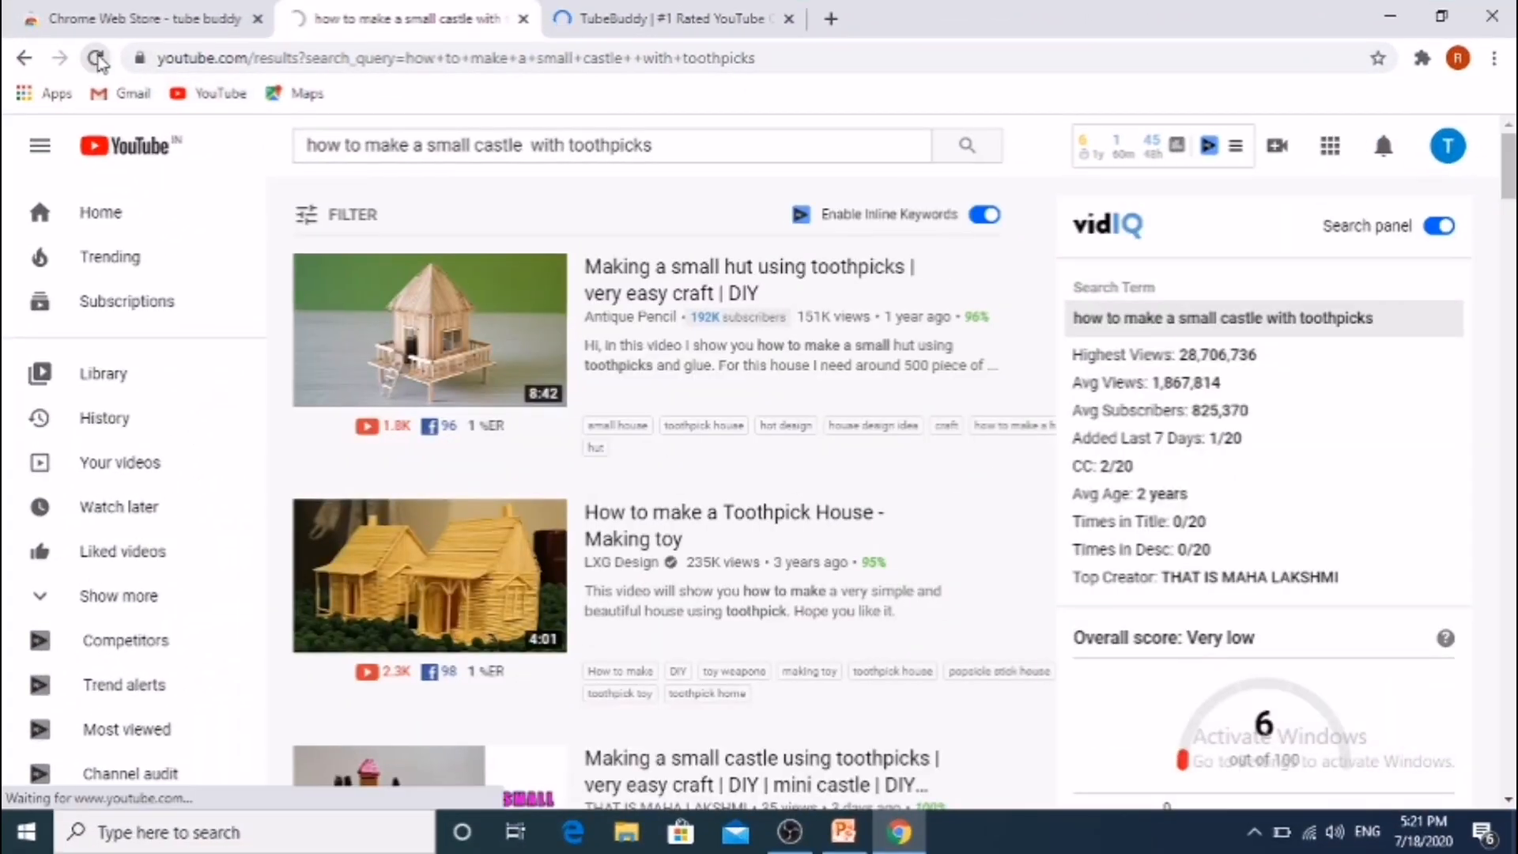
left_click(96, 58)
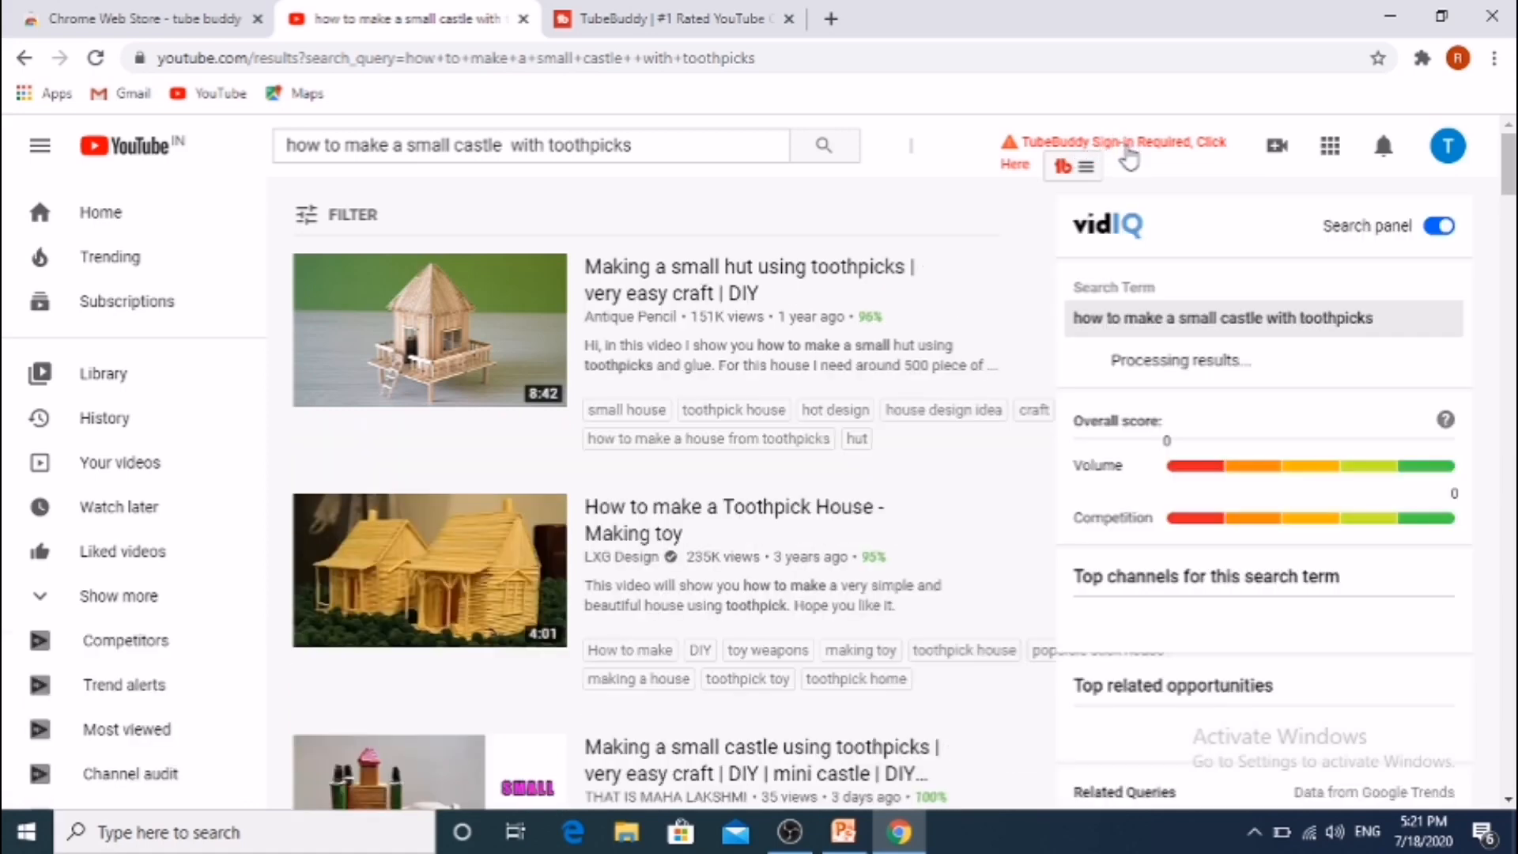
left_click(1062, 165)
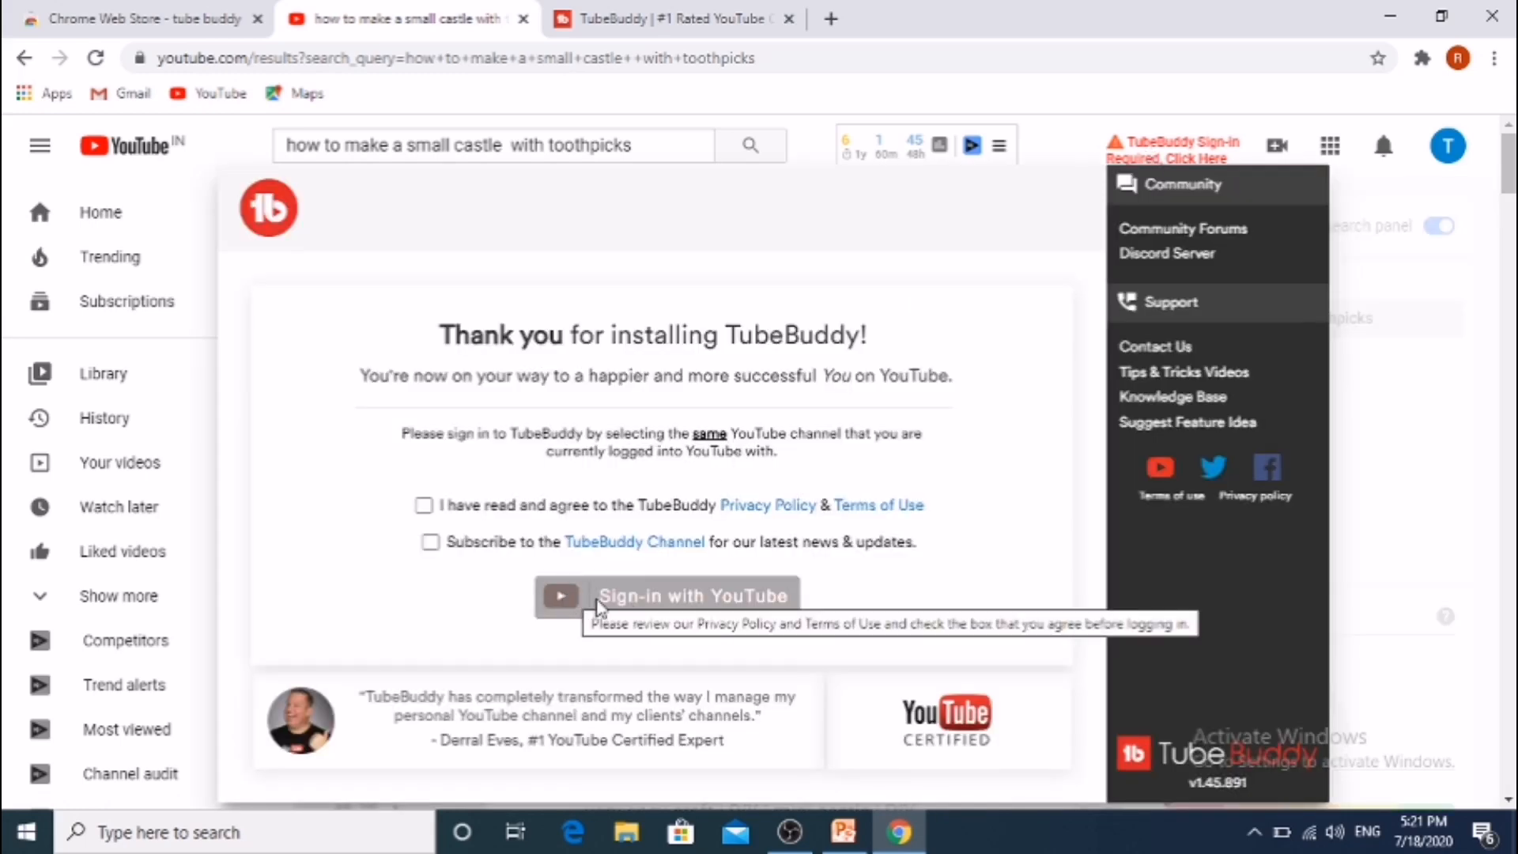
- Accept TubeBuddy's privacy policy and terms, then start Sign-in with YouTube
left_click(666, 596)
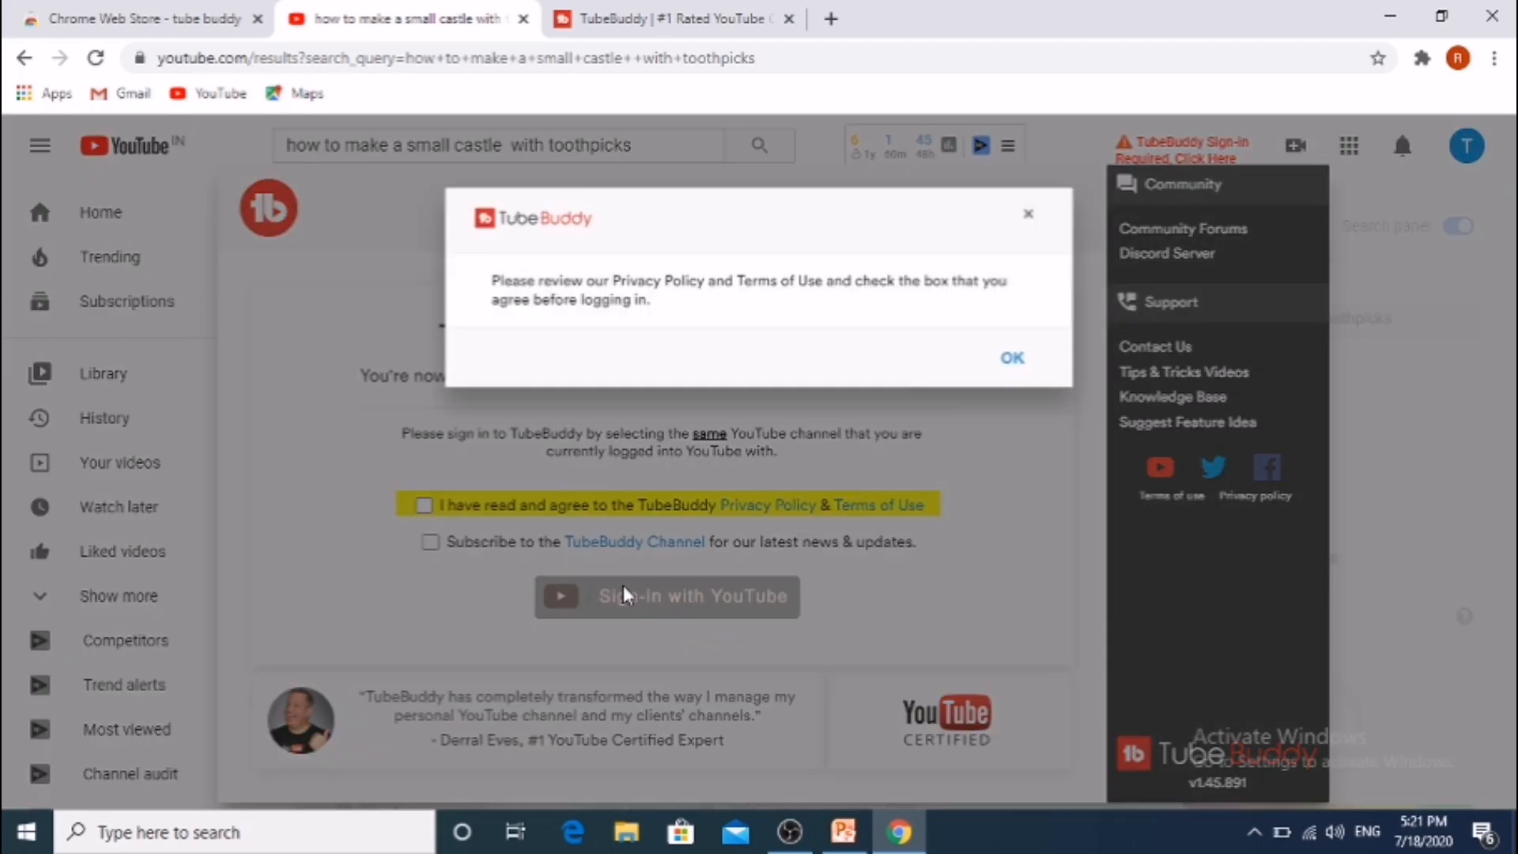
left_click(1011, 358)
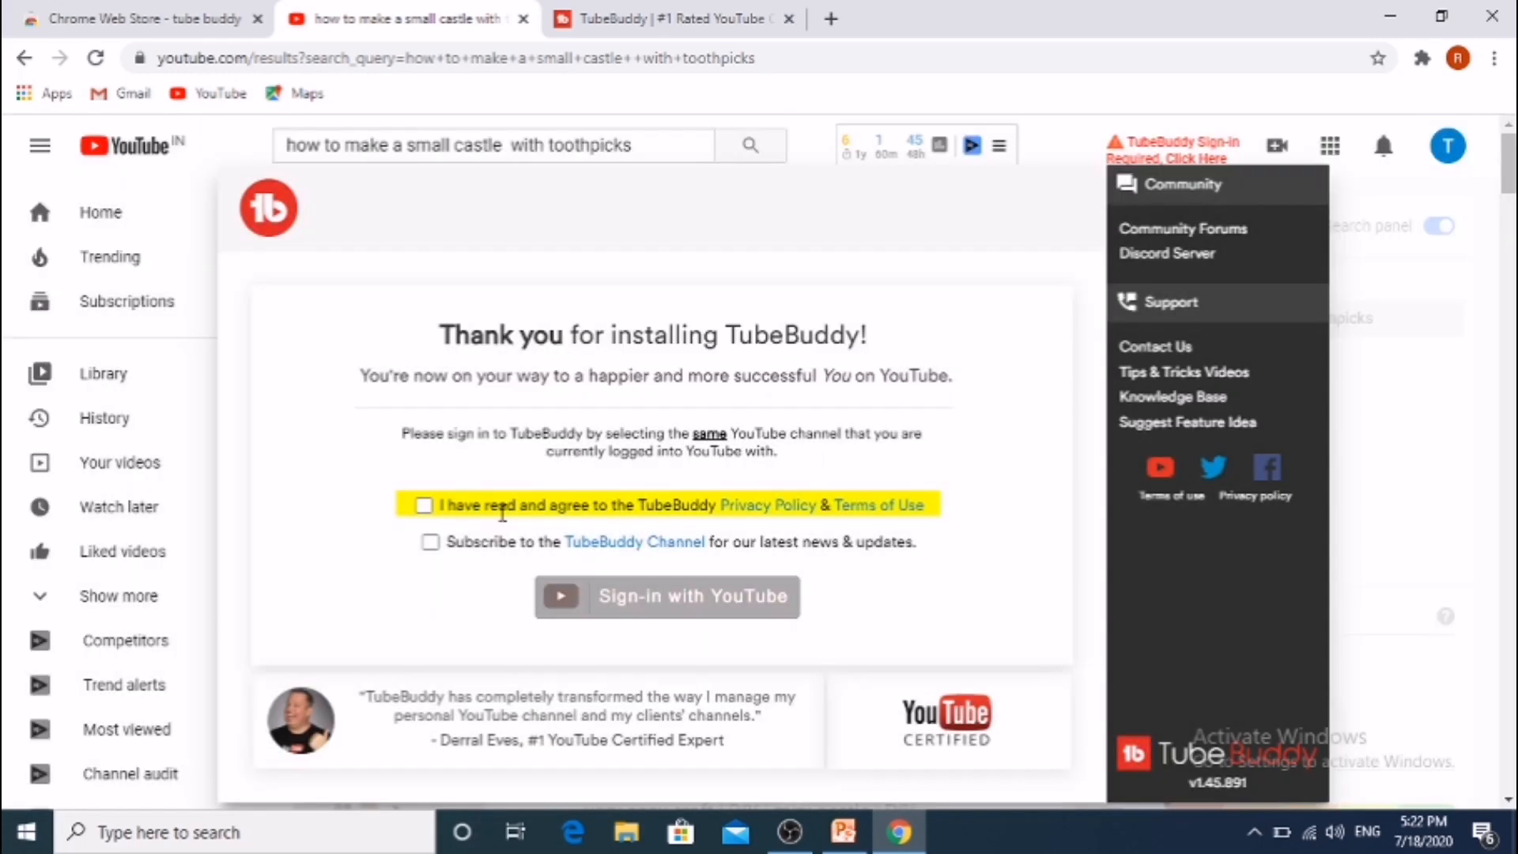
left_click(424, 505)
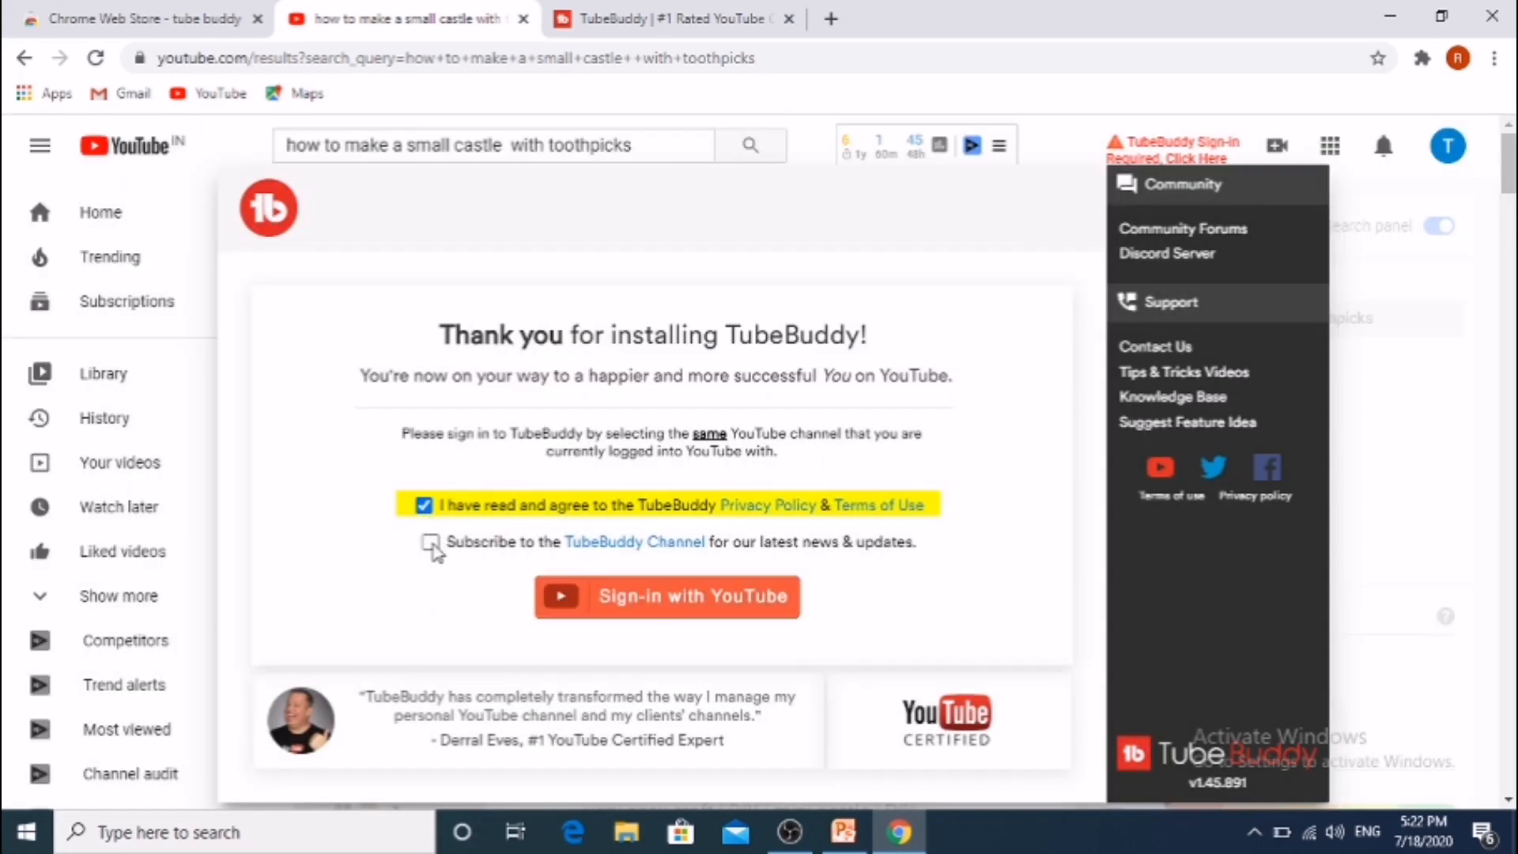
left_click(430, 540)
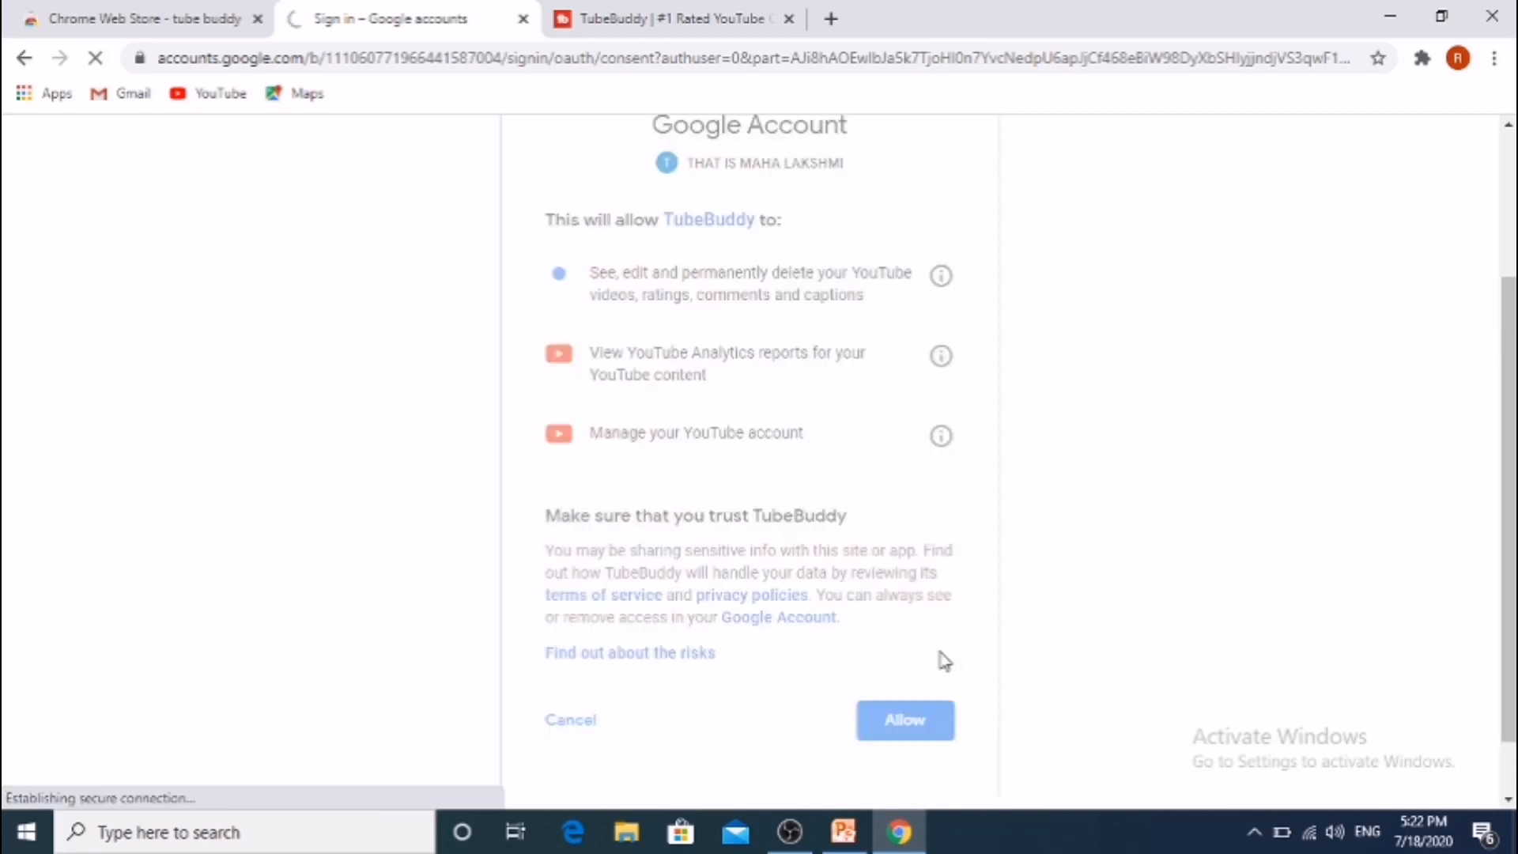
- Allow TubeBuddy access to the YouTube account to finish signing in
left_click(903, 720)
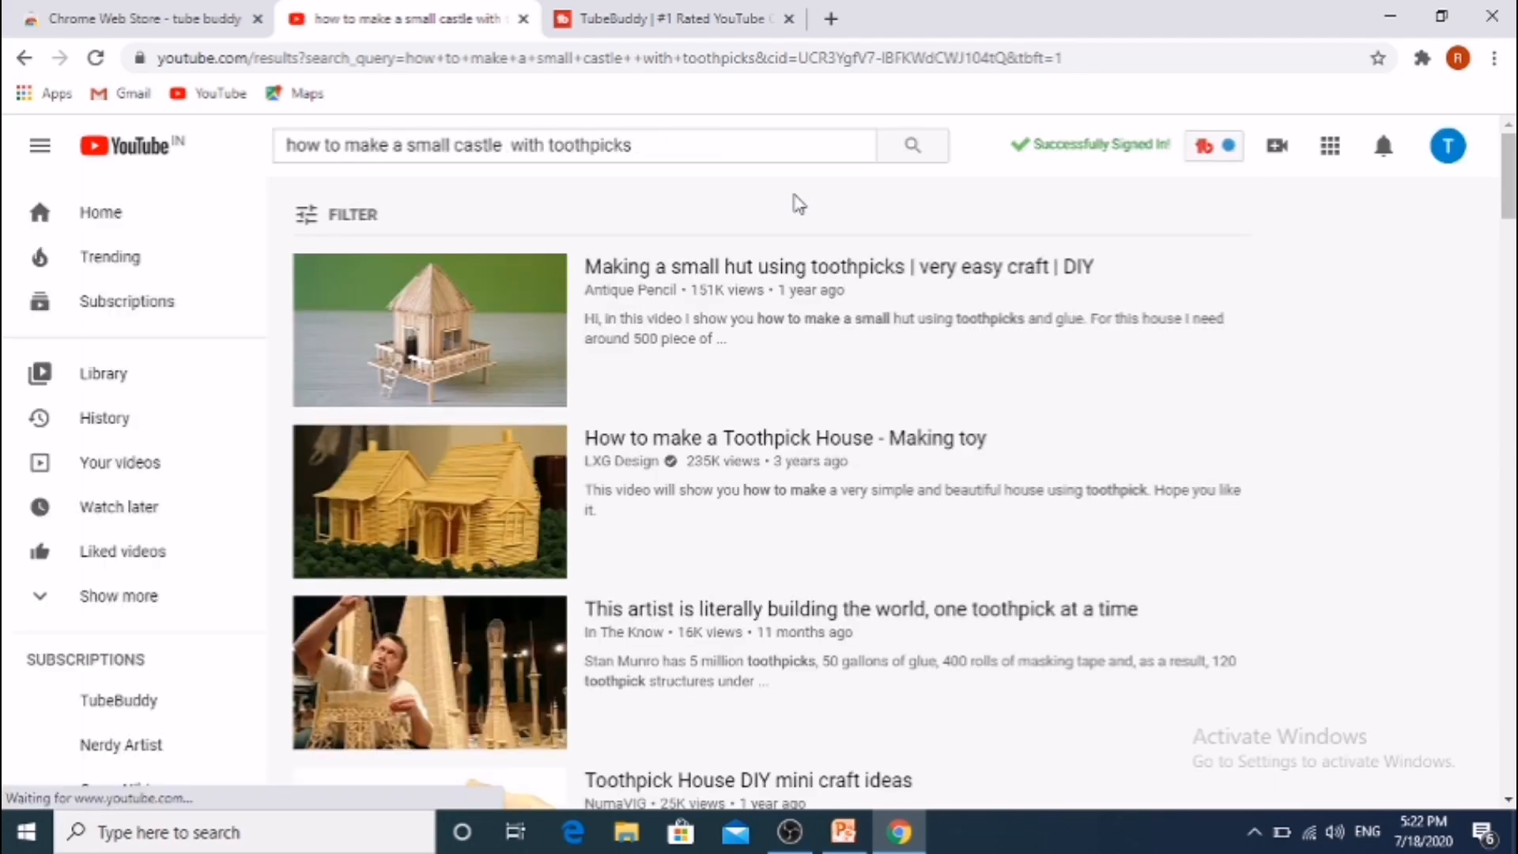
left_click(1203, 145)
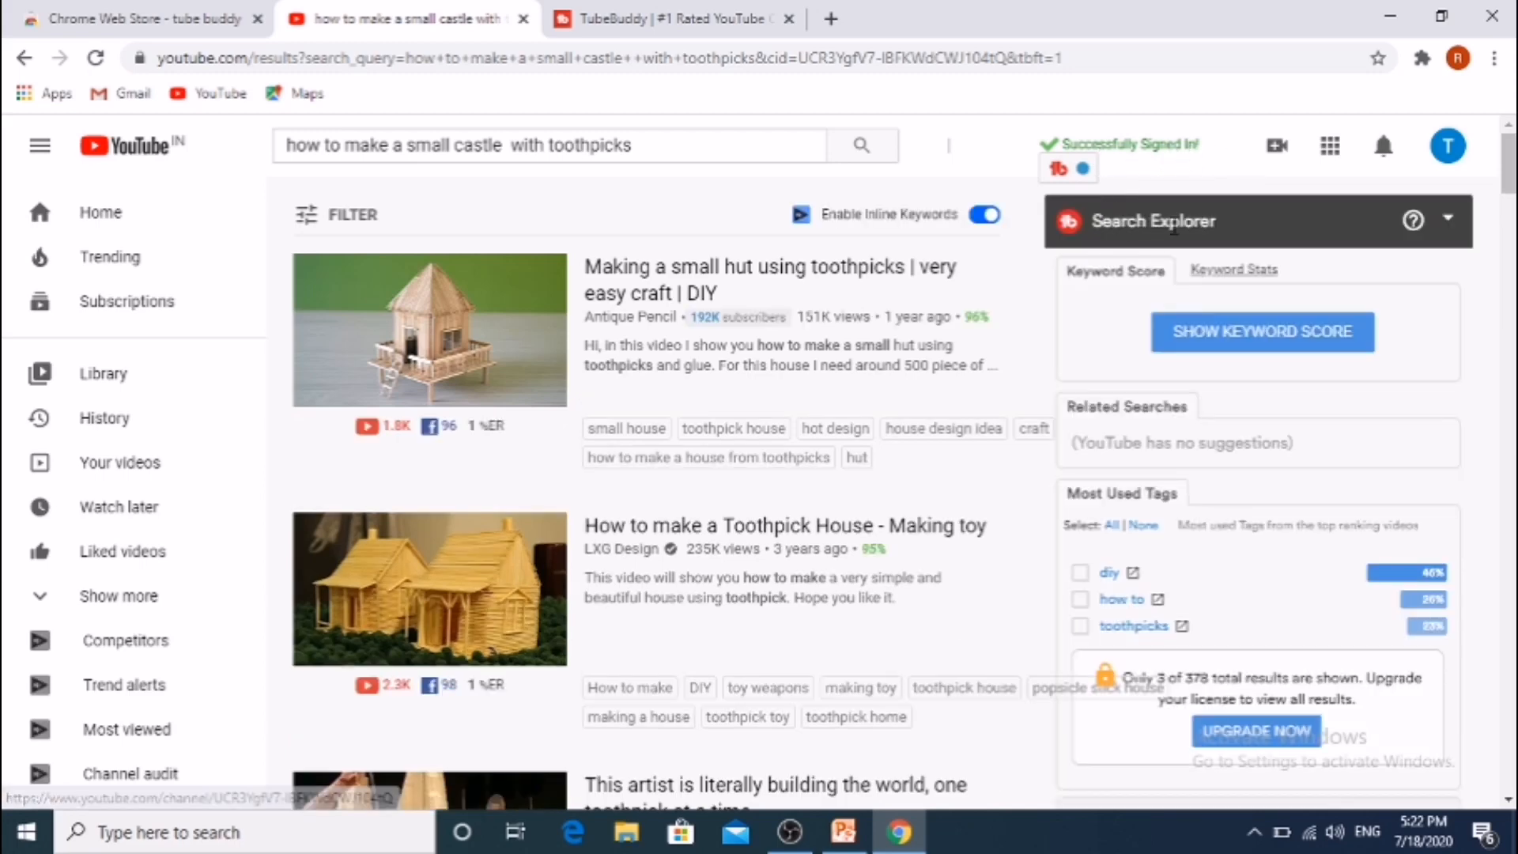
- Show the toothpick castle keyword score (Good, 46/100) and toggle the diy tag on and off
scroll("down", 3)
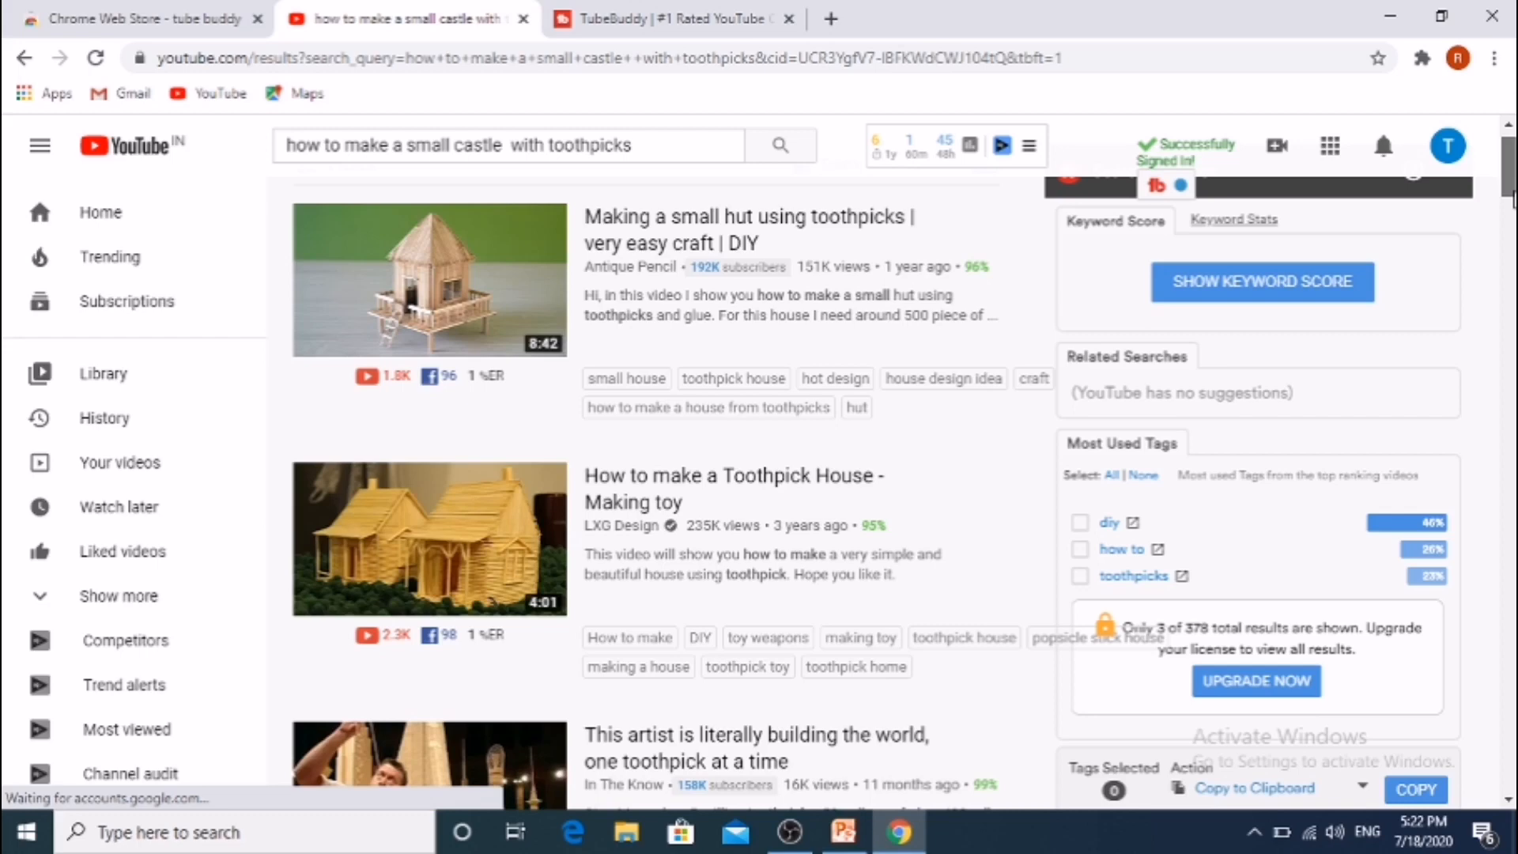
scroll("up", 3)
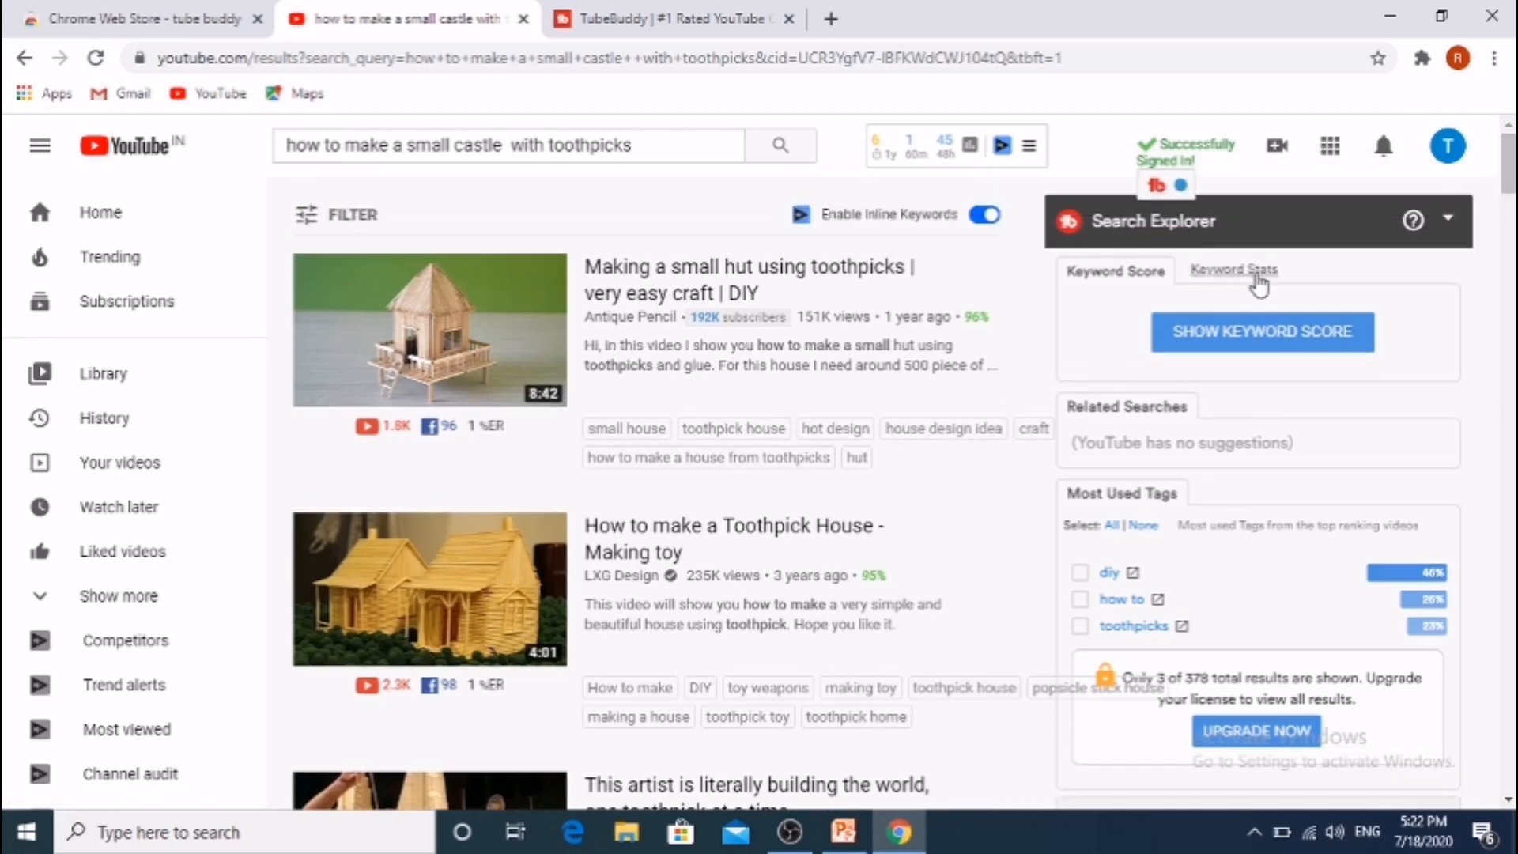
mouse_move(1262, 332)
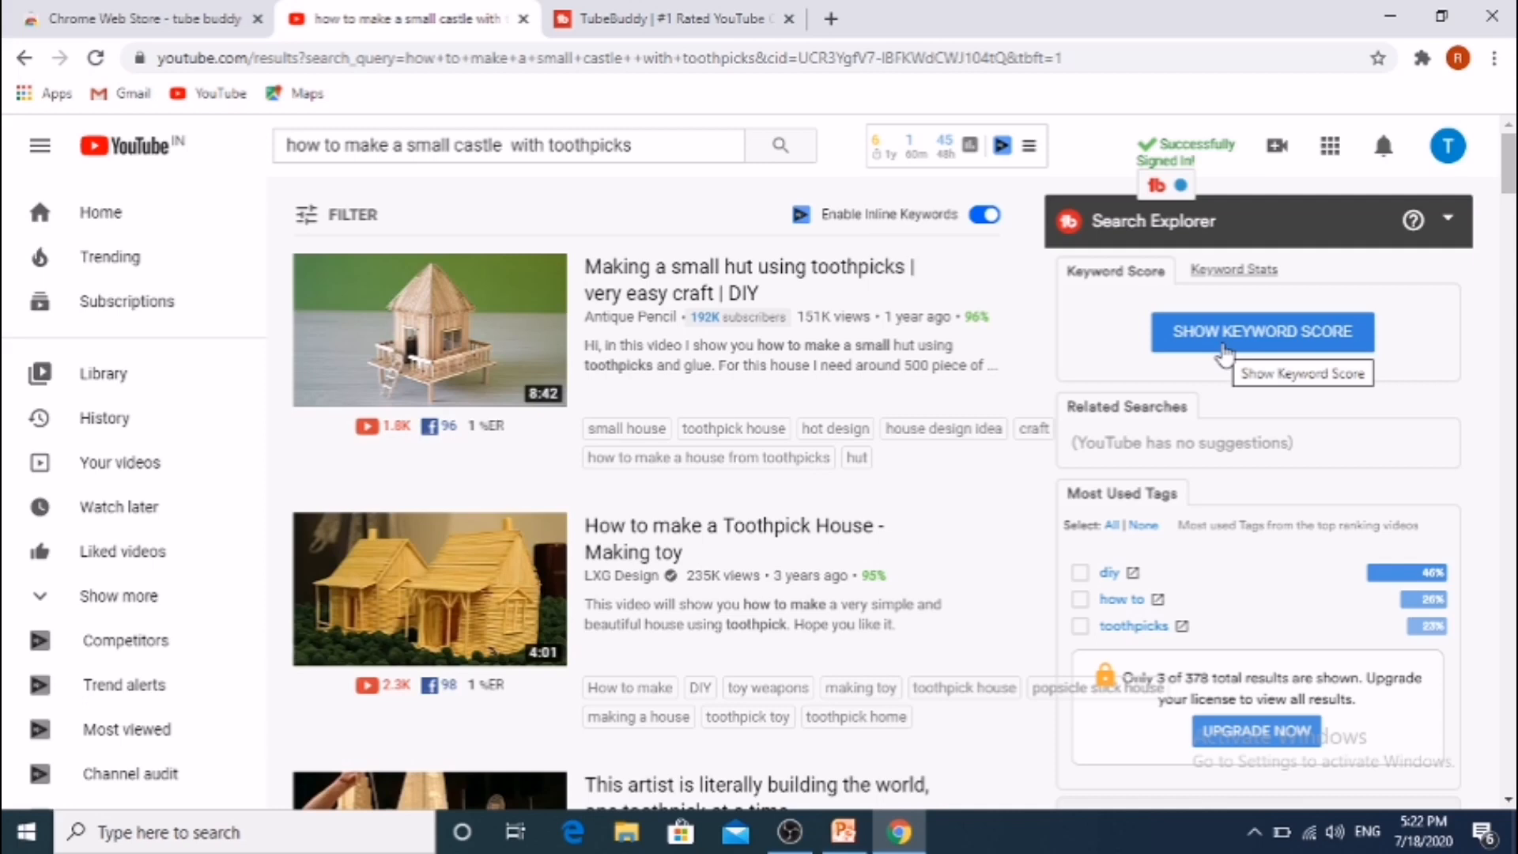
left_click(1262, 332)
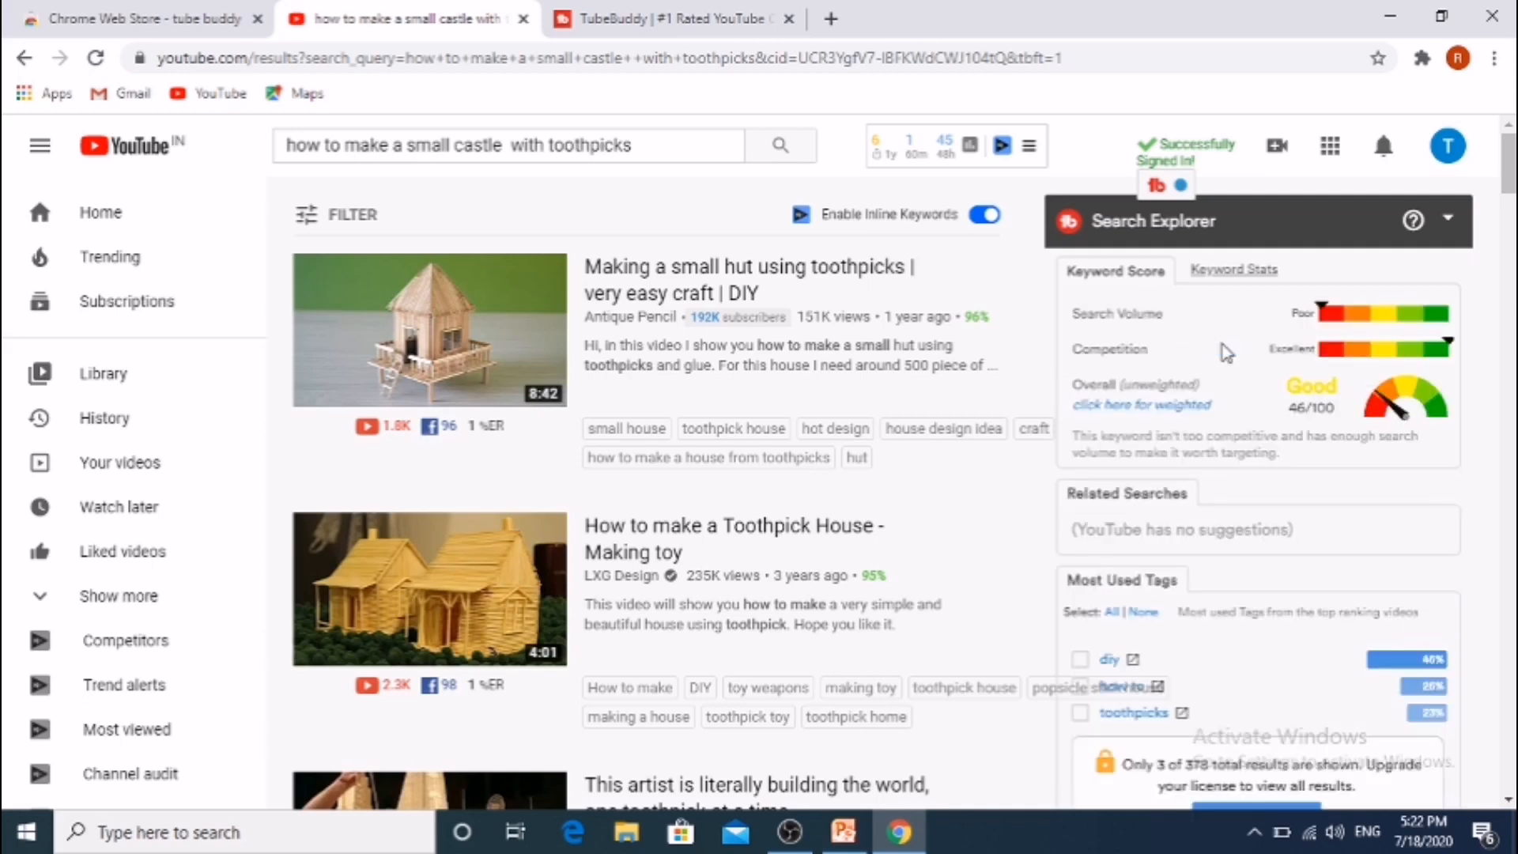
mouse_move(1182, 362)
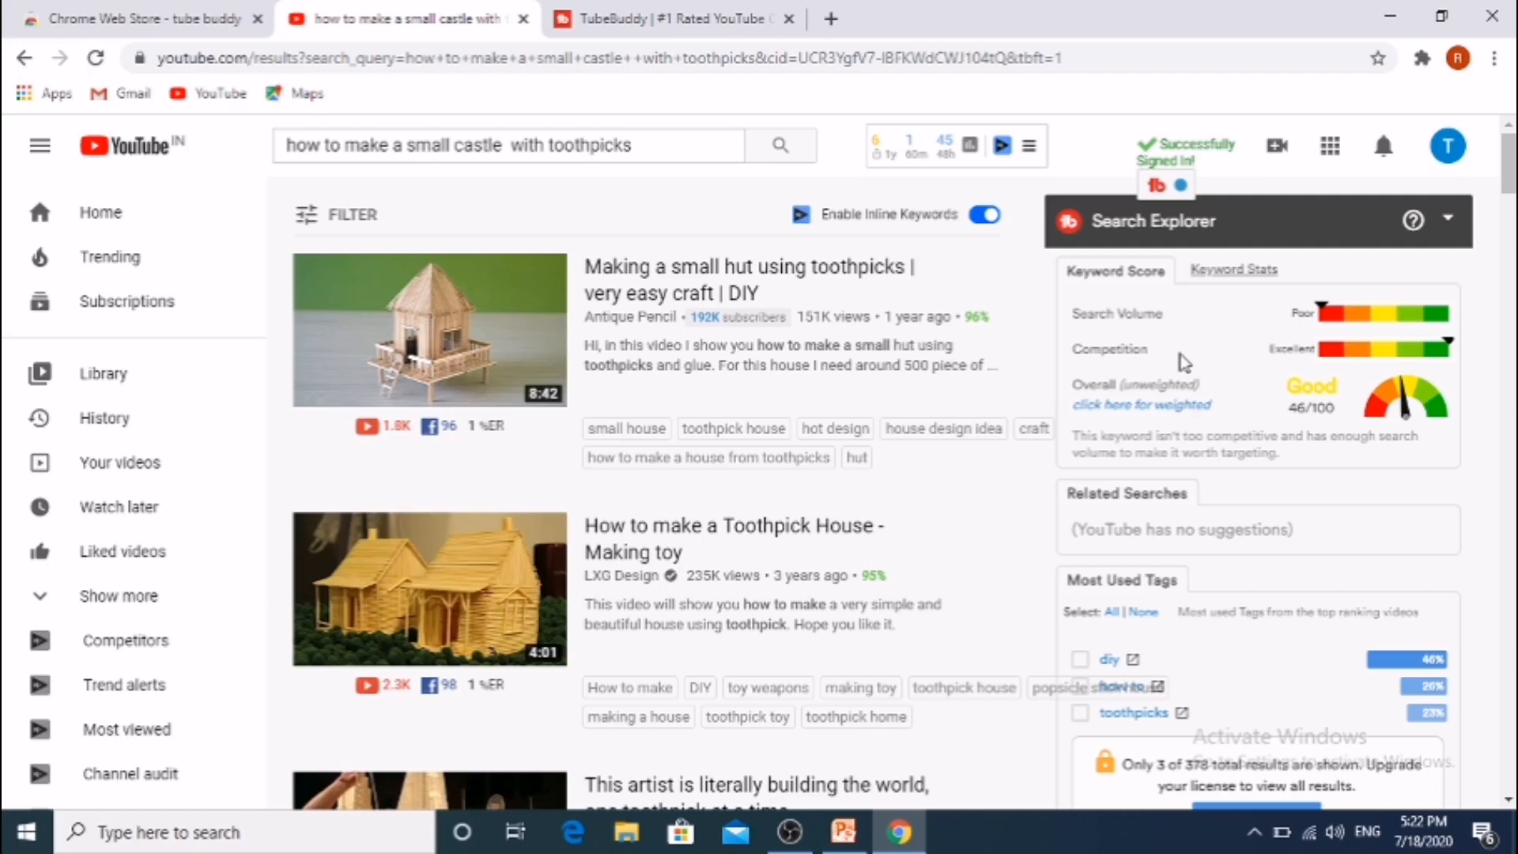
mouse_move(1283, 329)
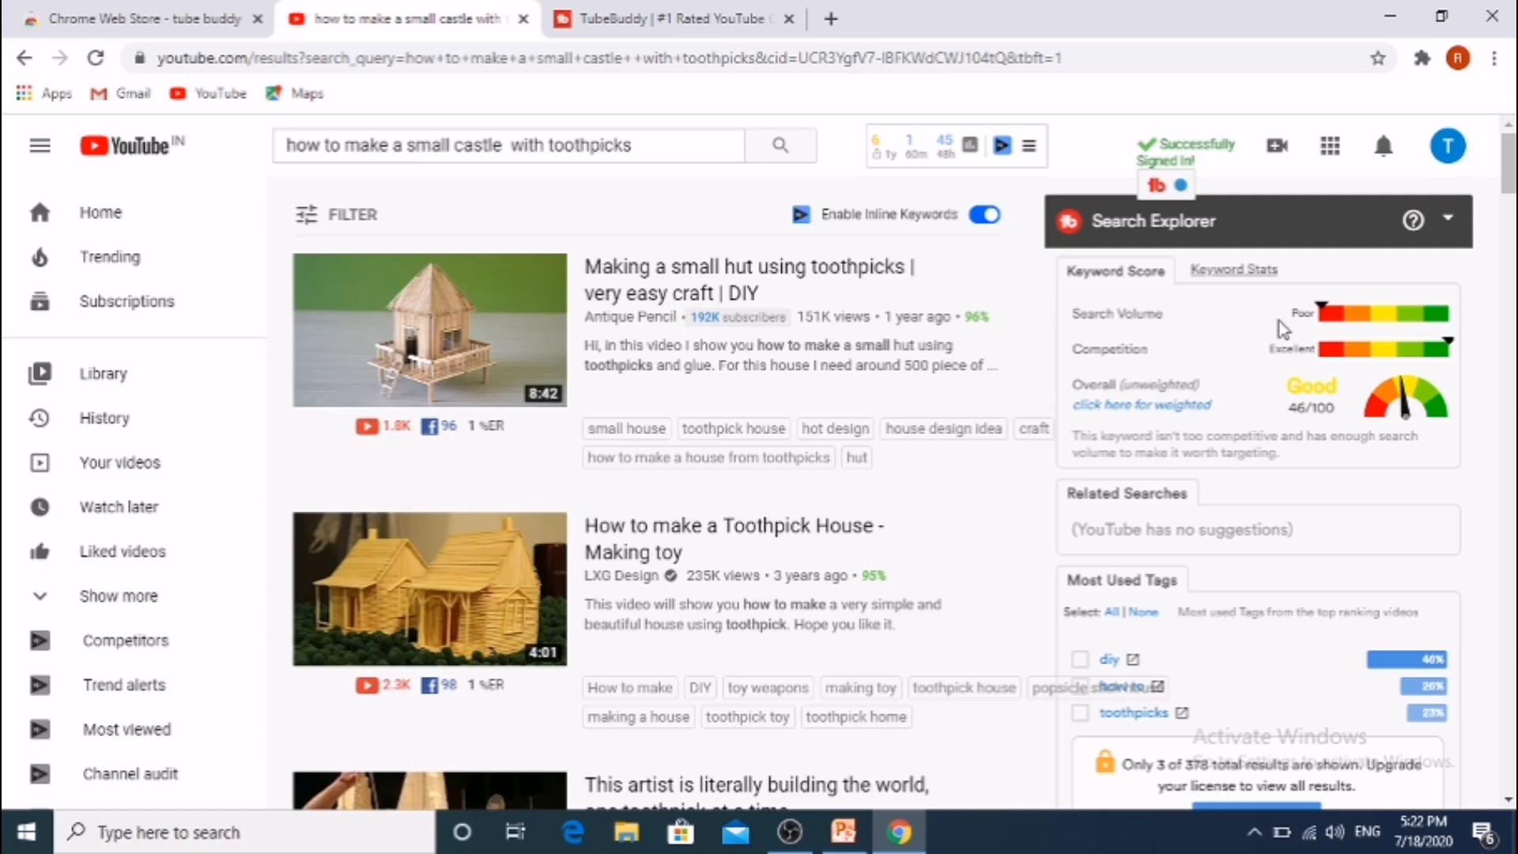
scroll("down", 3)
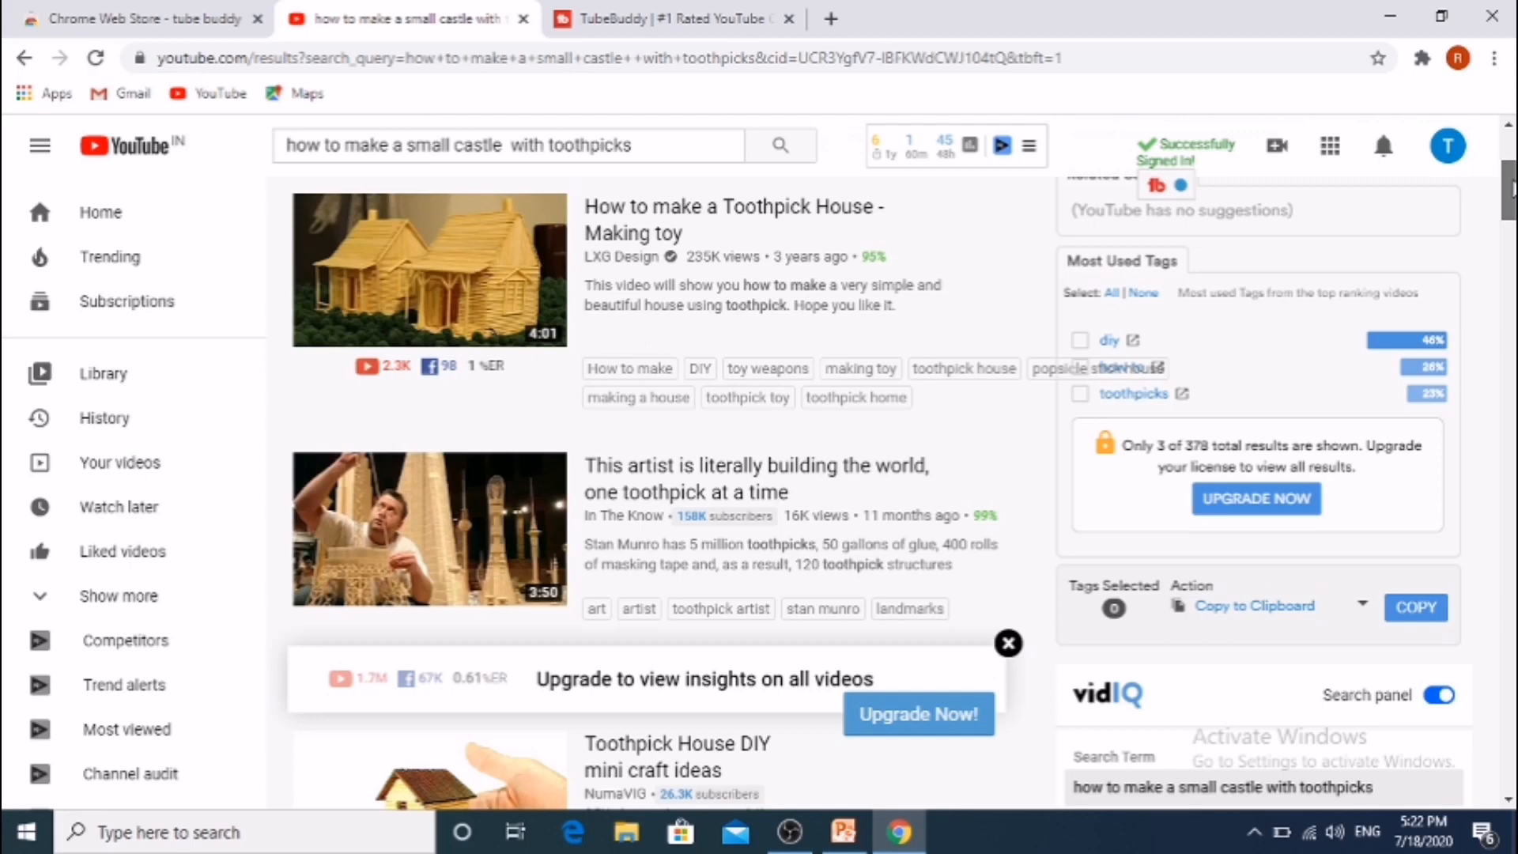
left_click(1079, 327)
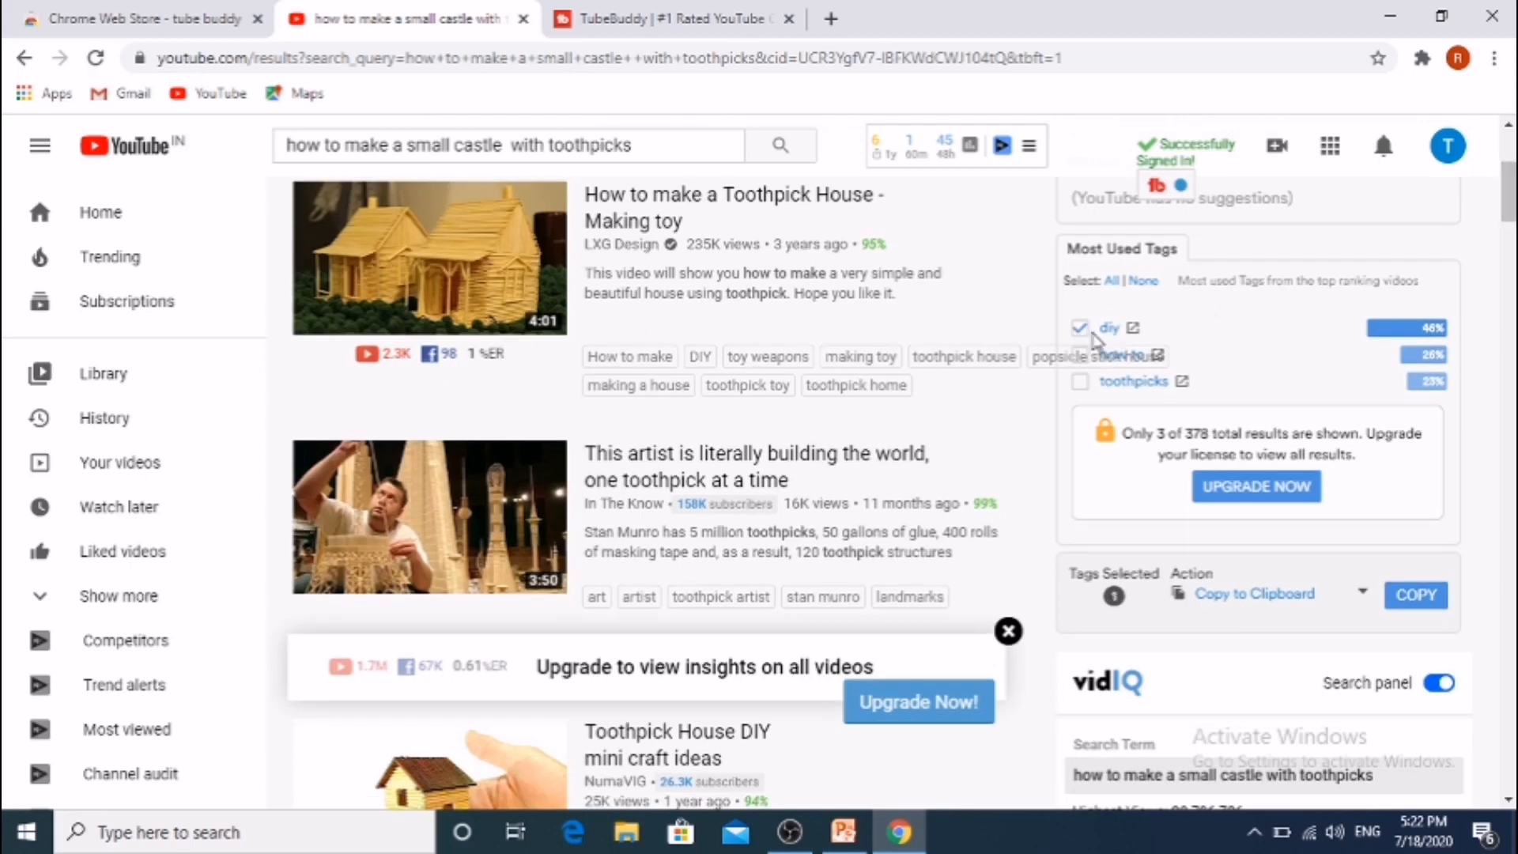
left_click(1079, 327)
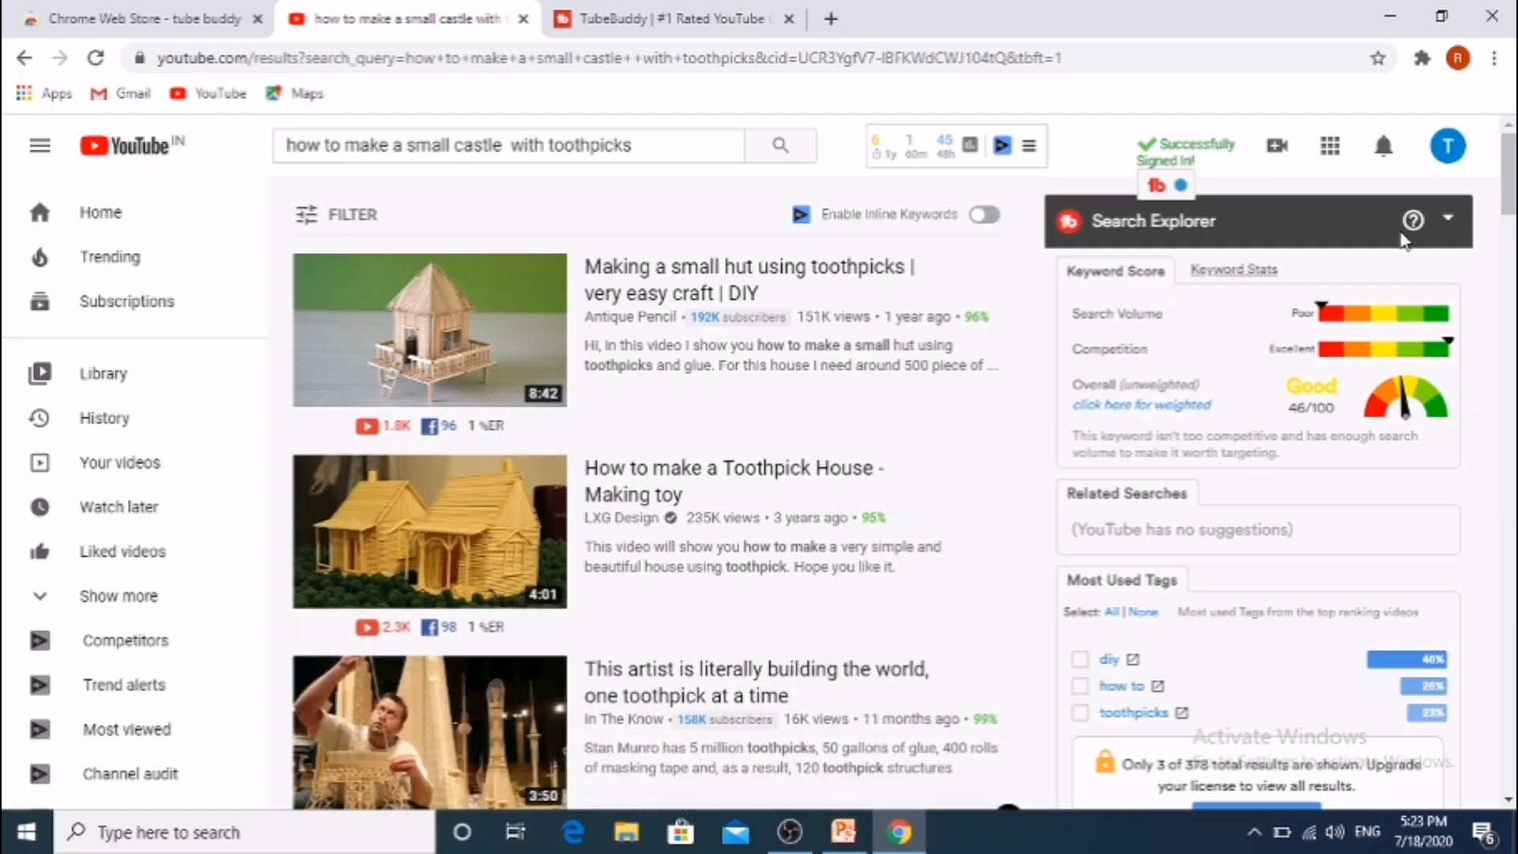
- Scroll down through the toothpick castle search results
scroll("down", 3)
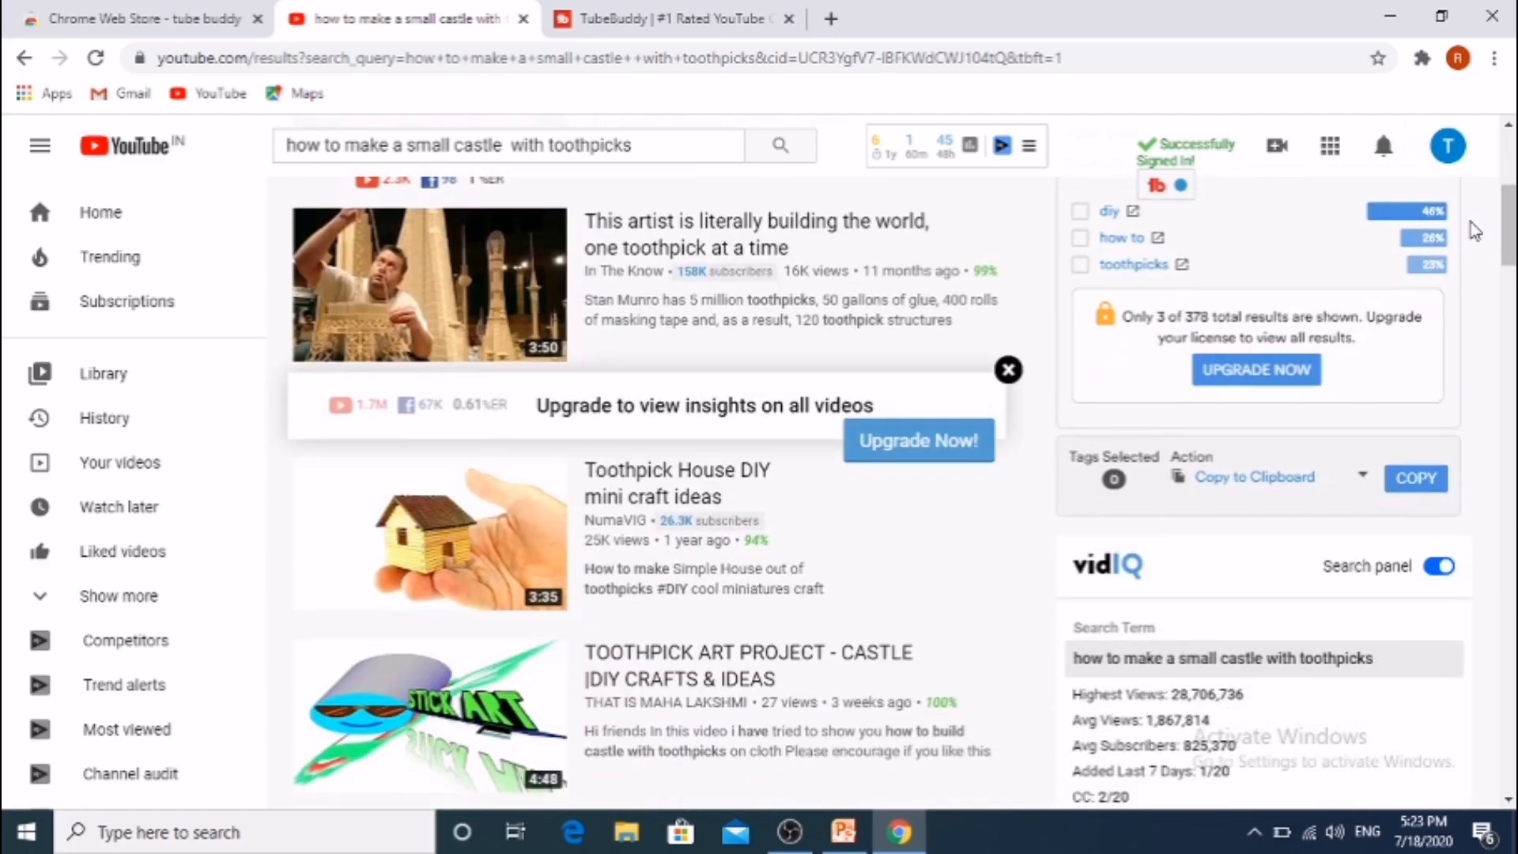
scroll("down", 3)
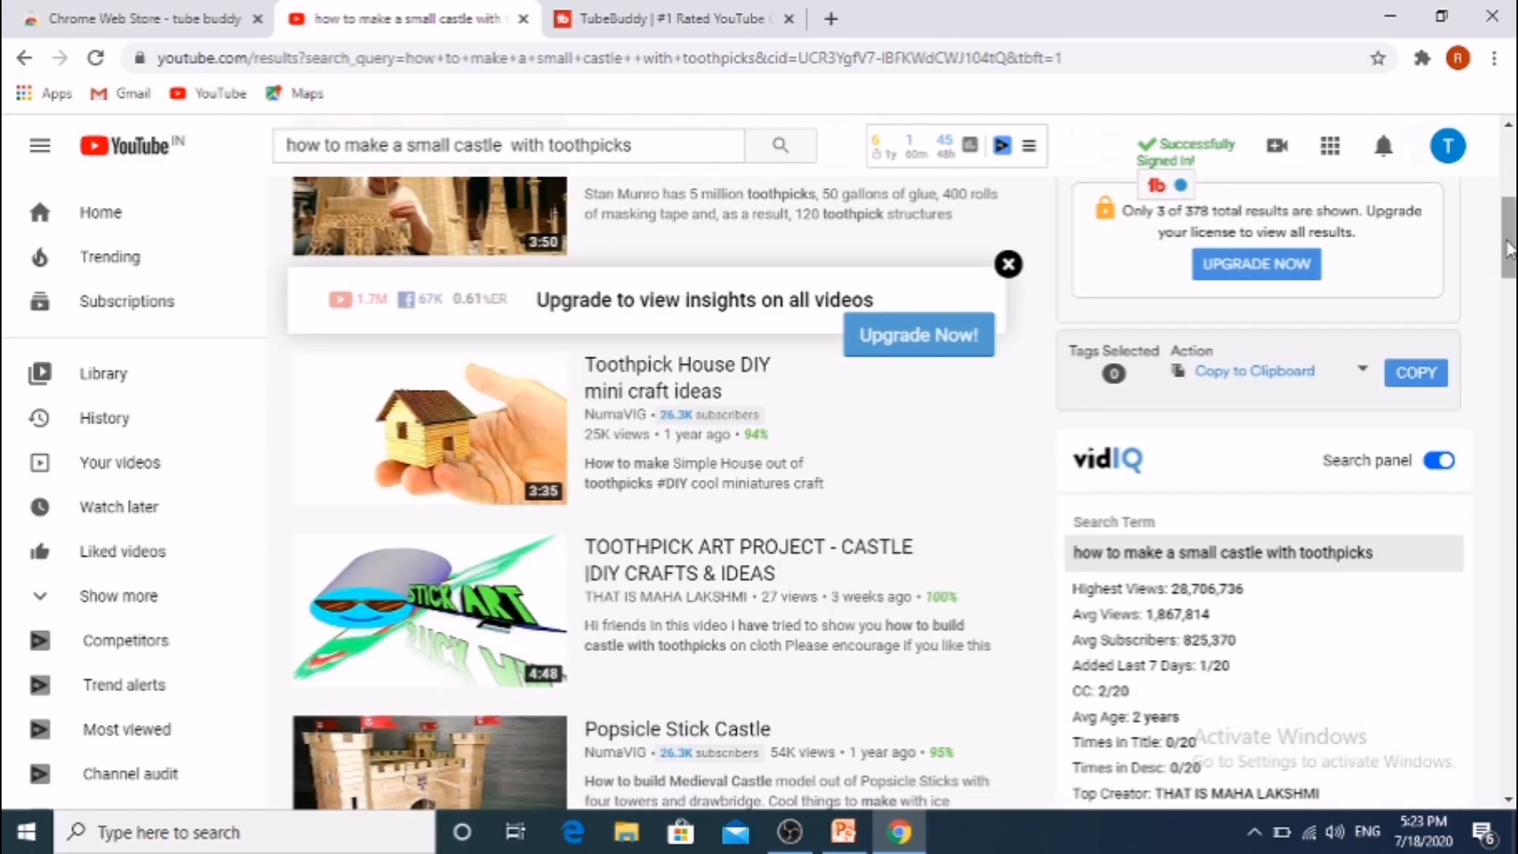
scroll("down", 3)
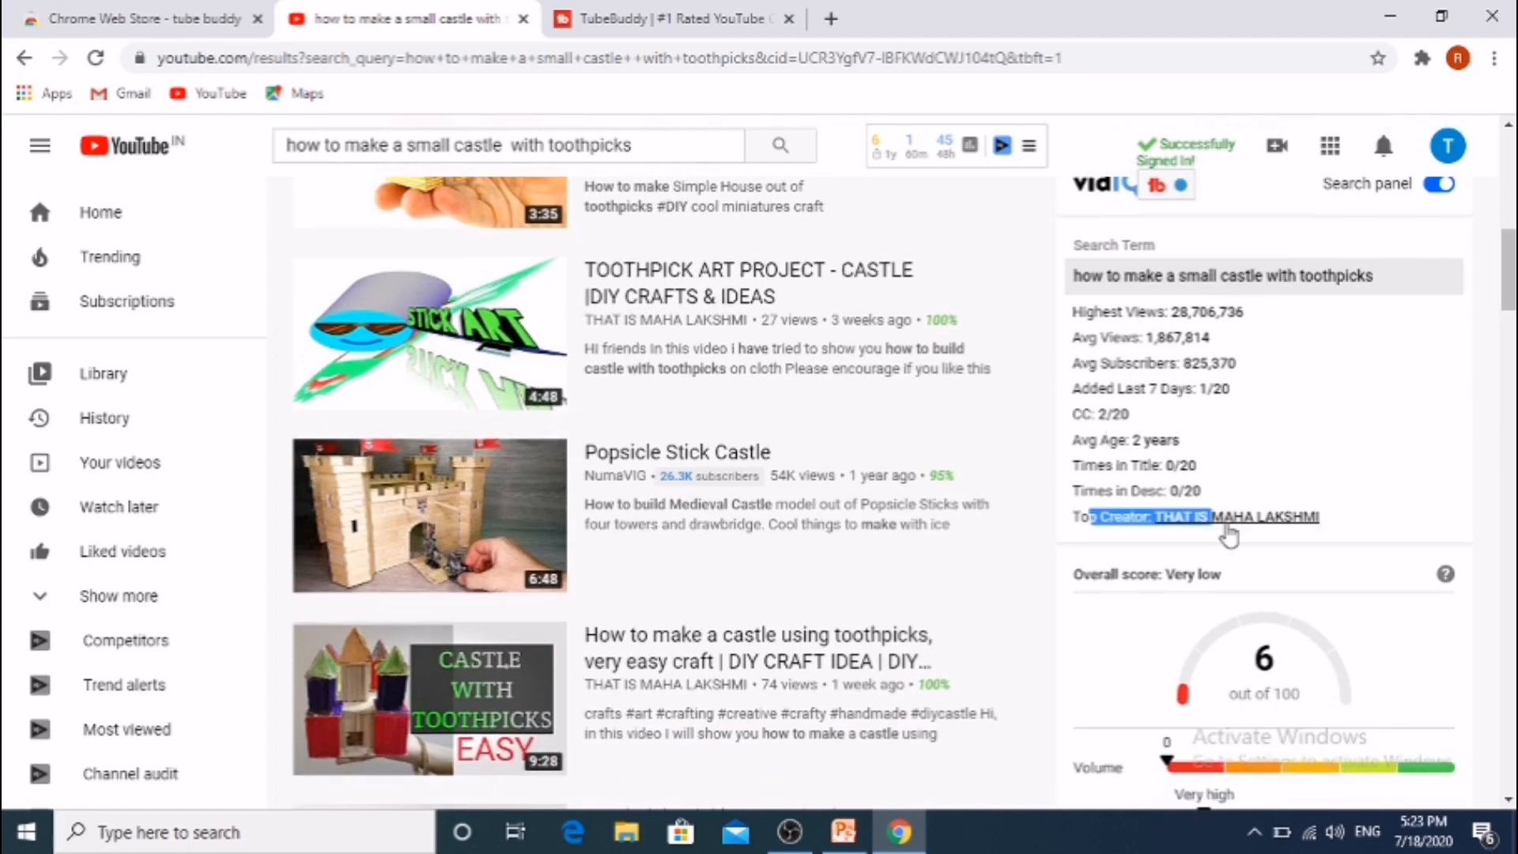
scroll("down", 3)
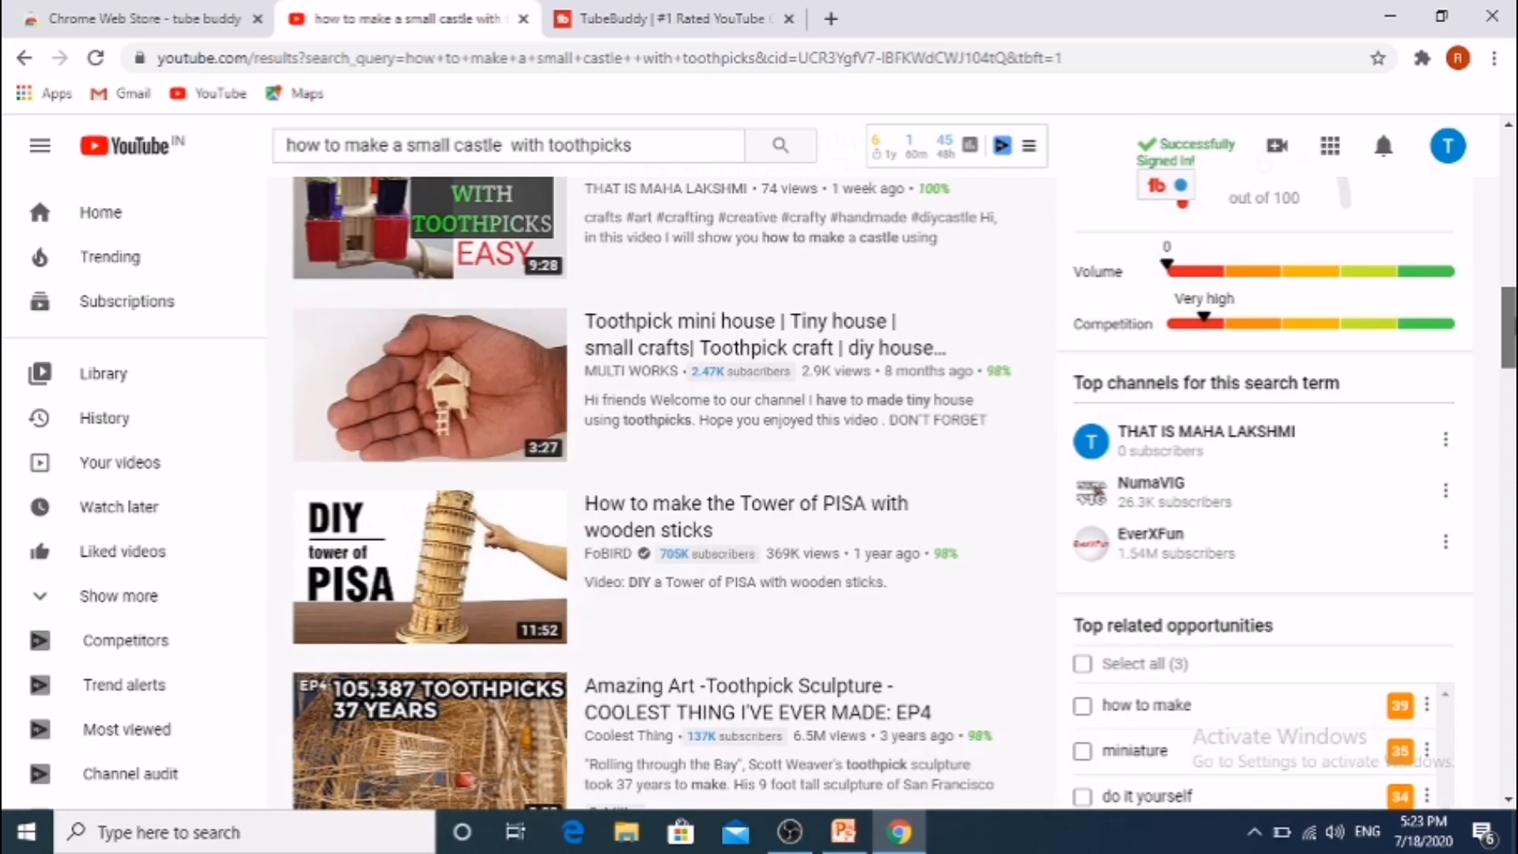
scroll("down", 3)
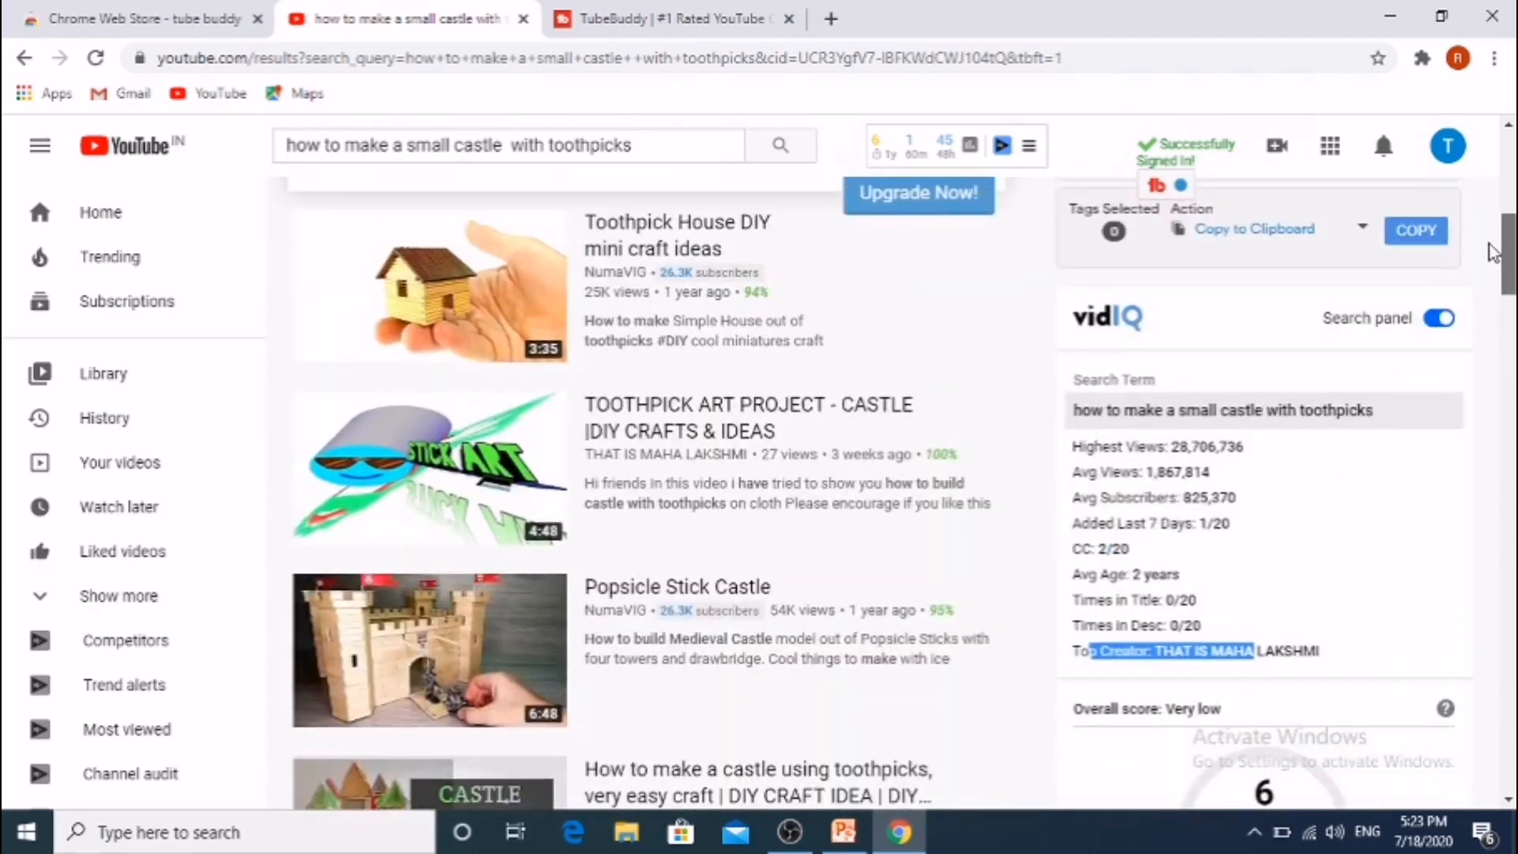
scroll("down", 3)
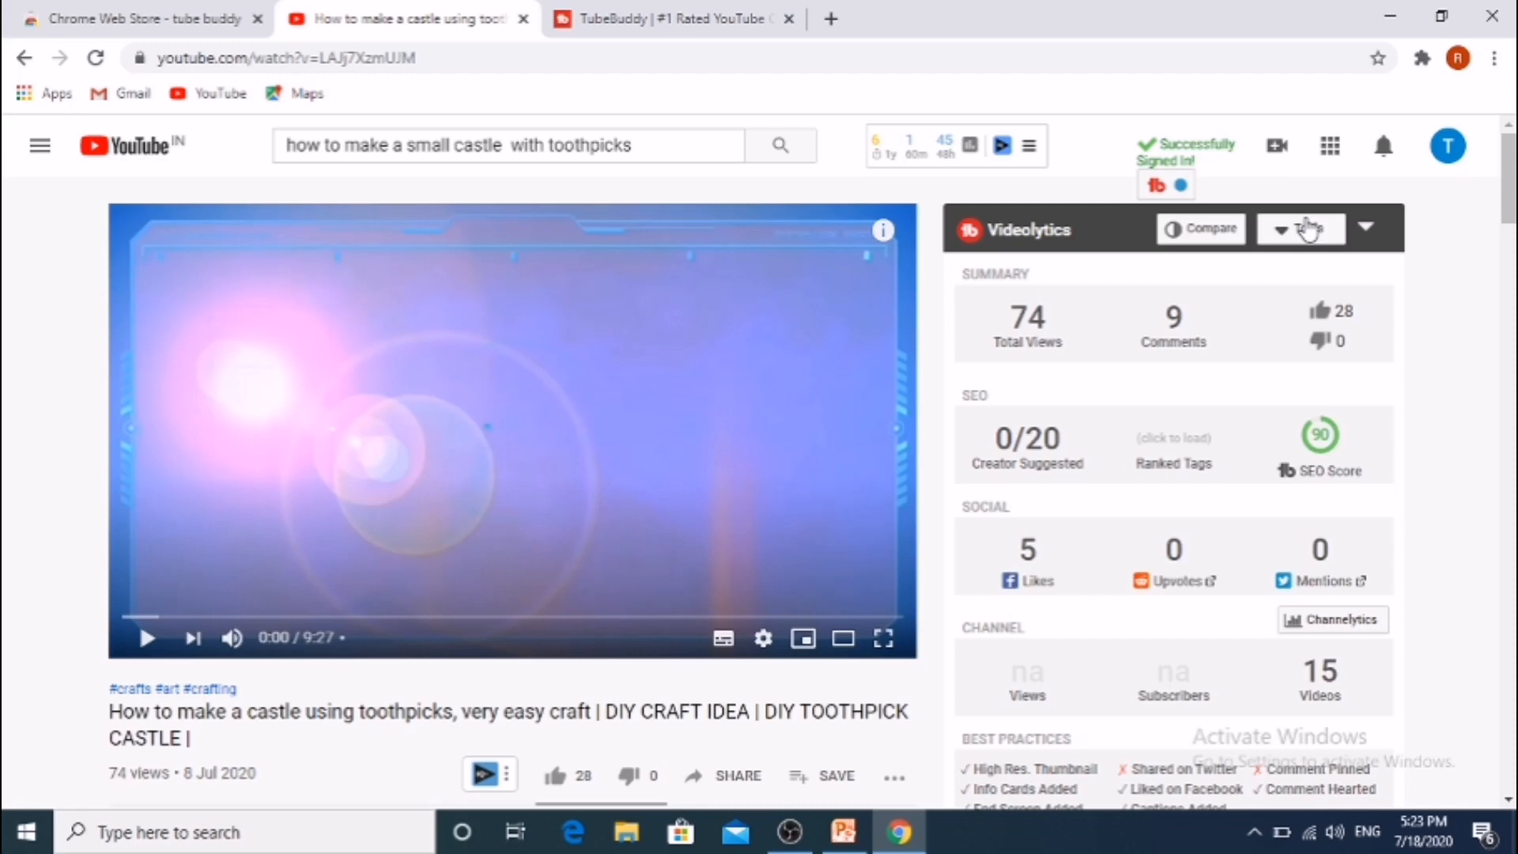
mouse_move(1104, 361)
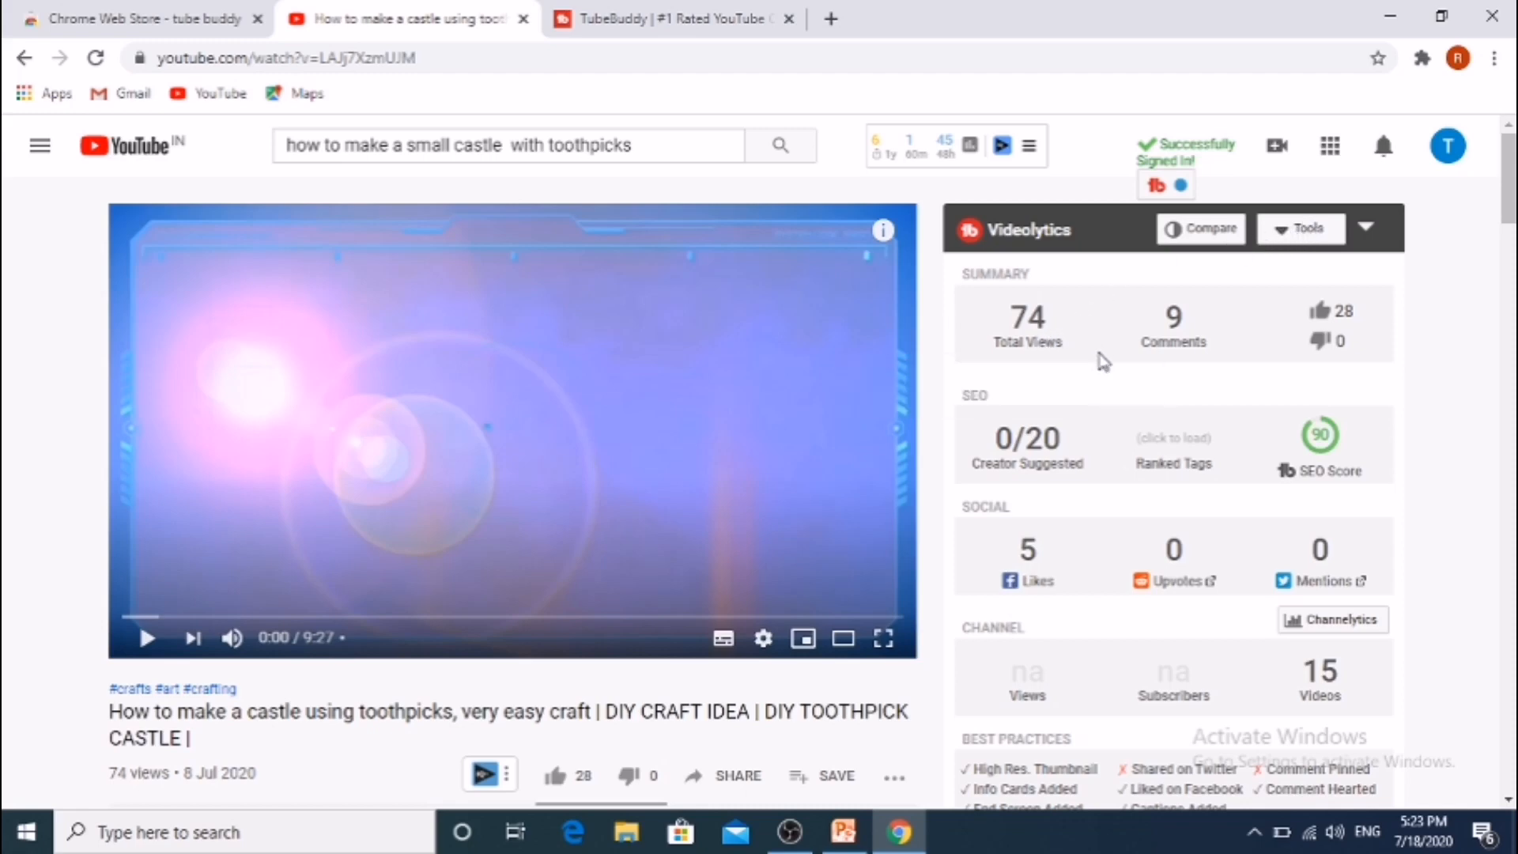
mouse_move(1319, 311)
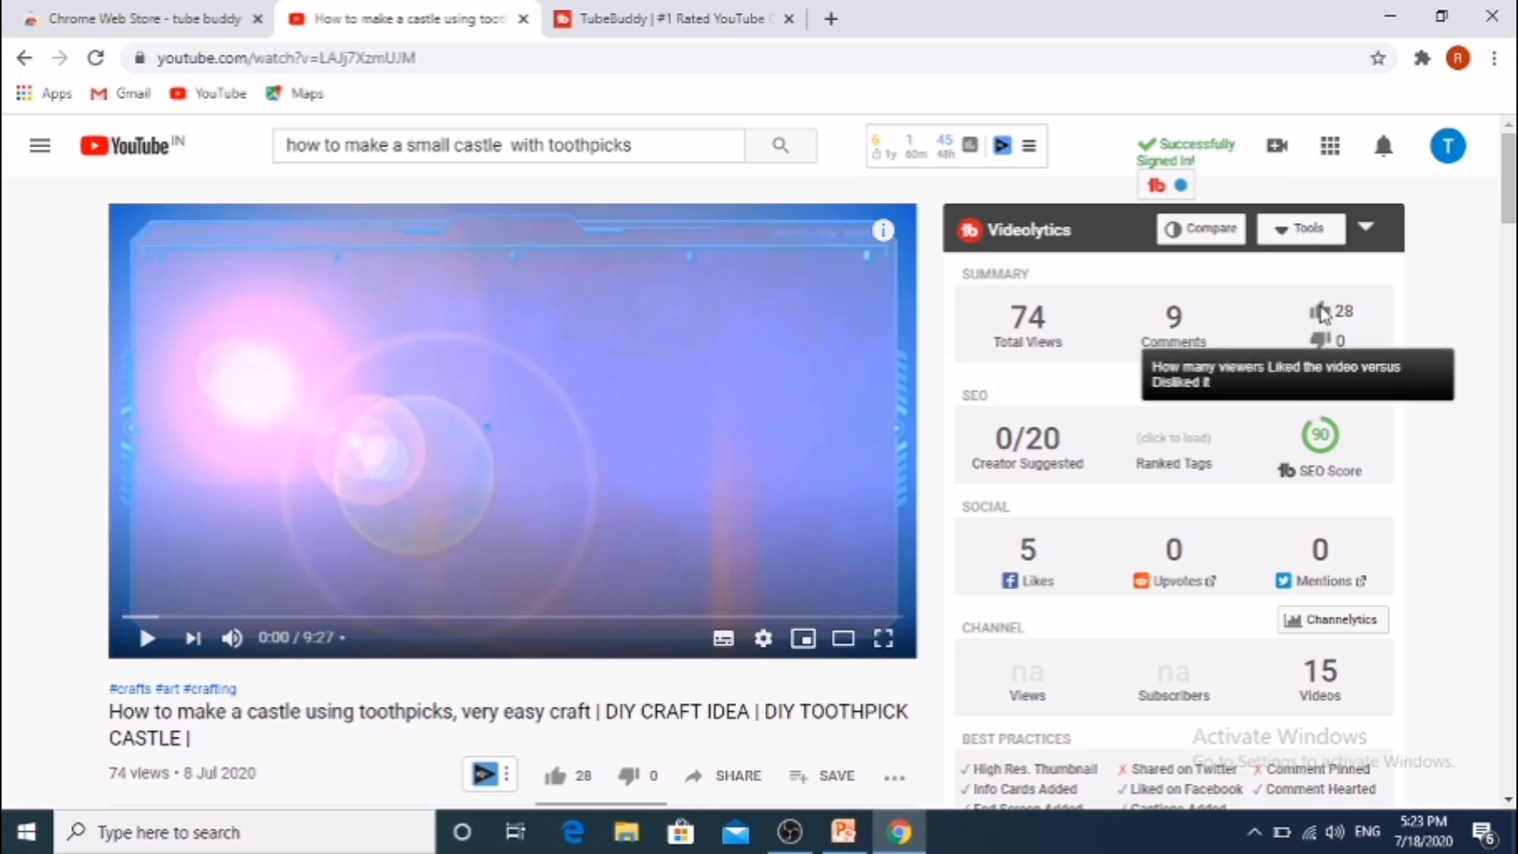
mouse_move(1302, 453)
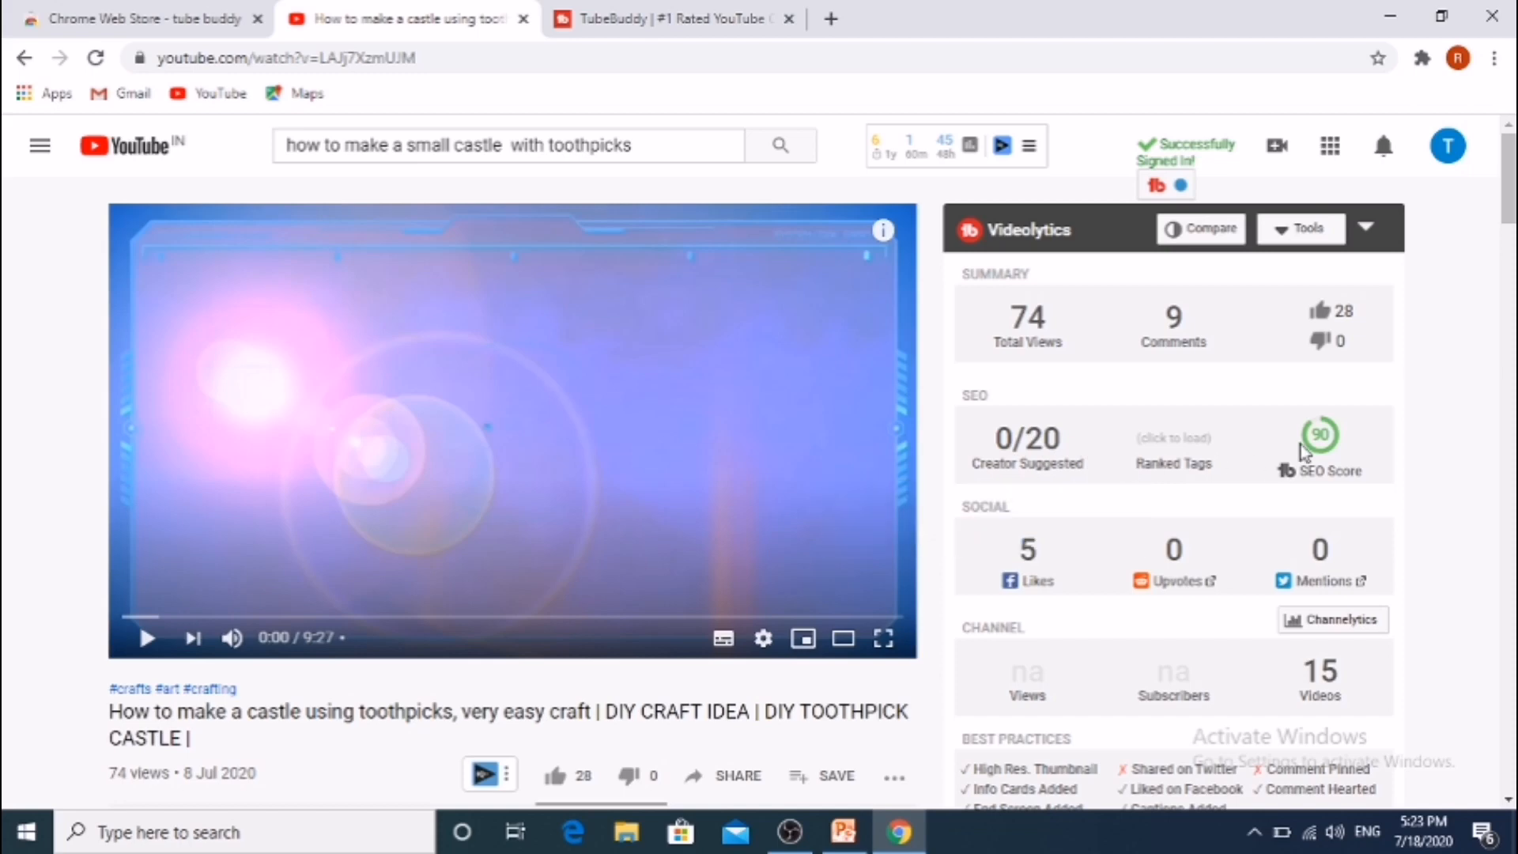
mouse_move(1212, 571)
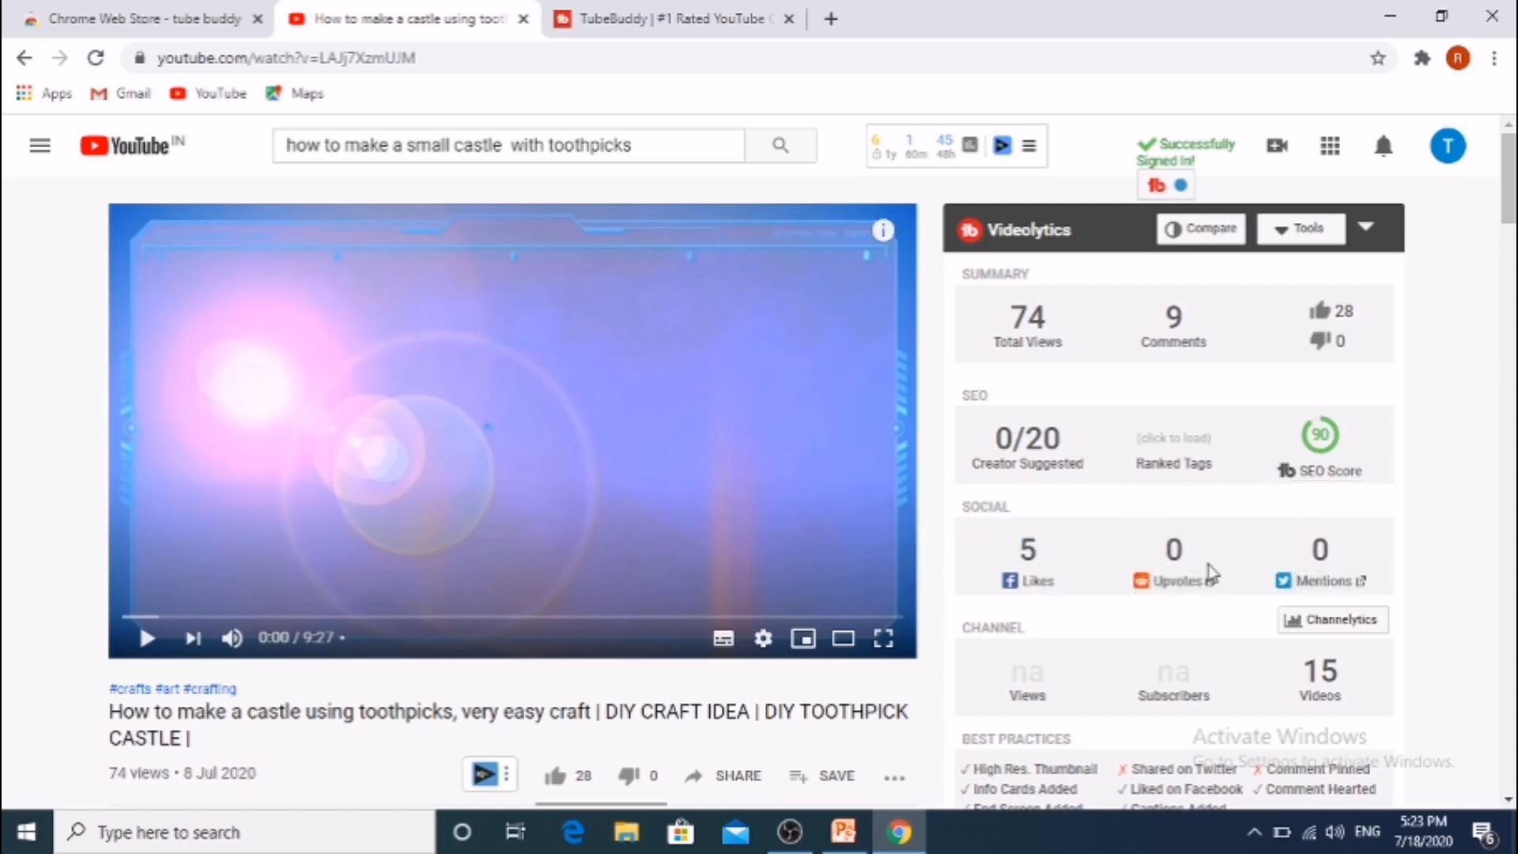
scroll("down", 3)
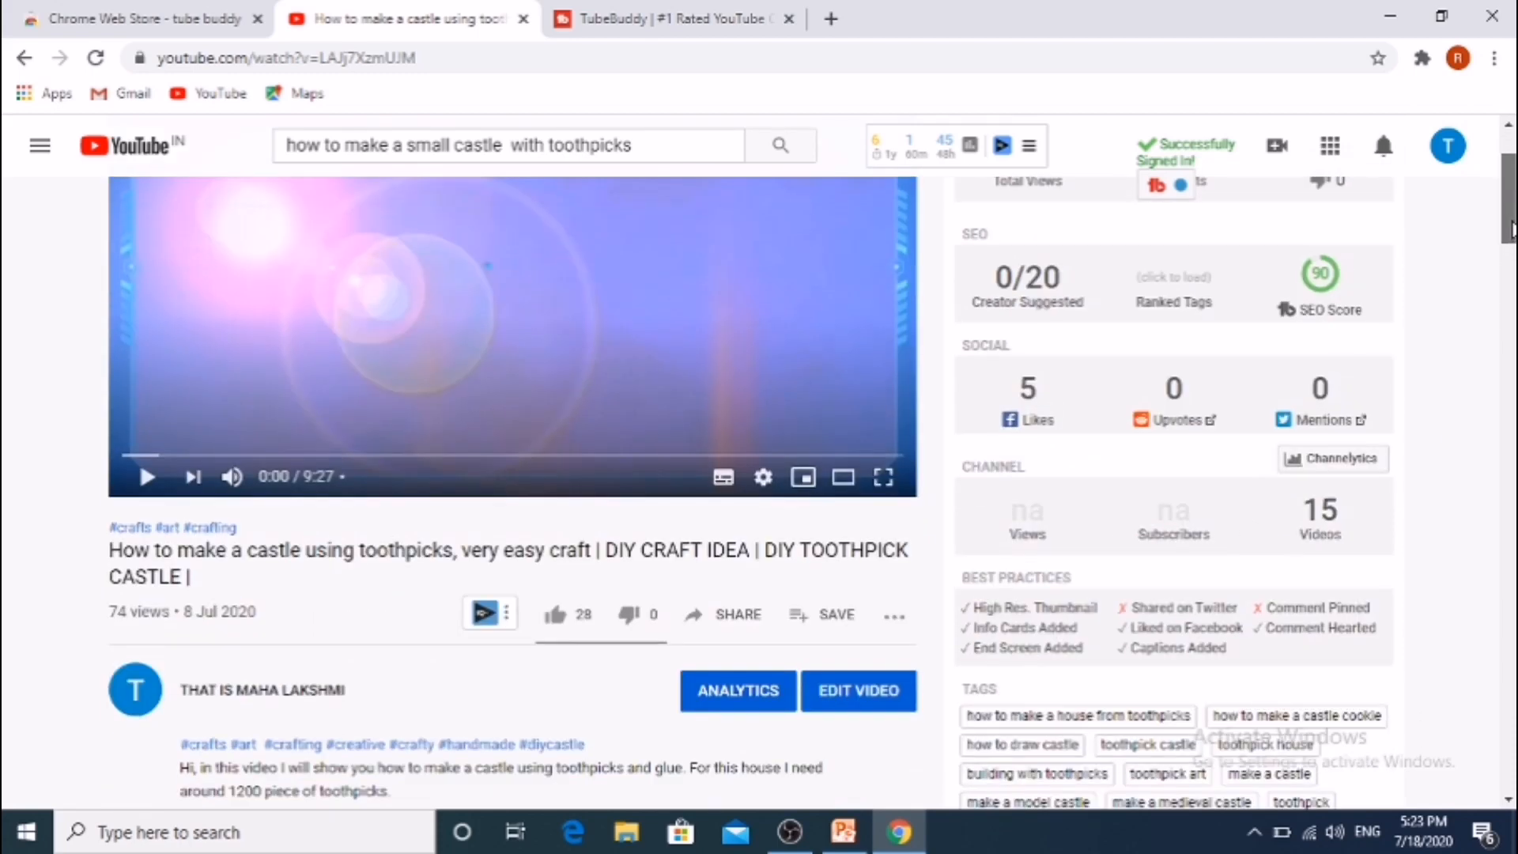
scroll("down", 3)
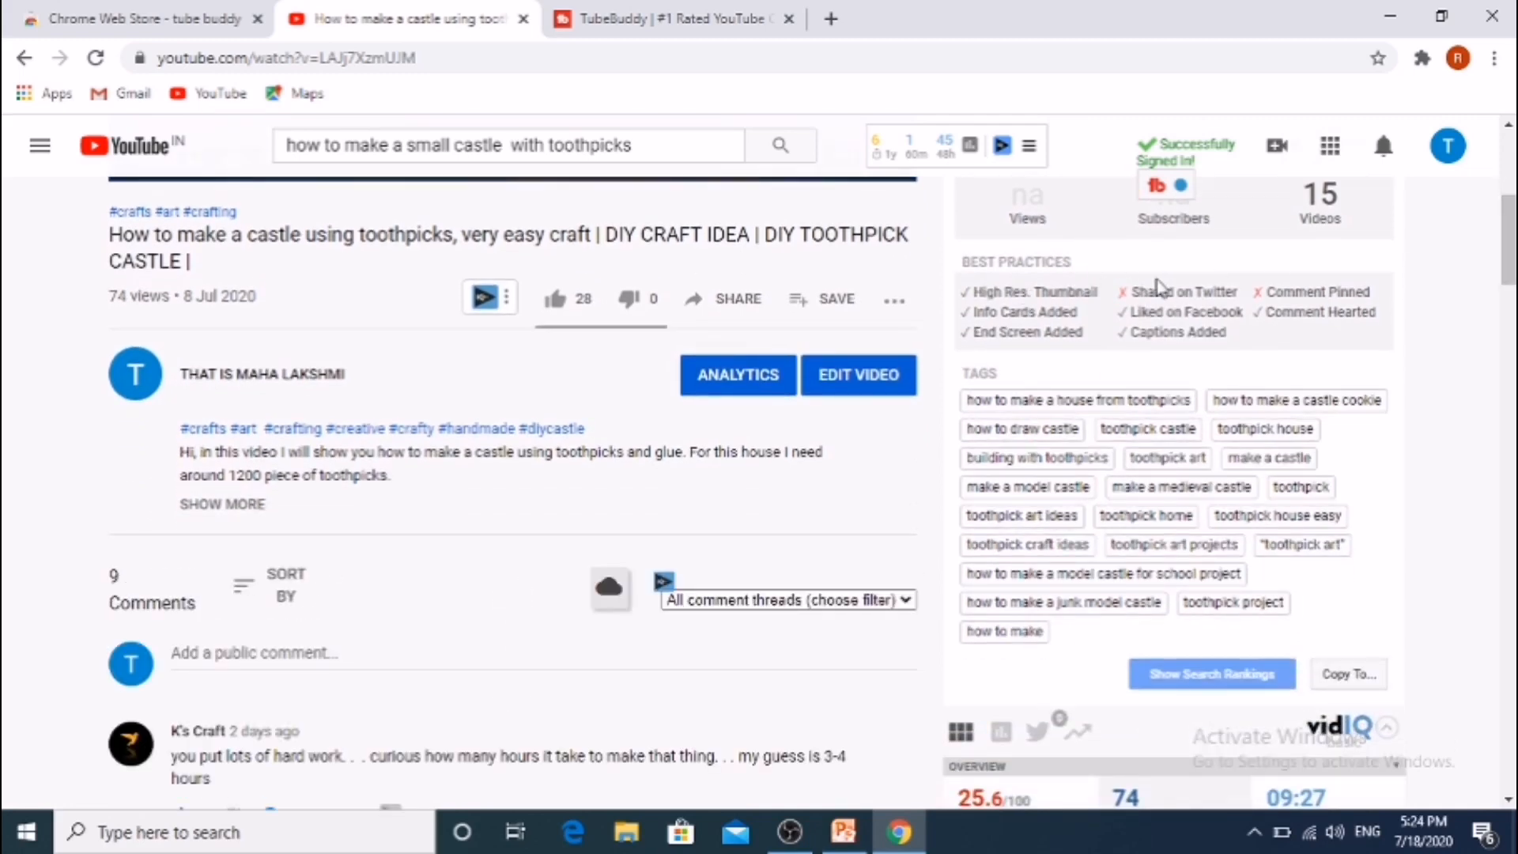
mouse_move(1263, 310)
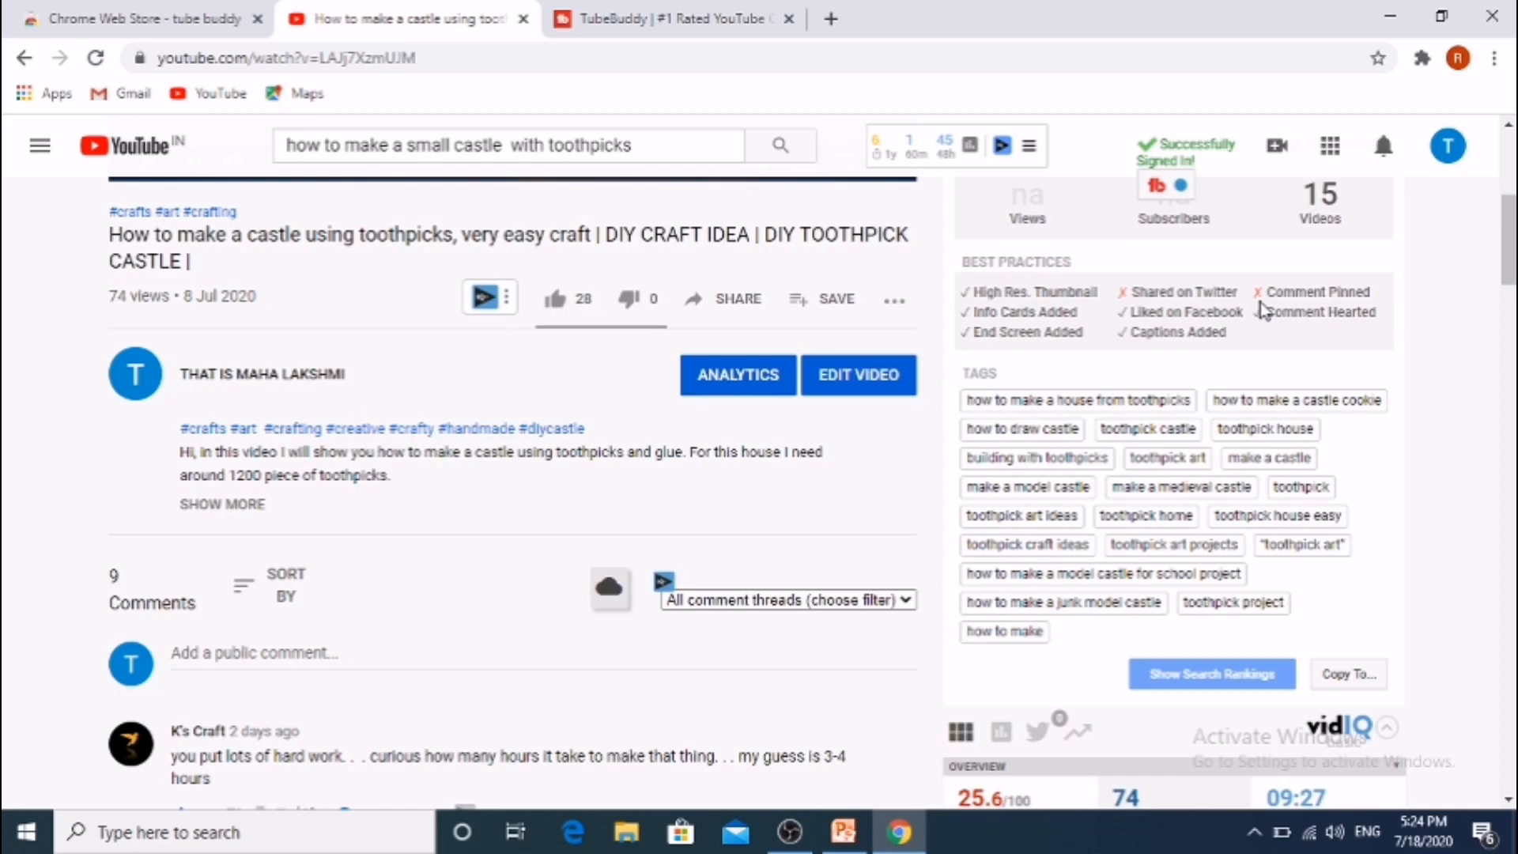
mouse_move(1104, 327)
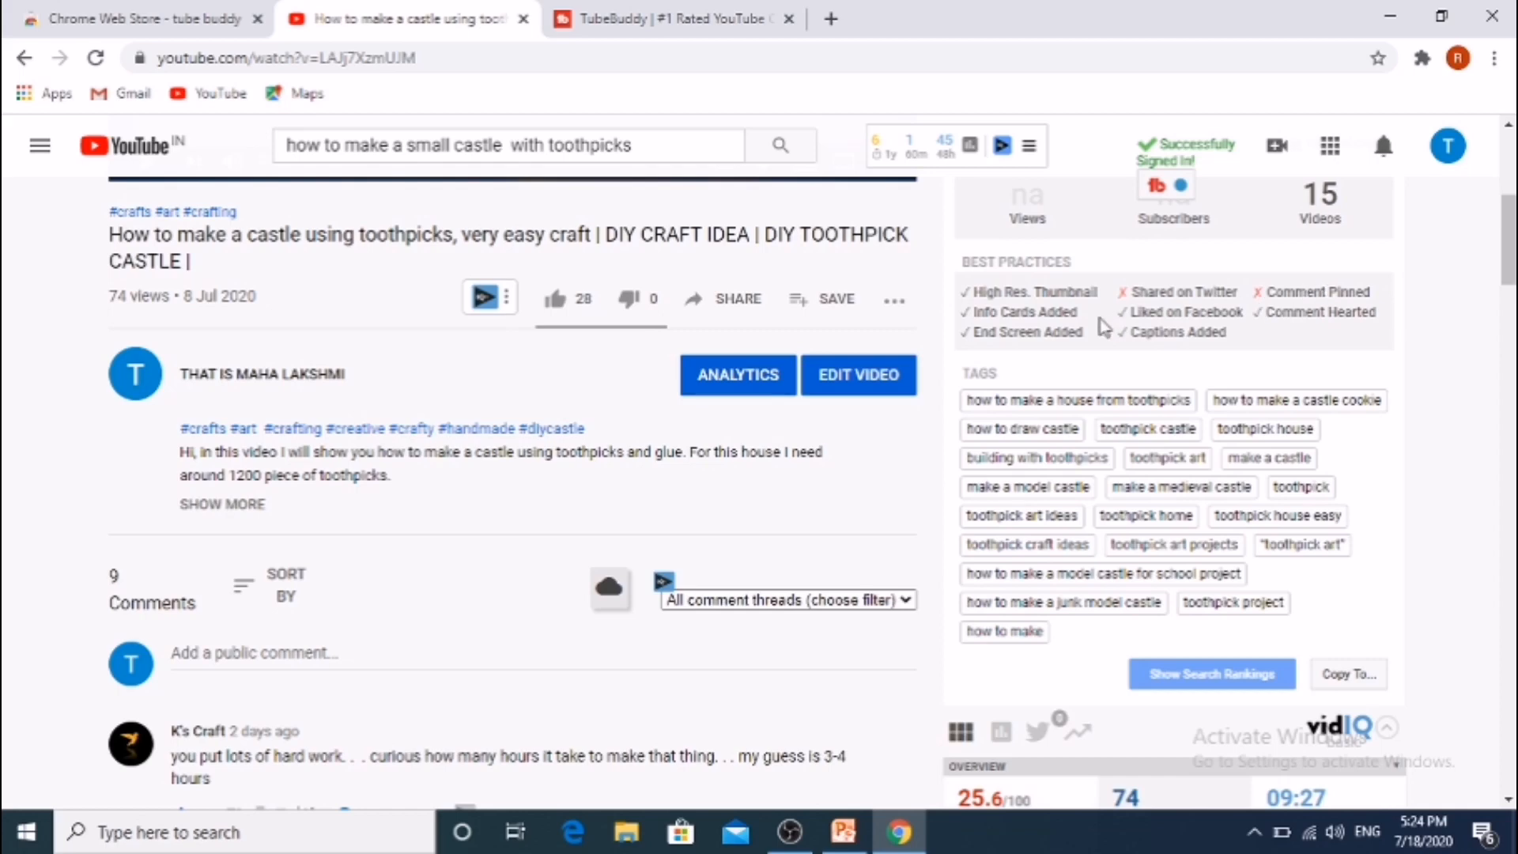
mouse_move(1122, 417)
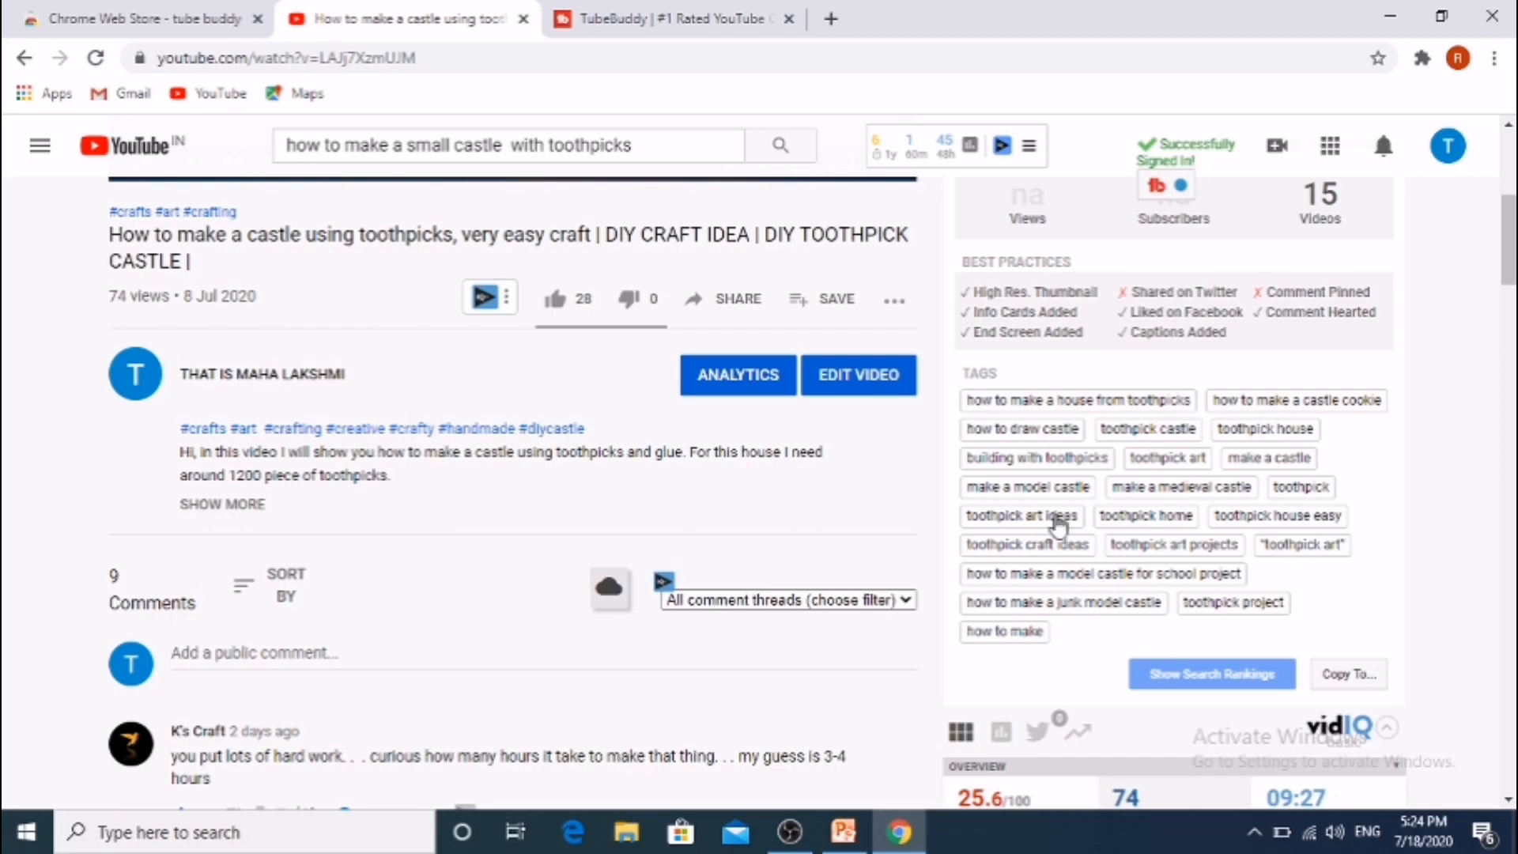
scroll("down", 3)
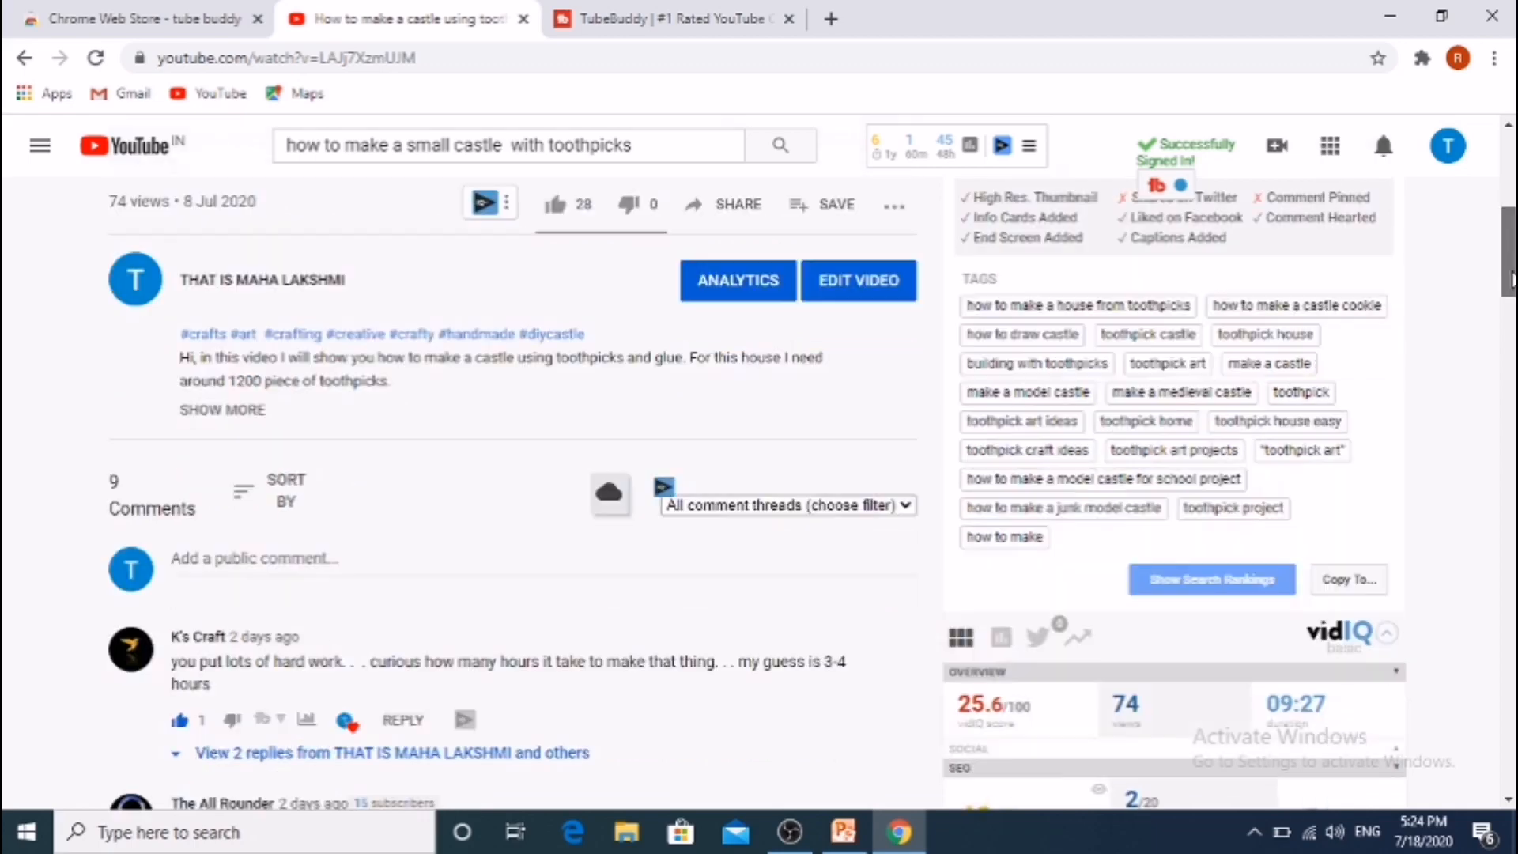
scroll("down", 3)
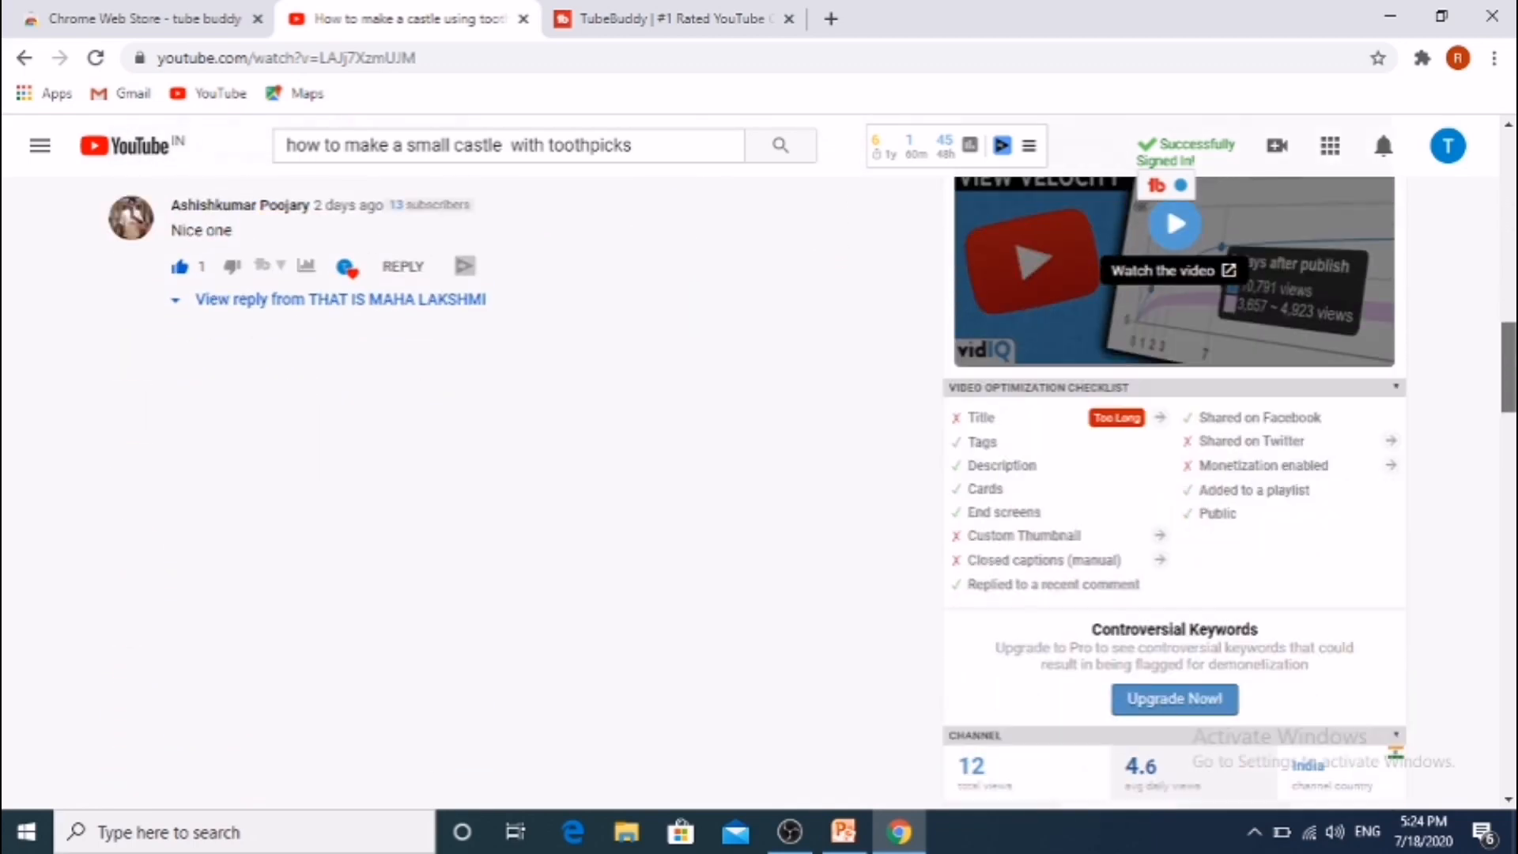
scroll("down", 3)
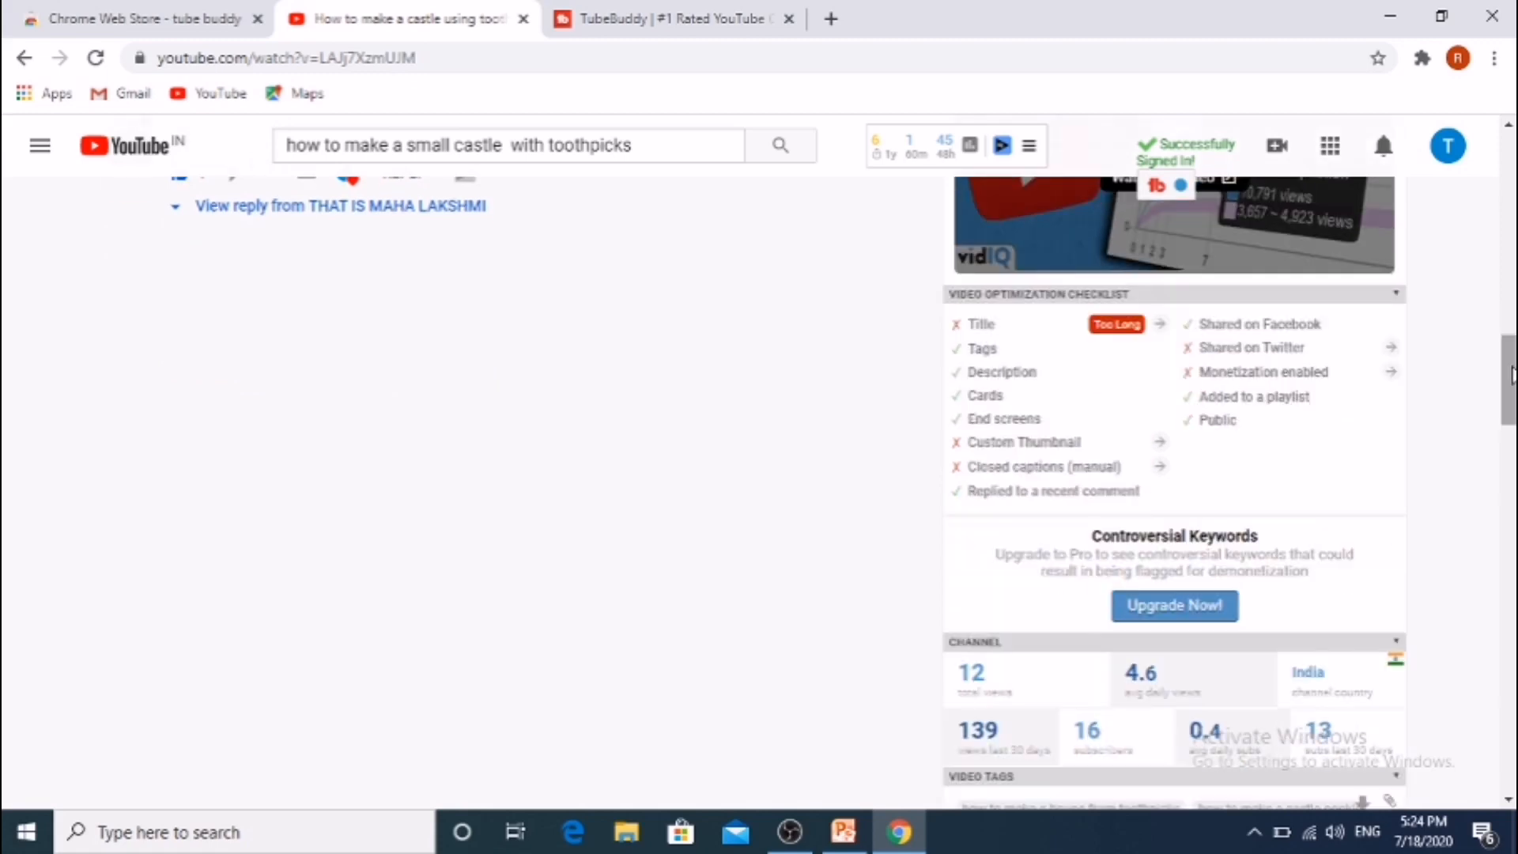
scroll("down", 3)
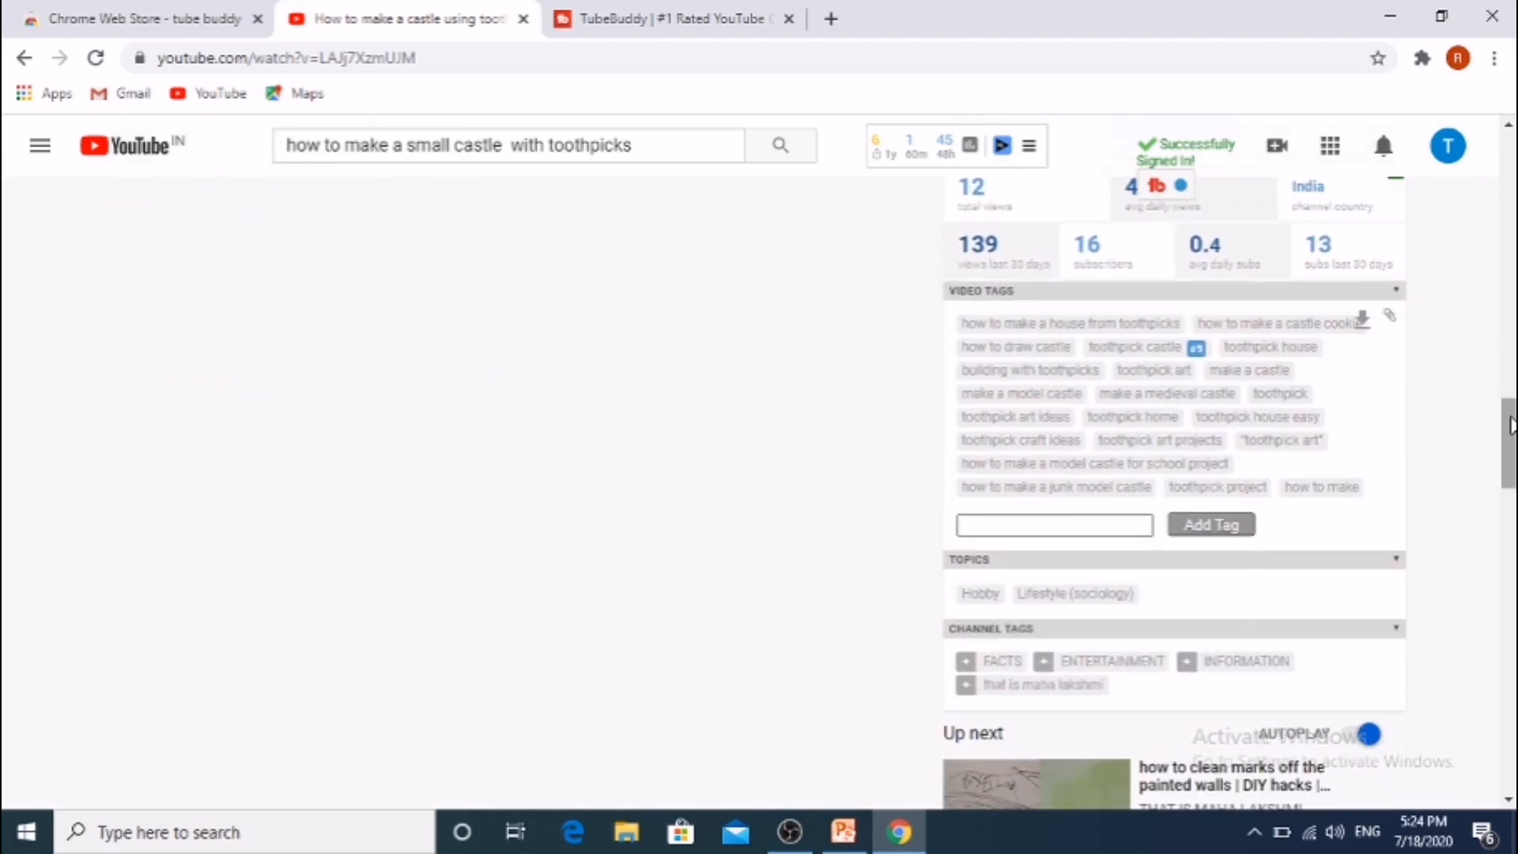
- Open Videolytics' Compare options and Tools list, then view the TubeBuddy website tab
scroll("up", 3)
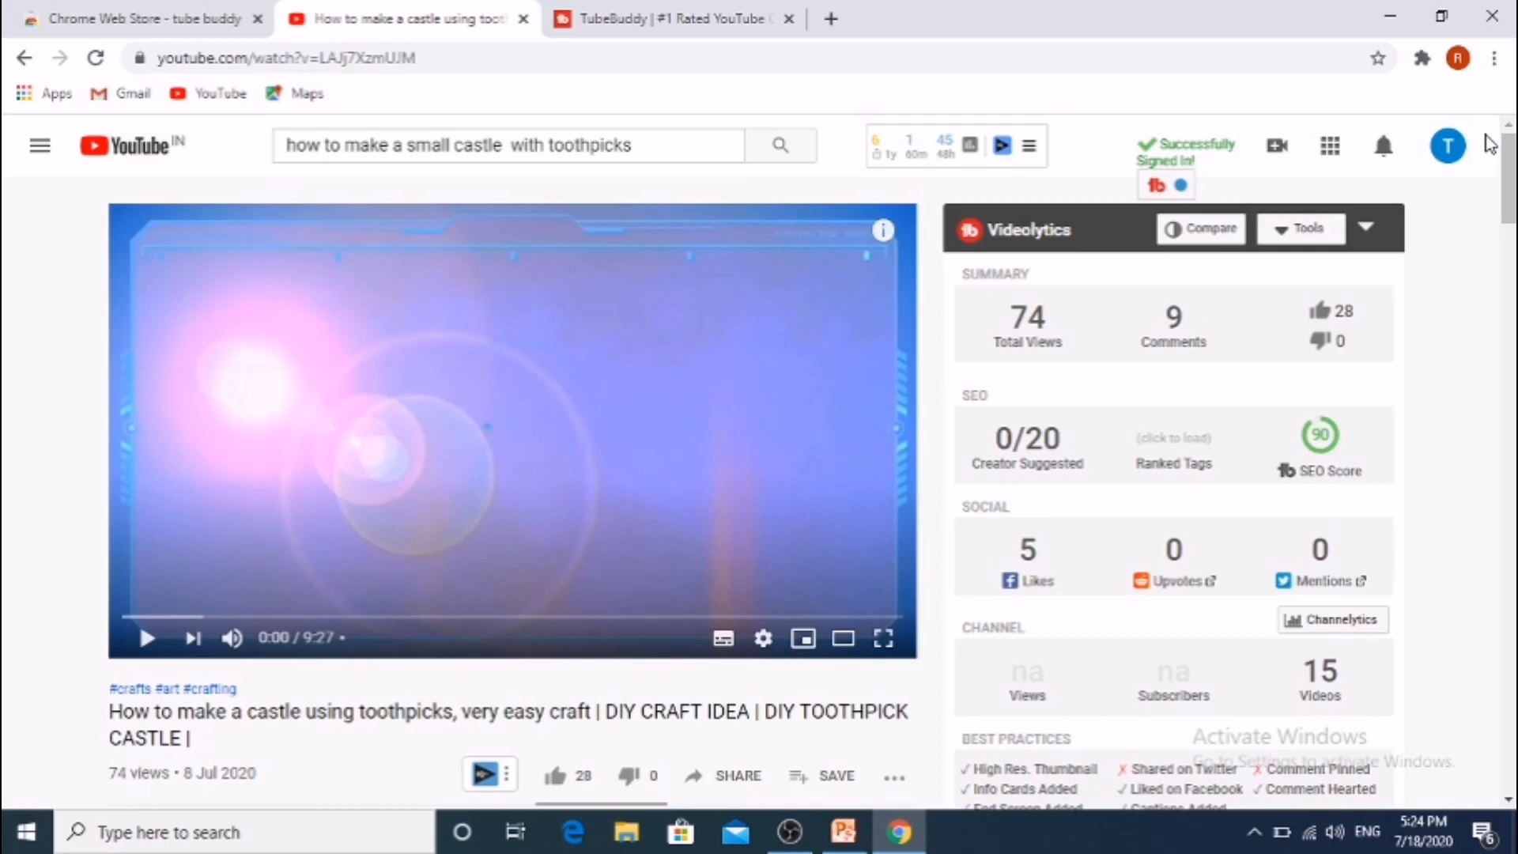
mouse_move(1204, 229)
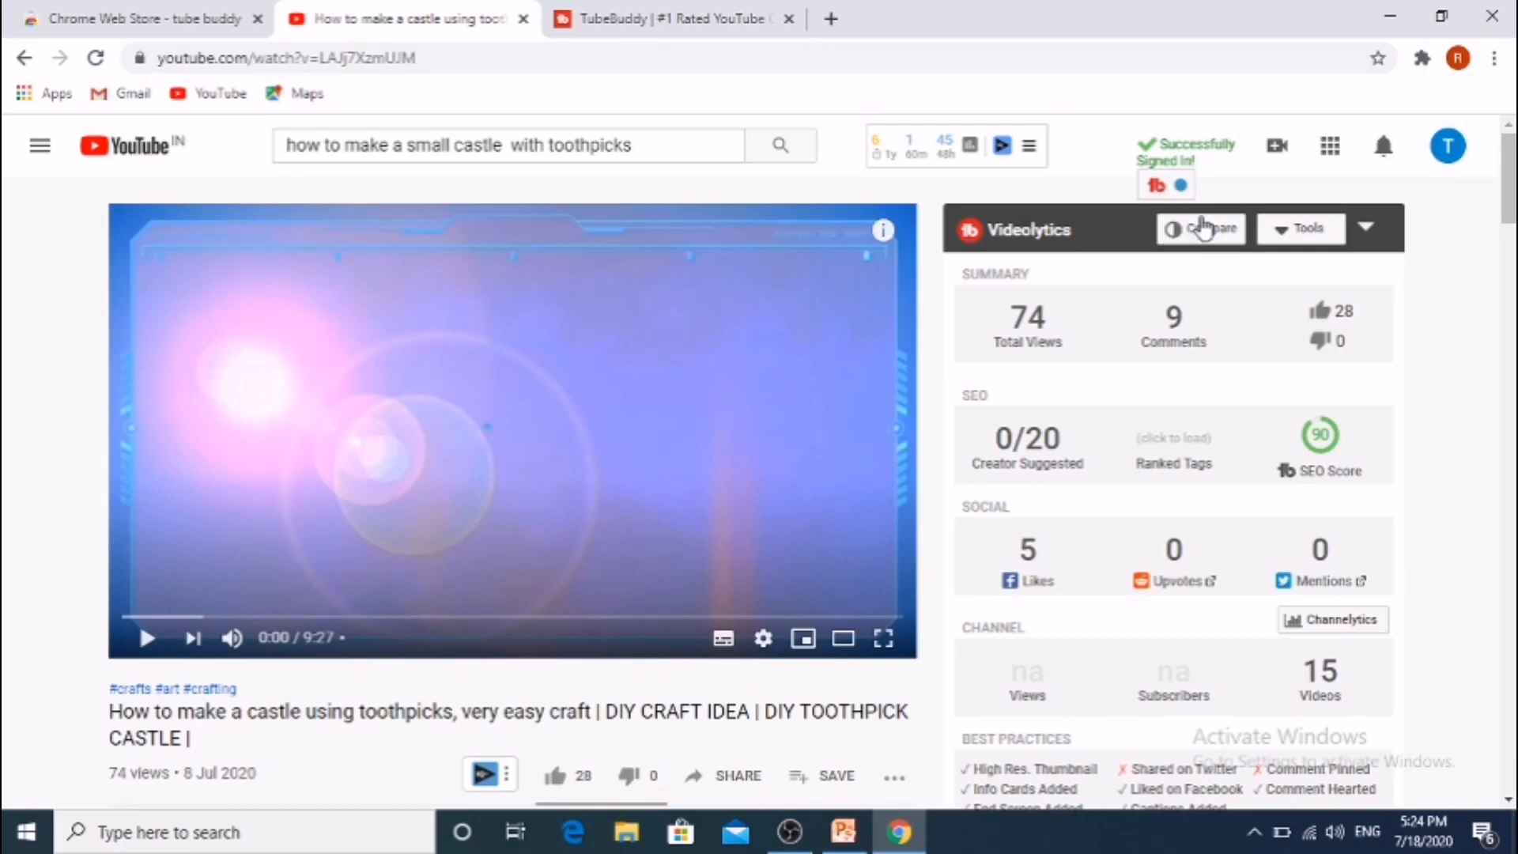
left_click(1201, 228)
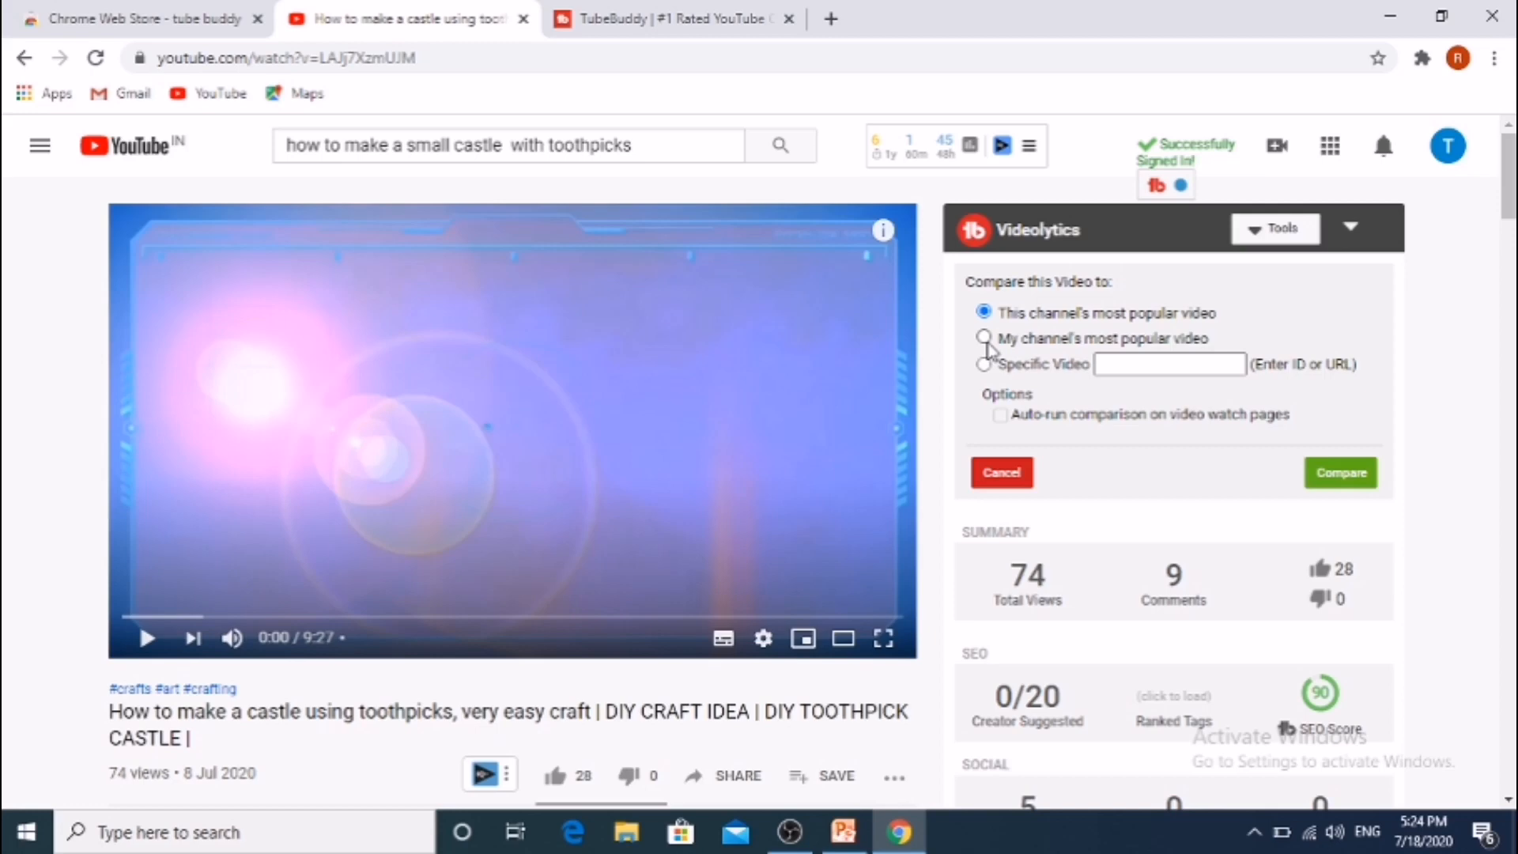
mouse_move(894, 431)
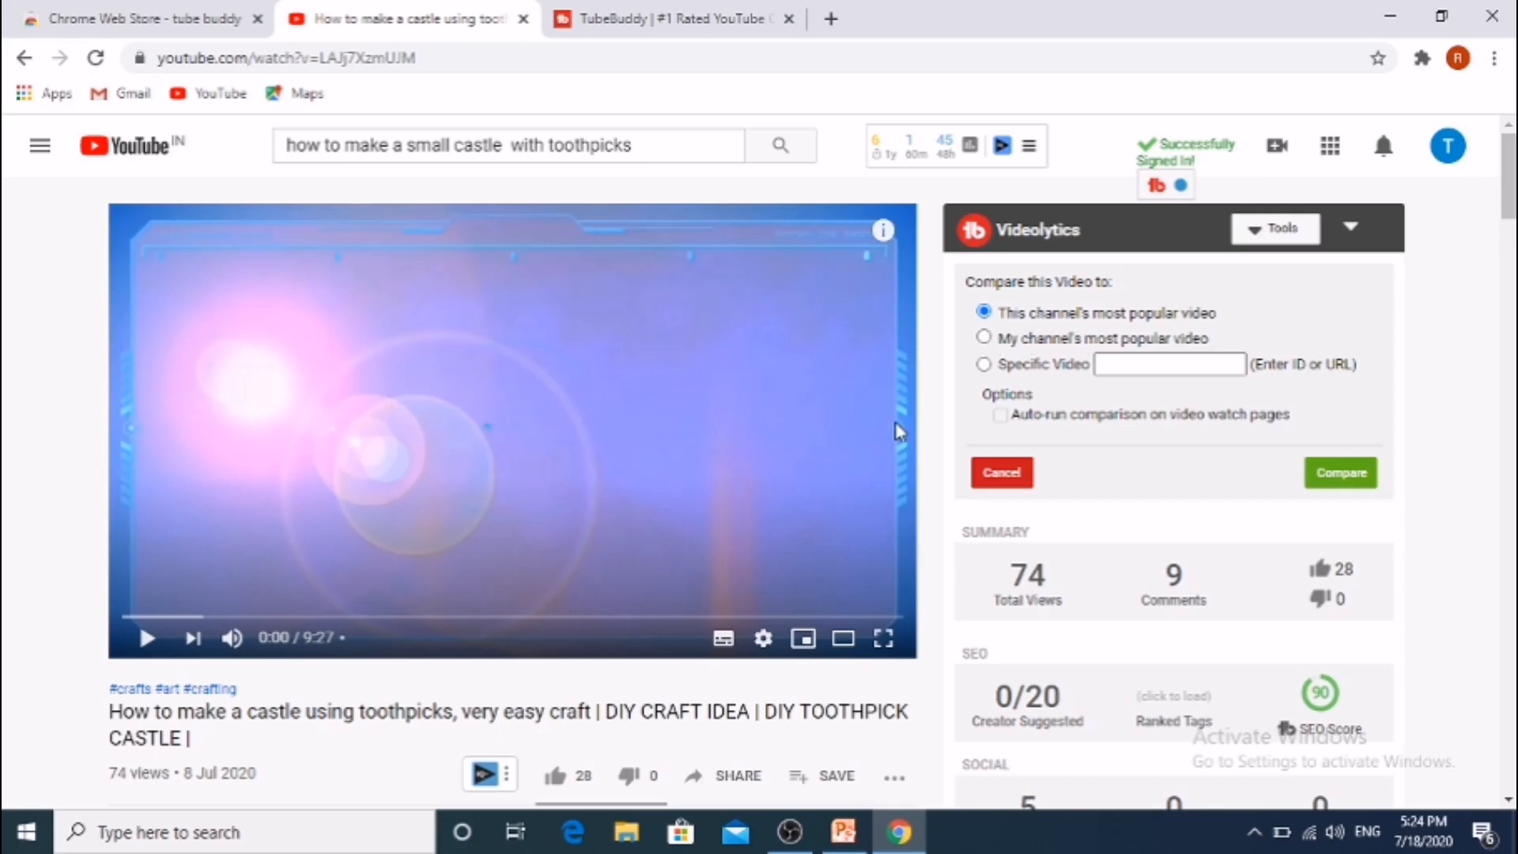
left_click(1276, 229)
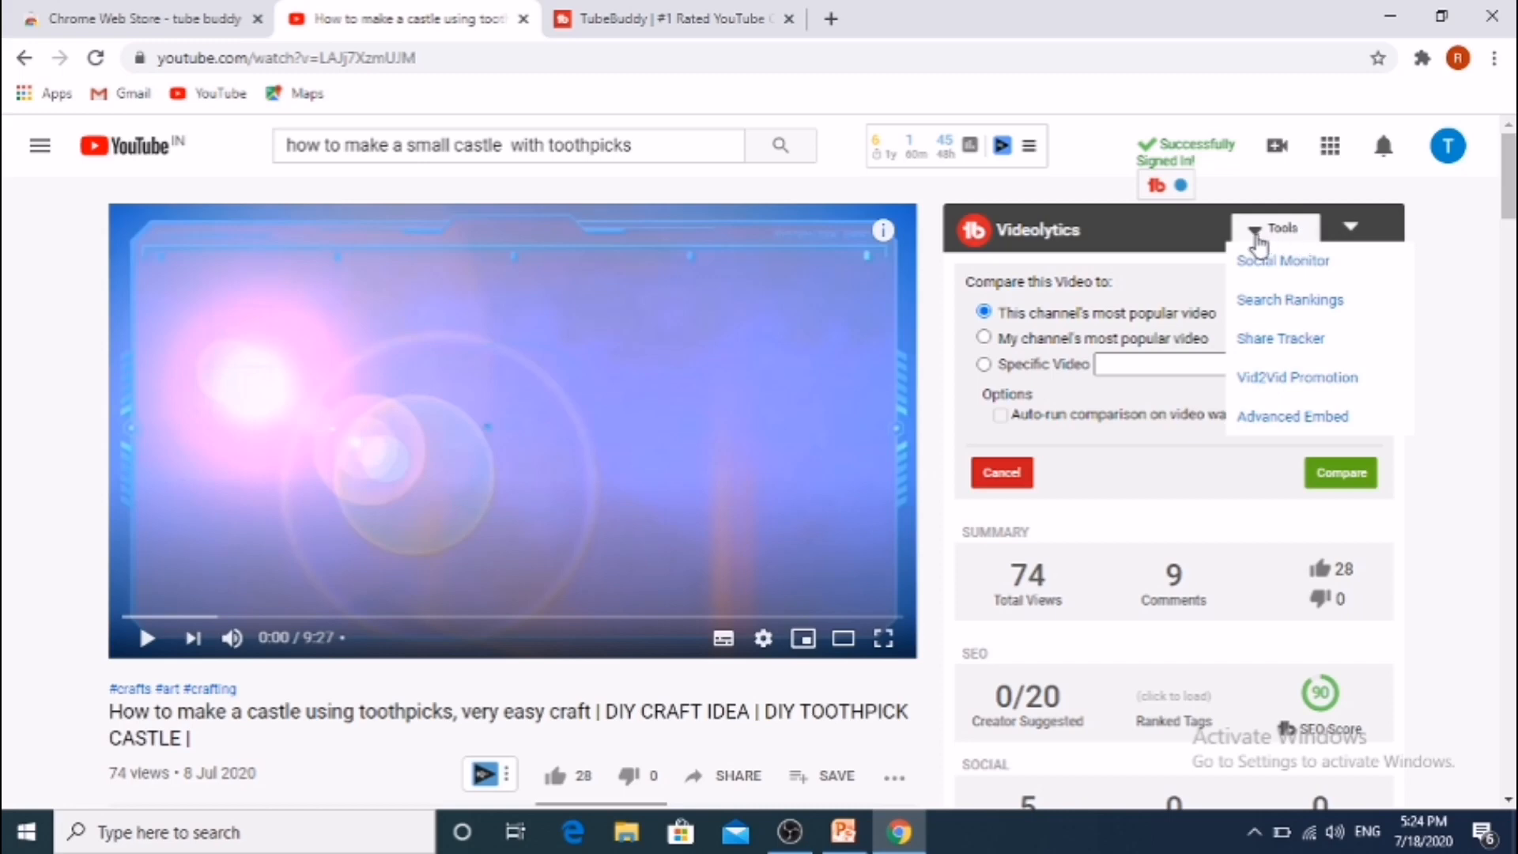
mouse_move(1290, 280)
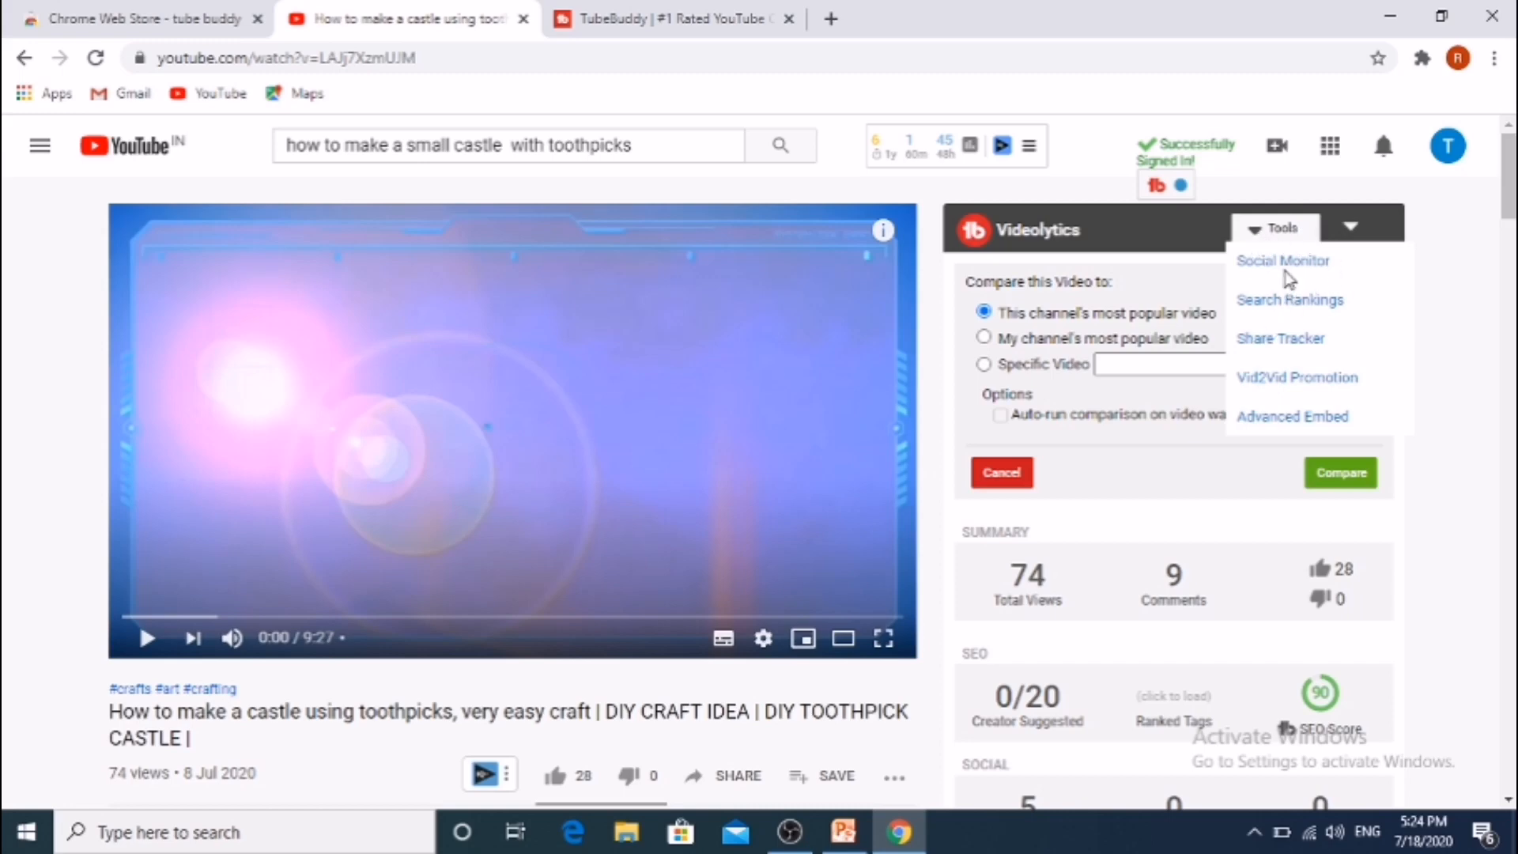
mouse_move(1379, 299)
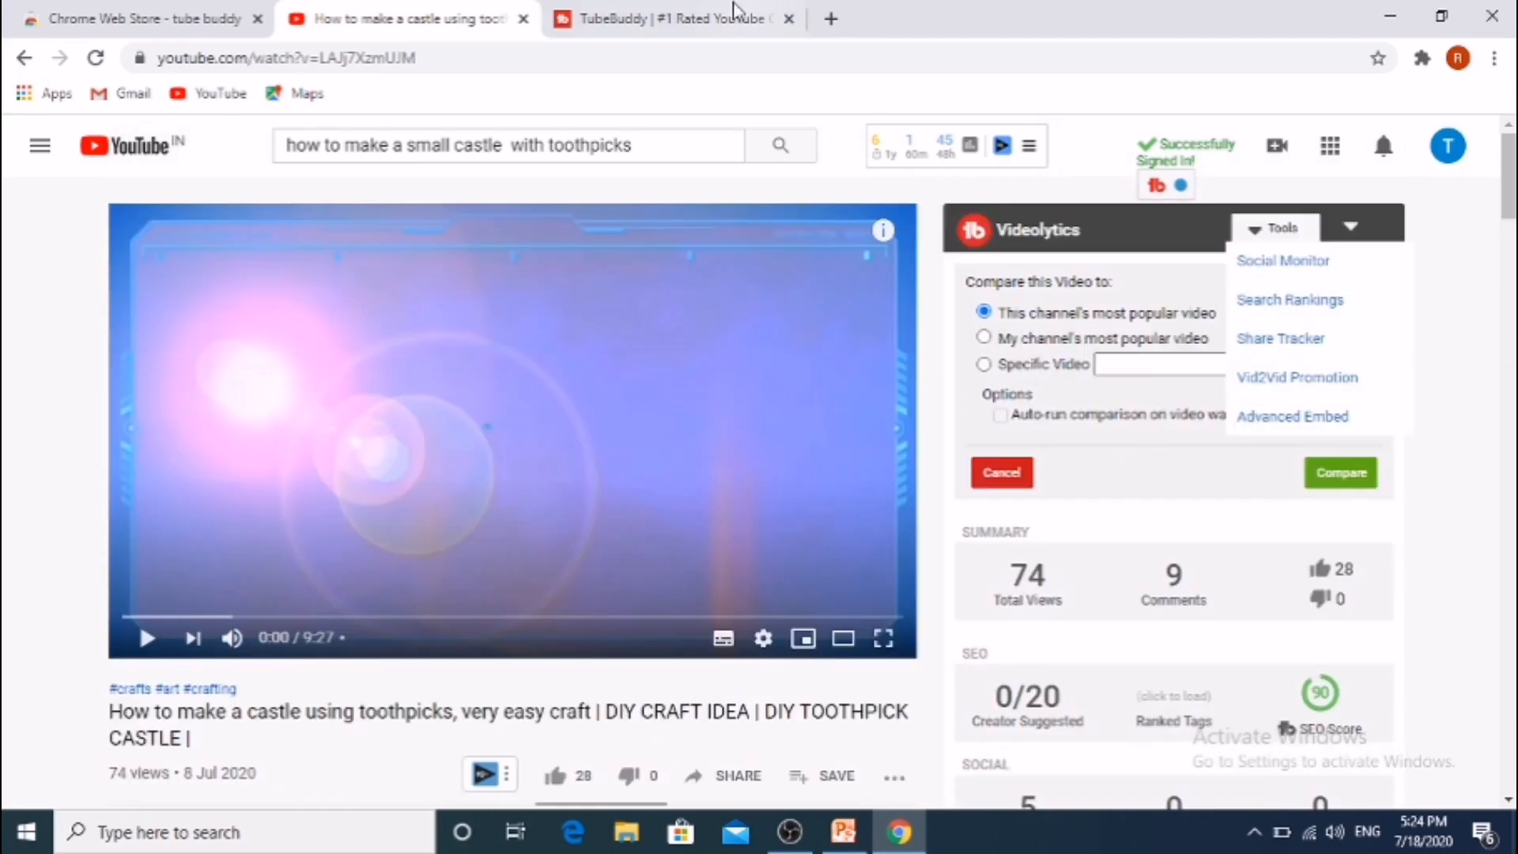
left_click(668, 18)
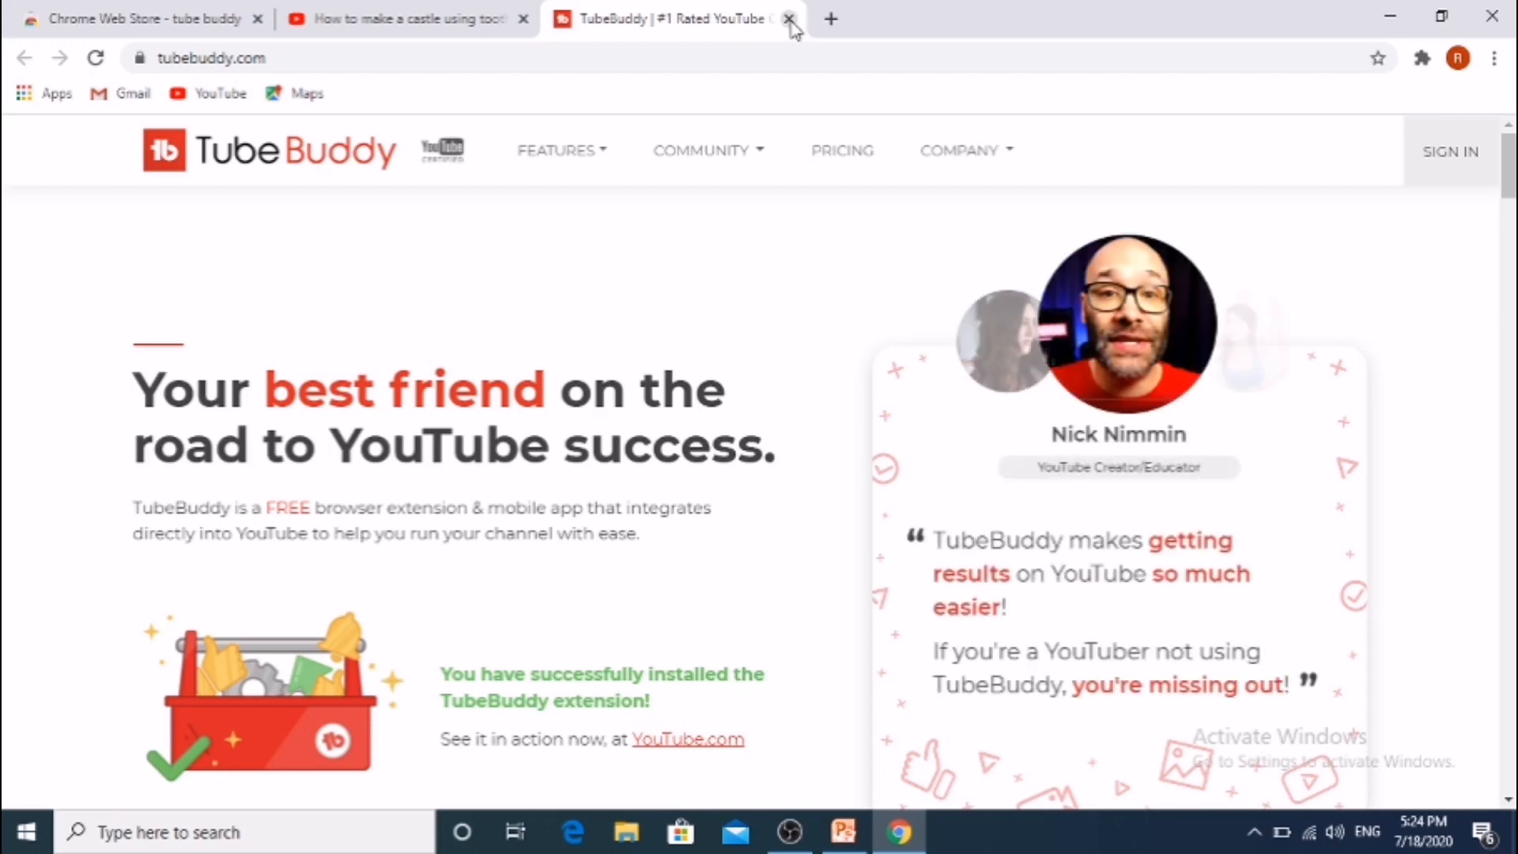
- Close the TubeBuddy tab and view Channelytics on the channel page: 337 lifetime, 181 30-day views
left_click(790, 18)
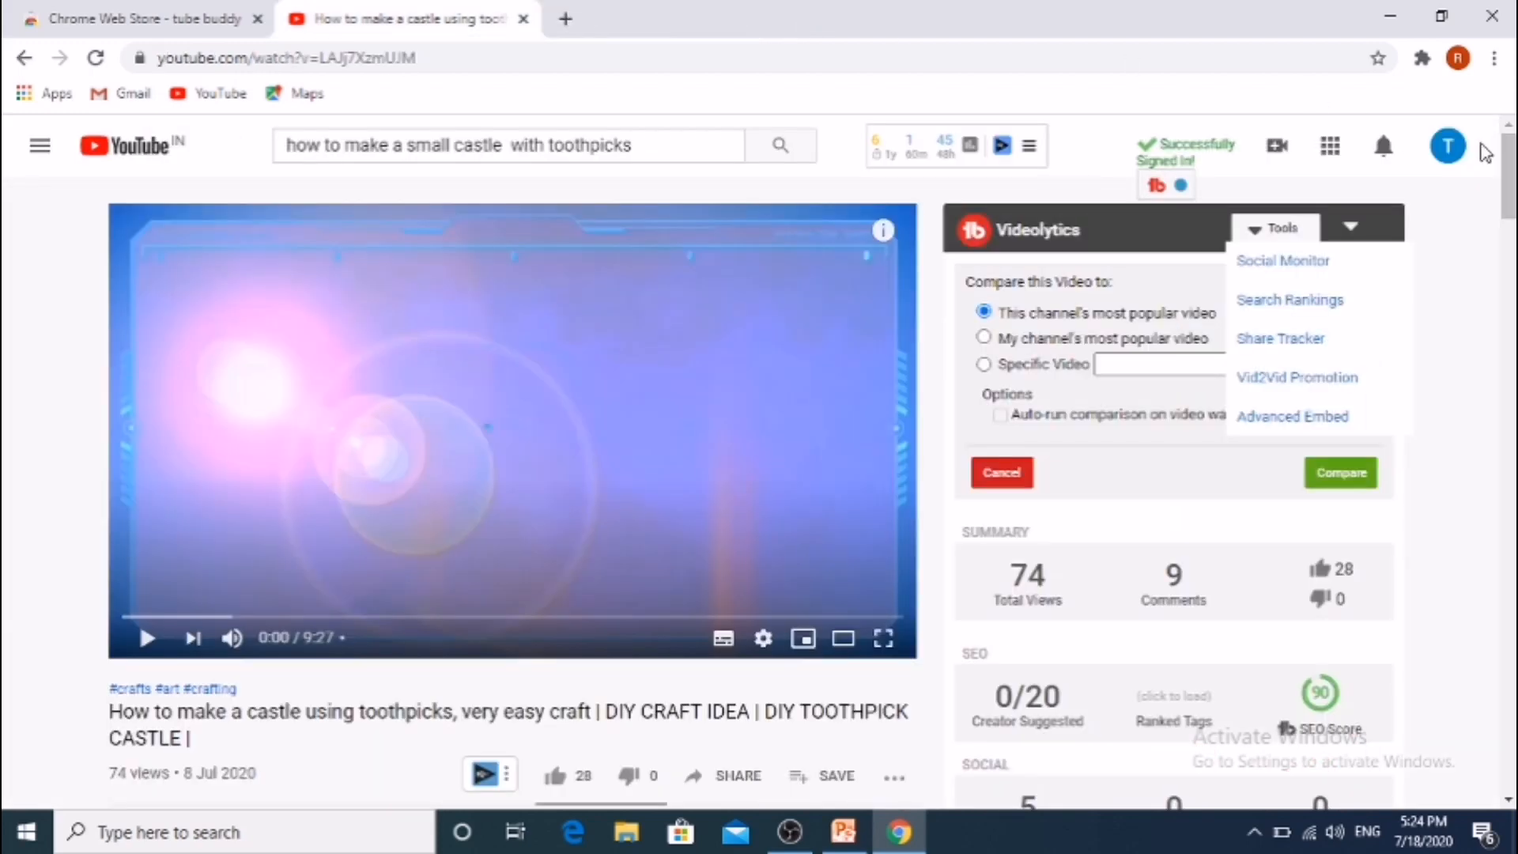
left_click(1448, 145)
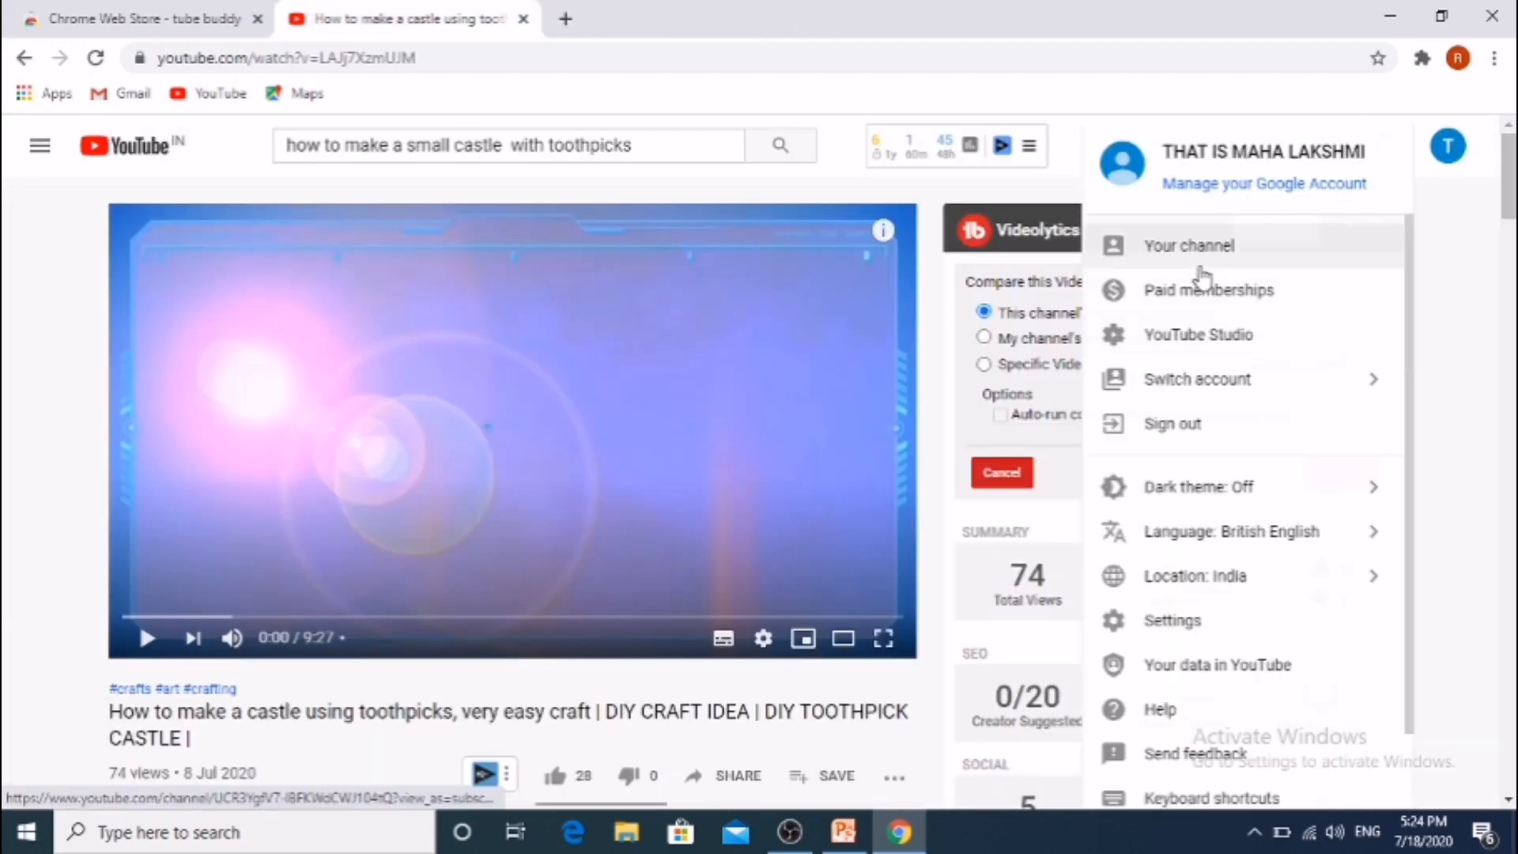
left_click(1188, 245)
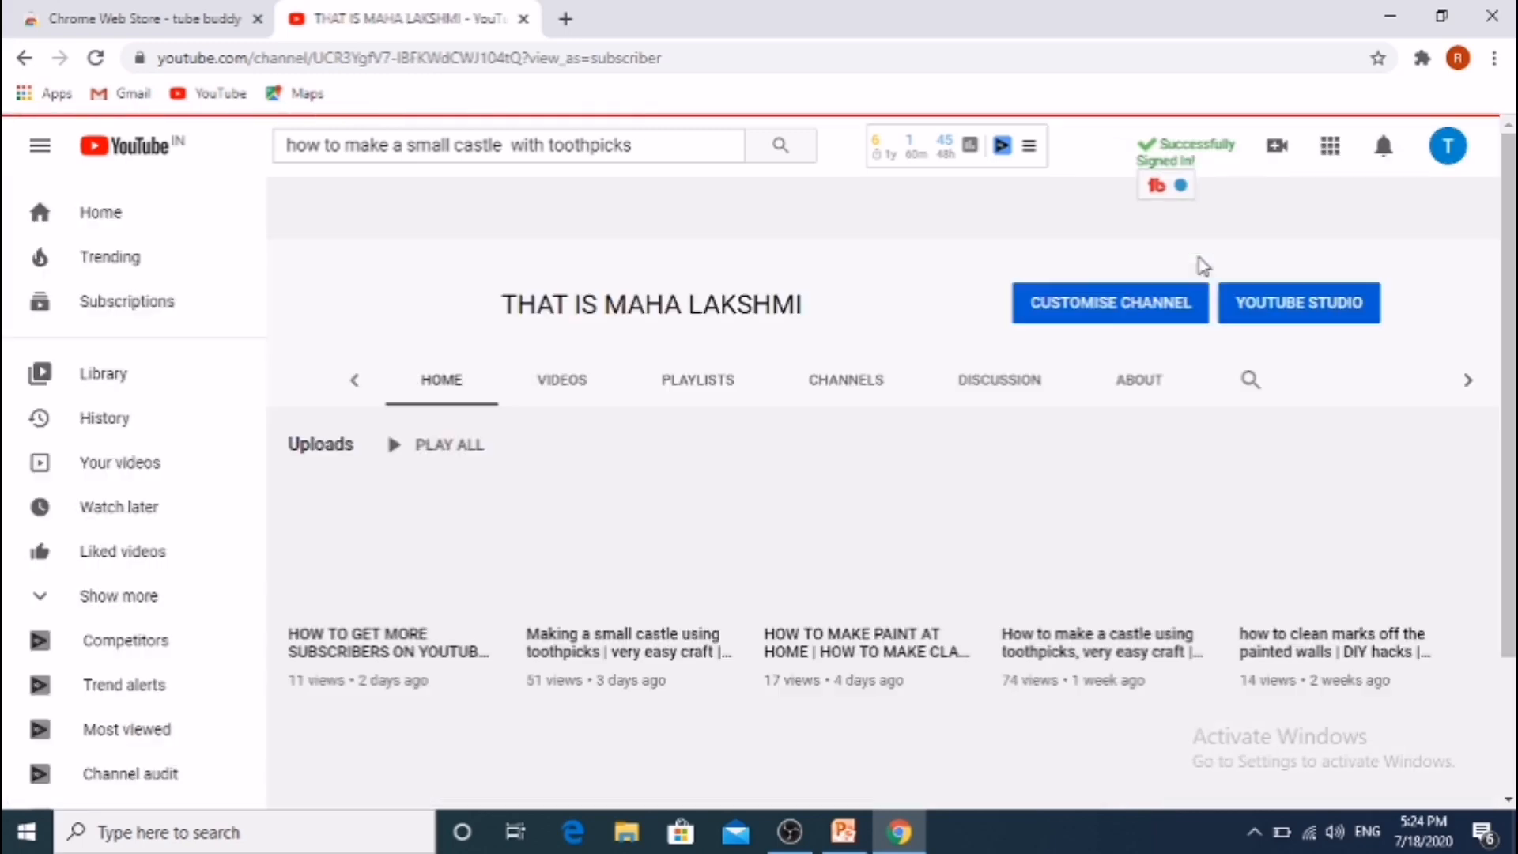
left_click(1156, 185)
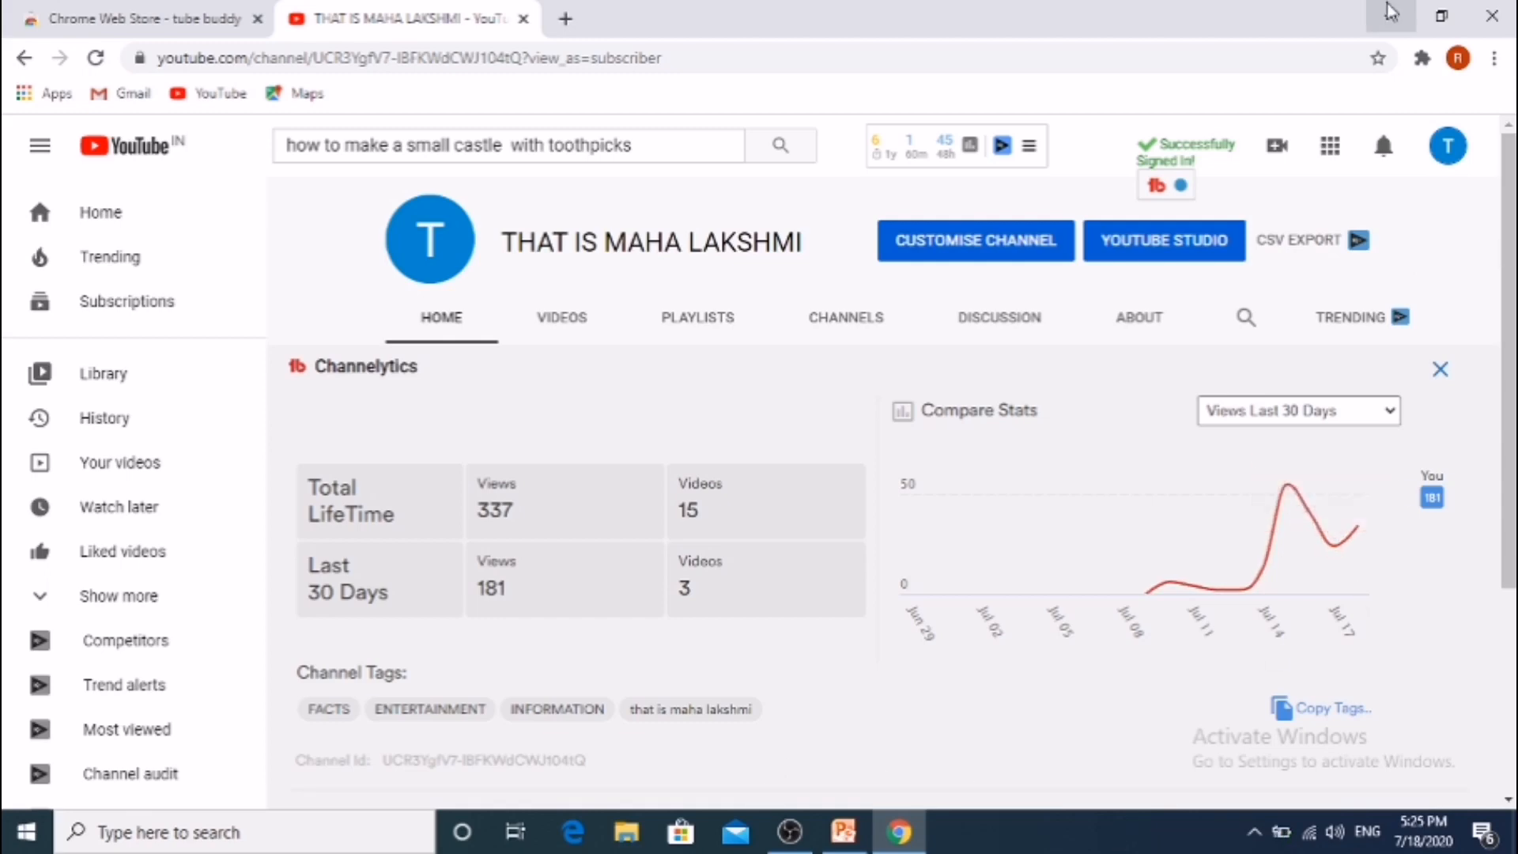
mouse_move(1139, 317)
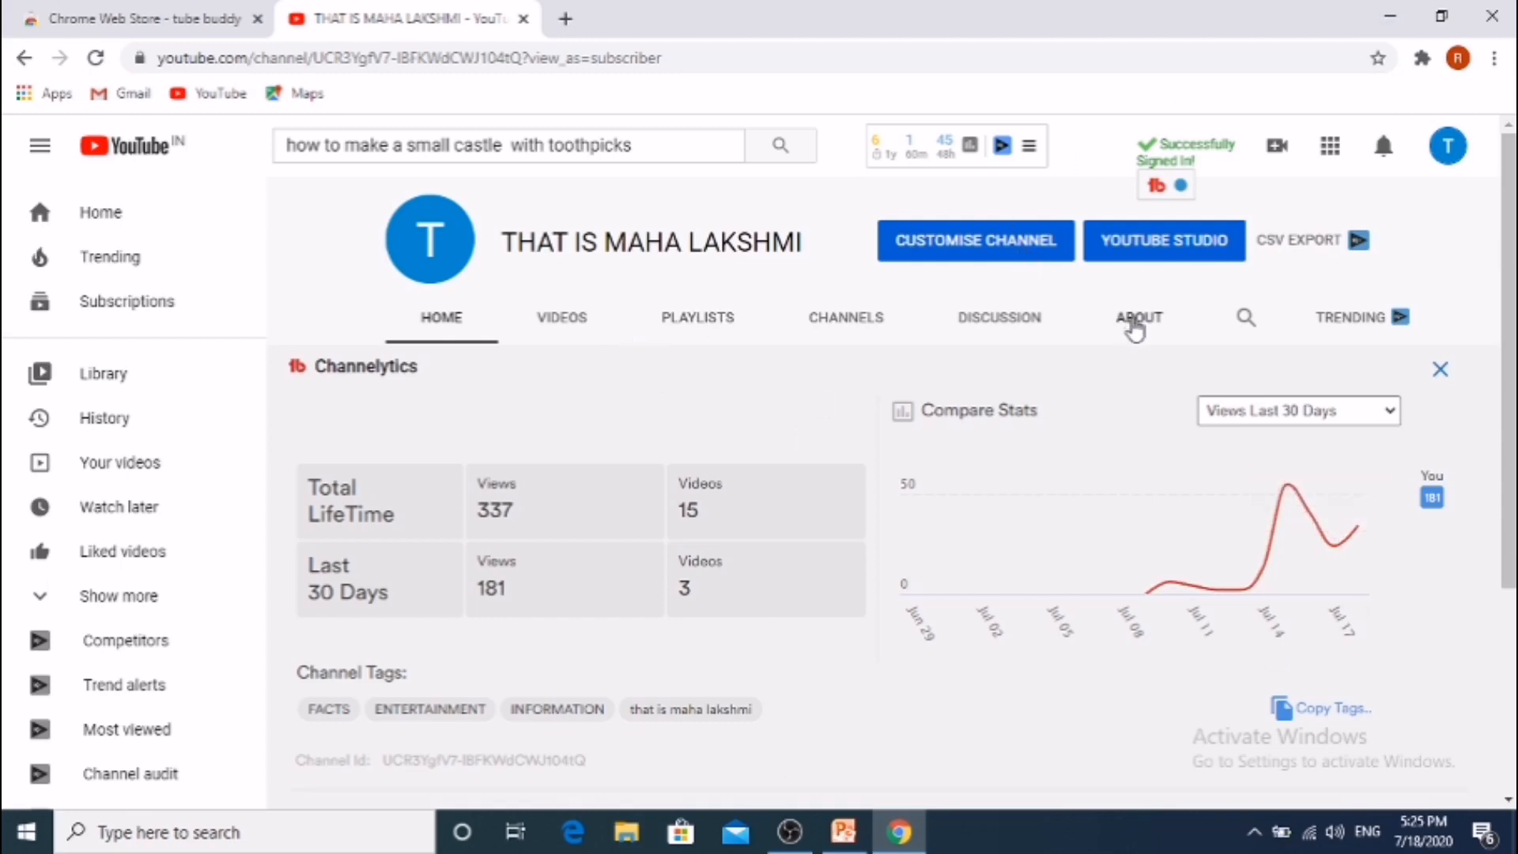
left_click(1164, 240)
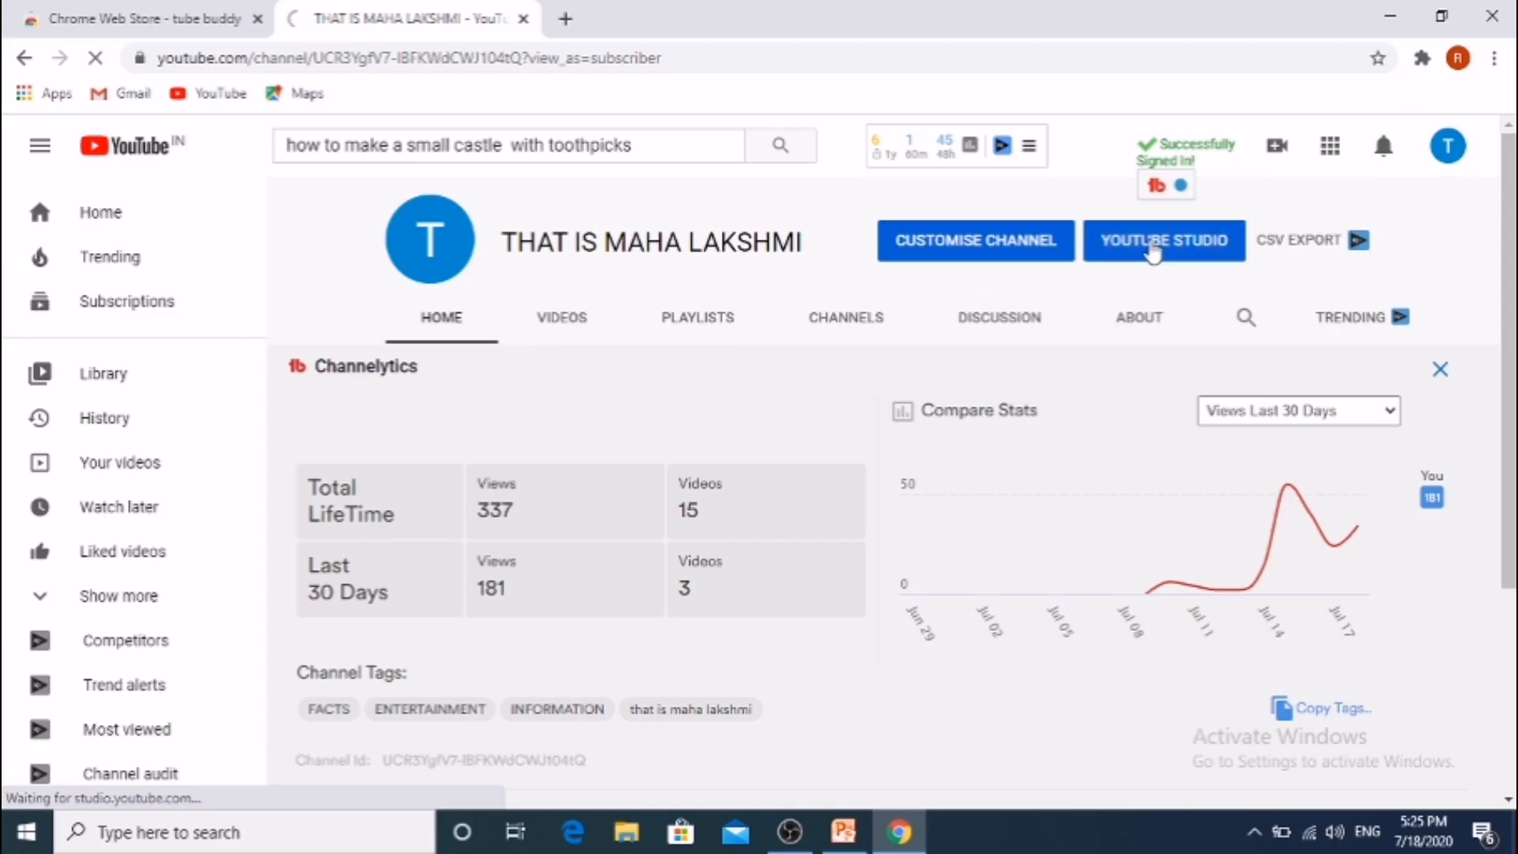
- Browse the Studio dashboard (30 subscribers, 333 views) and go to the Videos page
left_click(1164, 241)
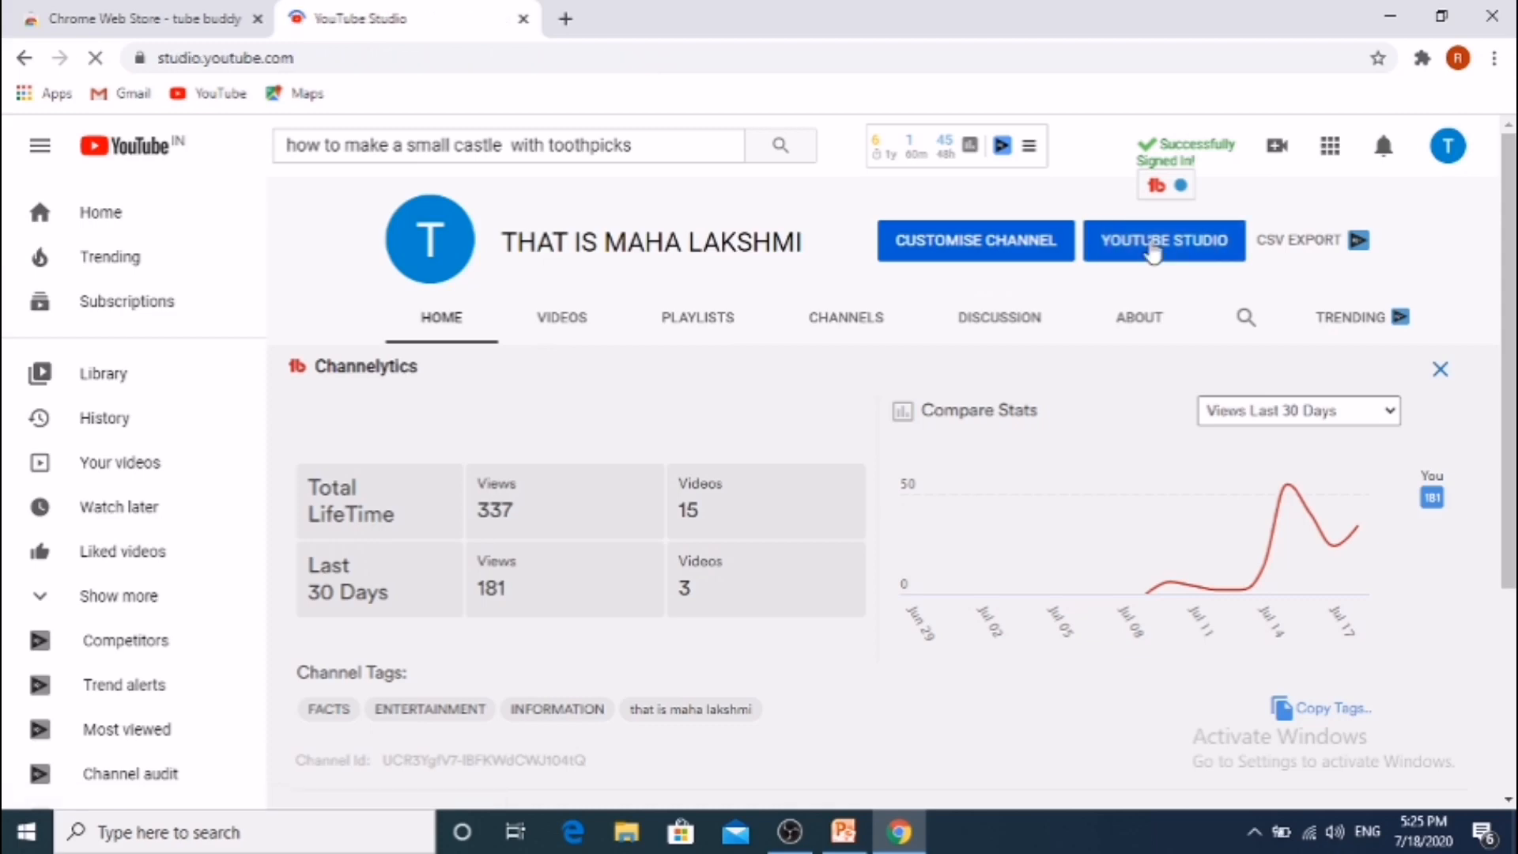
left_click(1164, 241)
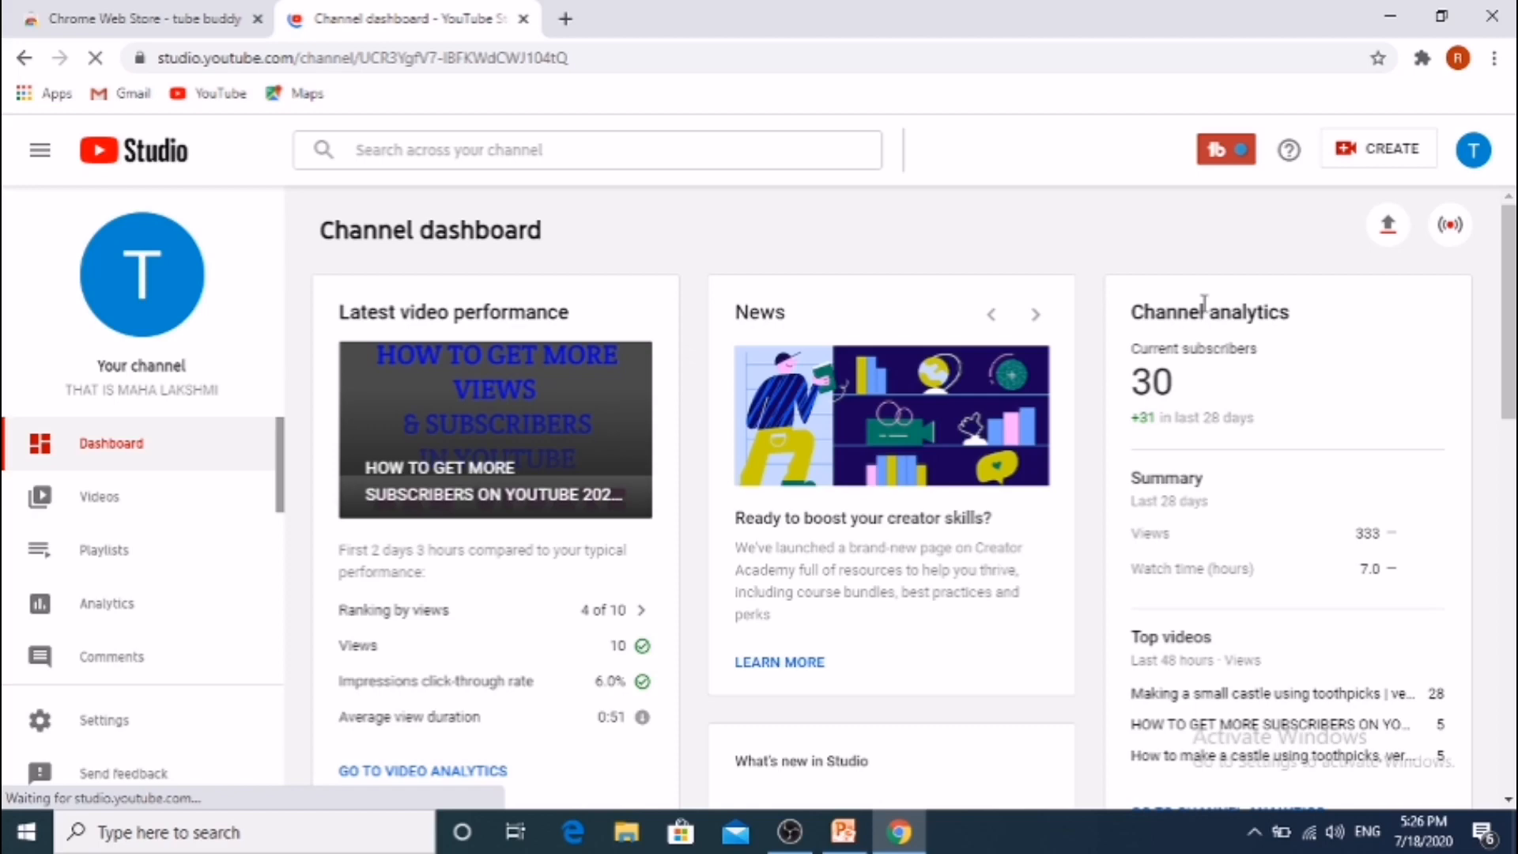
scroll("down", 3)
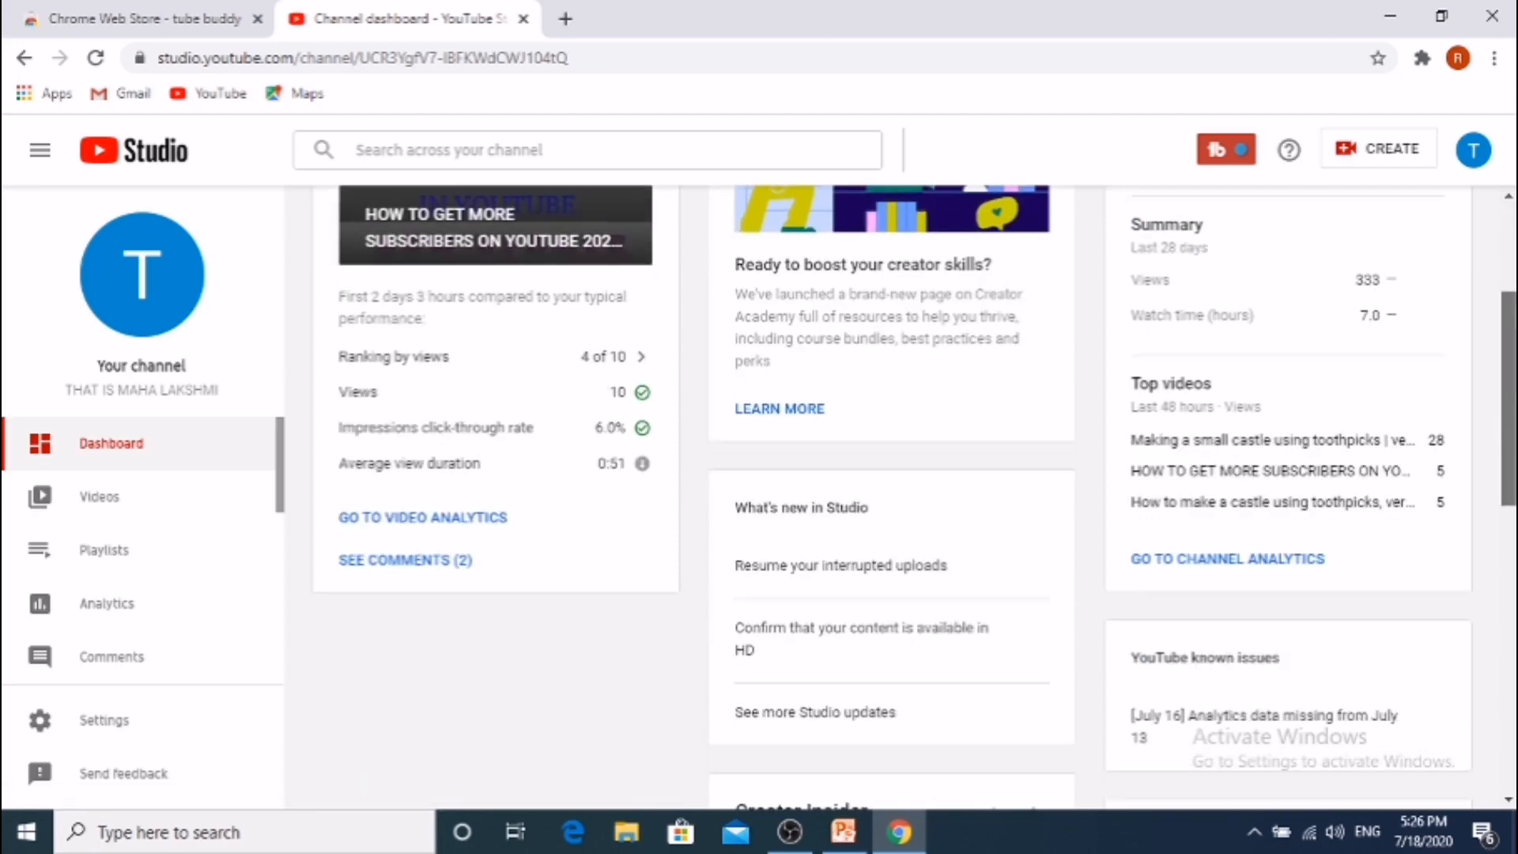
scroll("down", 3)
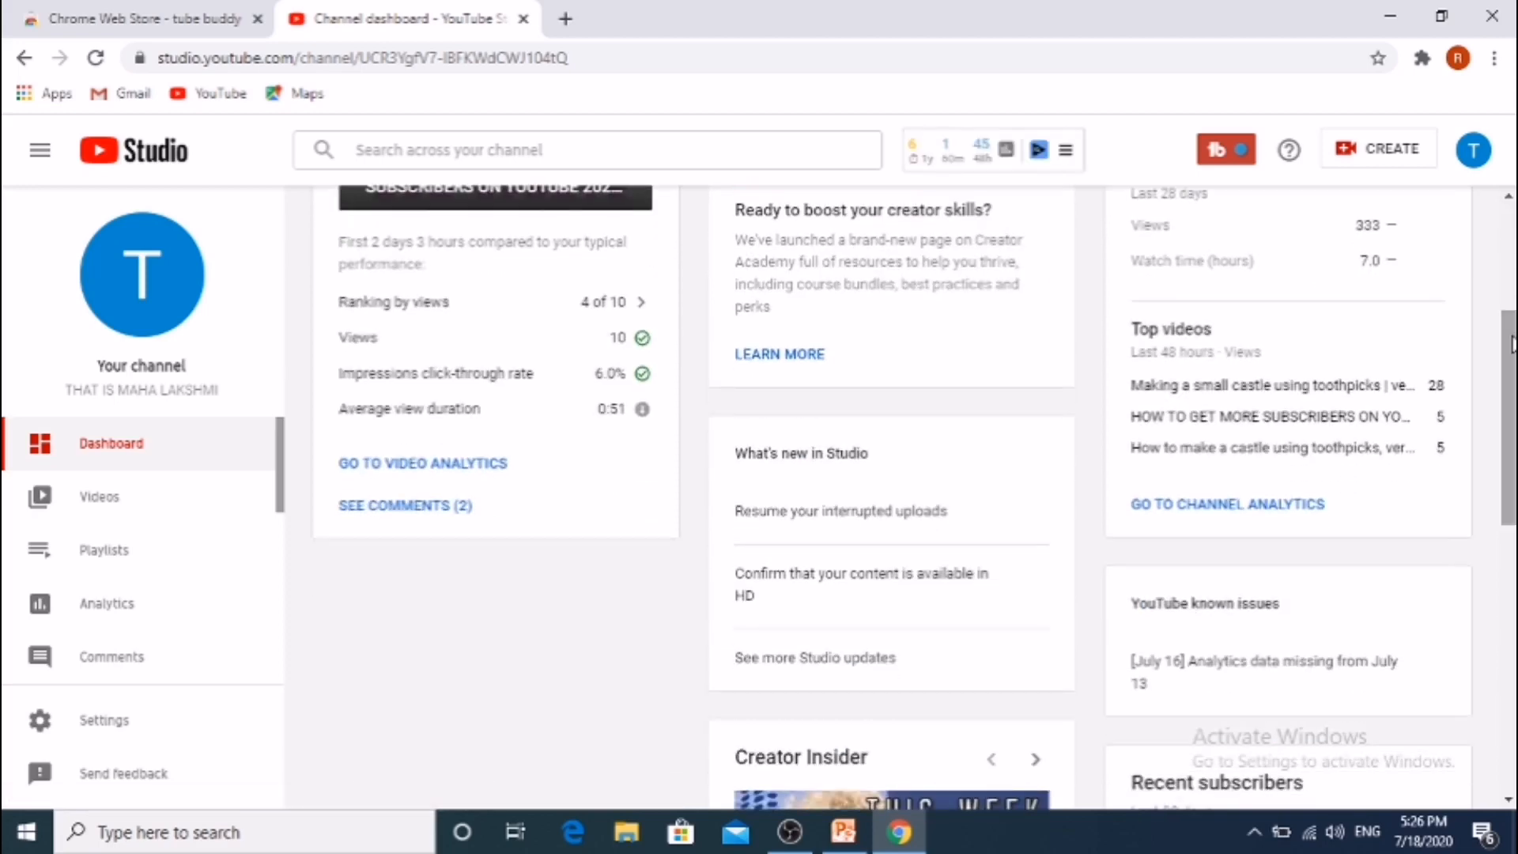
scroll("up", 3)
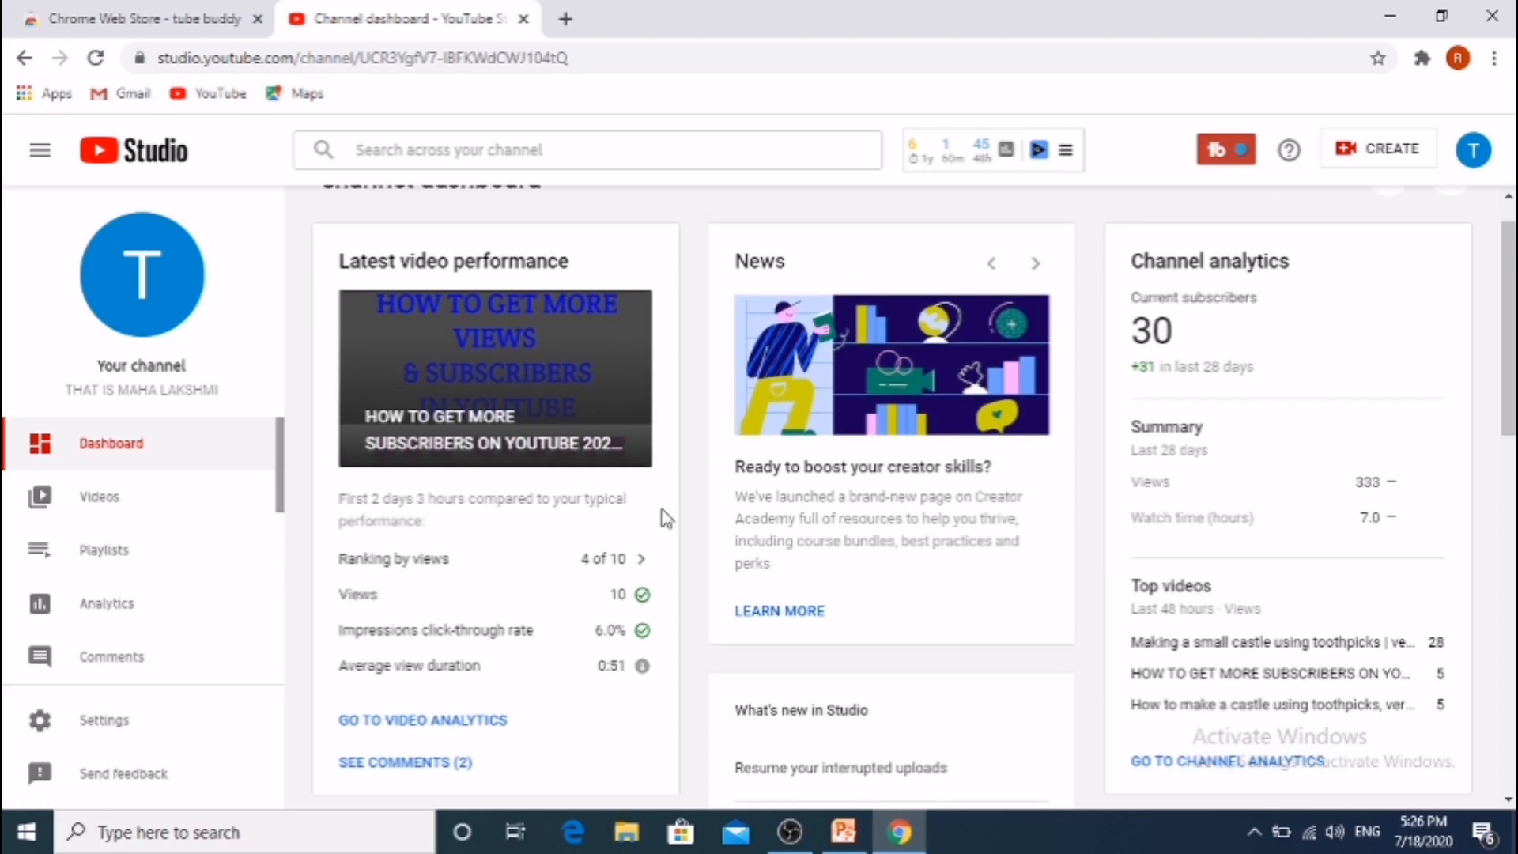
mouse_move(100, 504)
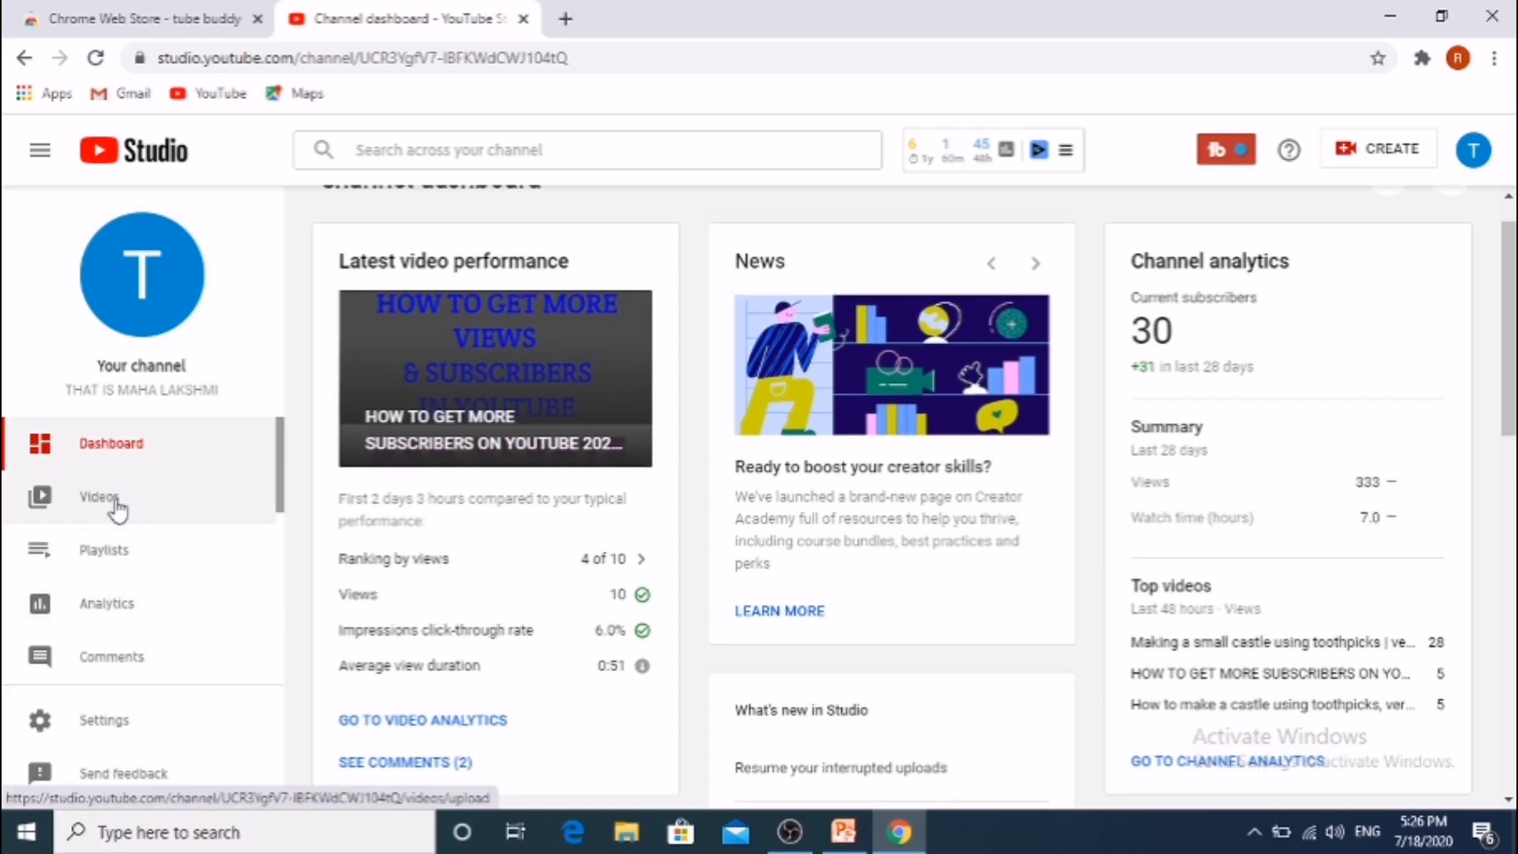
left_click(99, 496)
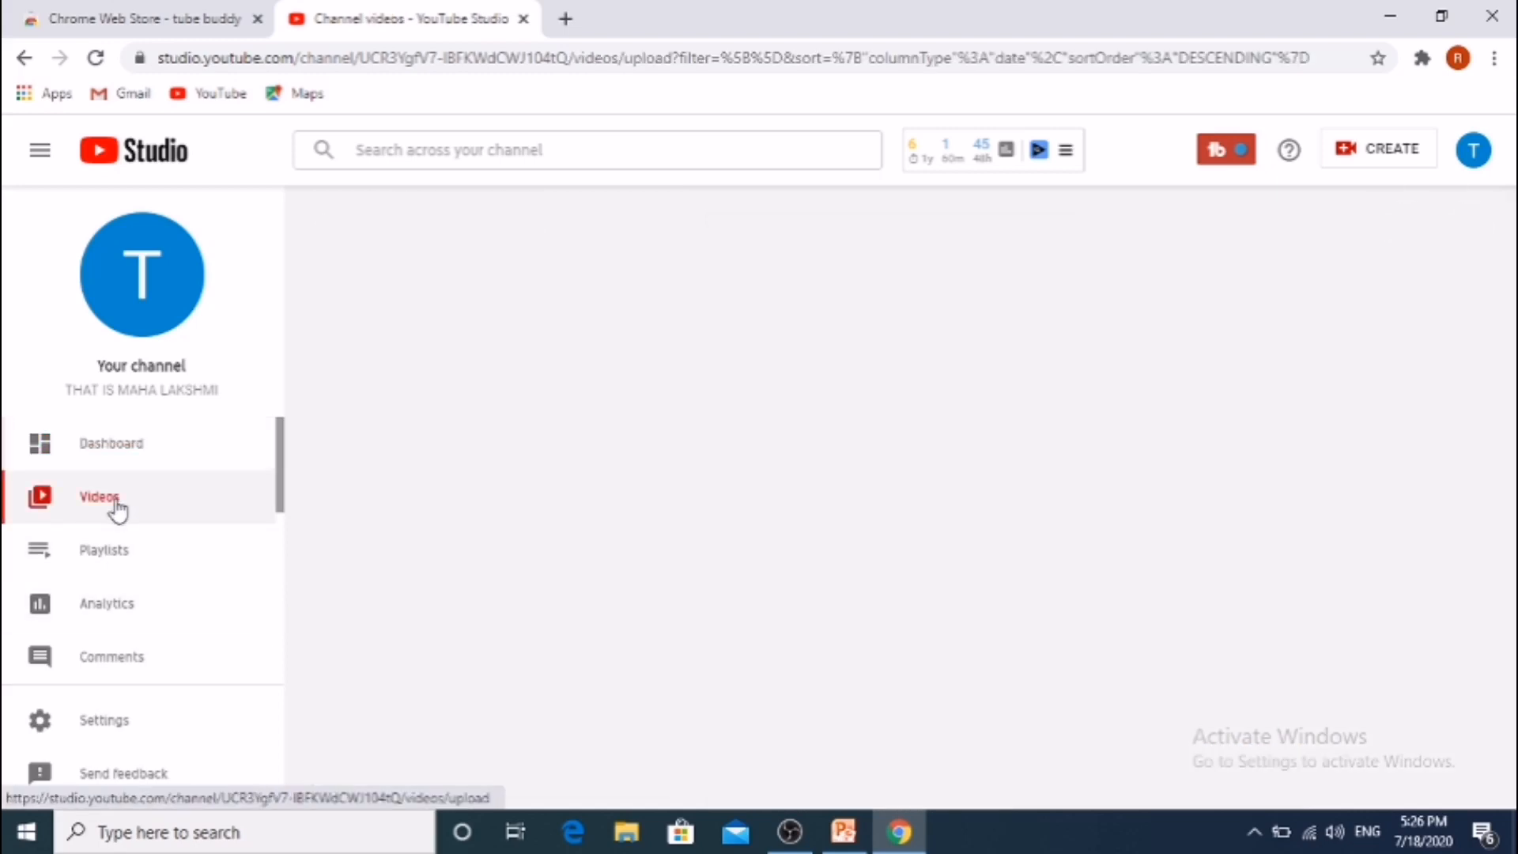
left_click(99, 497)
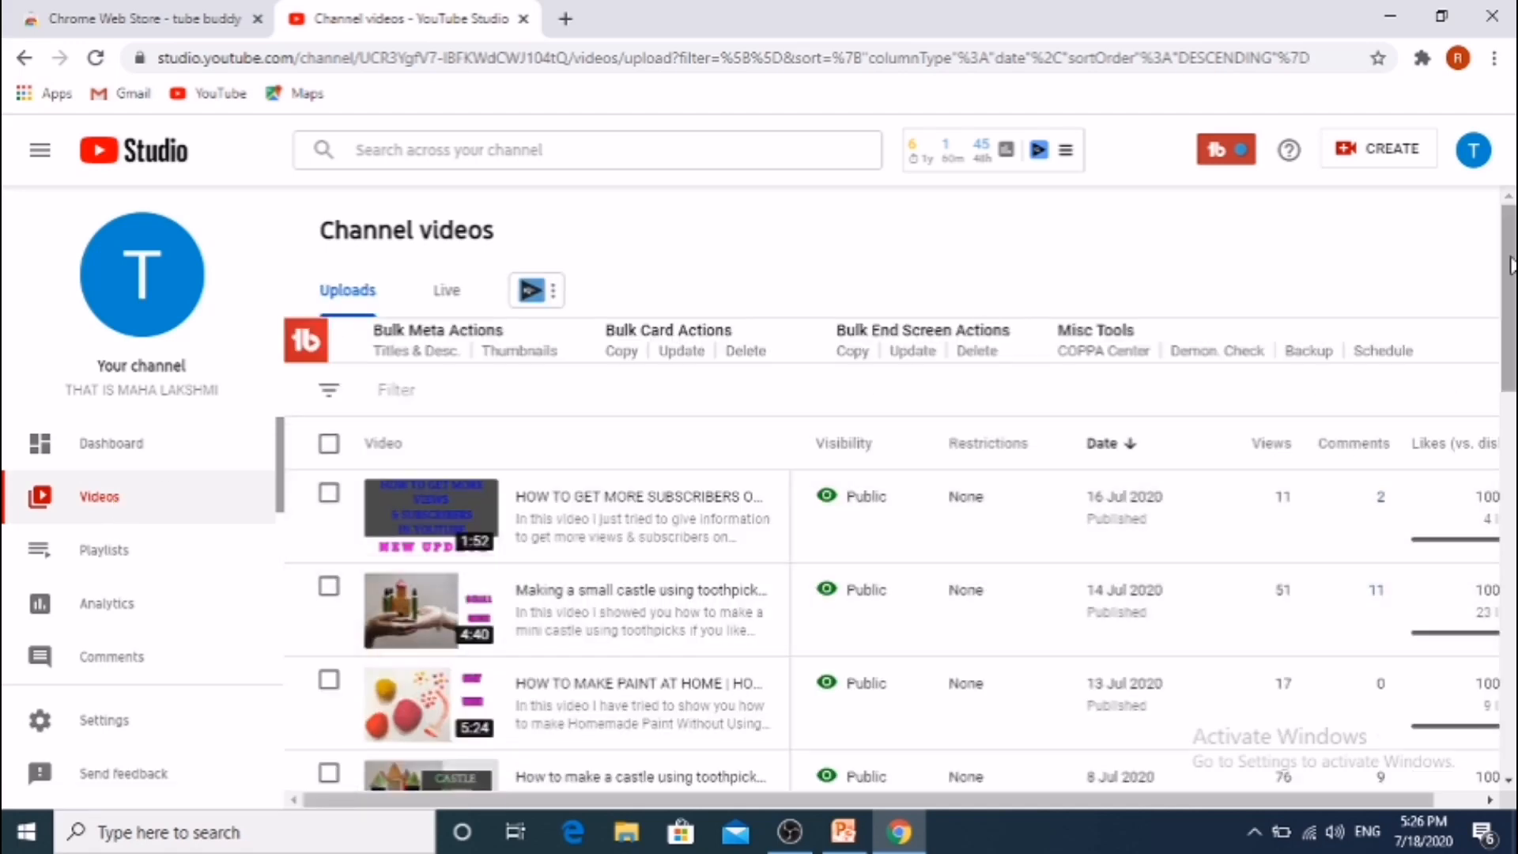
scroll("down", 3)
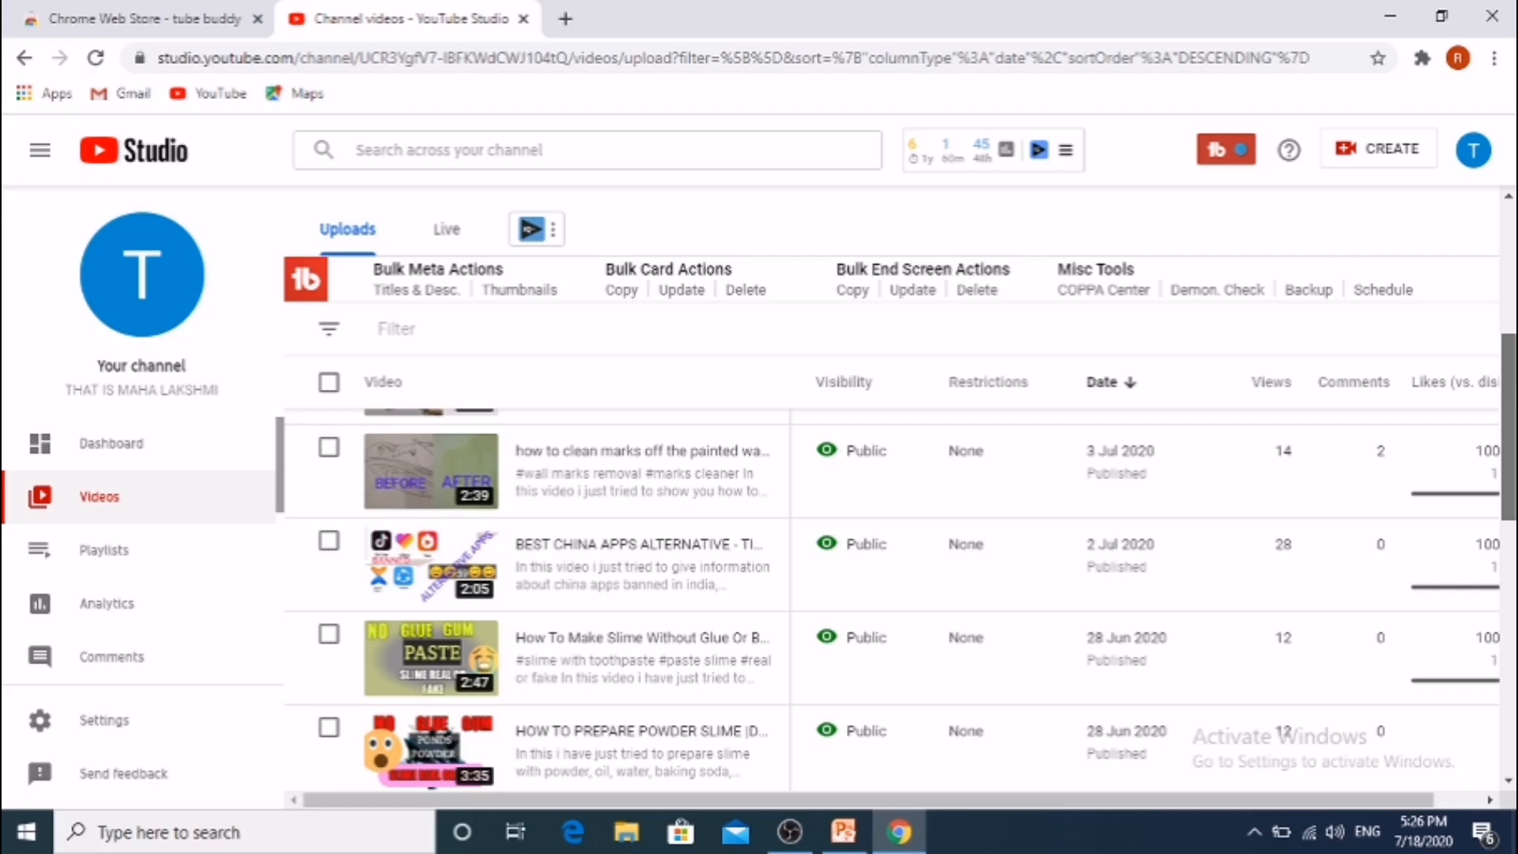
scroll("down", 3)
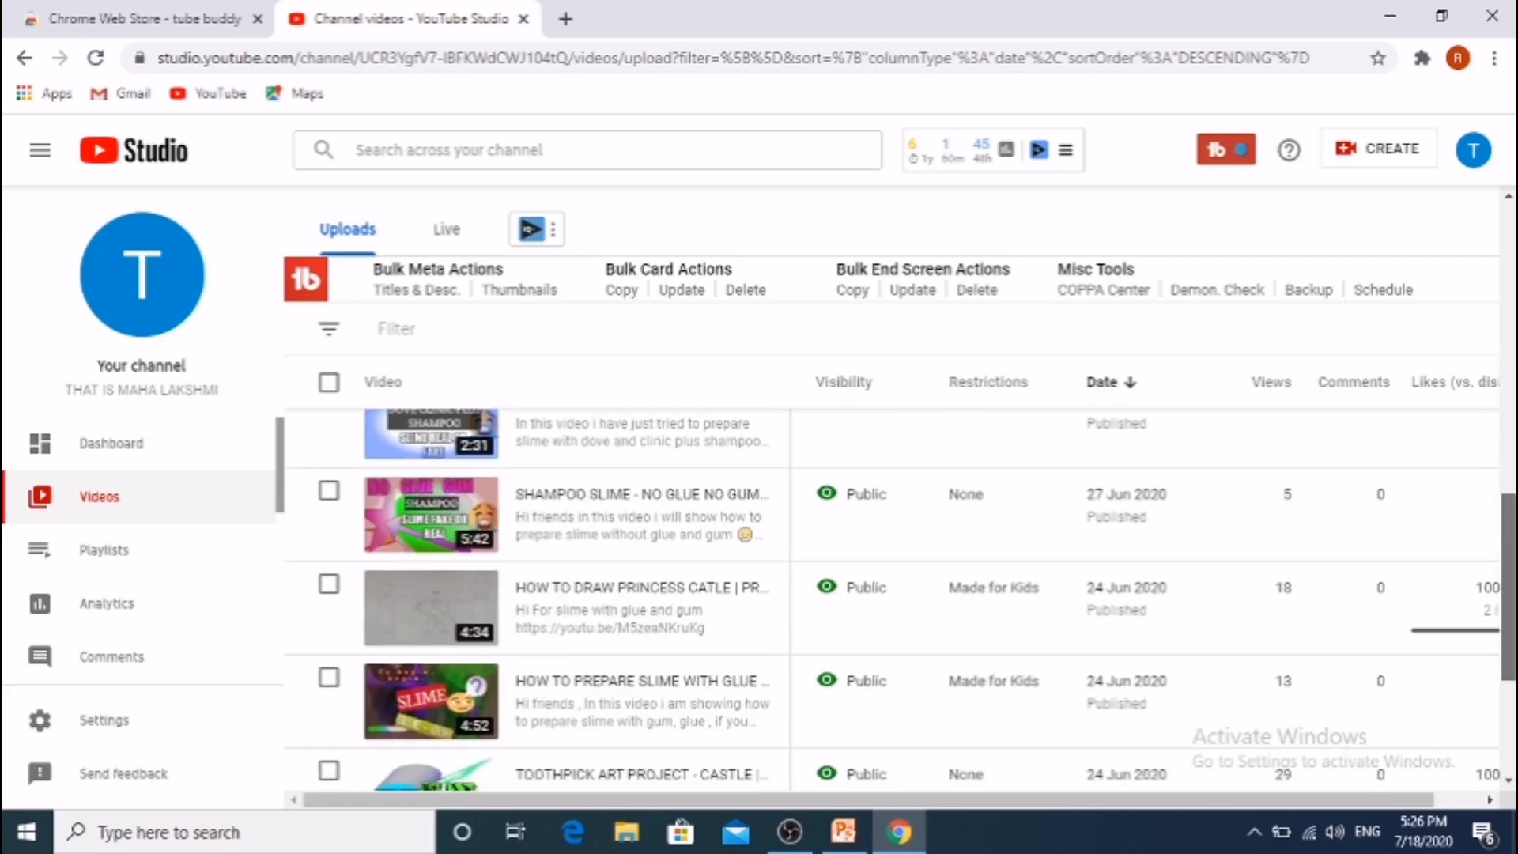
scroll("up", 3)
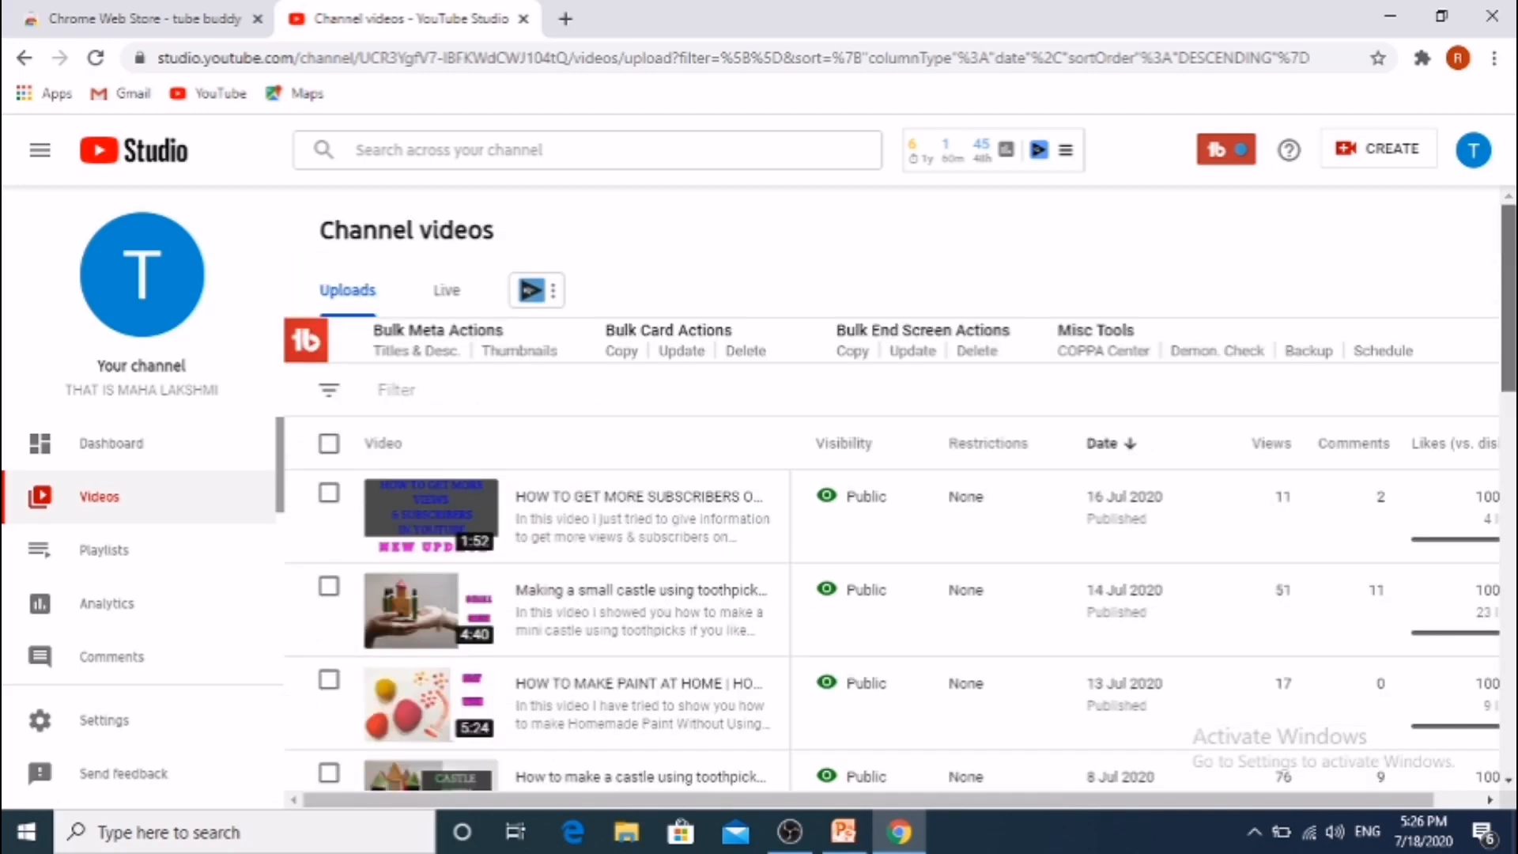
left_click(530, 291)
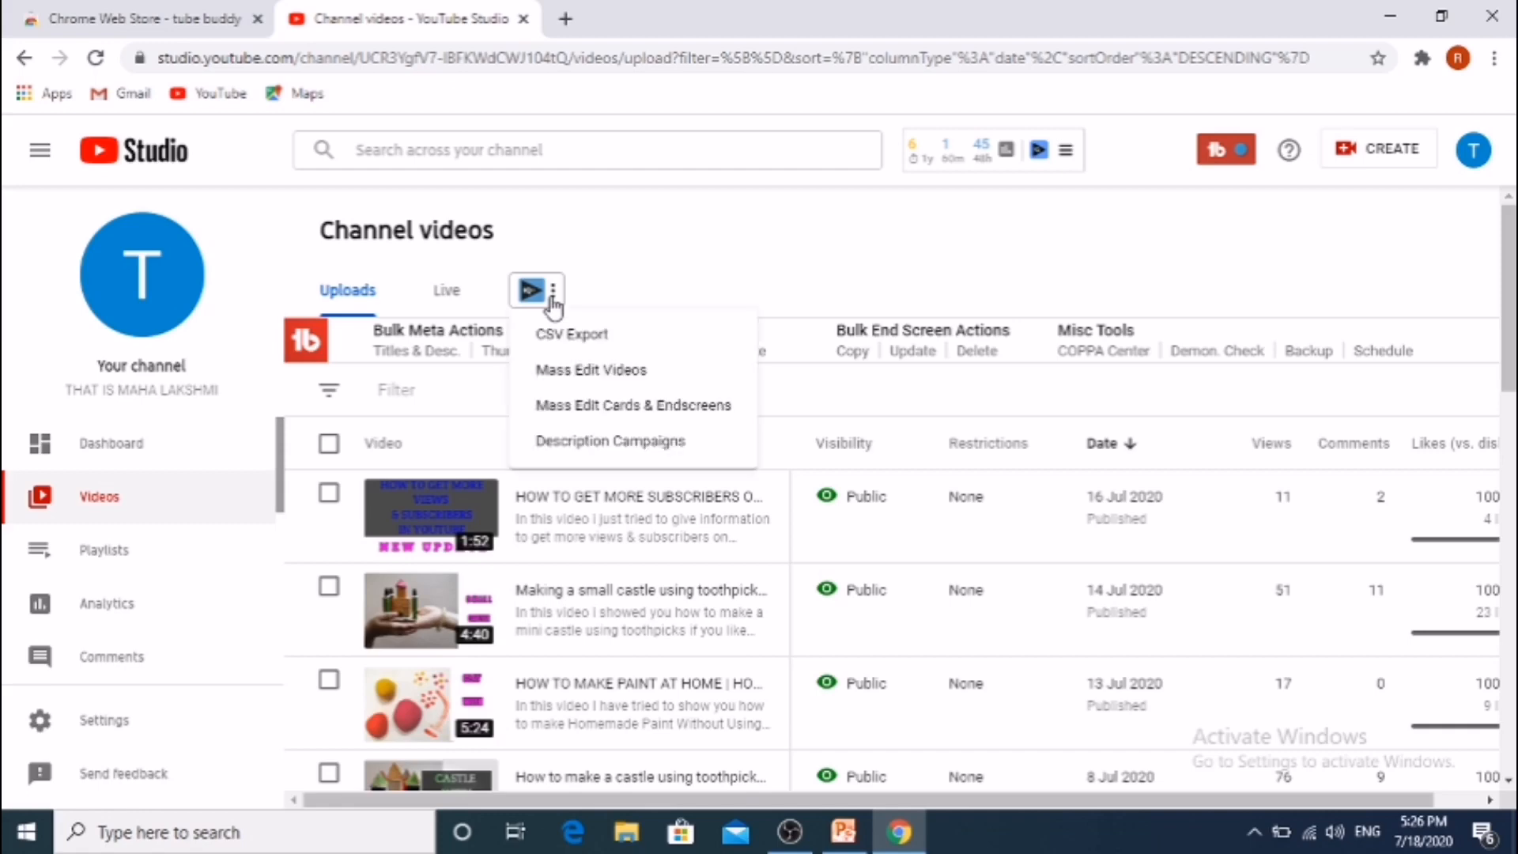
mouse_move(571, 333)
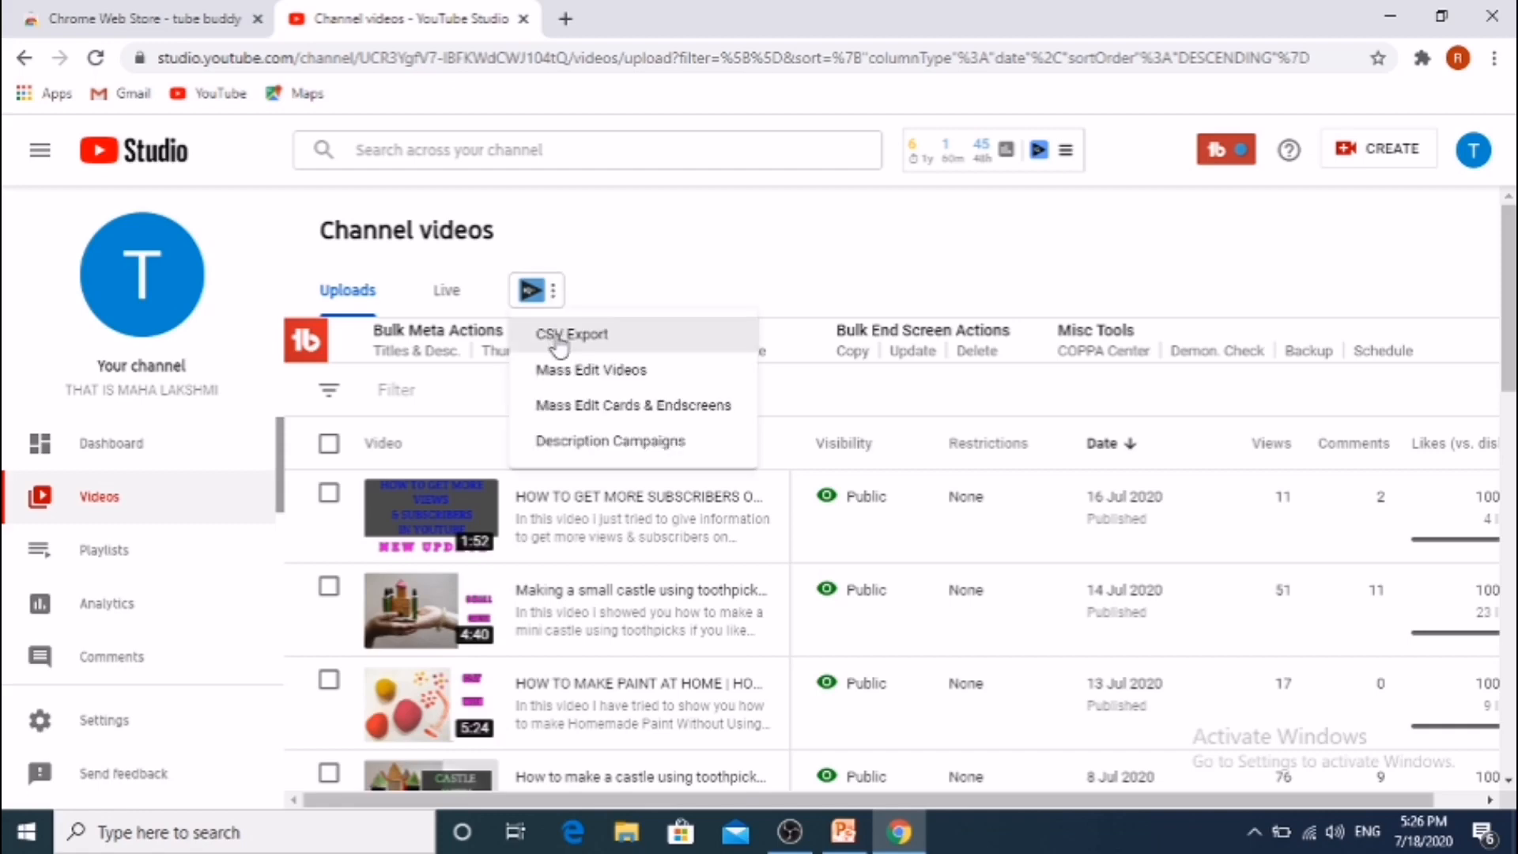
mouse_move(578, 410)
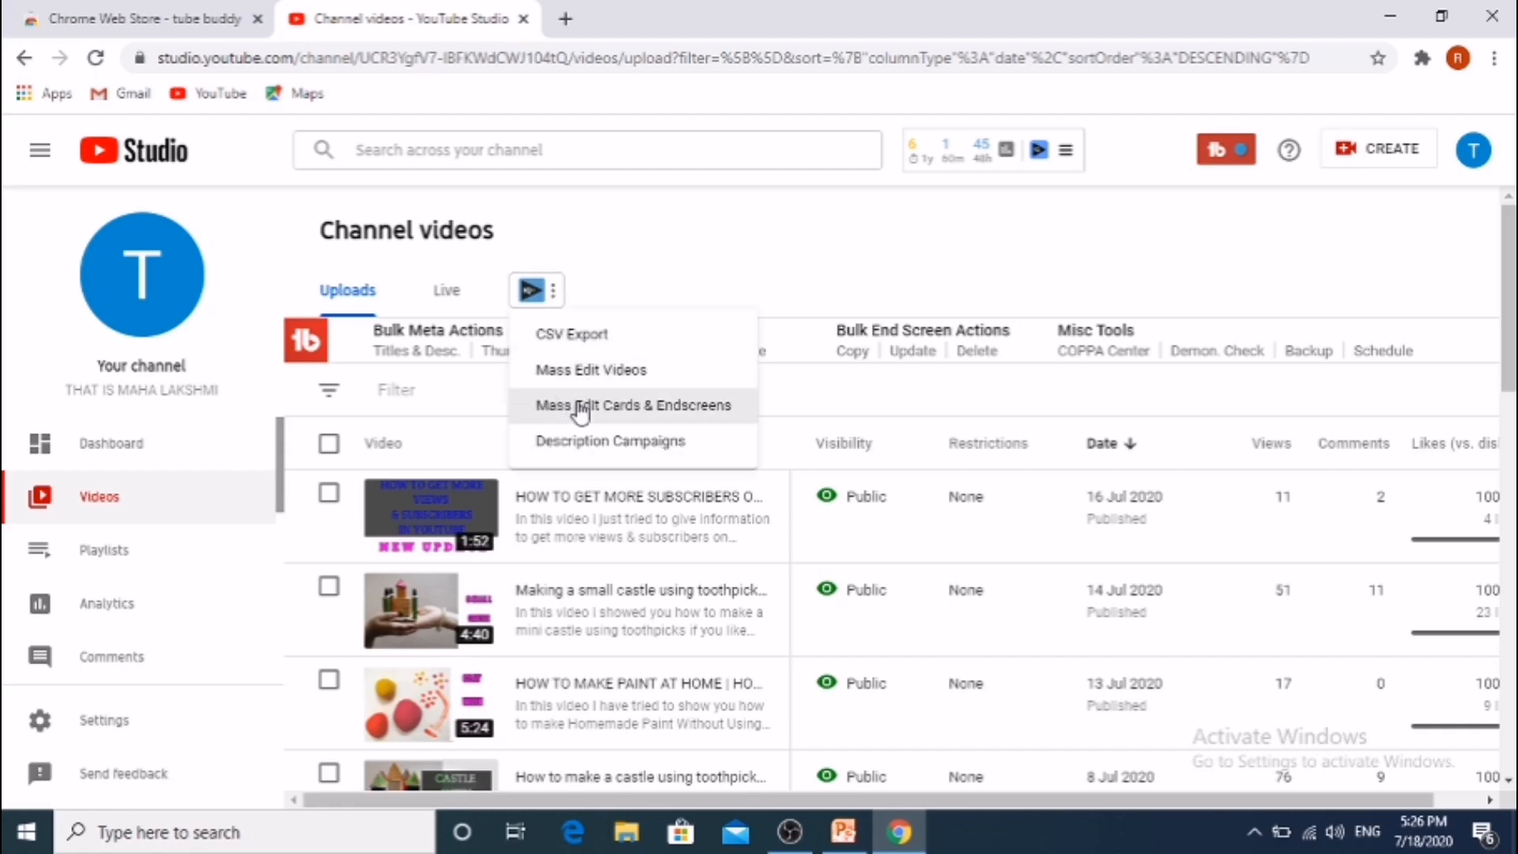
mouse_move(575, 455)
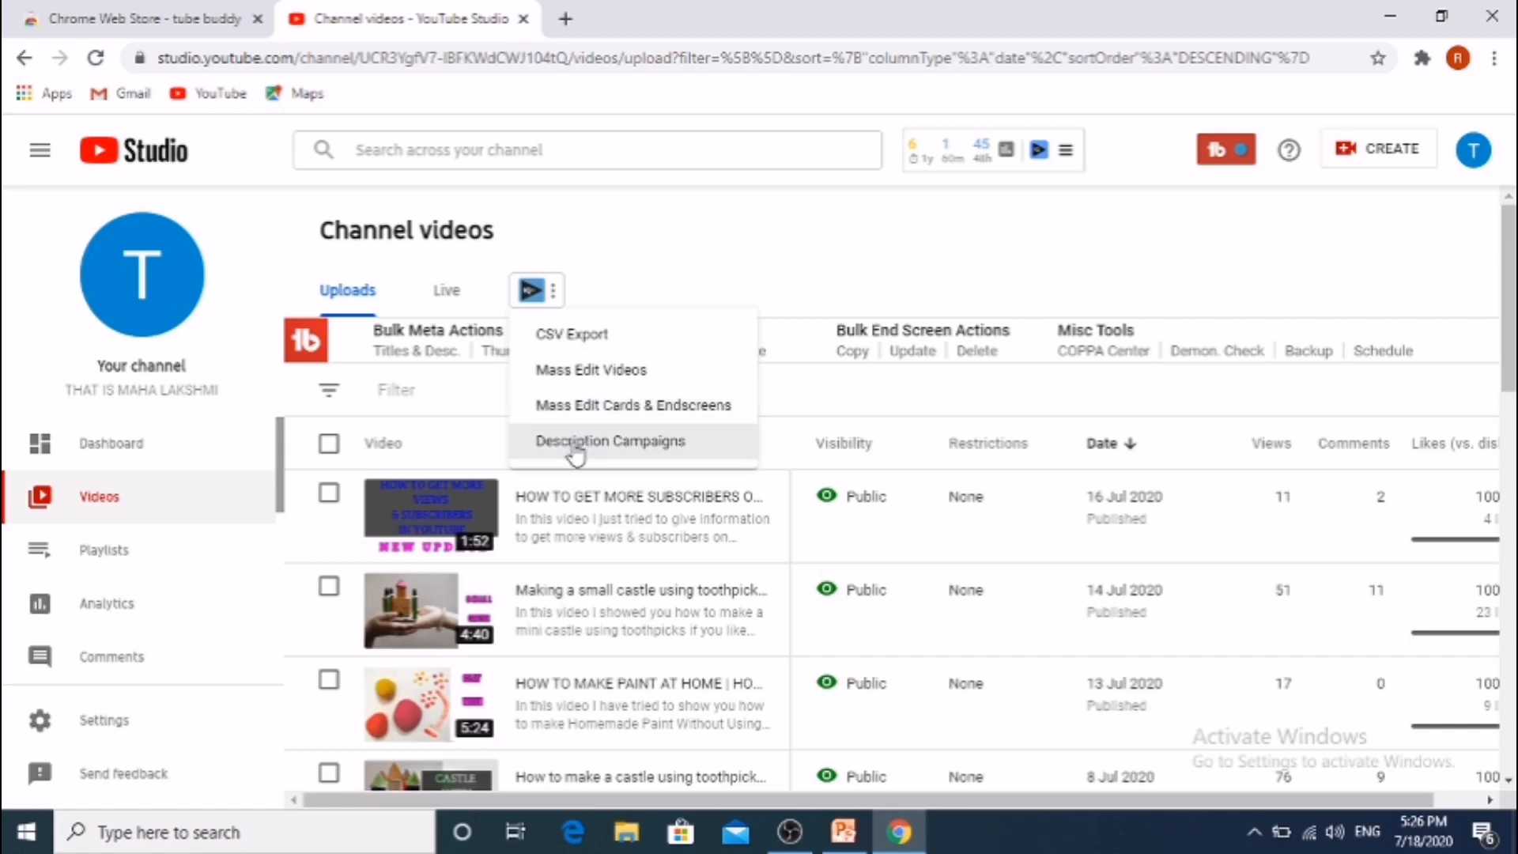
left_click(654, 245)
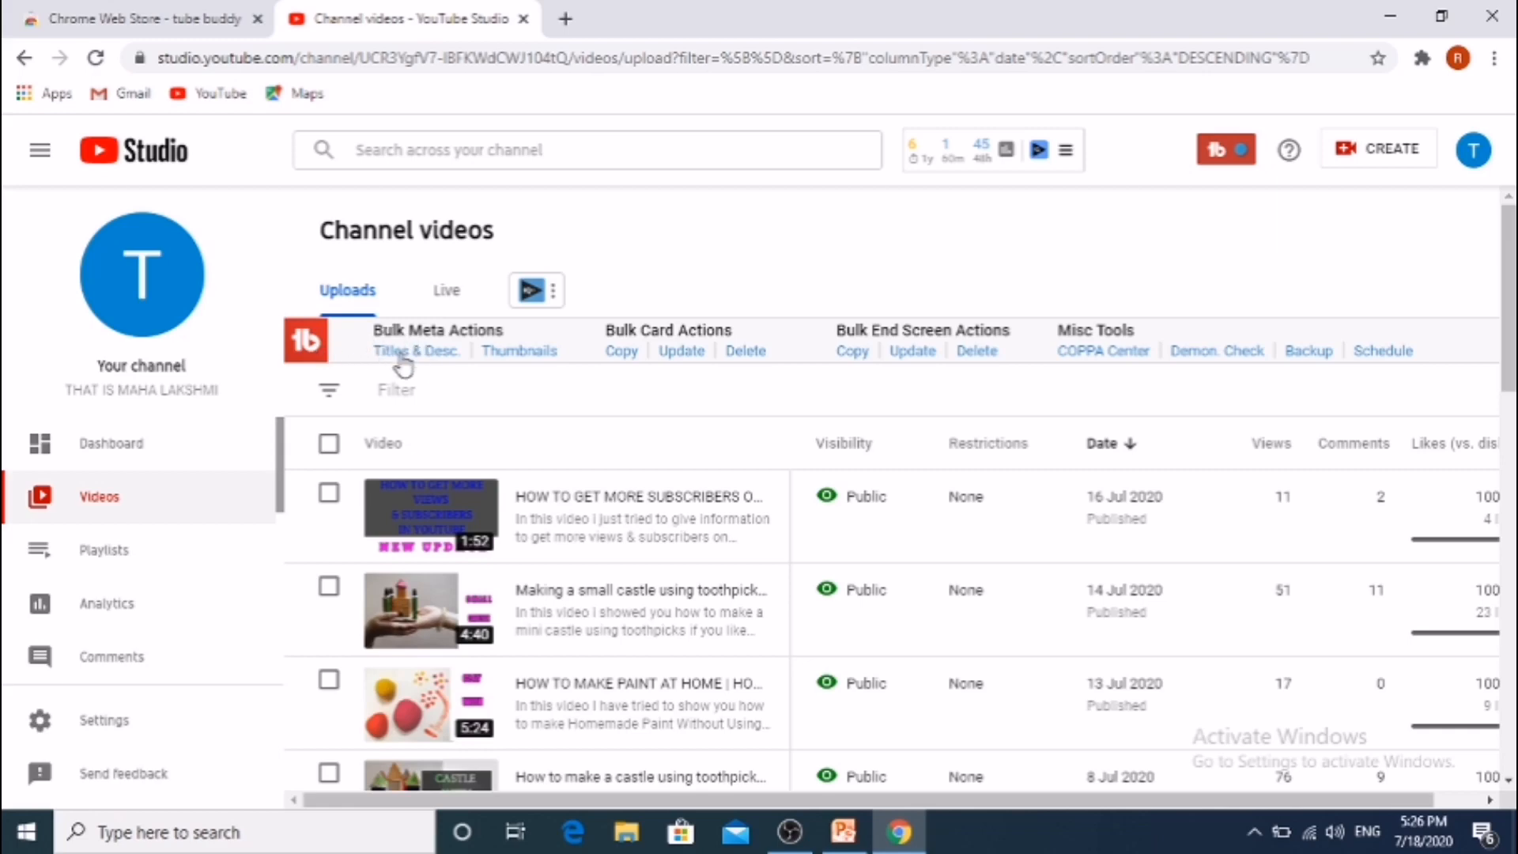
mouse_move(530, 361)
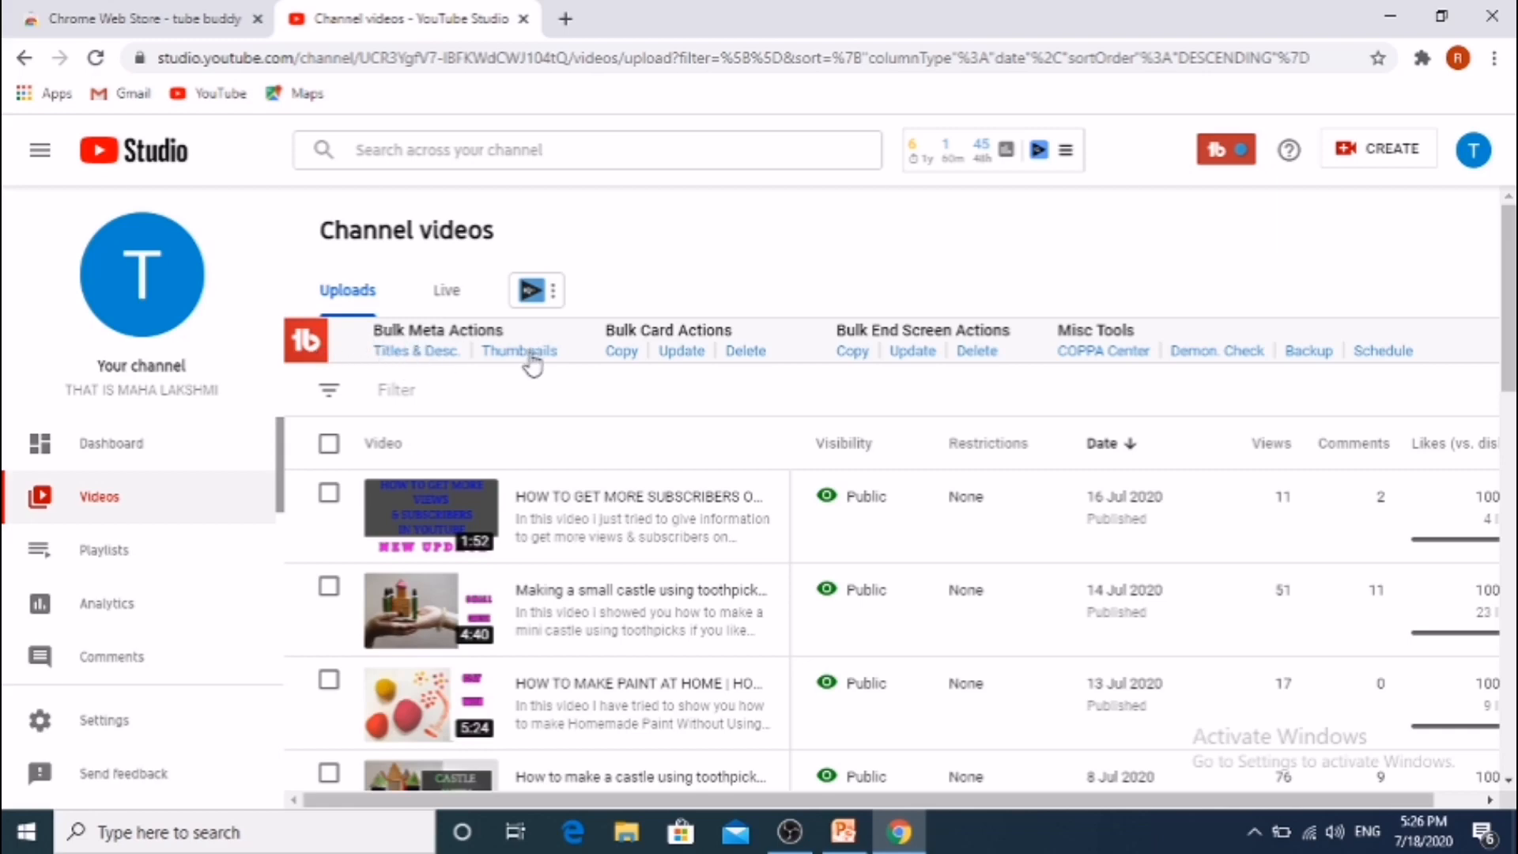
mouse_move(741, 366)
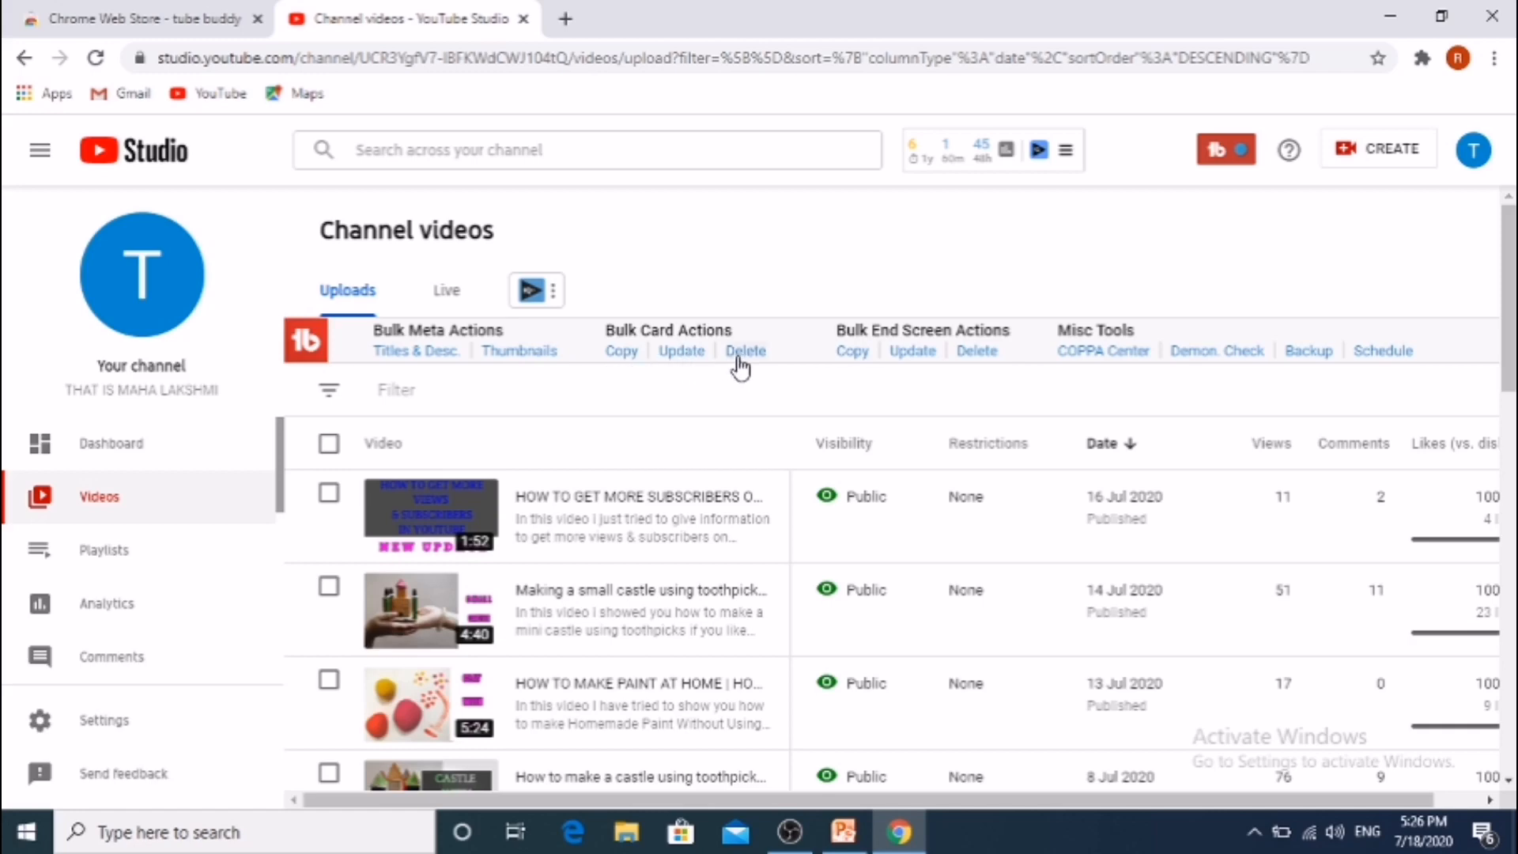
mouse_move(891, 337)
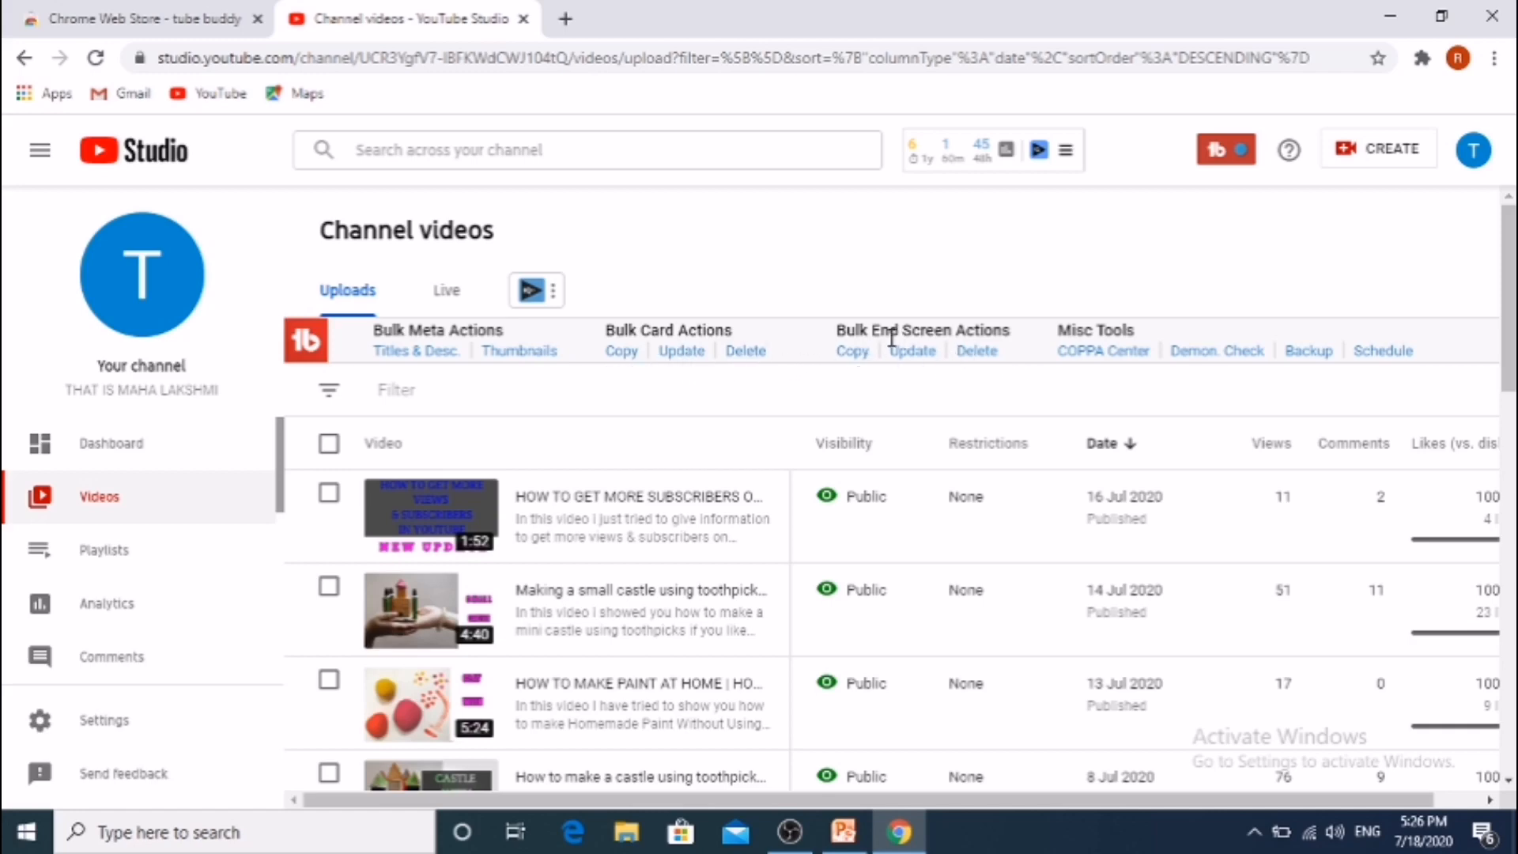
mouse_move(627, 332)
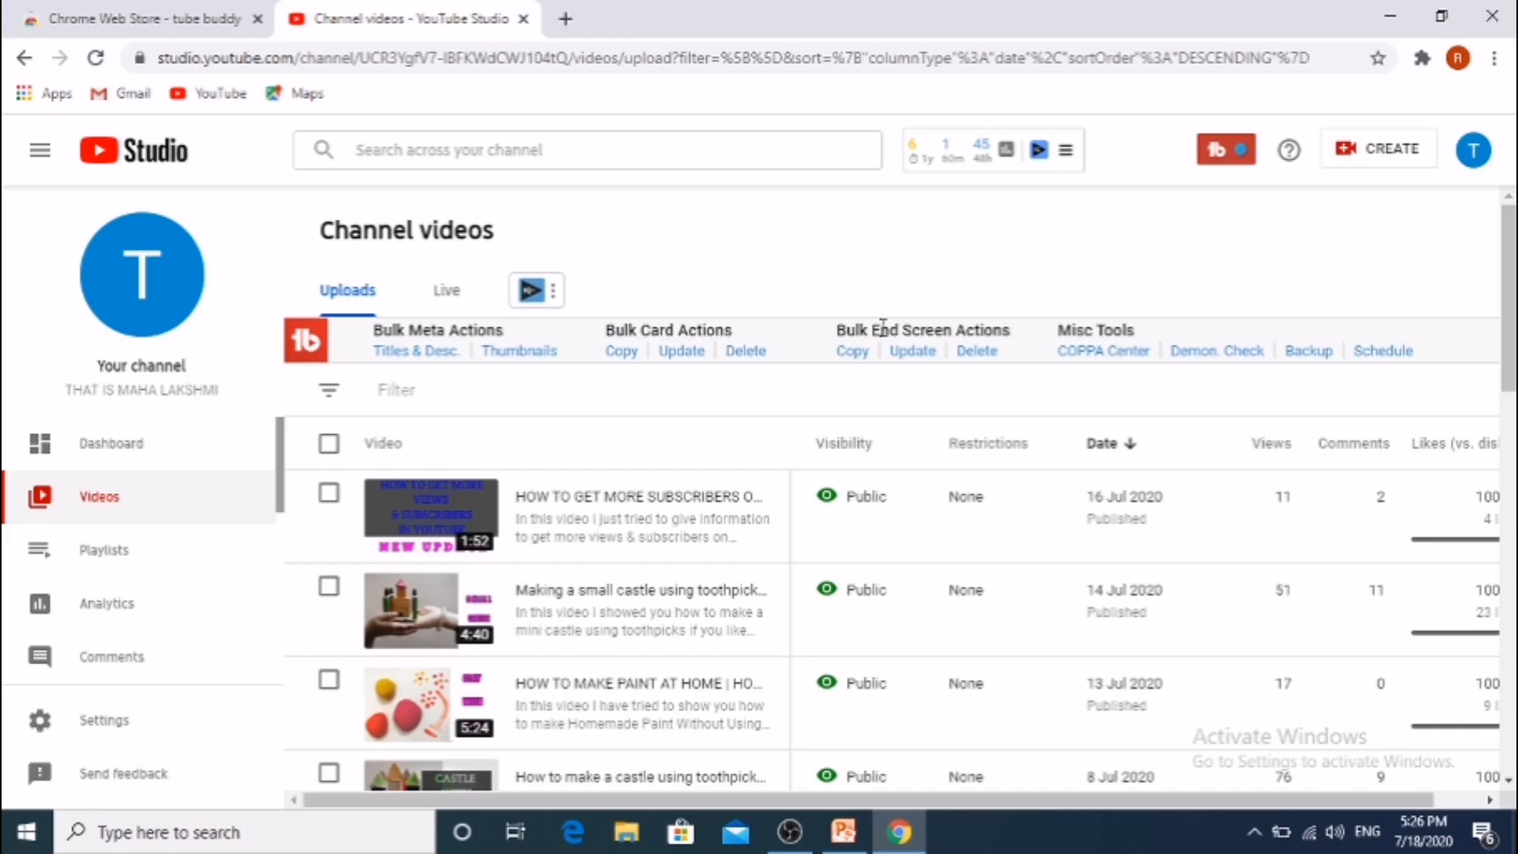
mouse_move(1362, 366)
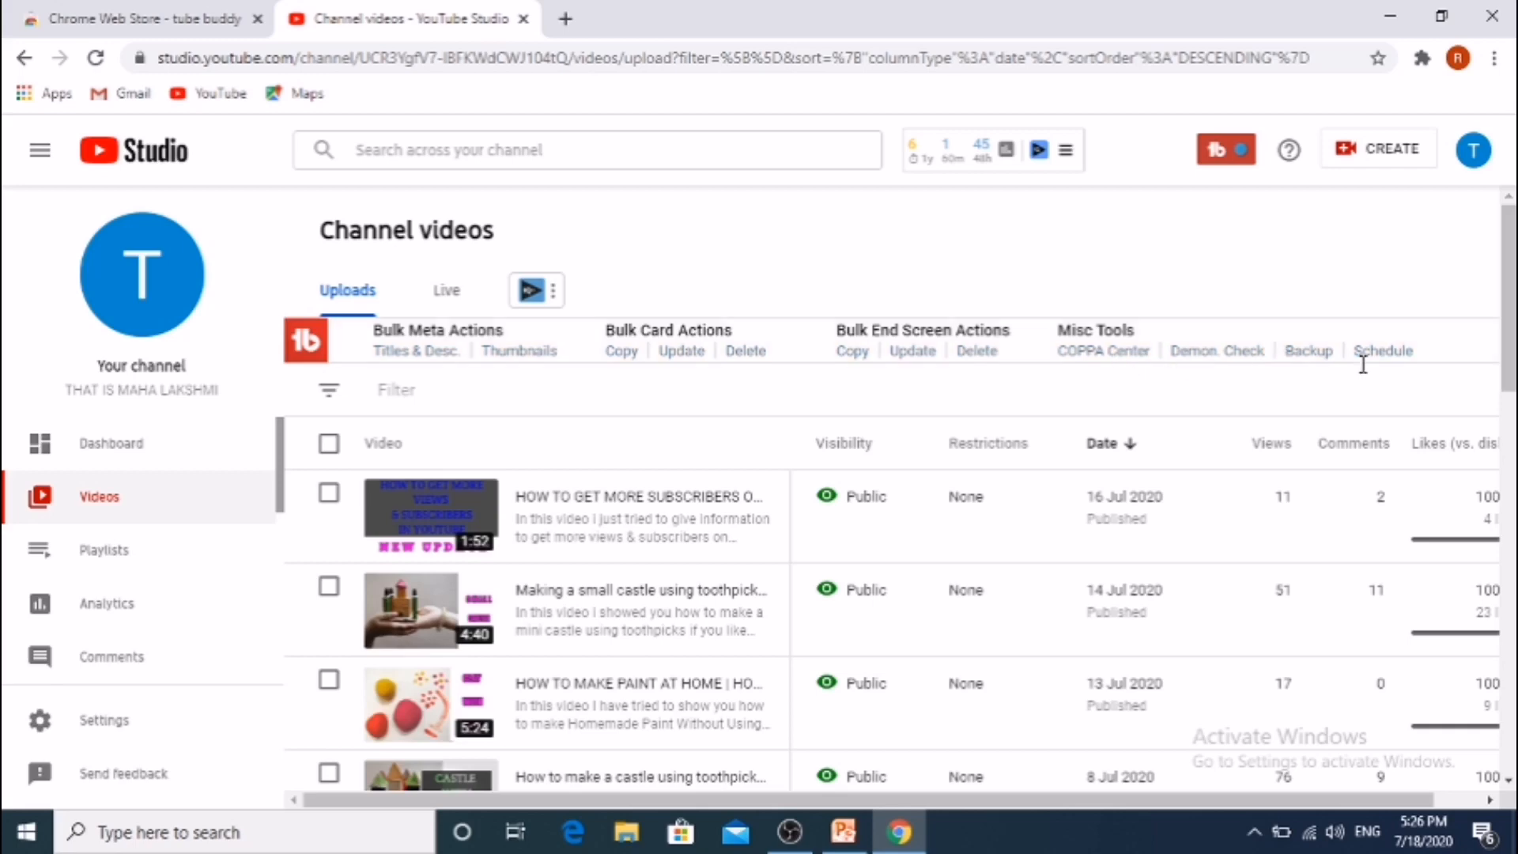
mouse_move(414, 371)
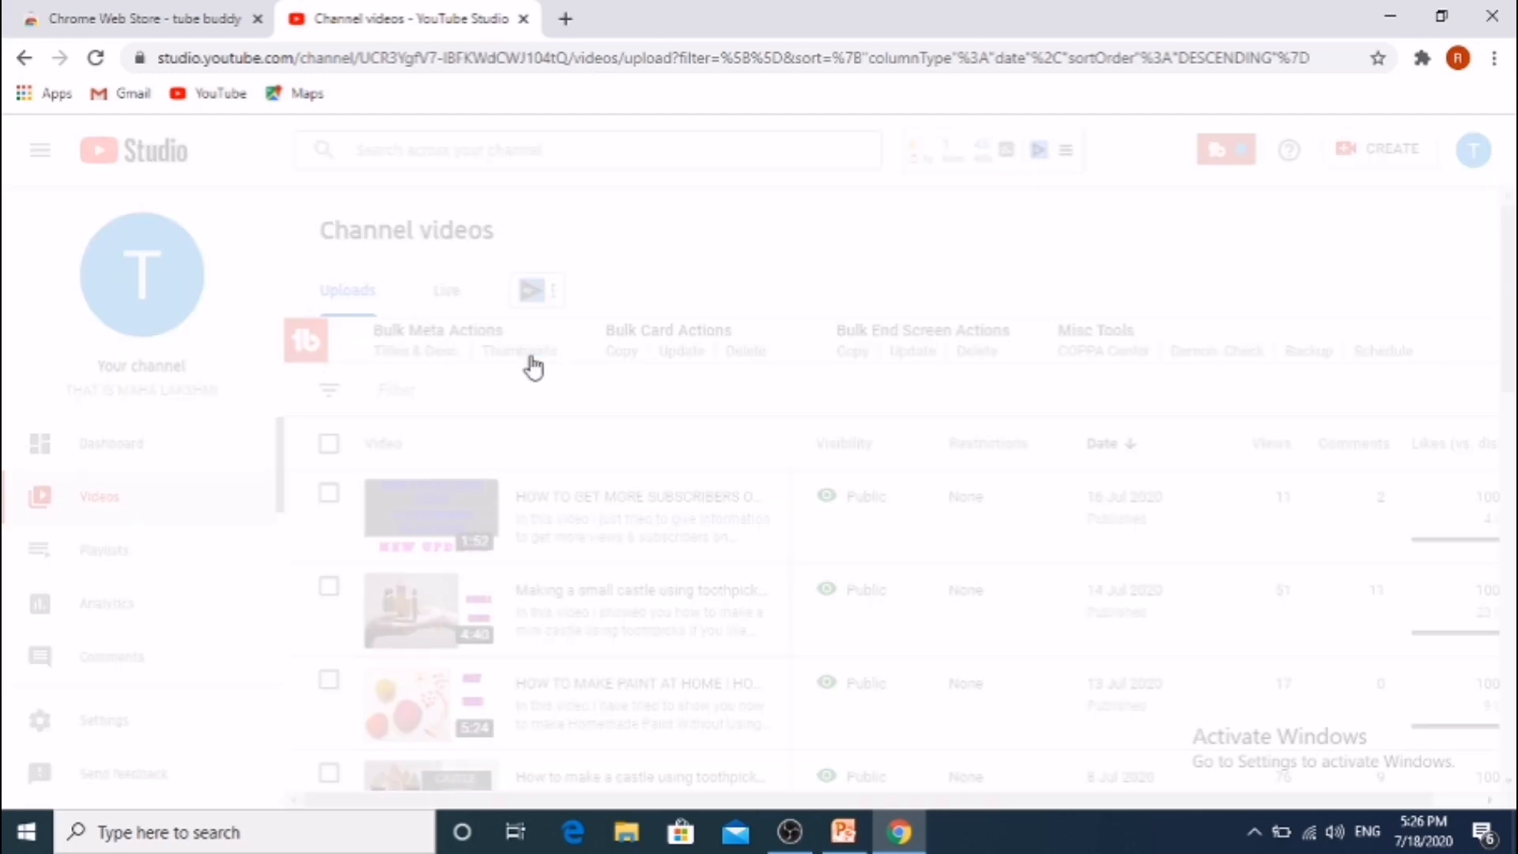
left_click(519, 350)
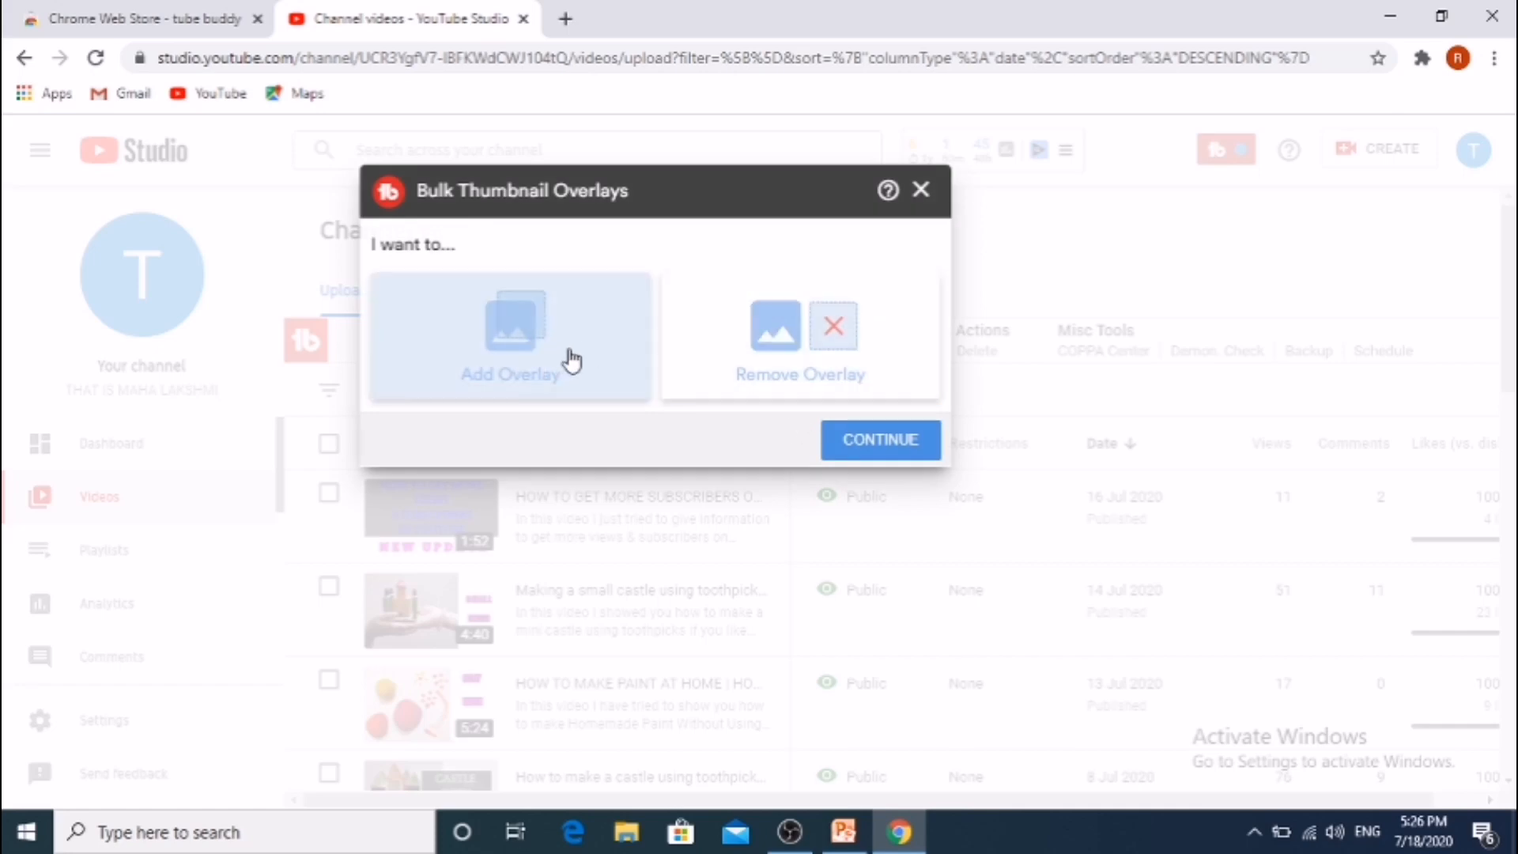
left_click(921, 190)
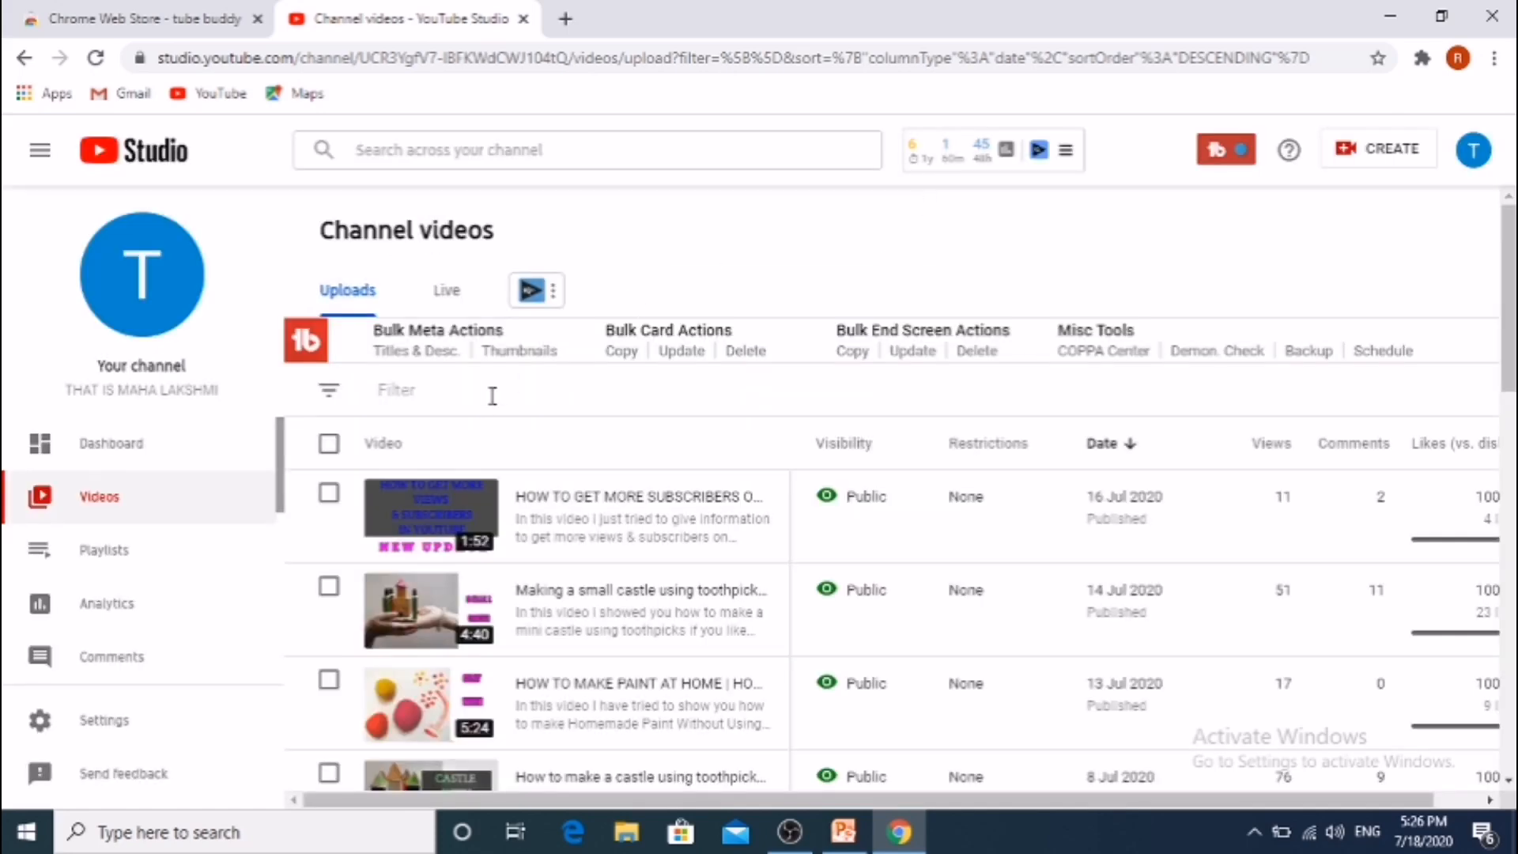
left_click(416, 351)
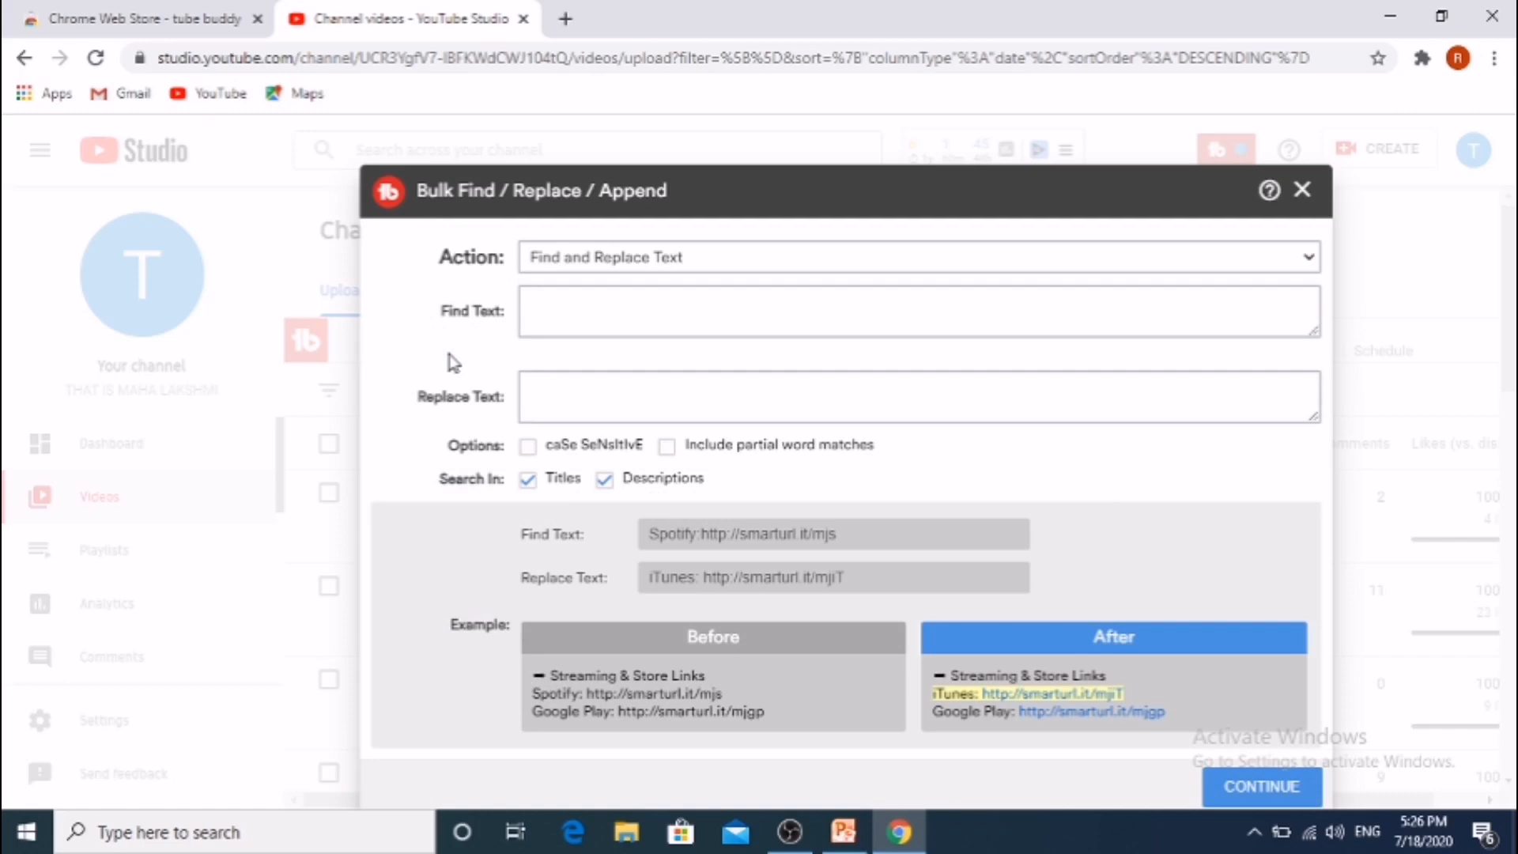
mouse_move(1318, 211)
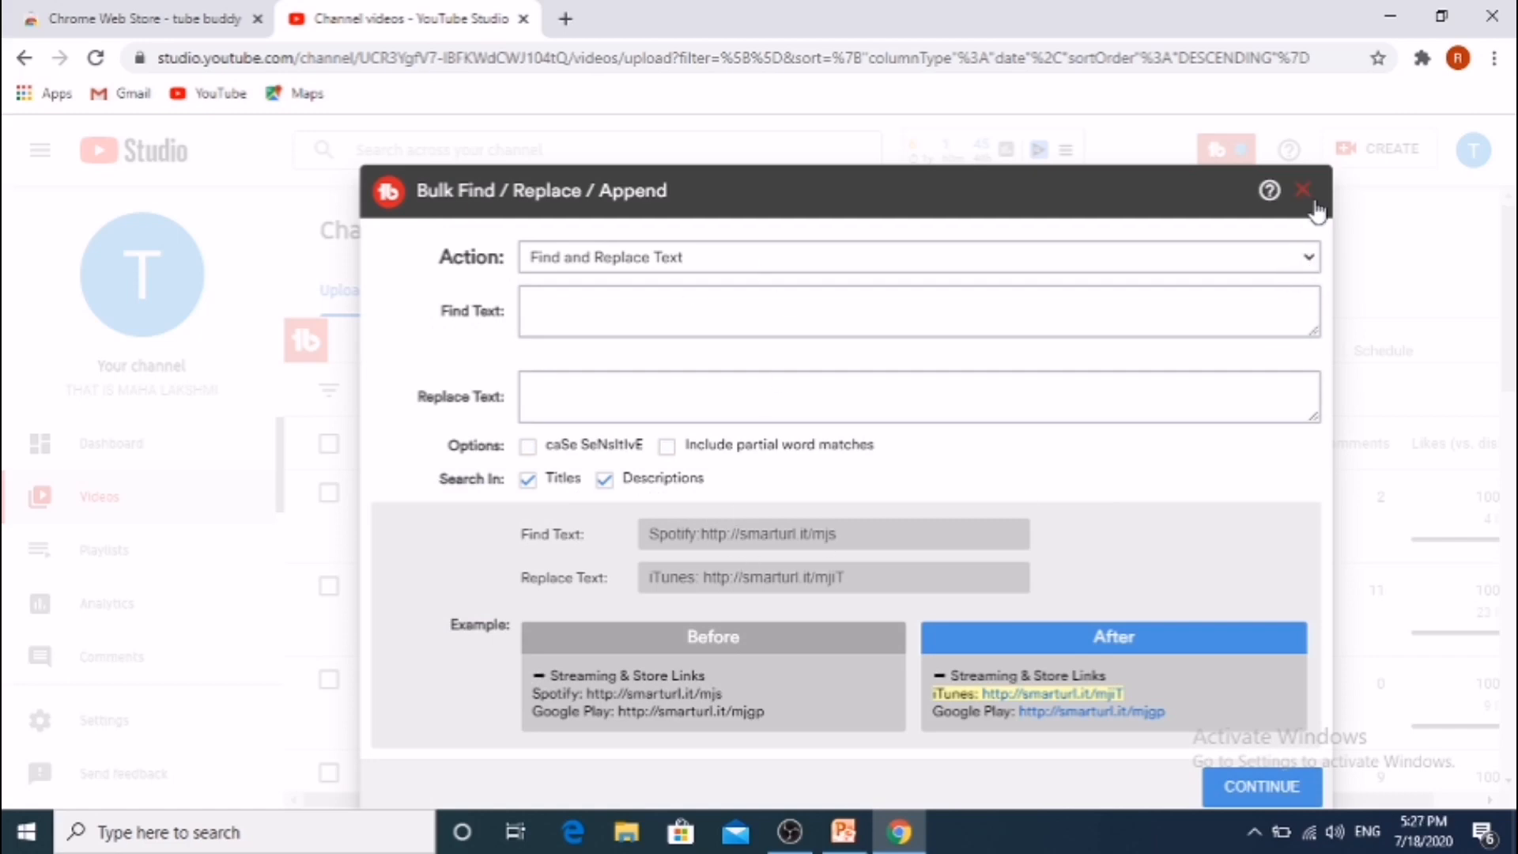
left_click(1304, 190)
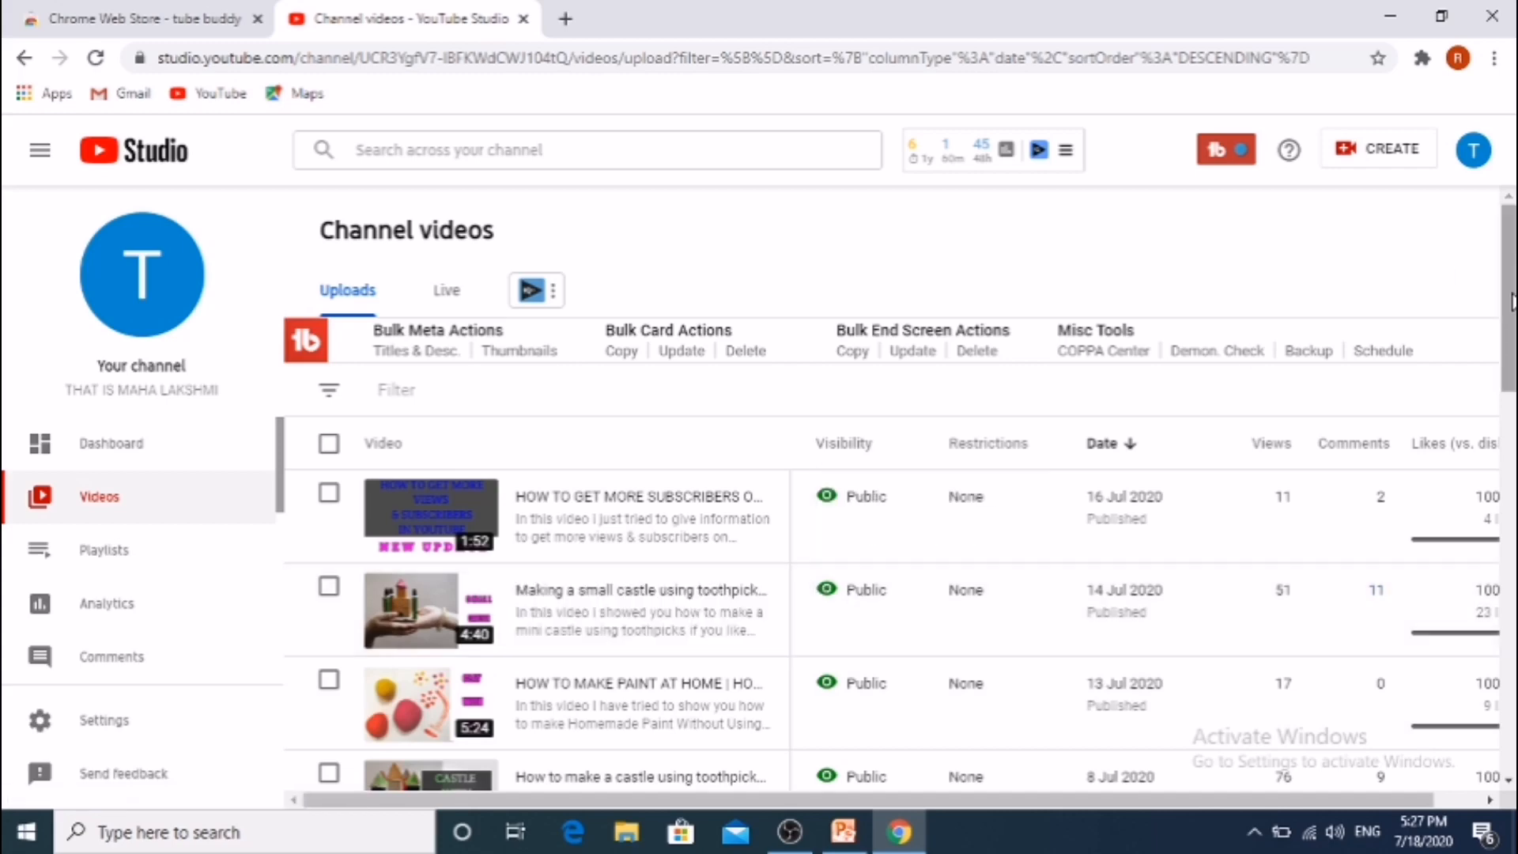
- Scroll the uploads list down to the toothpick castle video
scroll("down", 3)
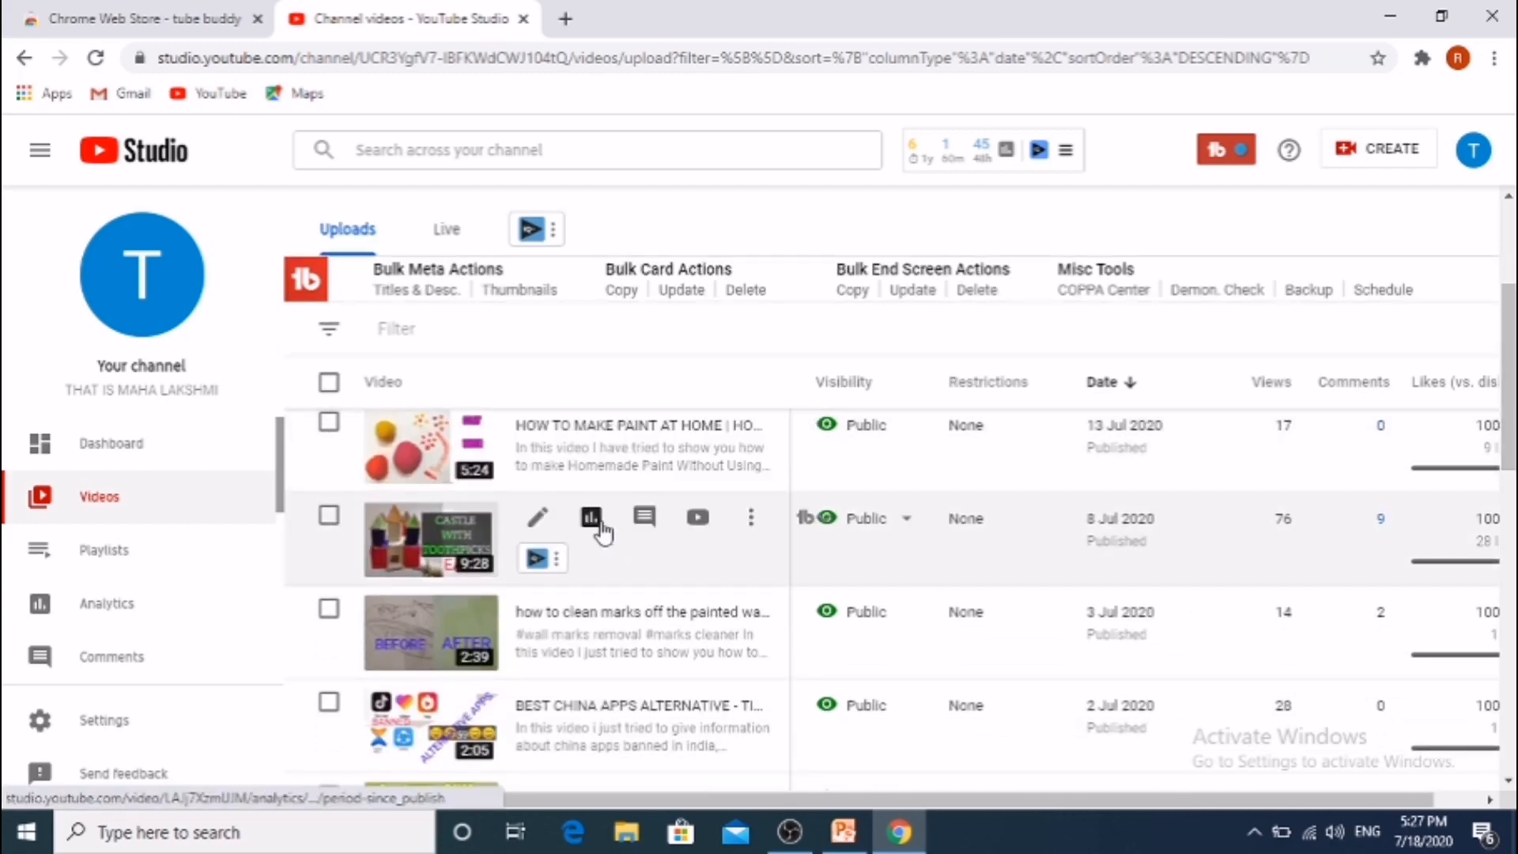
mouse_move(557, 571)
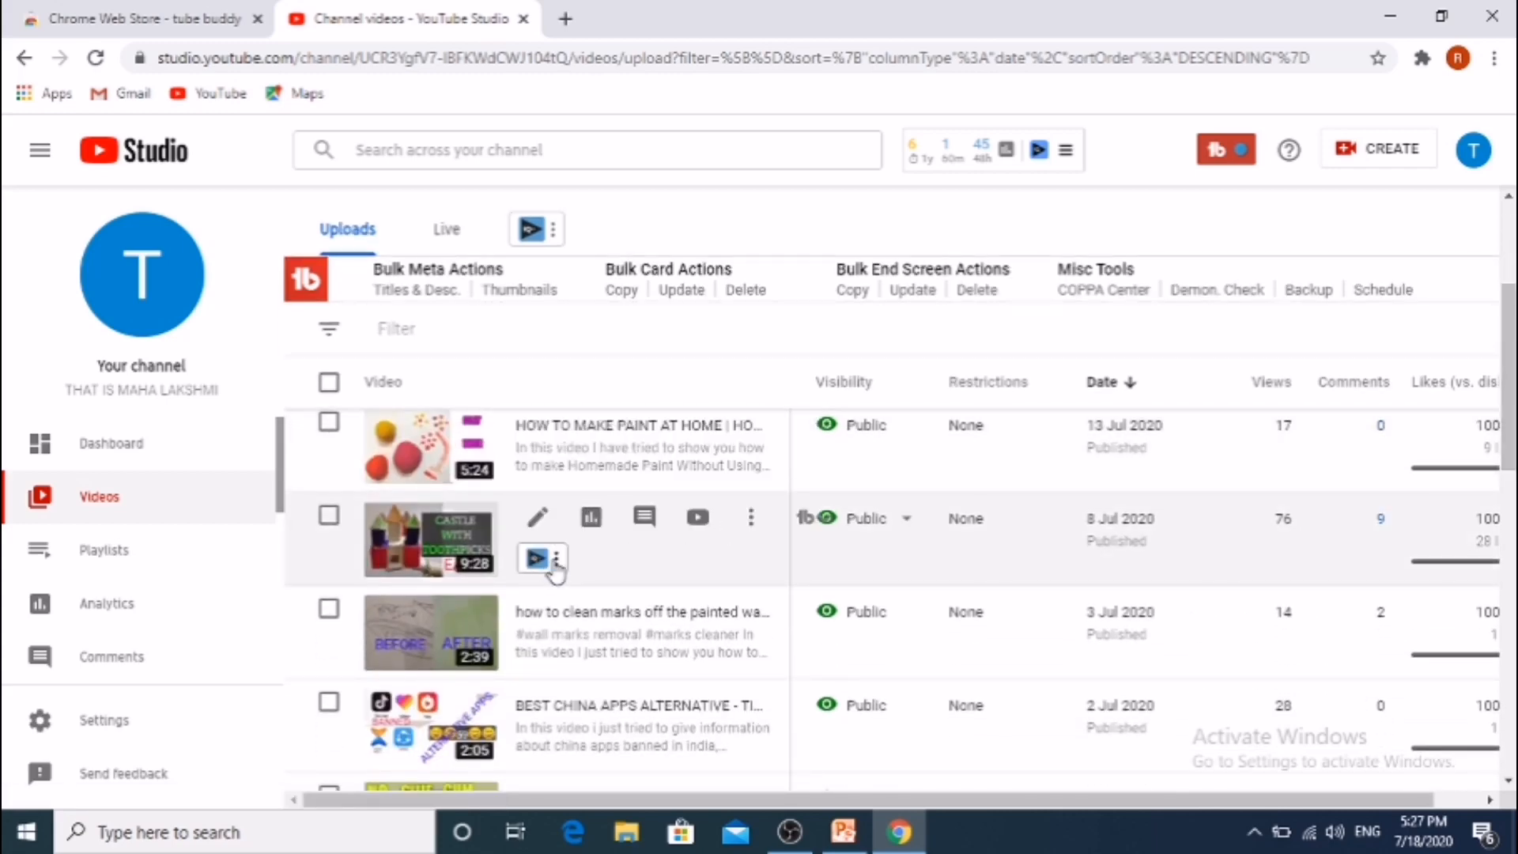
mouse_move(750, 517)
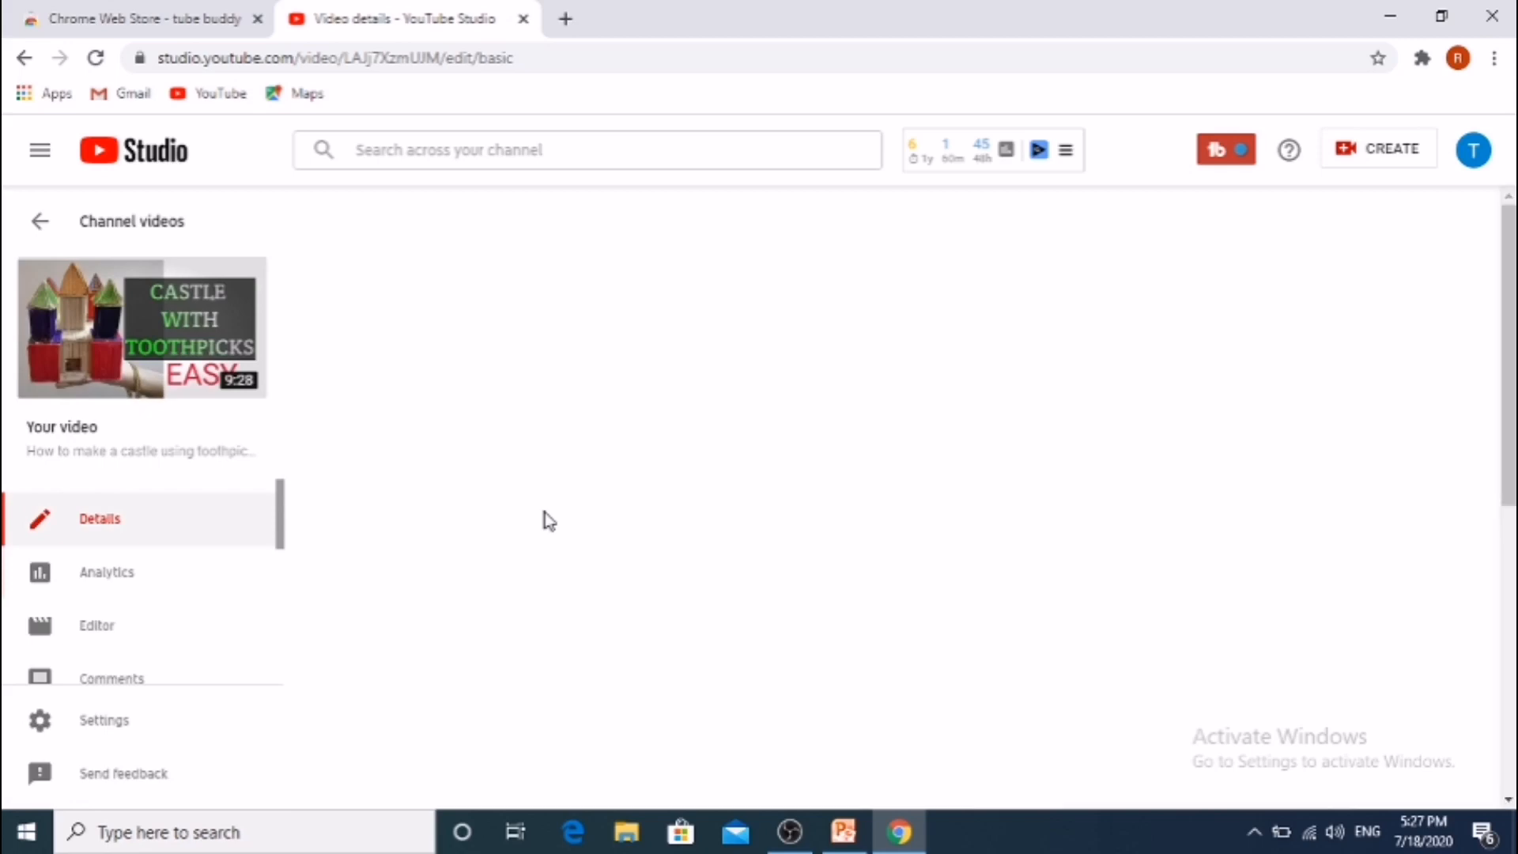
- Scroll the toothpick castle details page through description, thumbnails and TubeBuddy audit panels
left_click(98, 518)
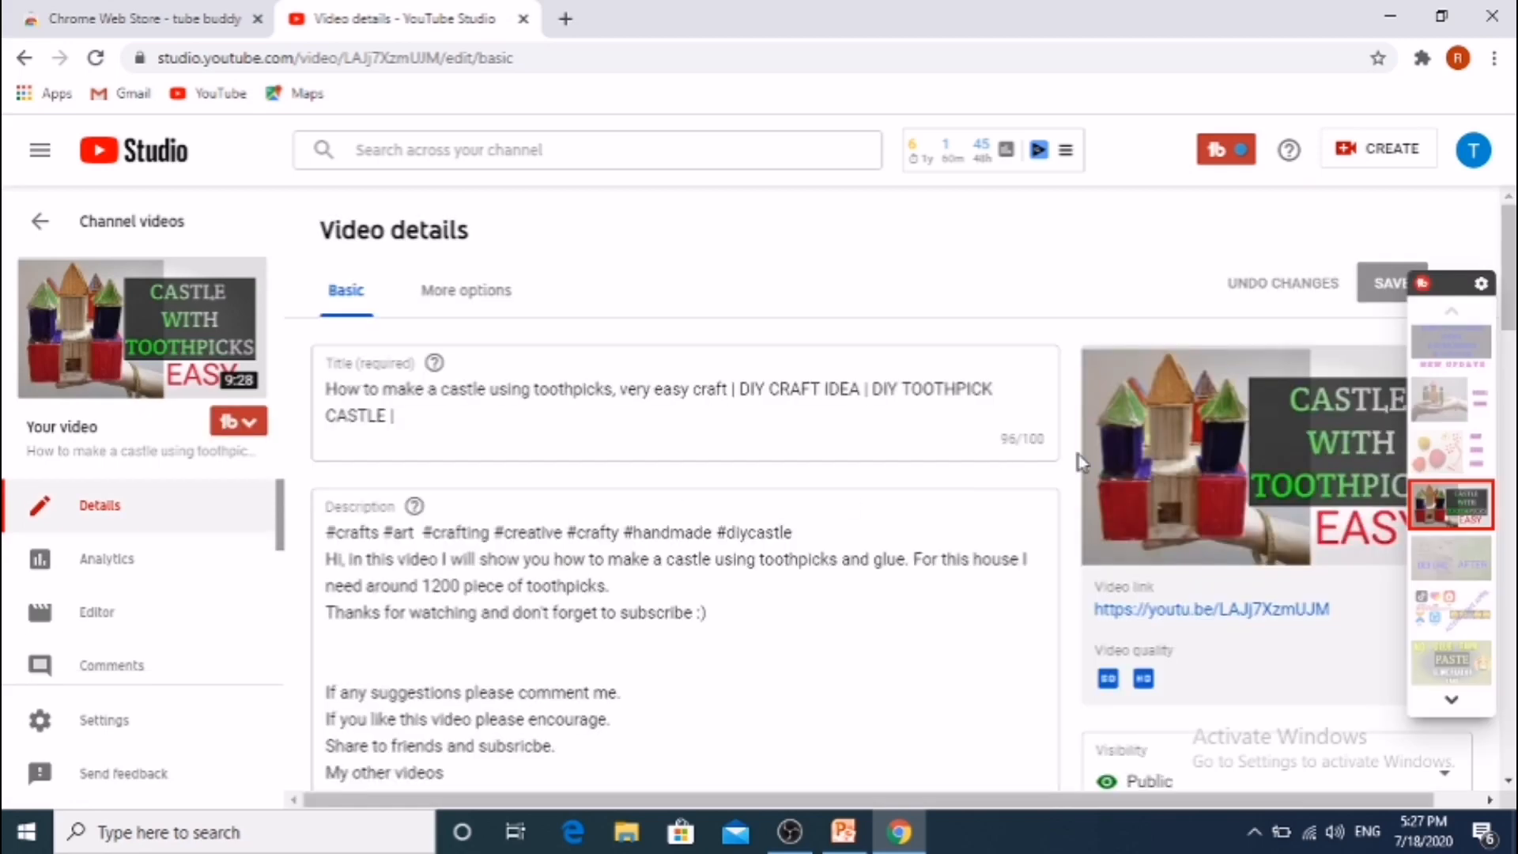
scroll("down", 3)
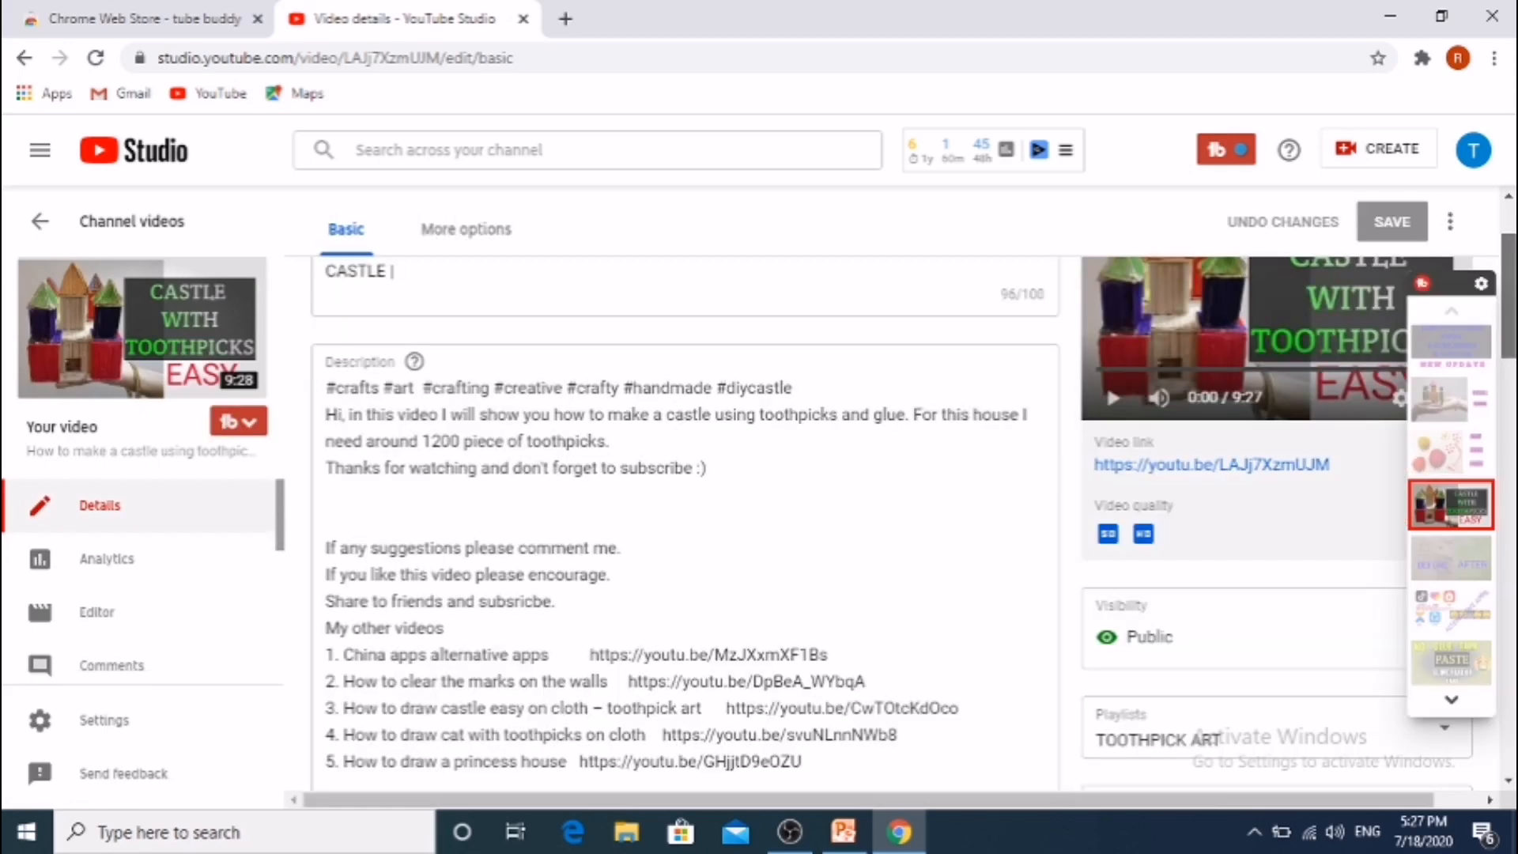
scroll("down", 3)
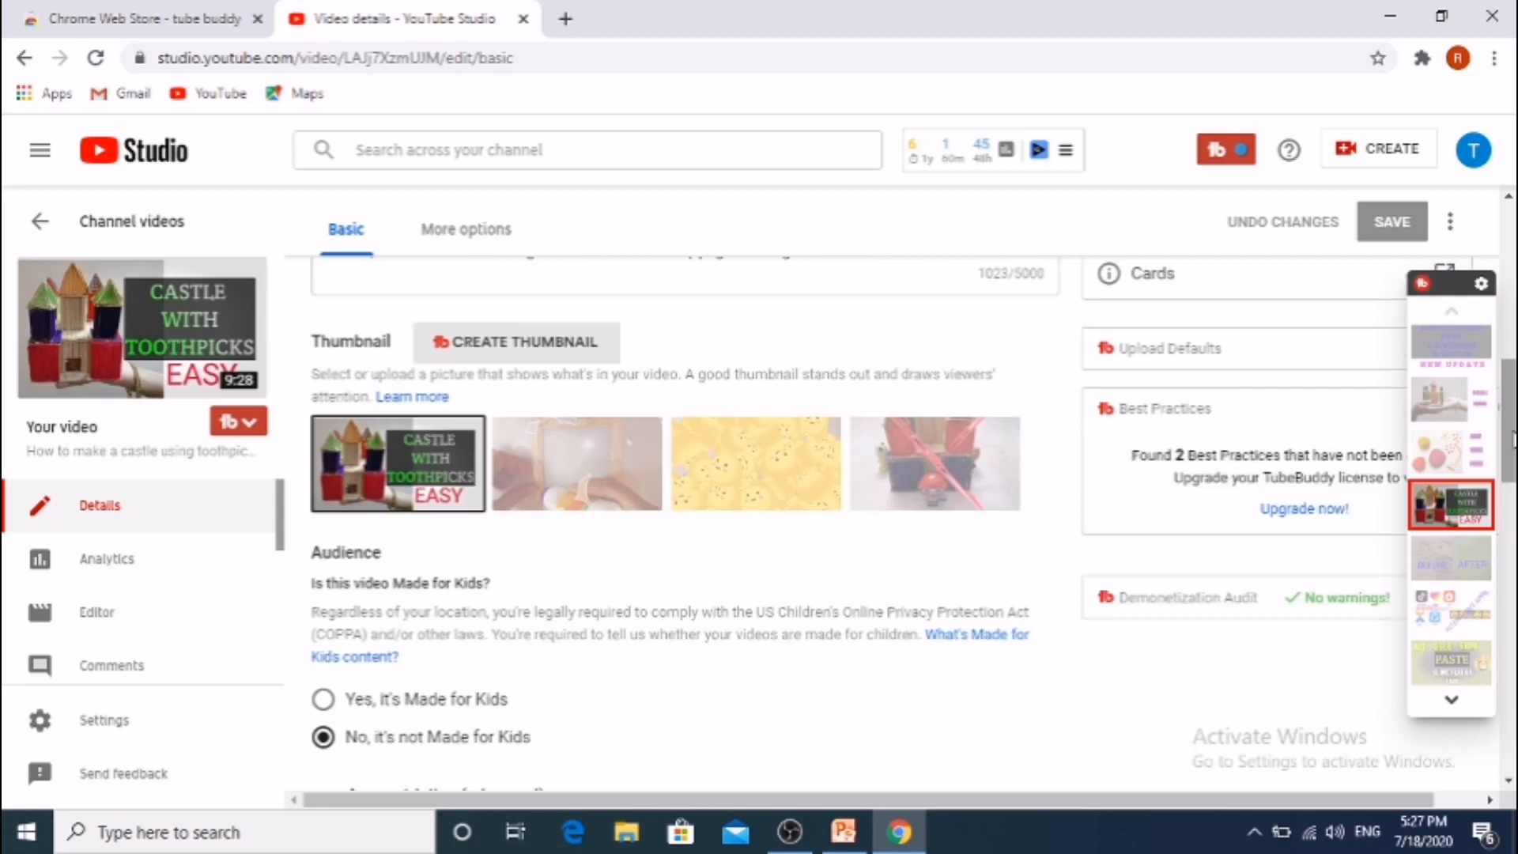
scroll("up", 3)
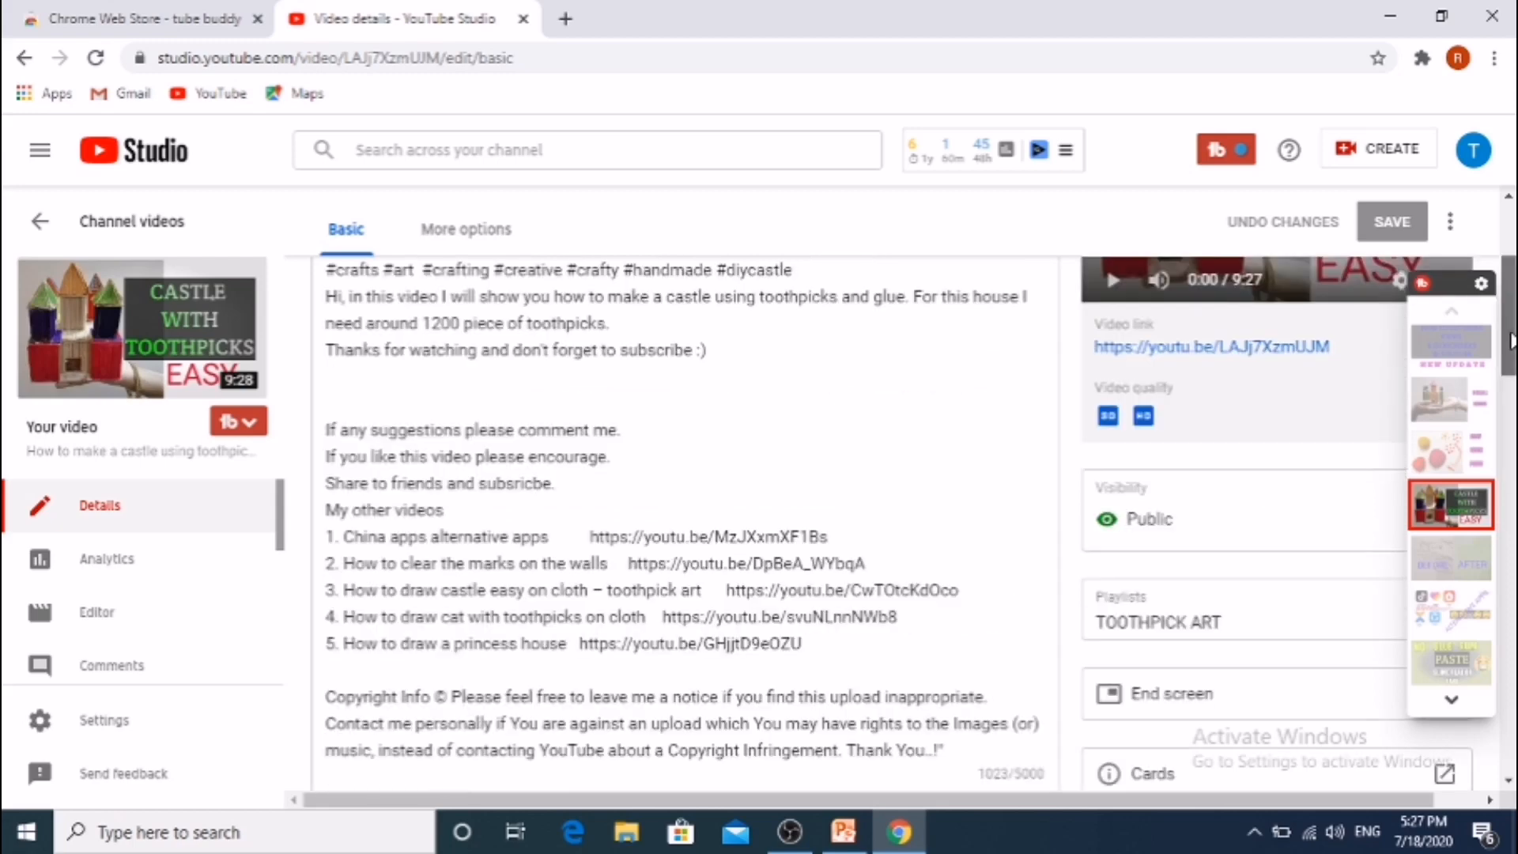
scroll("down", 3)
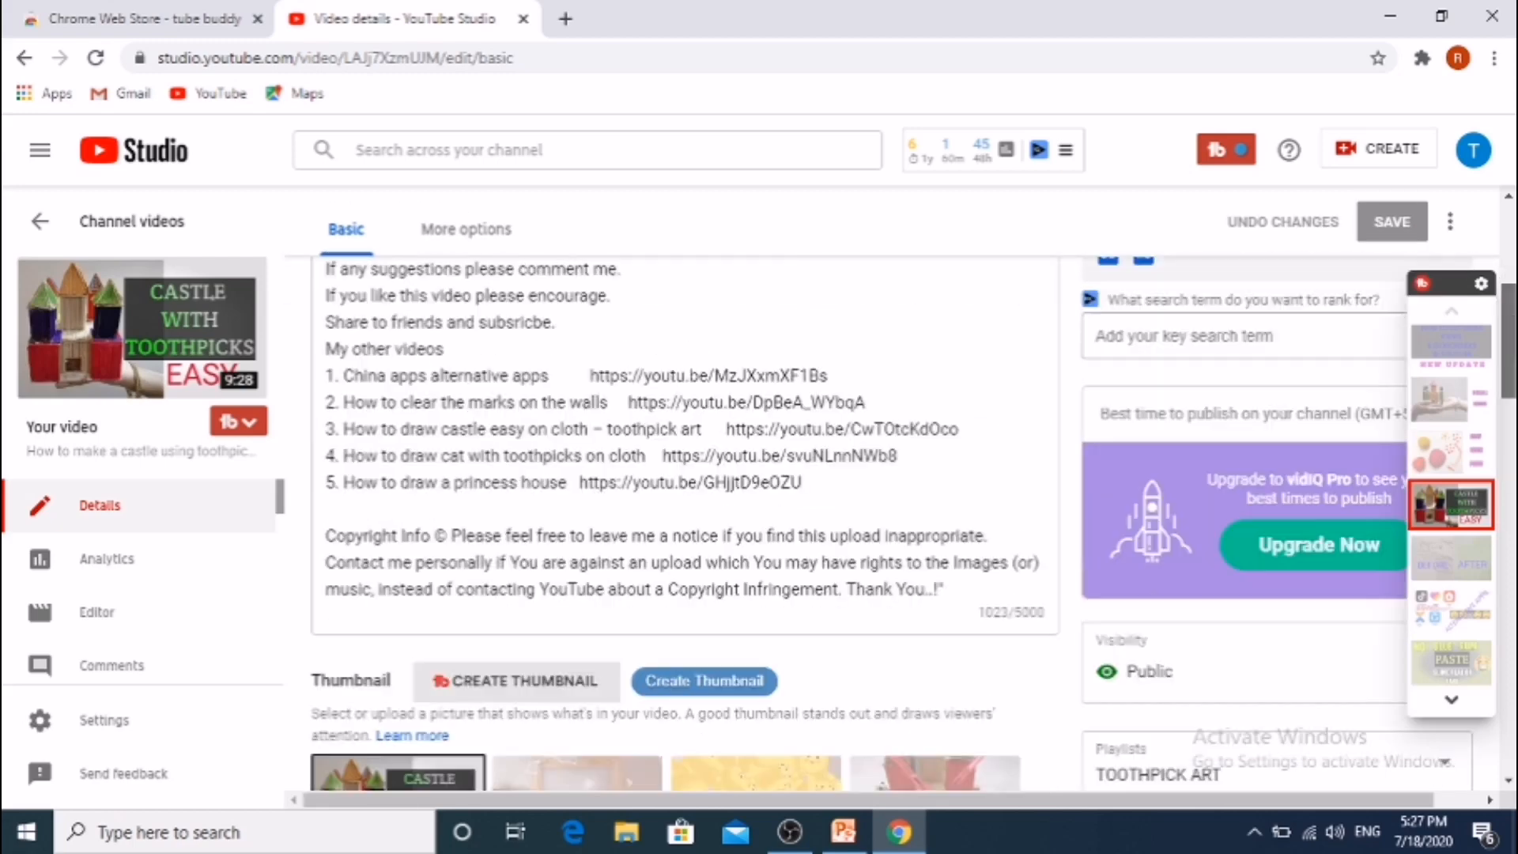
scroll("down", 3)
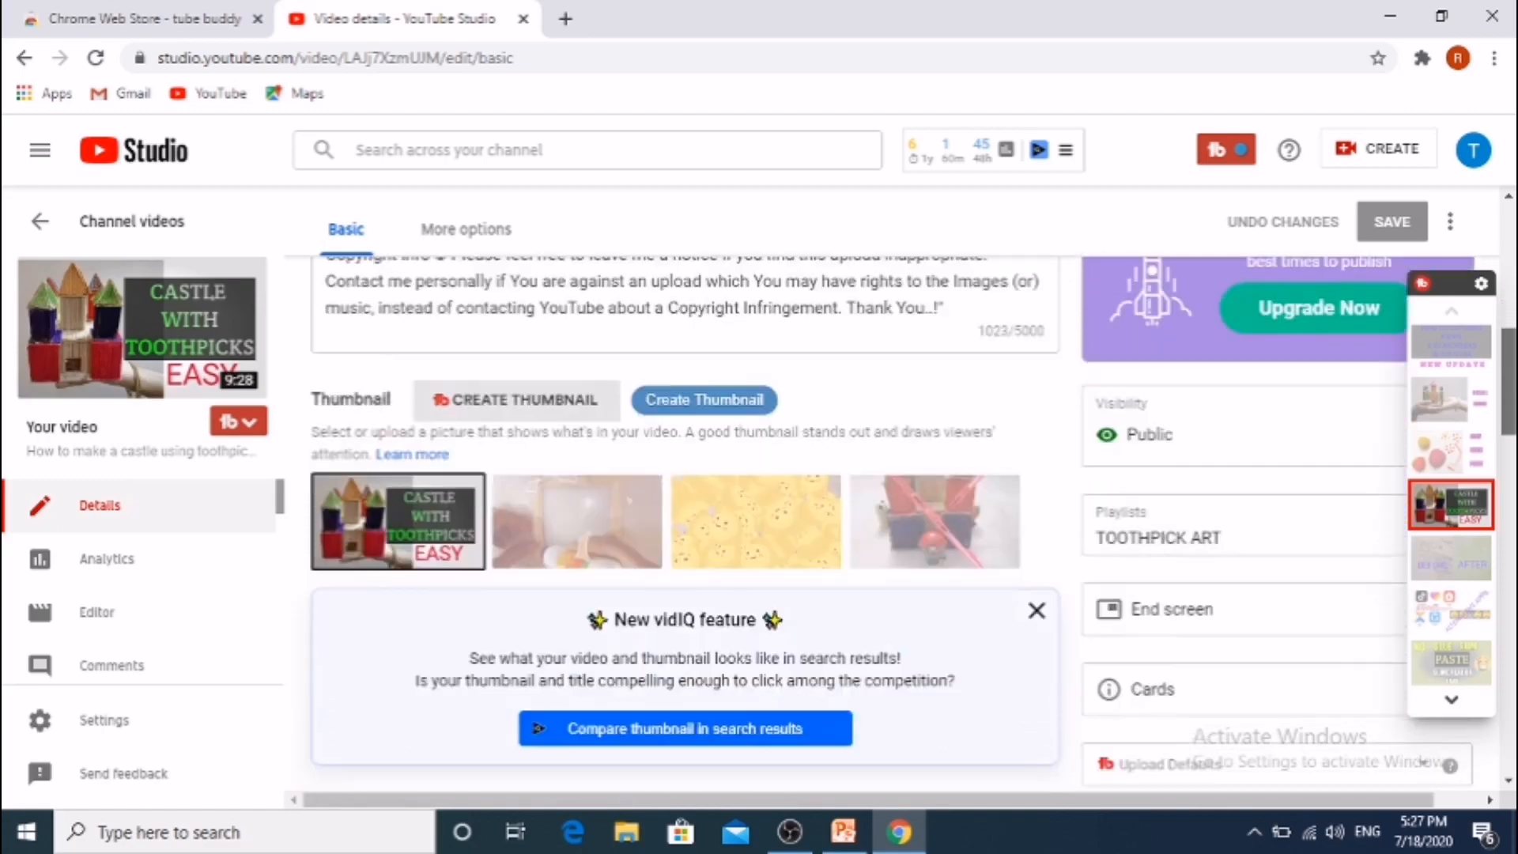
scroll("down", 3)
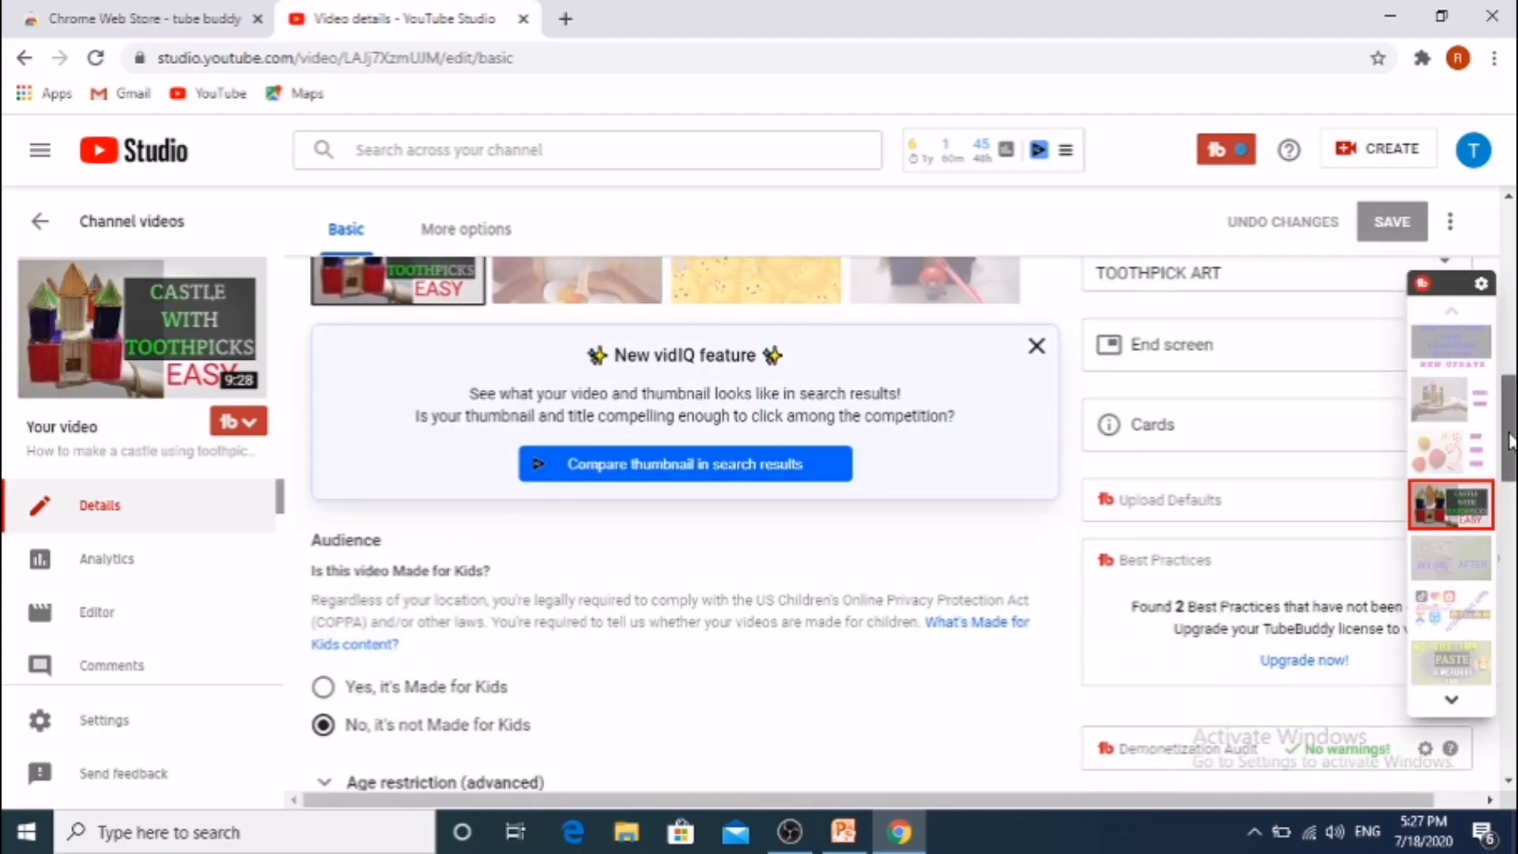
scroll("up", 3)
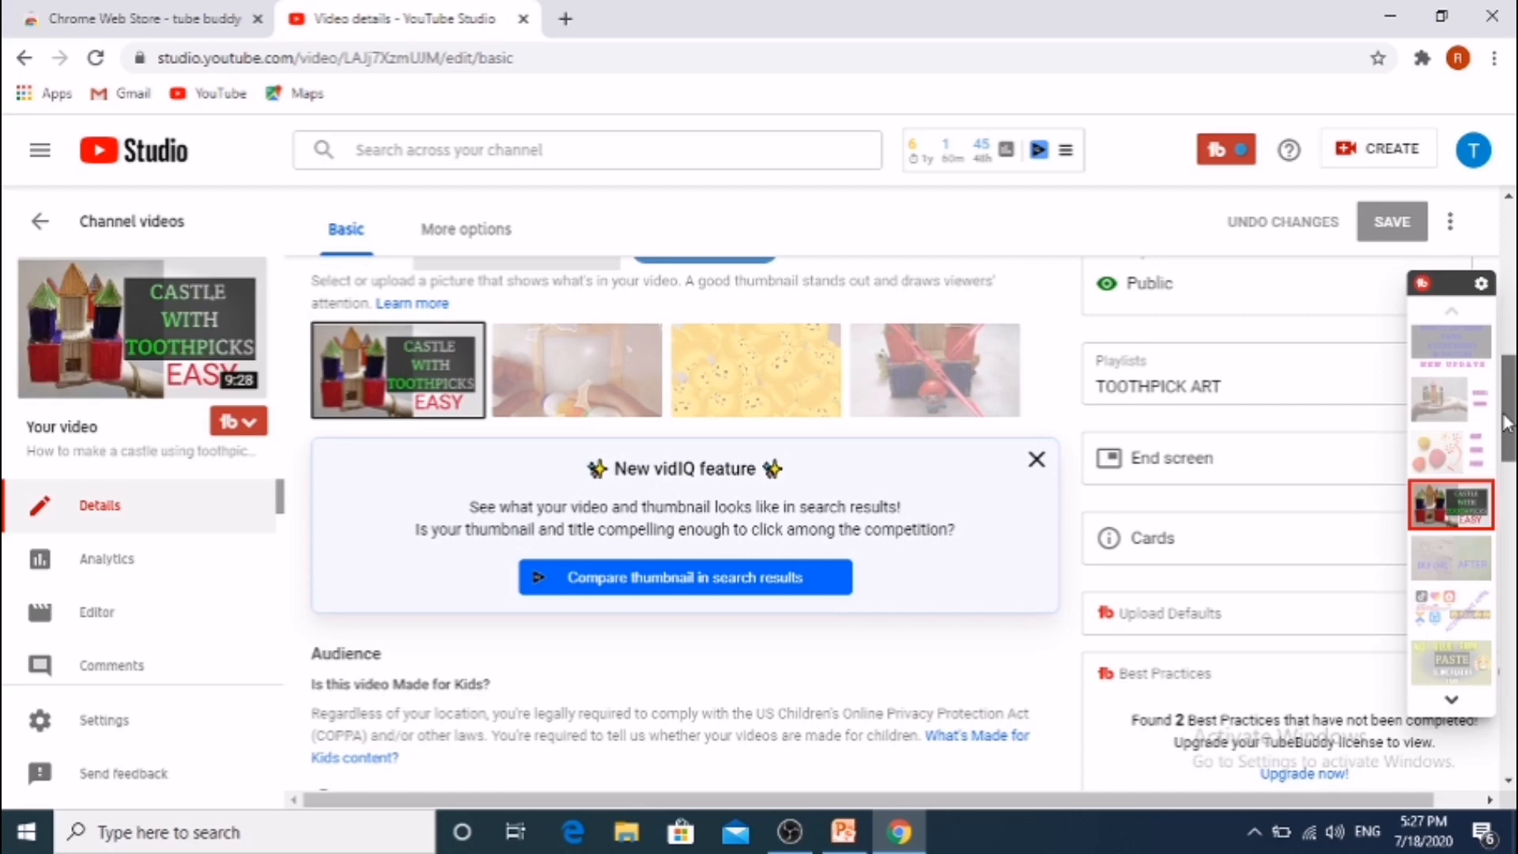
mouse_move(691, 466)
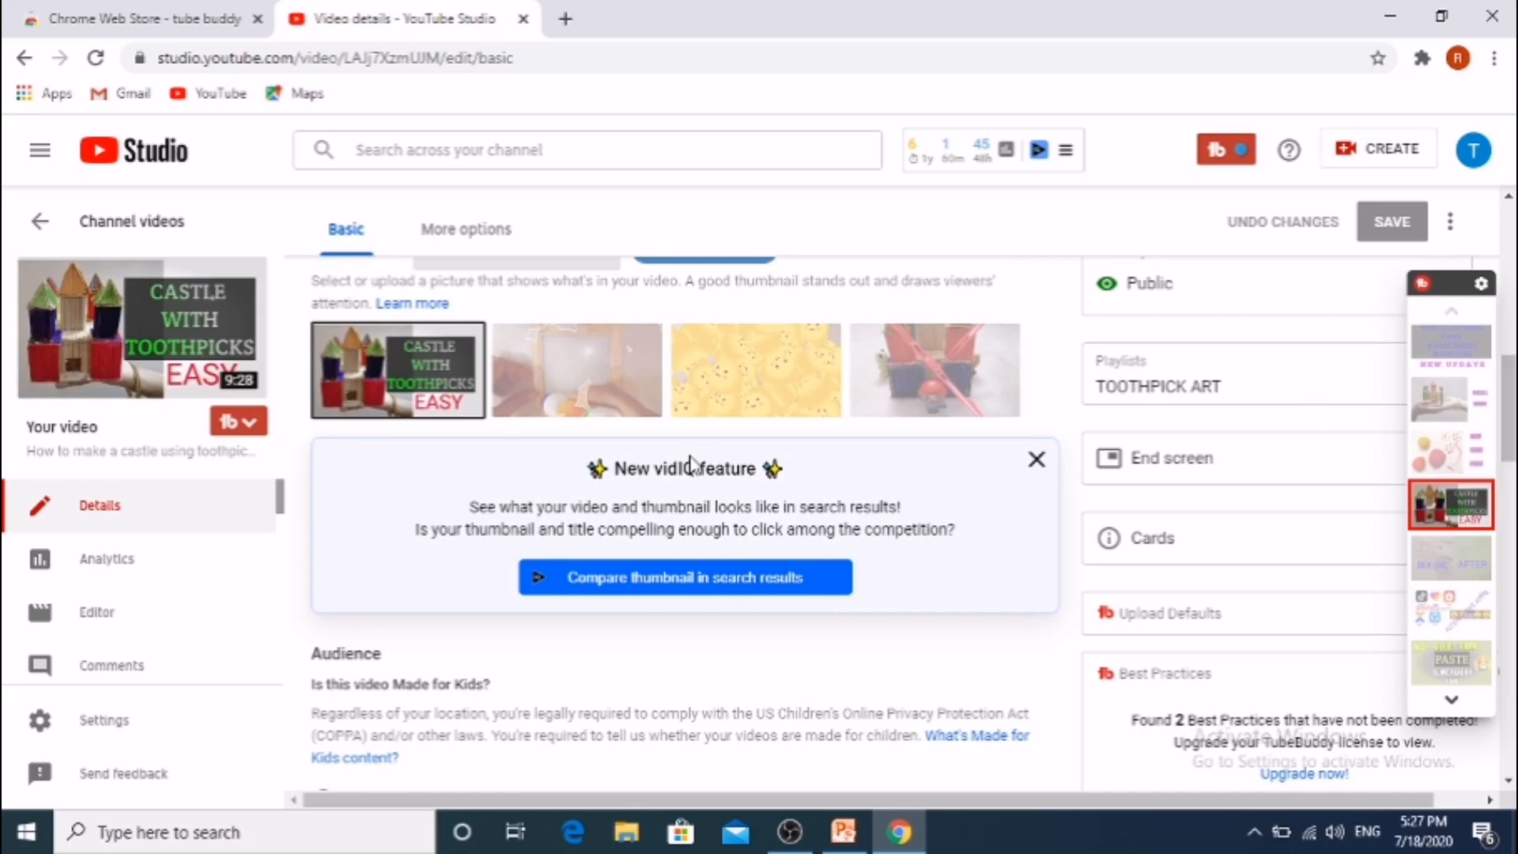
mouse_move(560, 561)
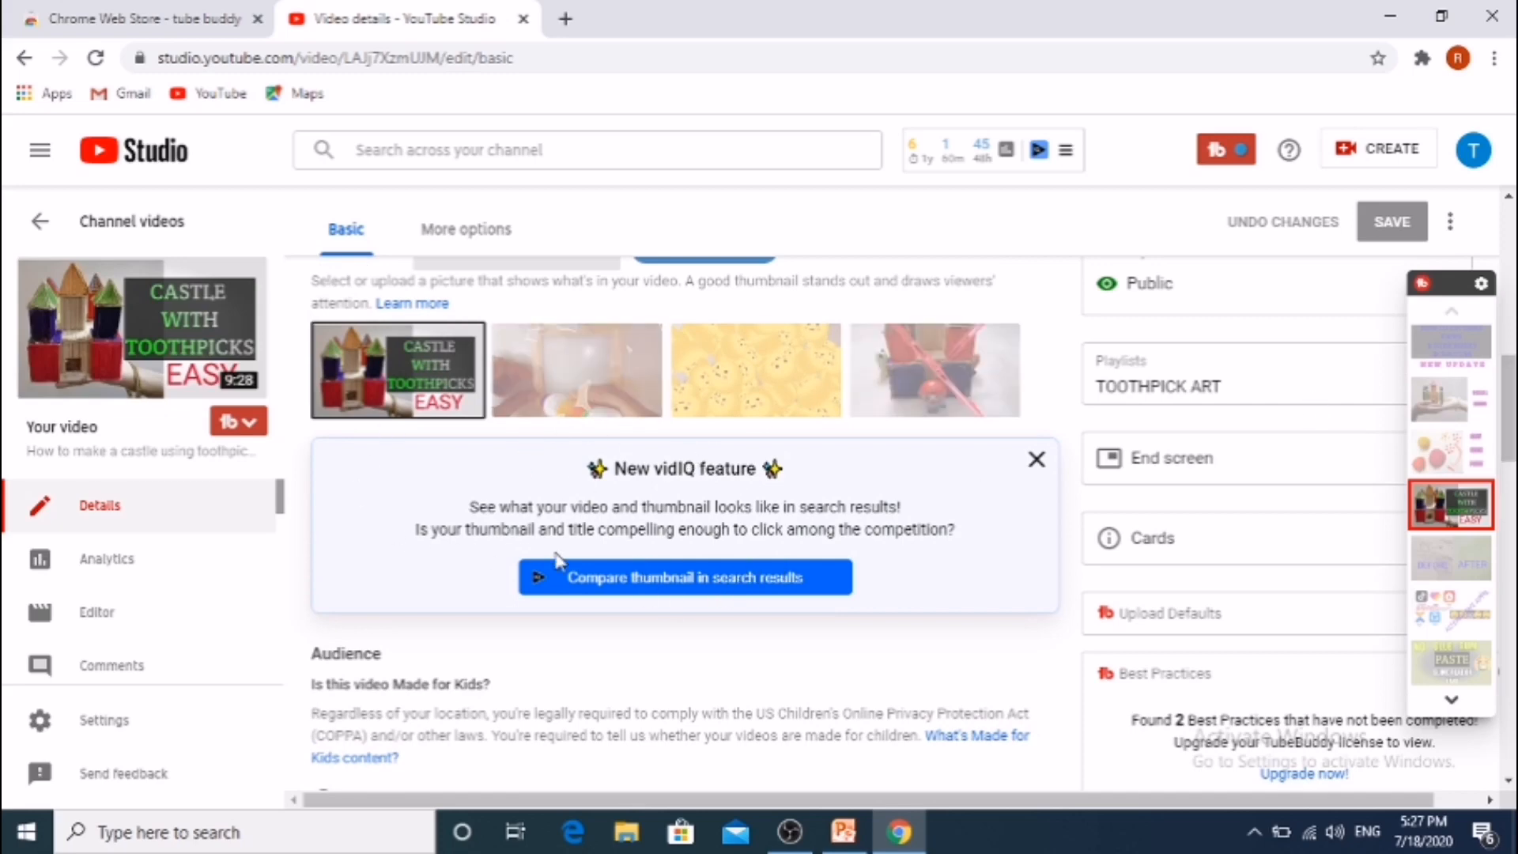
mouse_move(1509, 385)
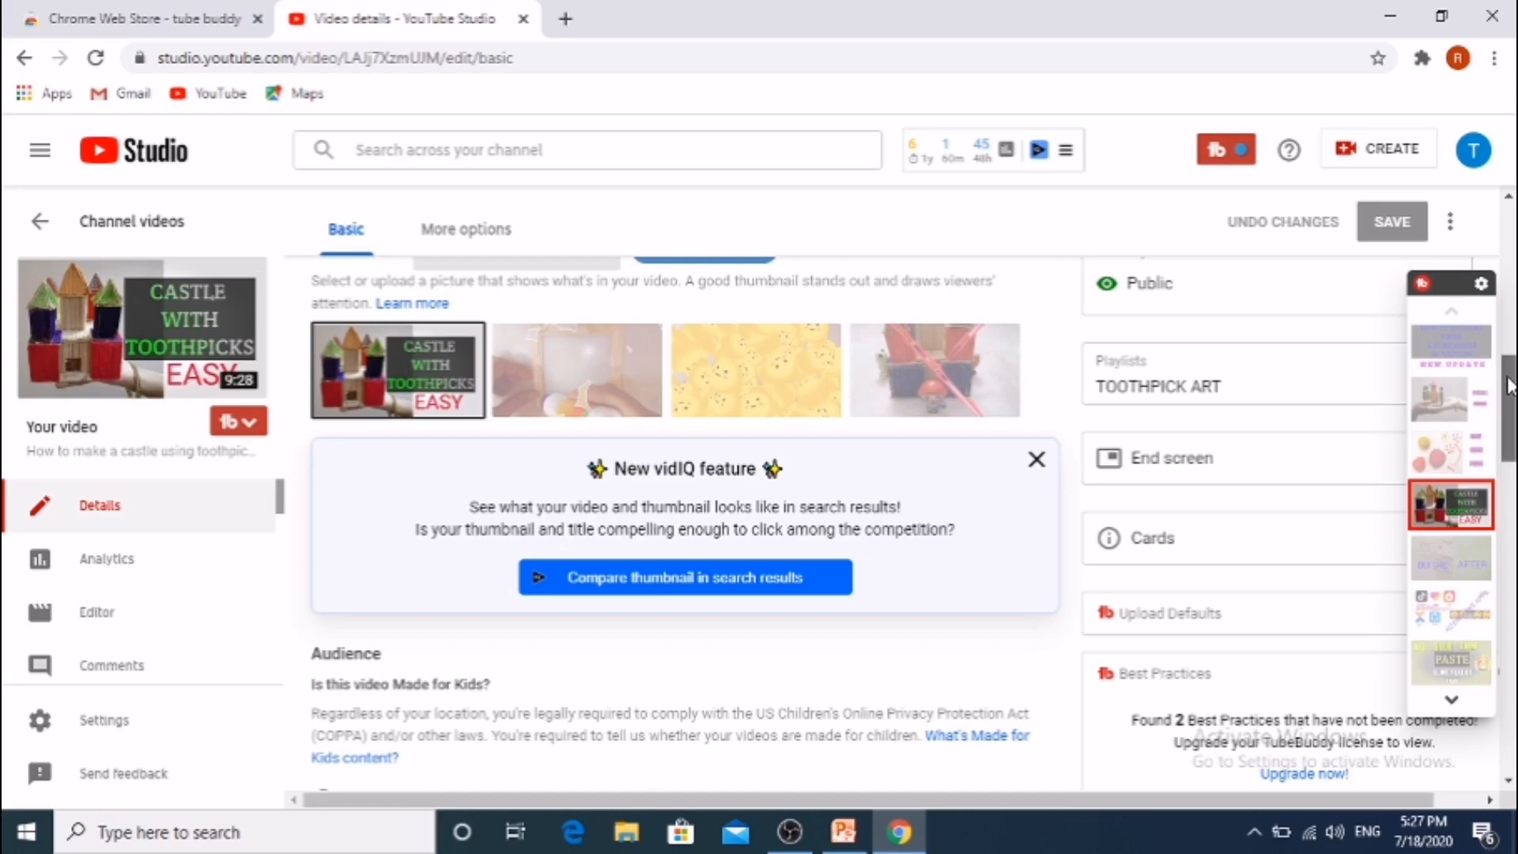
- Scroll to the Tags box, Tag Tools and recommended tags like toothpick house and do it yourself
scroll("down", 3)
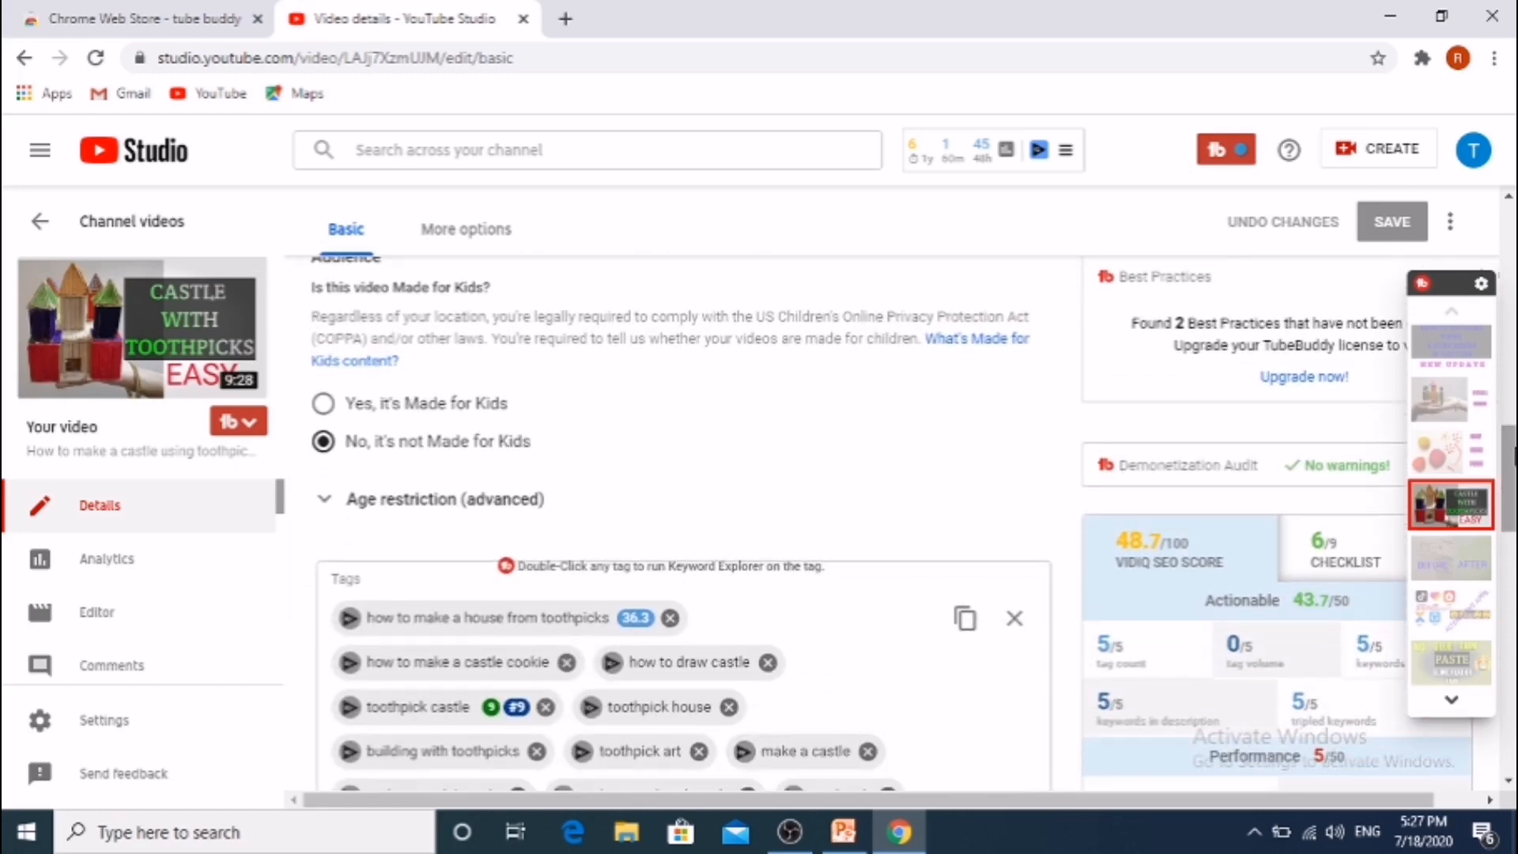
scroll("down", 3)
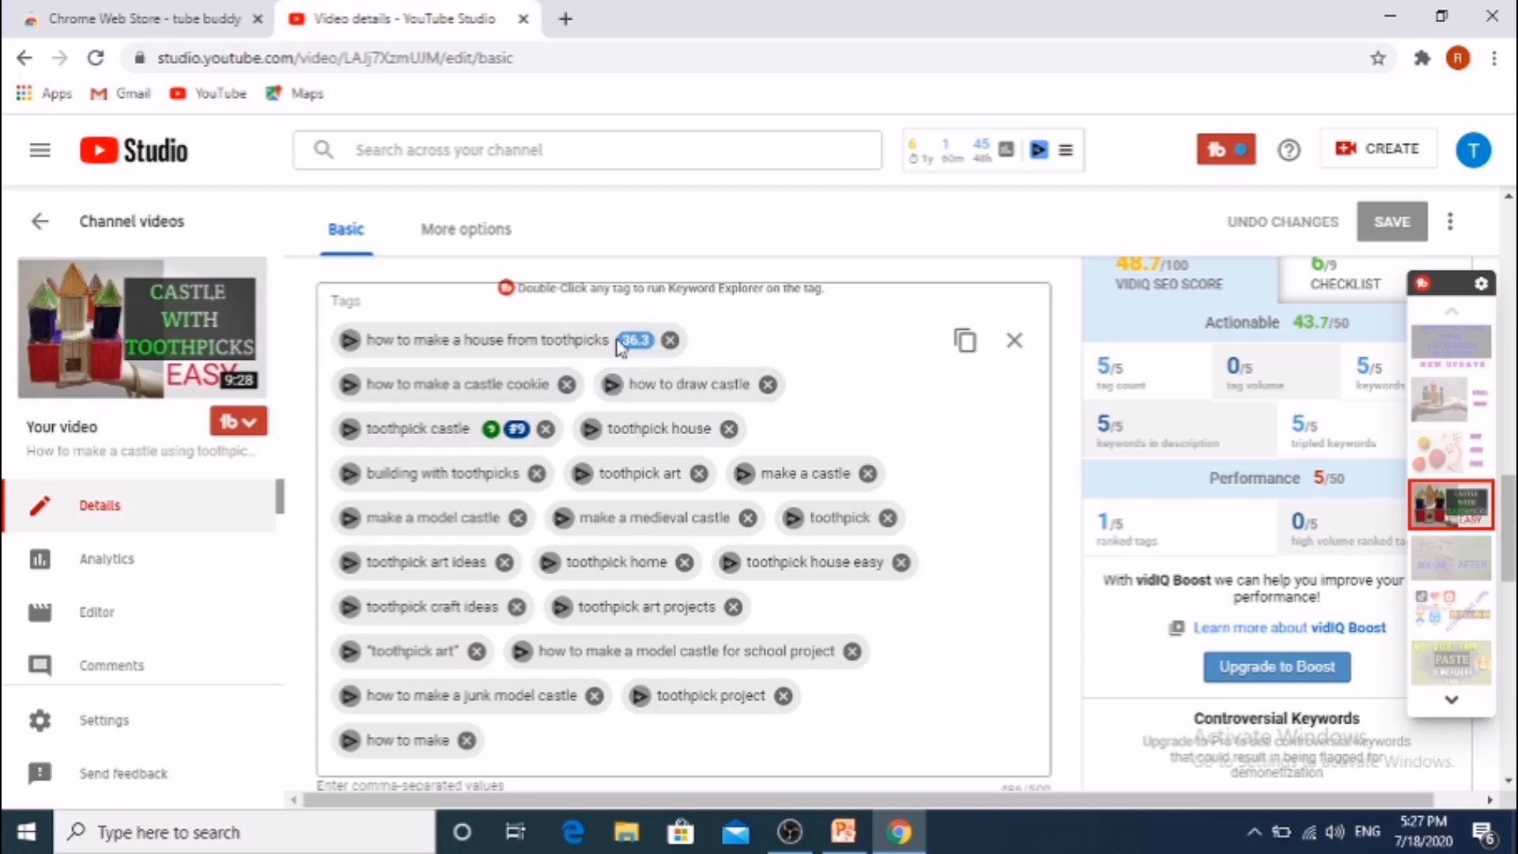
mouse_move(1505, 488)
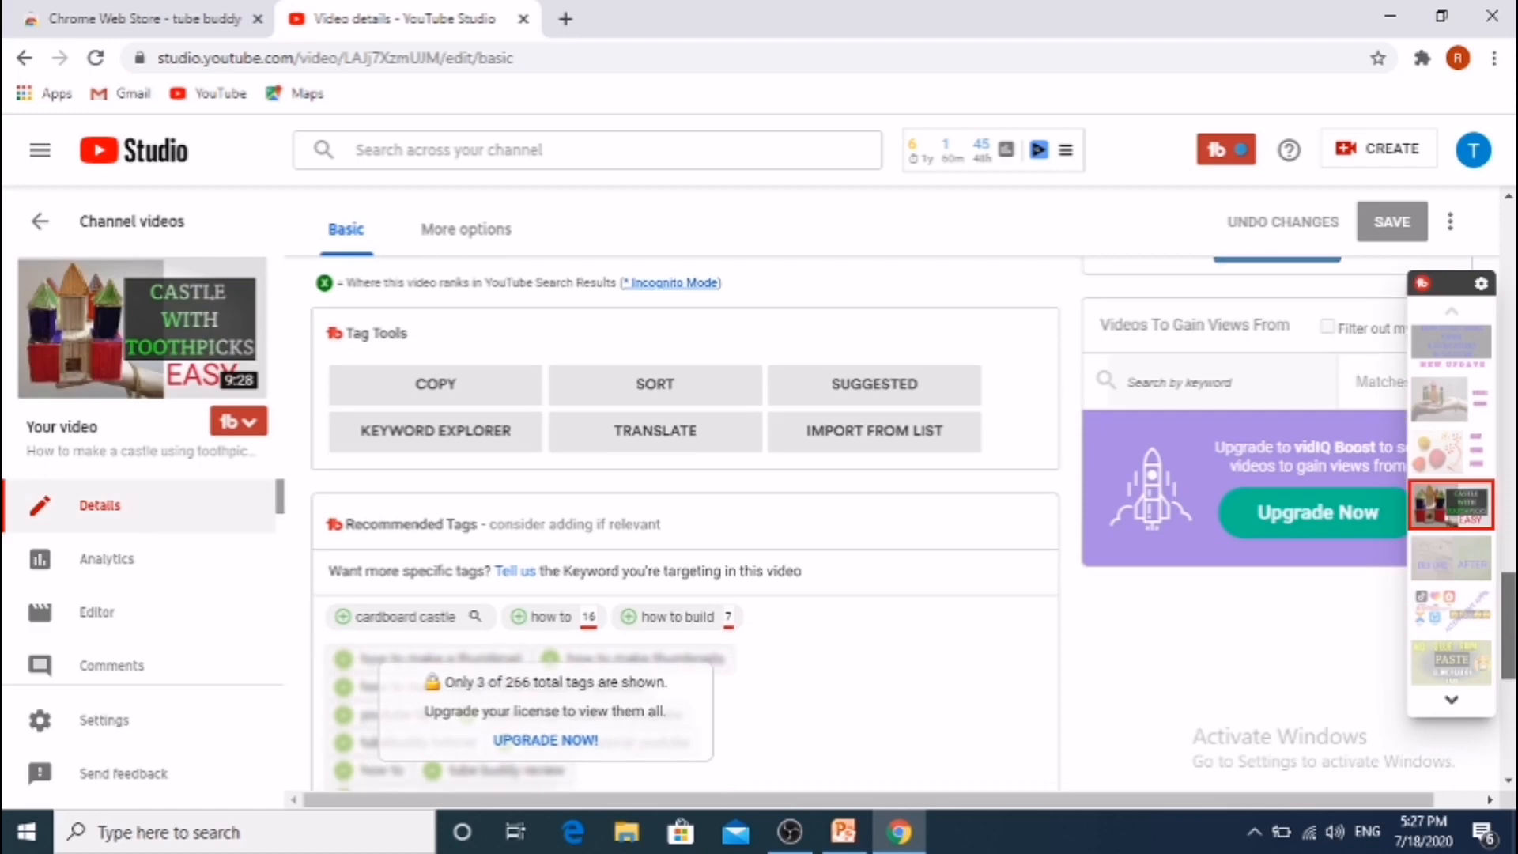
mouse_move(367, 337)
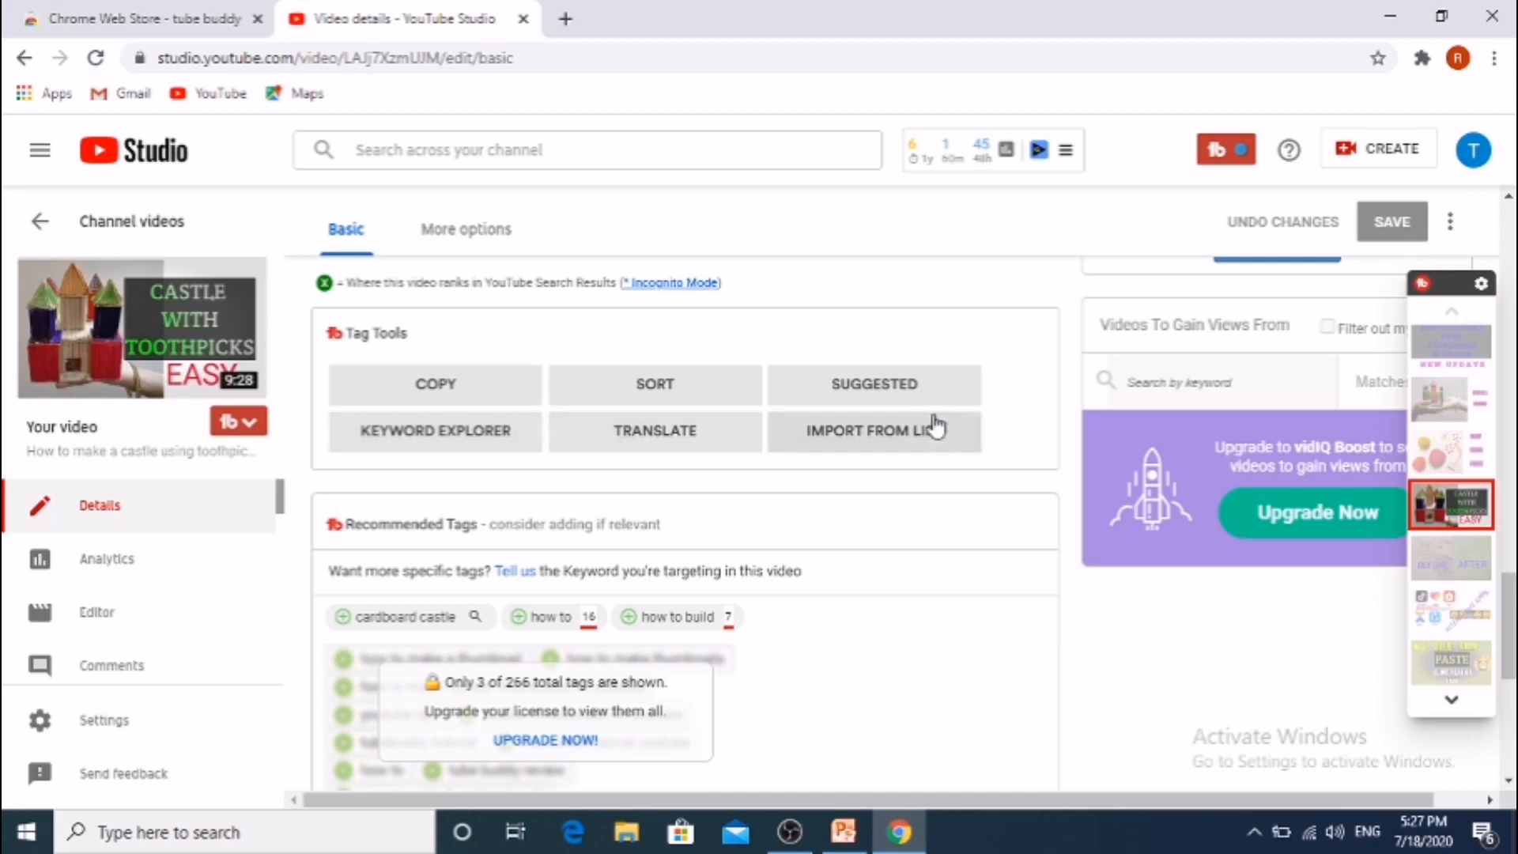
mouse_move(1510, 600)
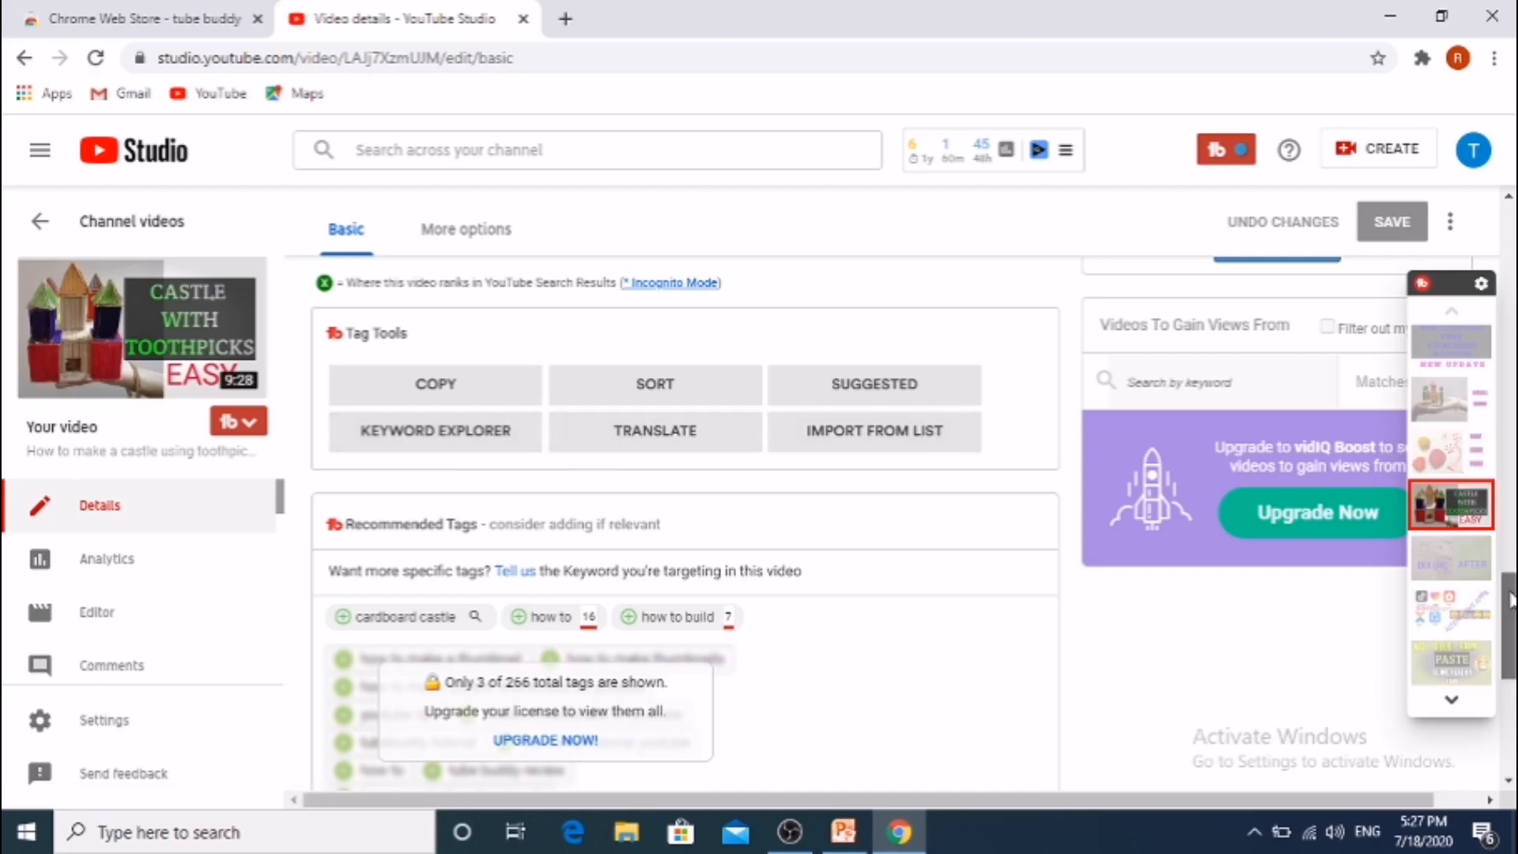
scroll("down", 3)
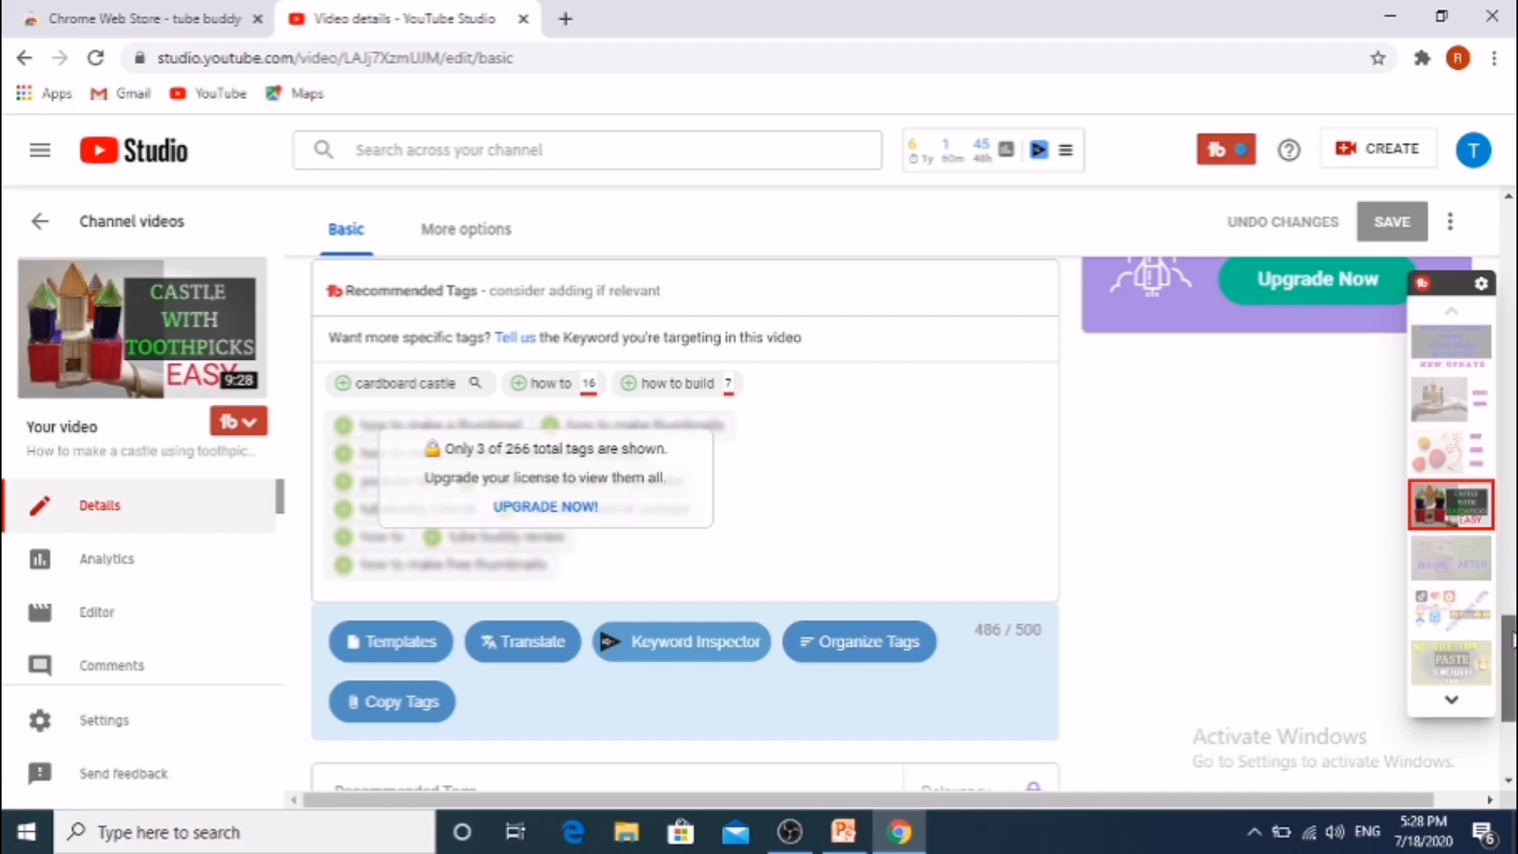
scroll("down", 3)
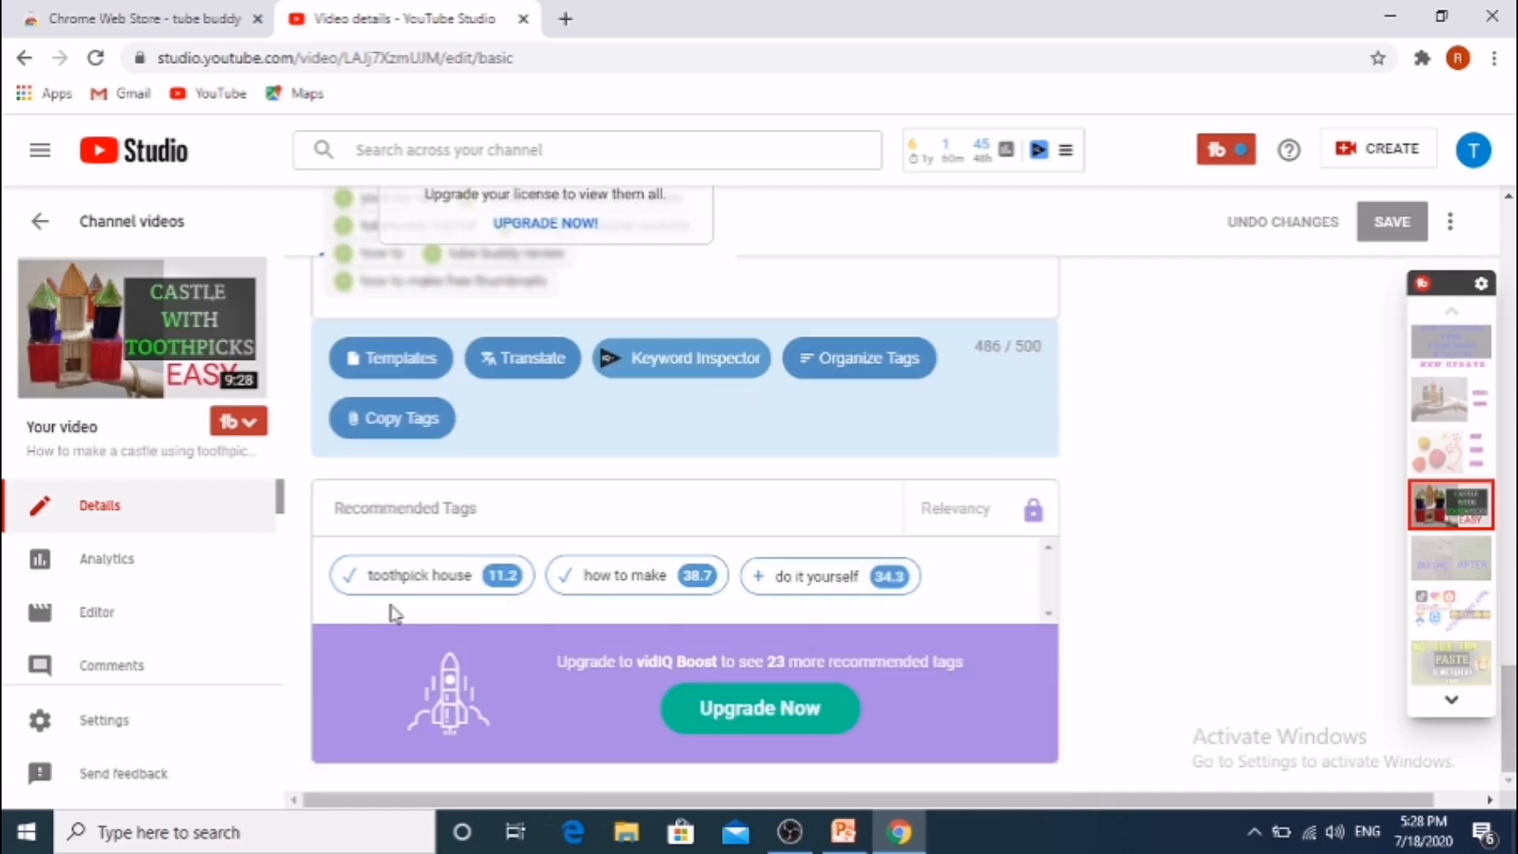
mouse_move(448, 586)
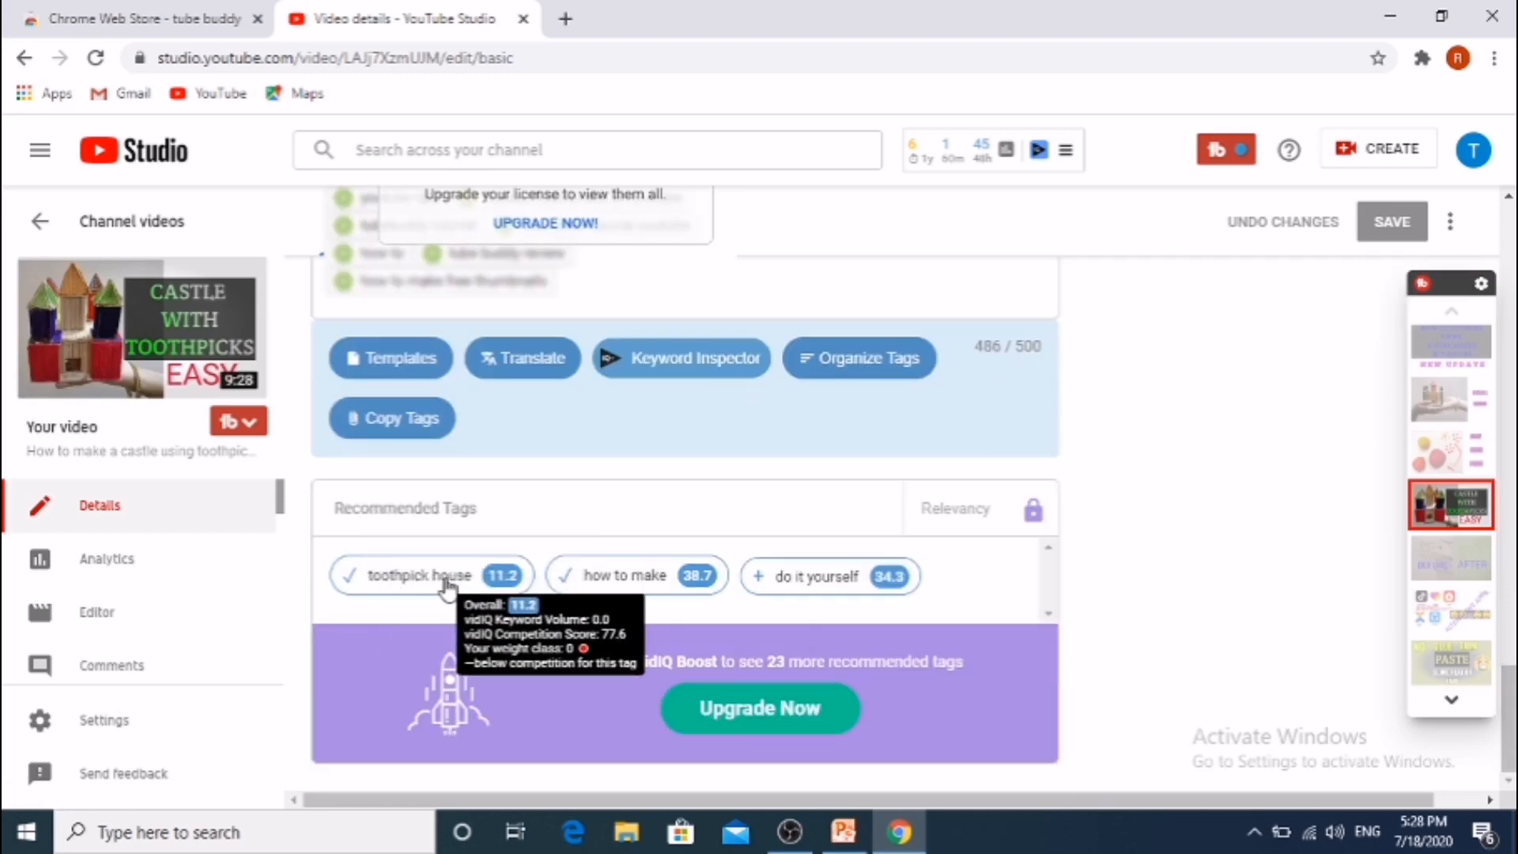
mouse_move(1471, 522)
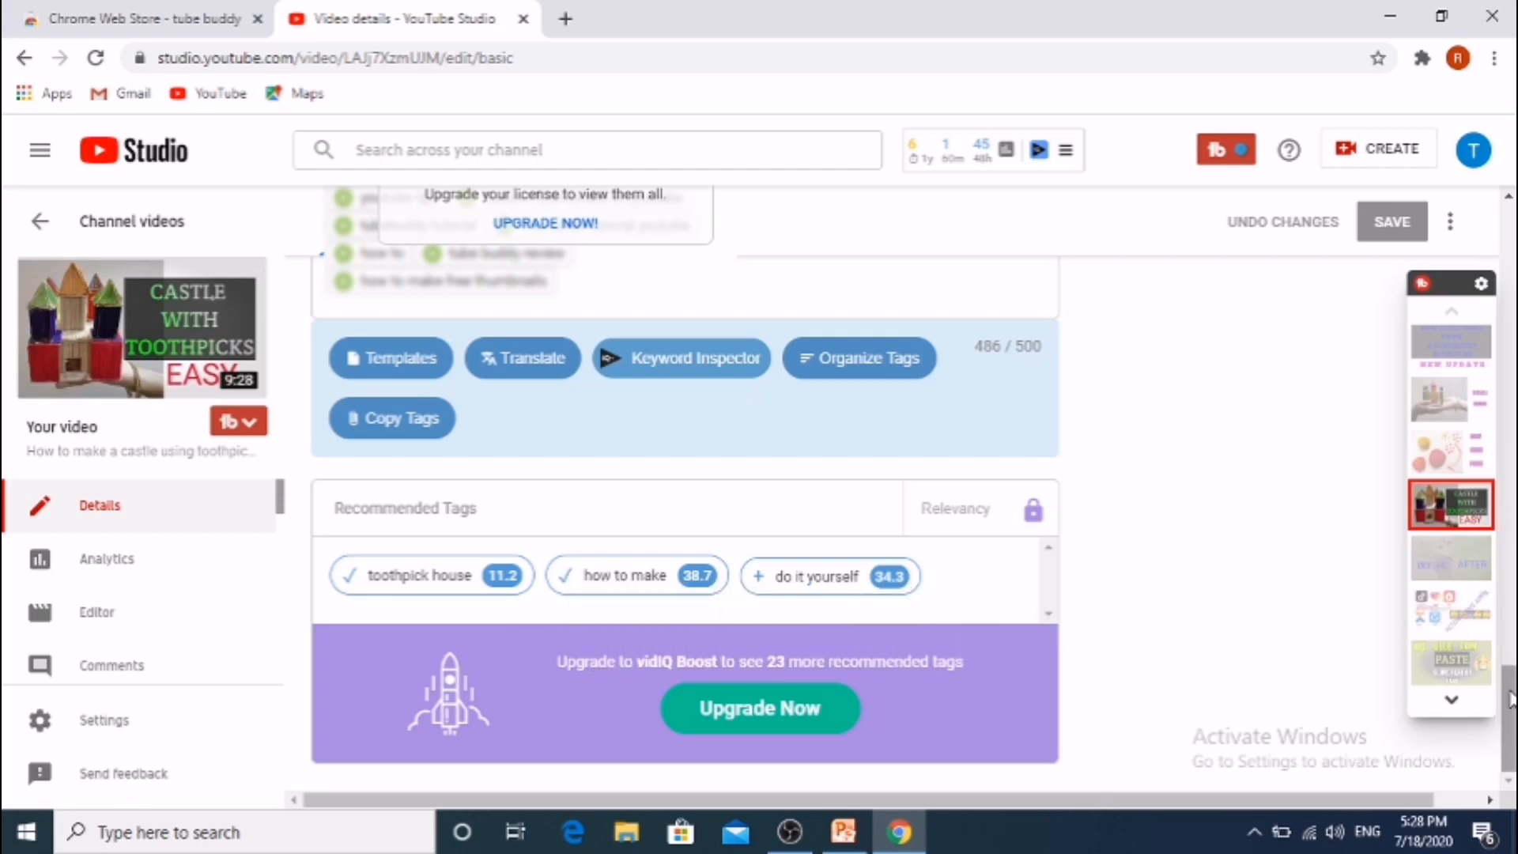
- Scroll back up to the top of the toothpick castle video's details page
scroll("up", 3)
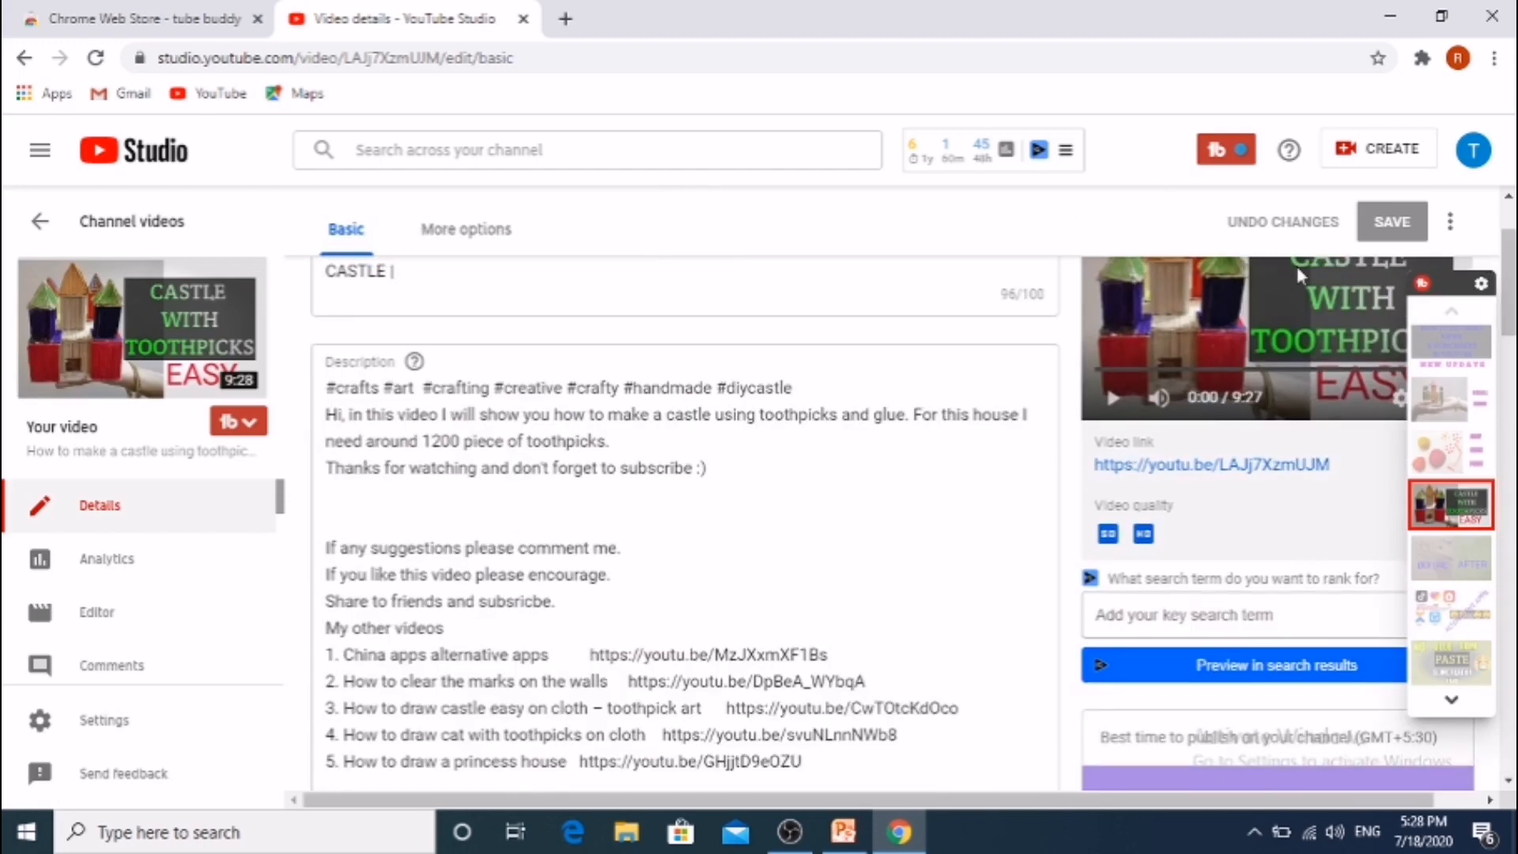
scroll("up", 3)
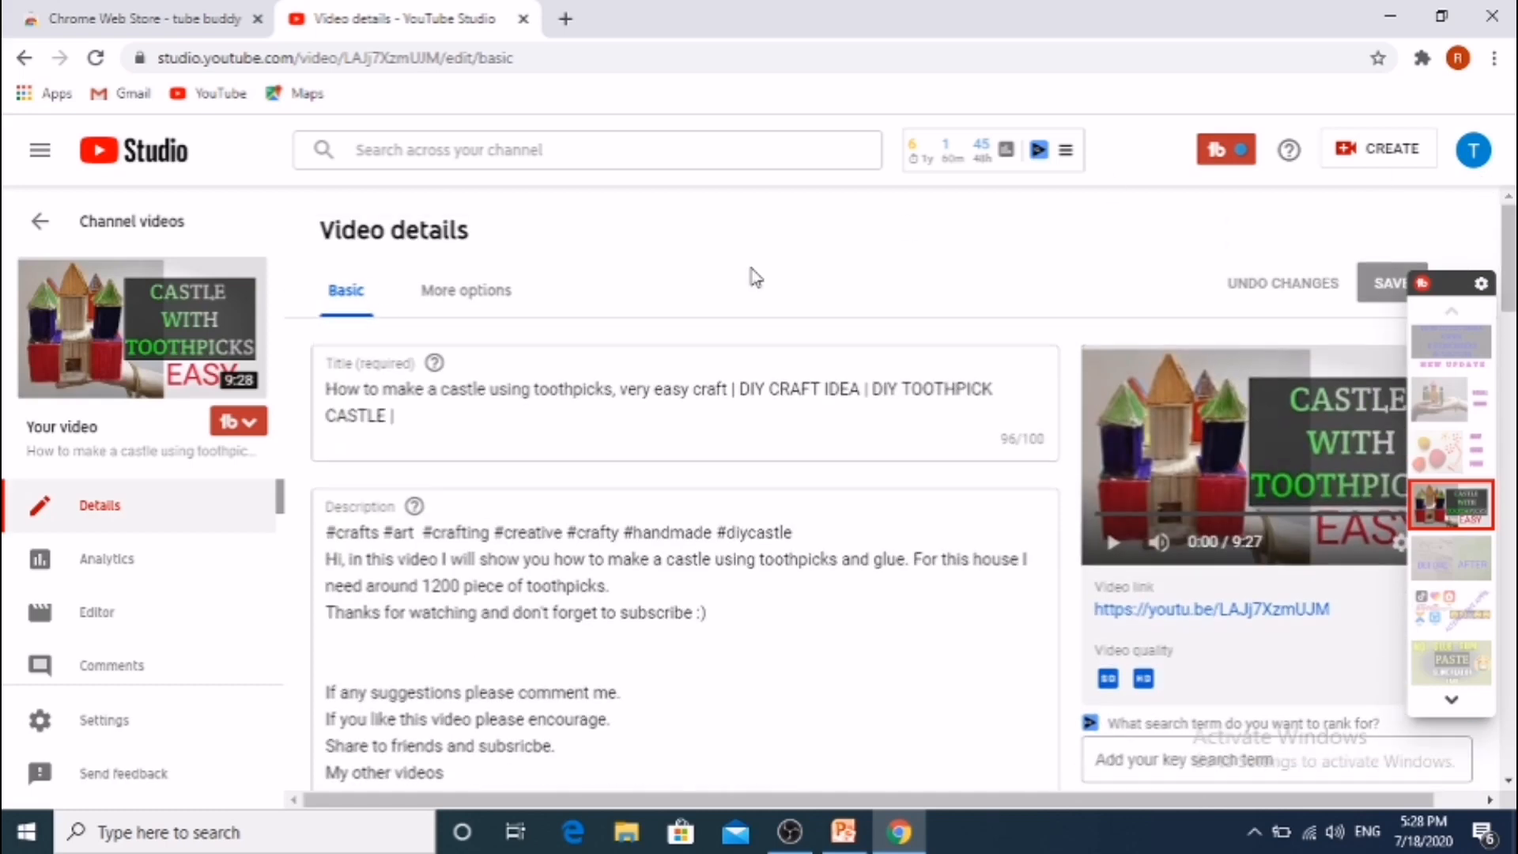
mouse_move(81, 240)
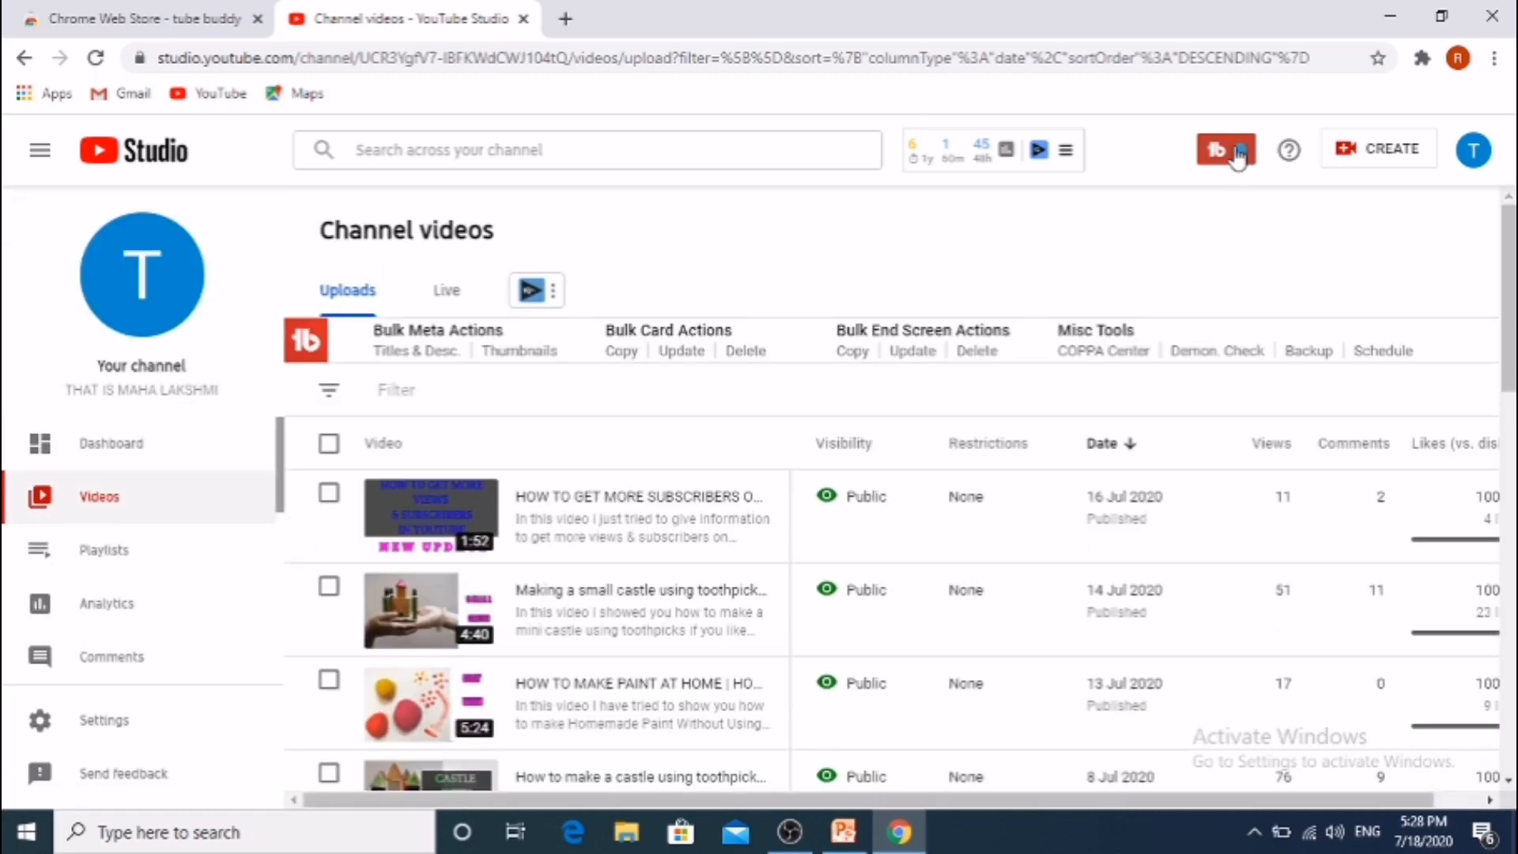
left_click(1224, 150)
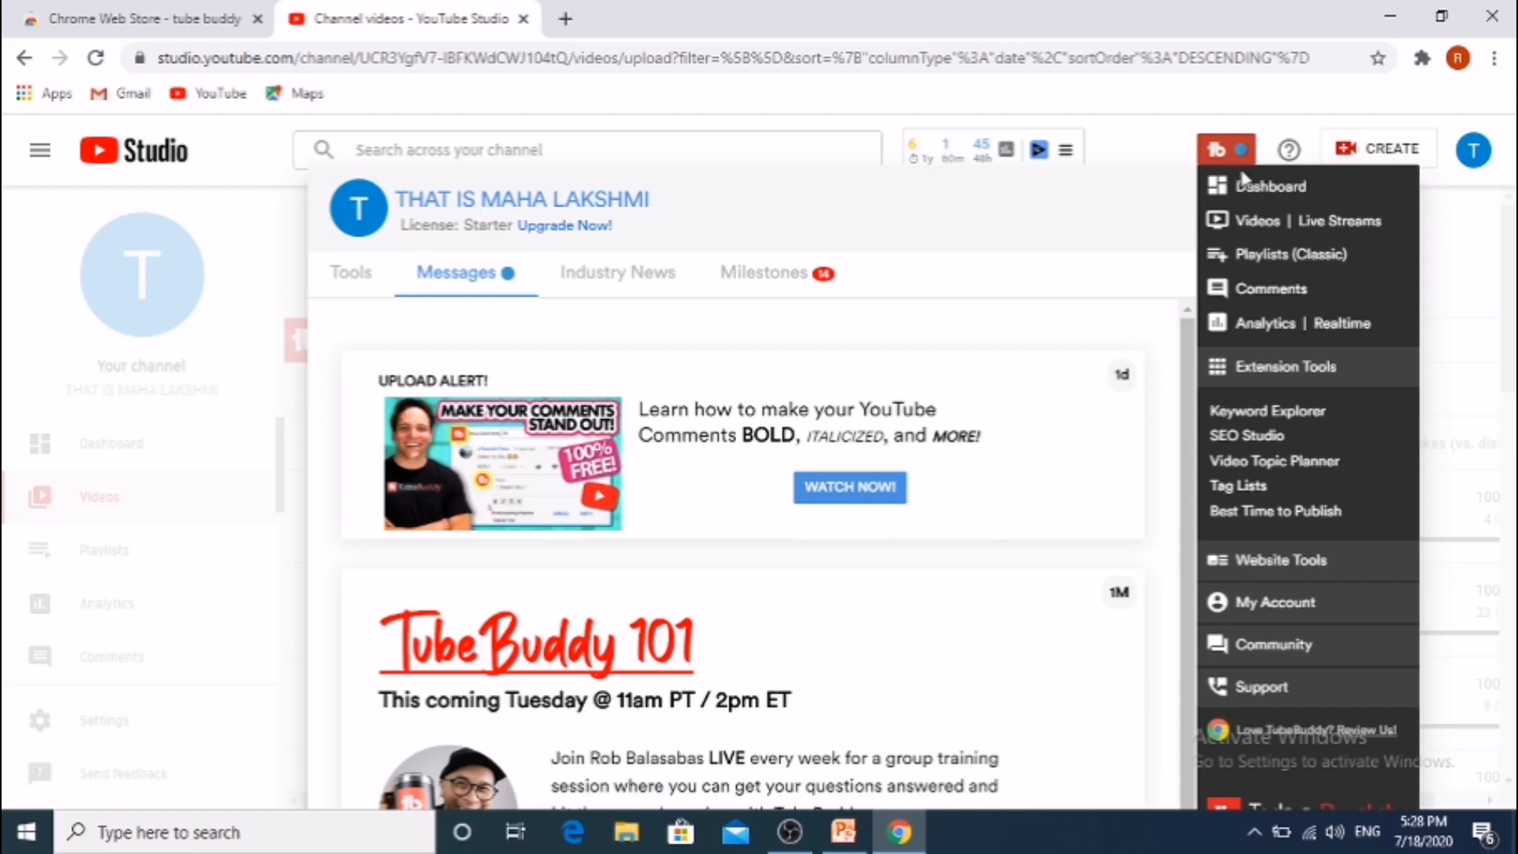
mouse_move(1254, 206)
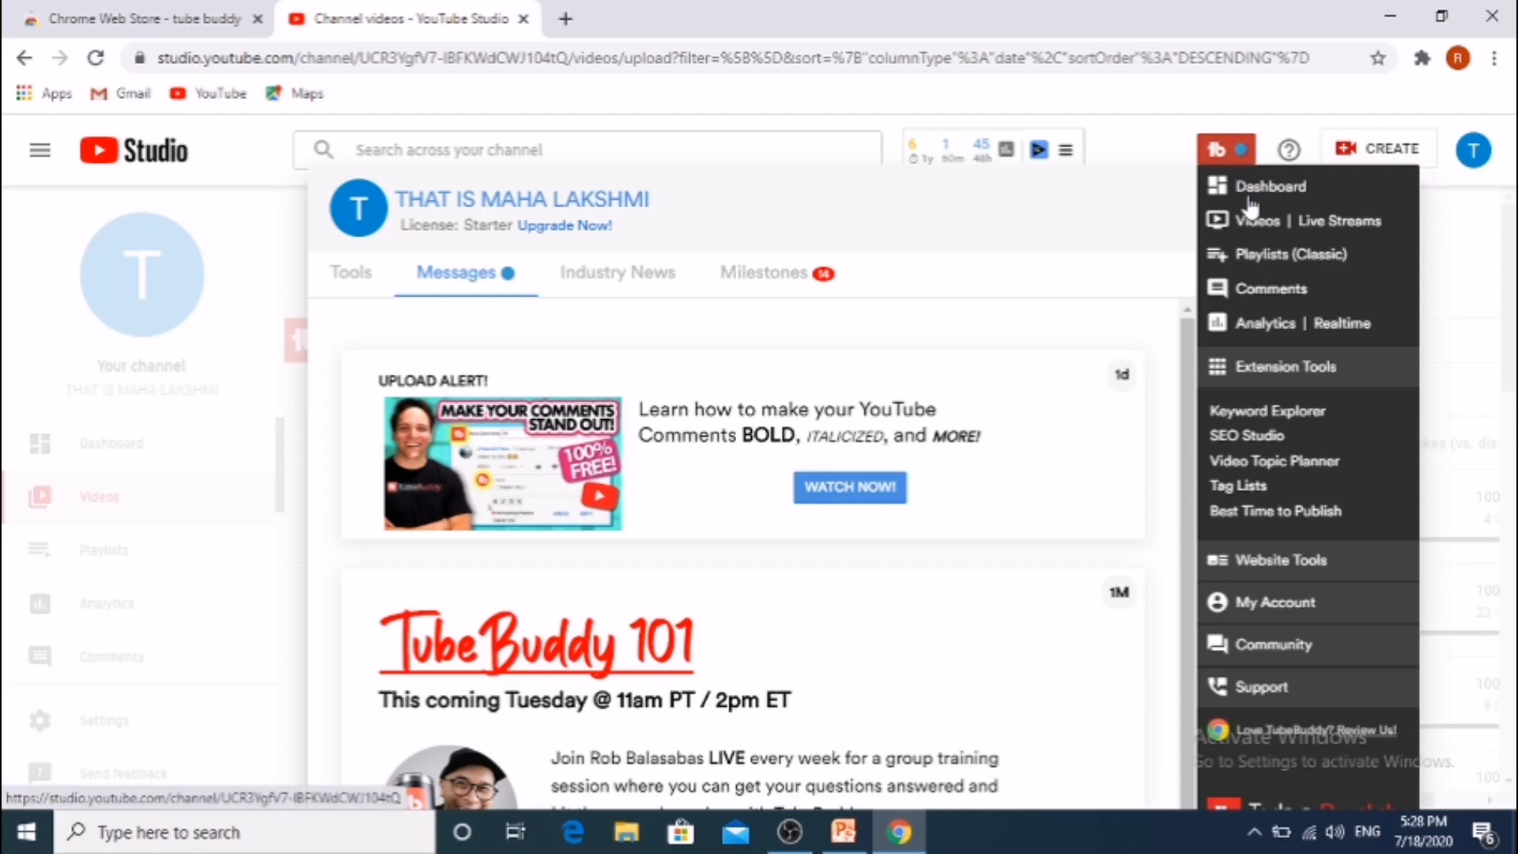
mouse_move(1272, 300)
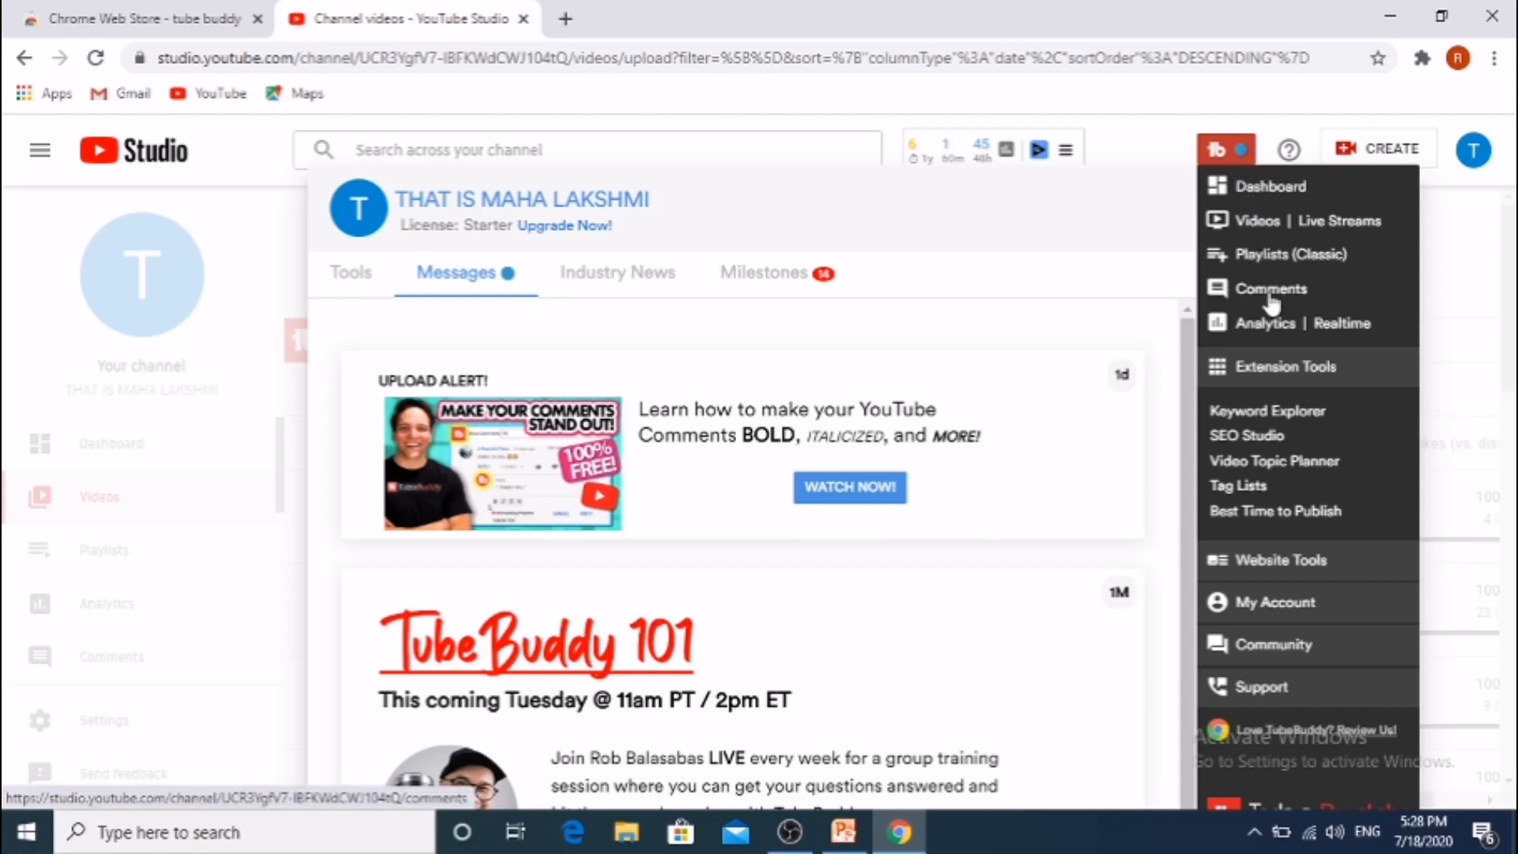
mouse_move(1249, 842)
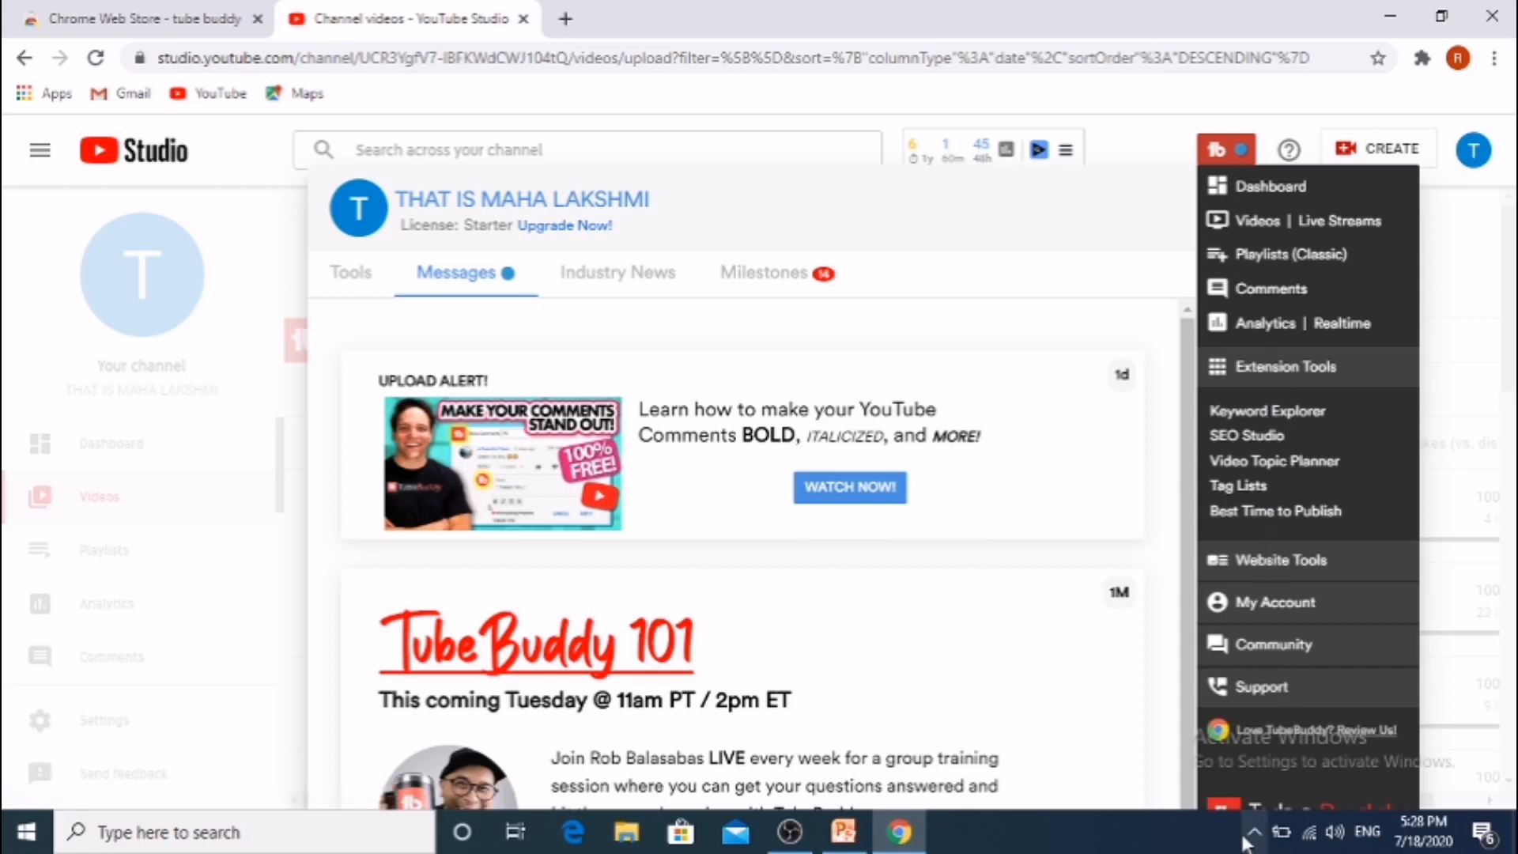
left_click(1224, 150)
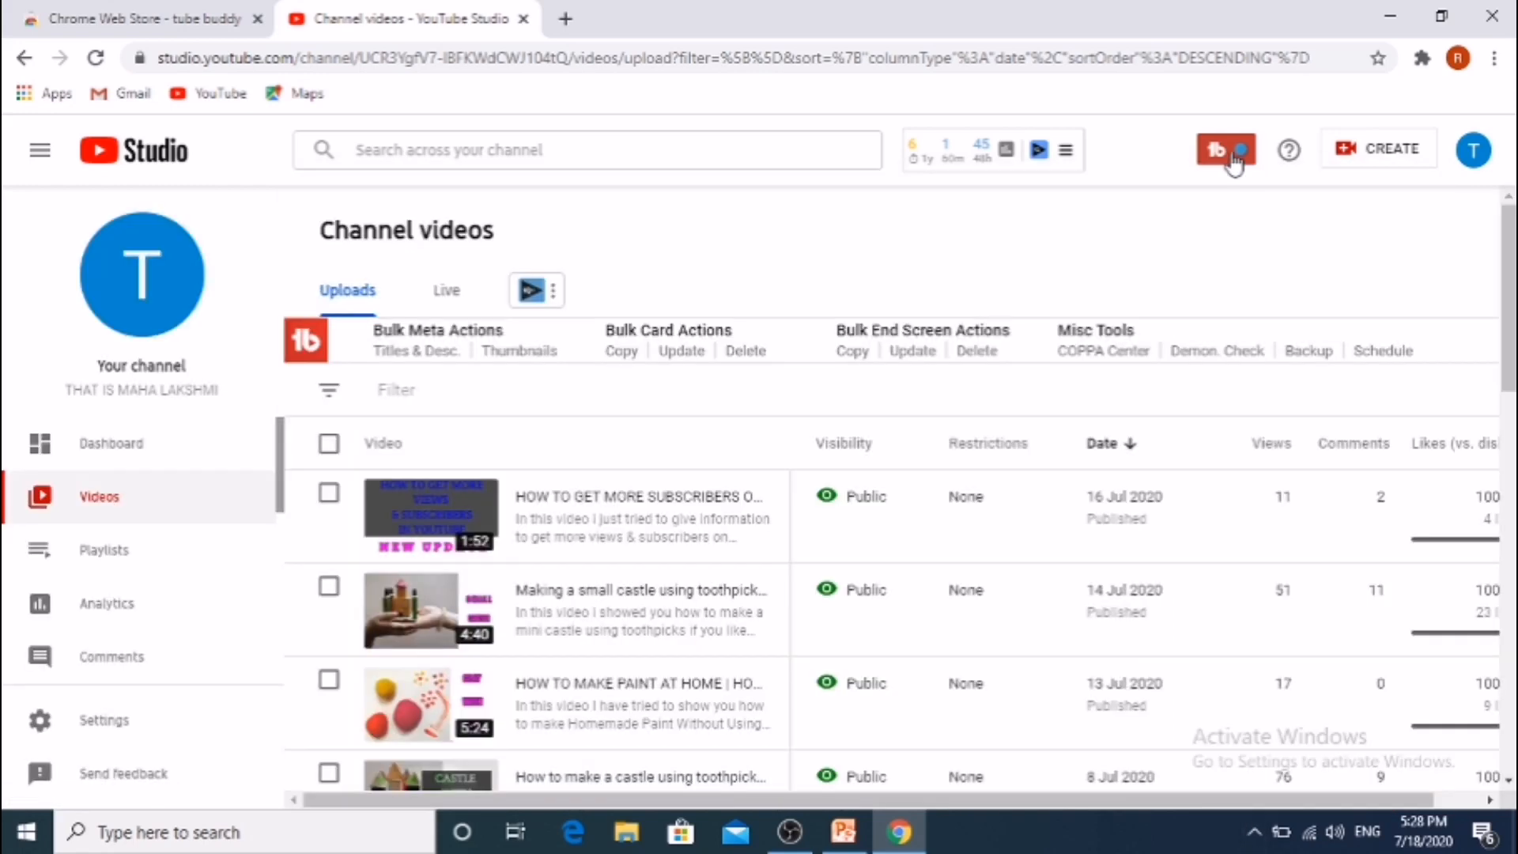
mouse_move(730, 198)
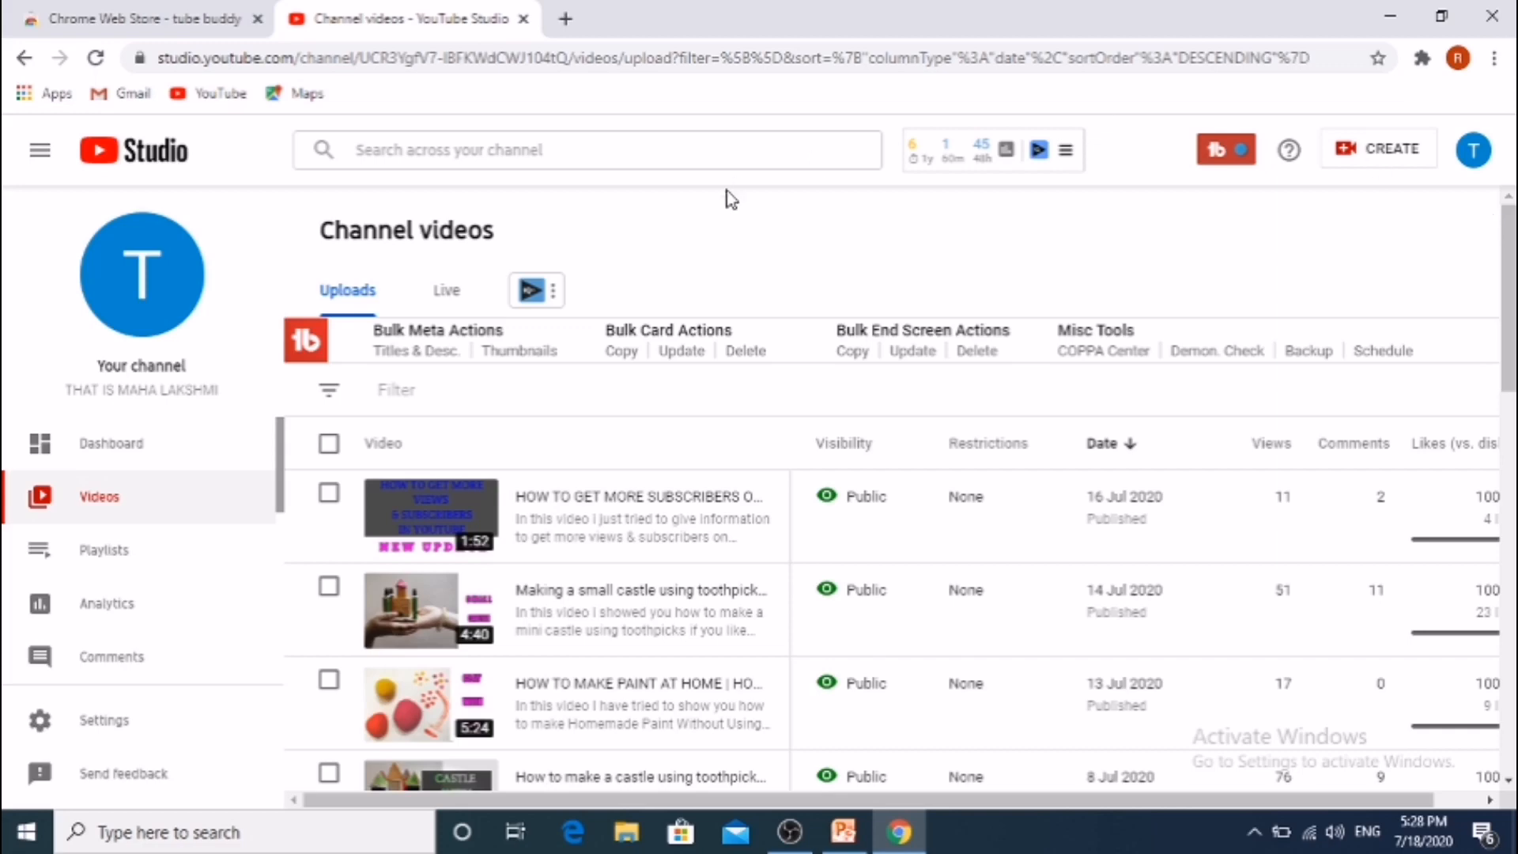
mouse_move(1504, 79)
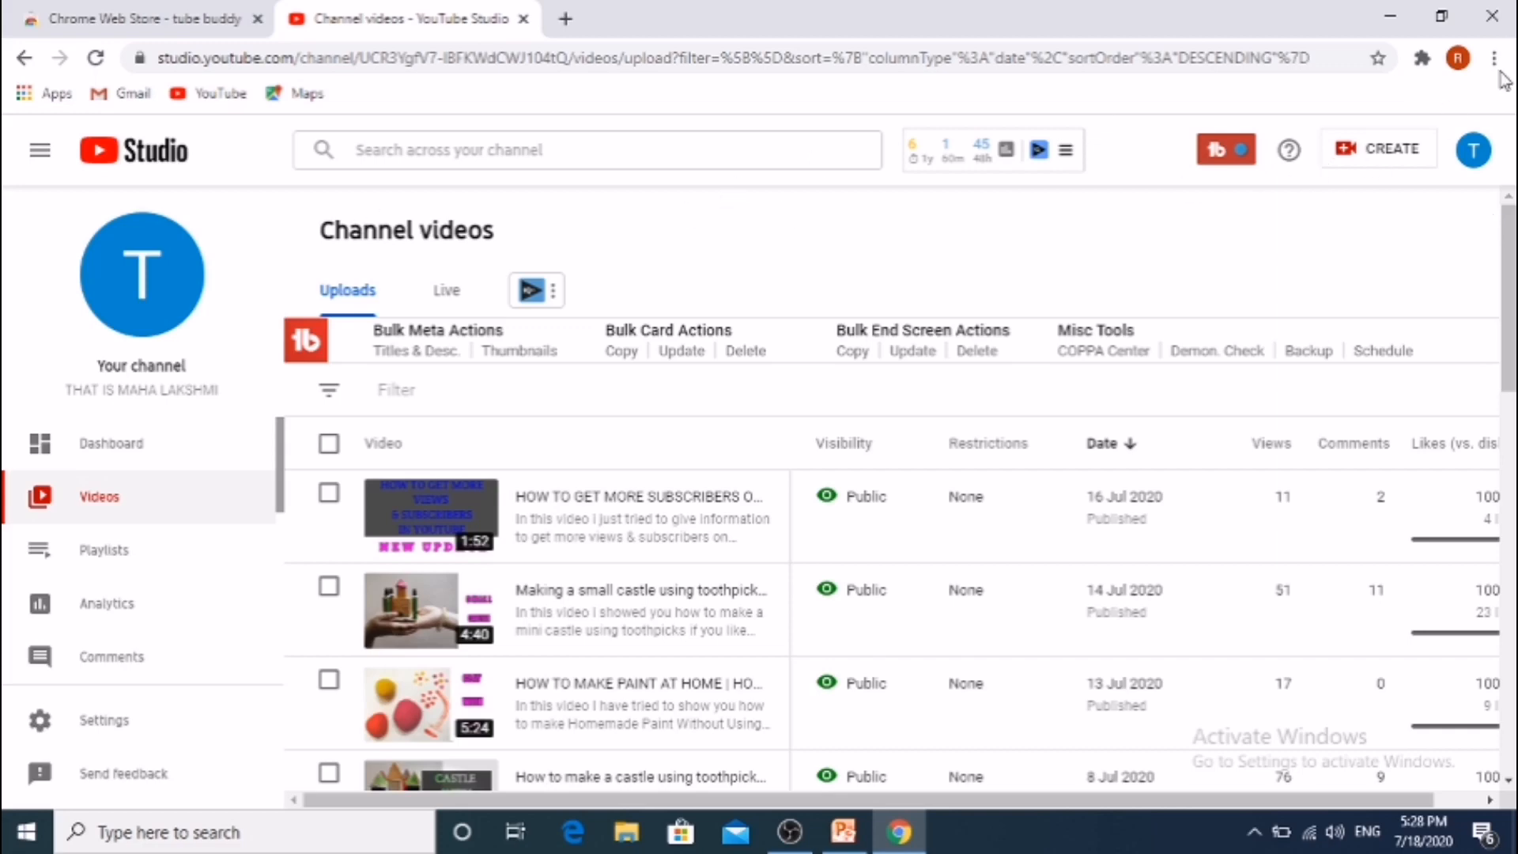
left_click(1423, 58)
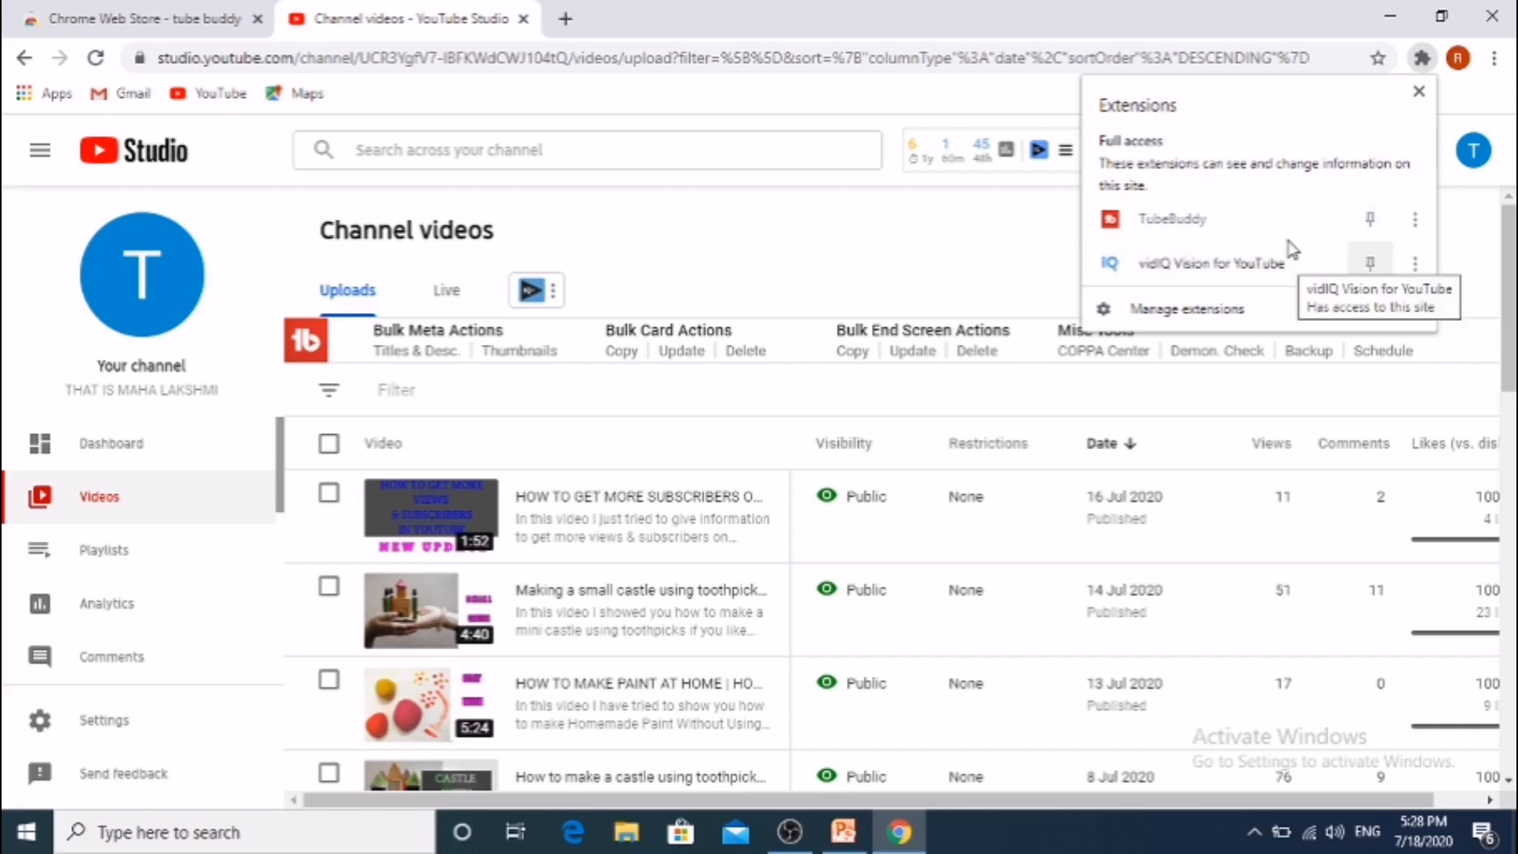
mouse_move(1418, 109)
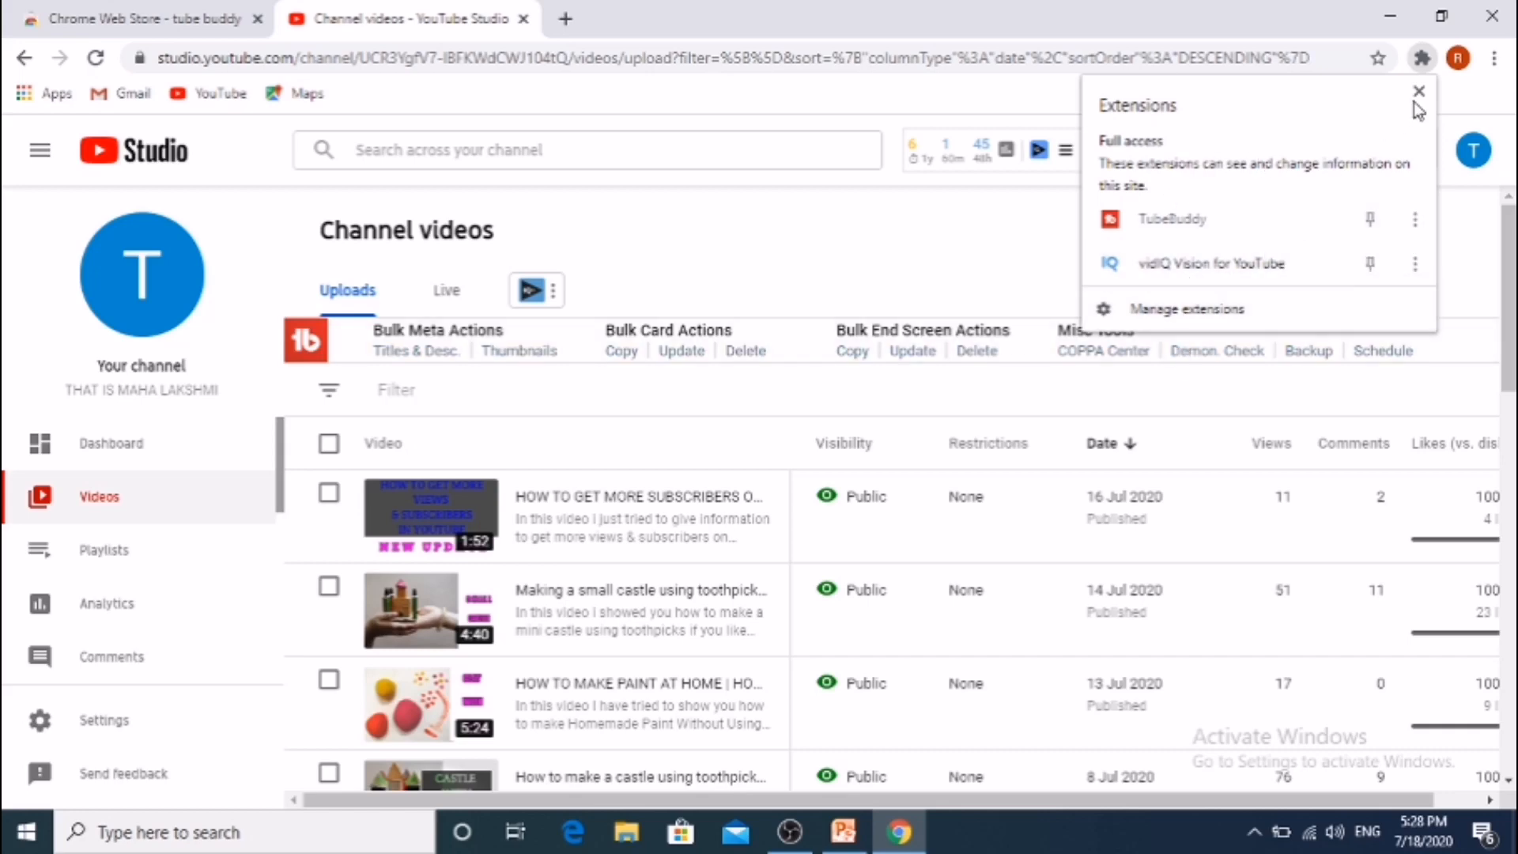
left_click(1419, 91)
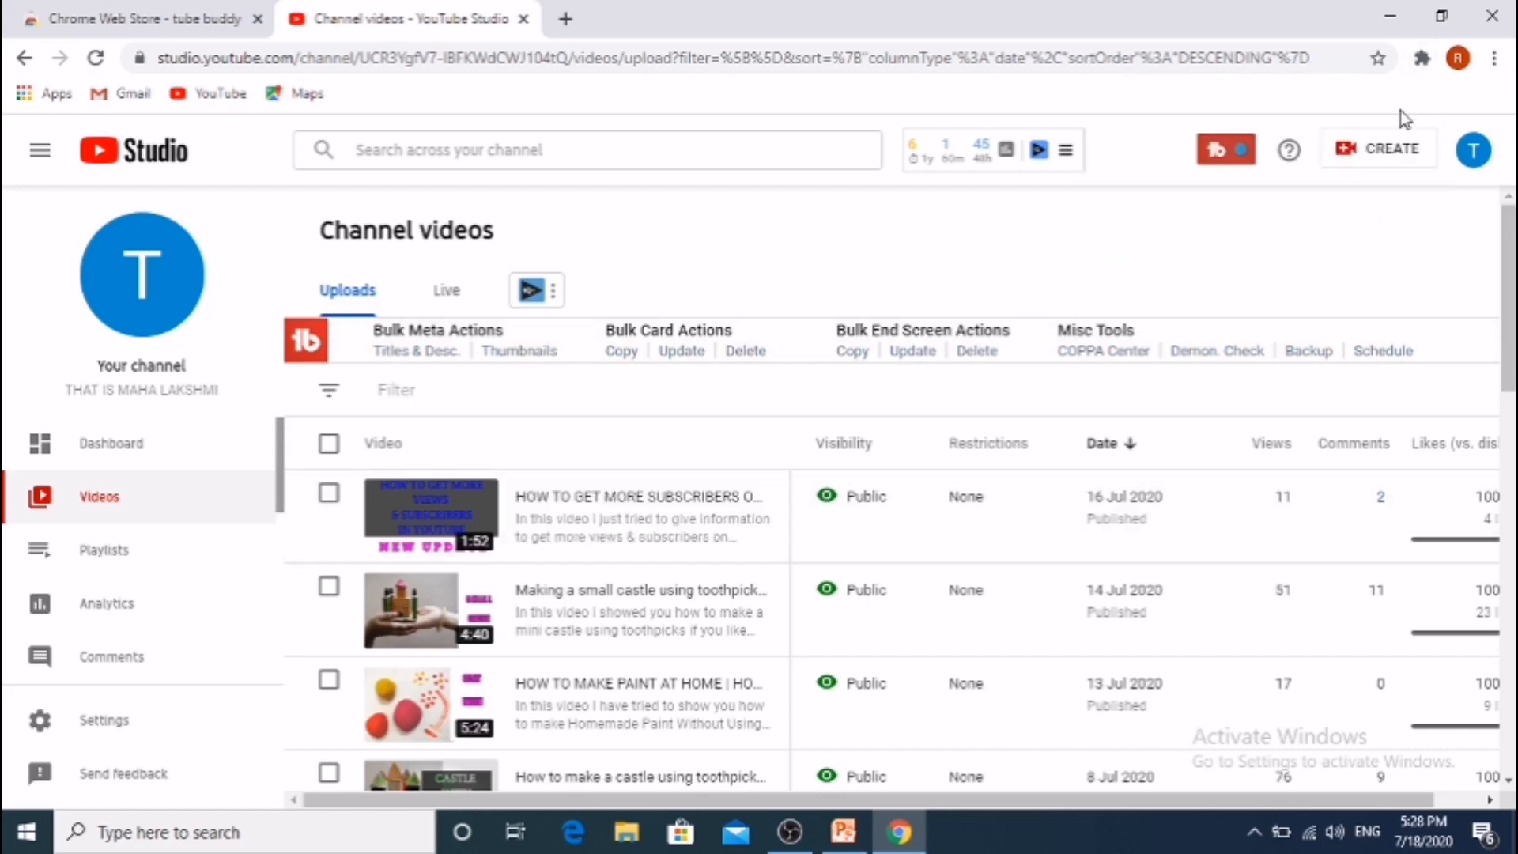